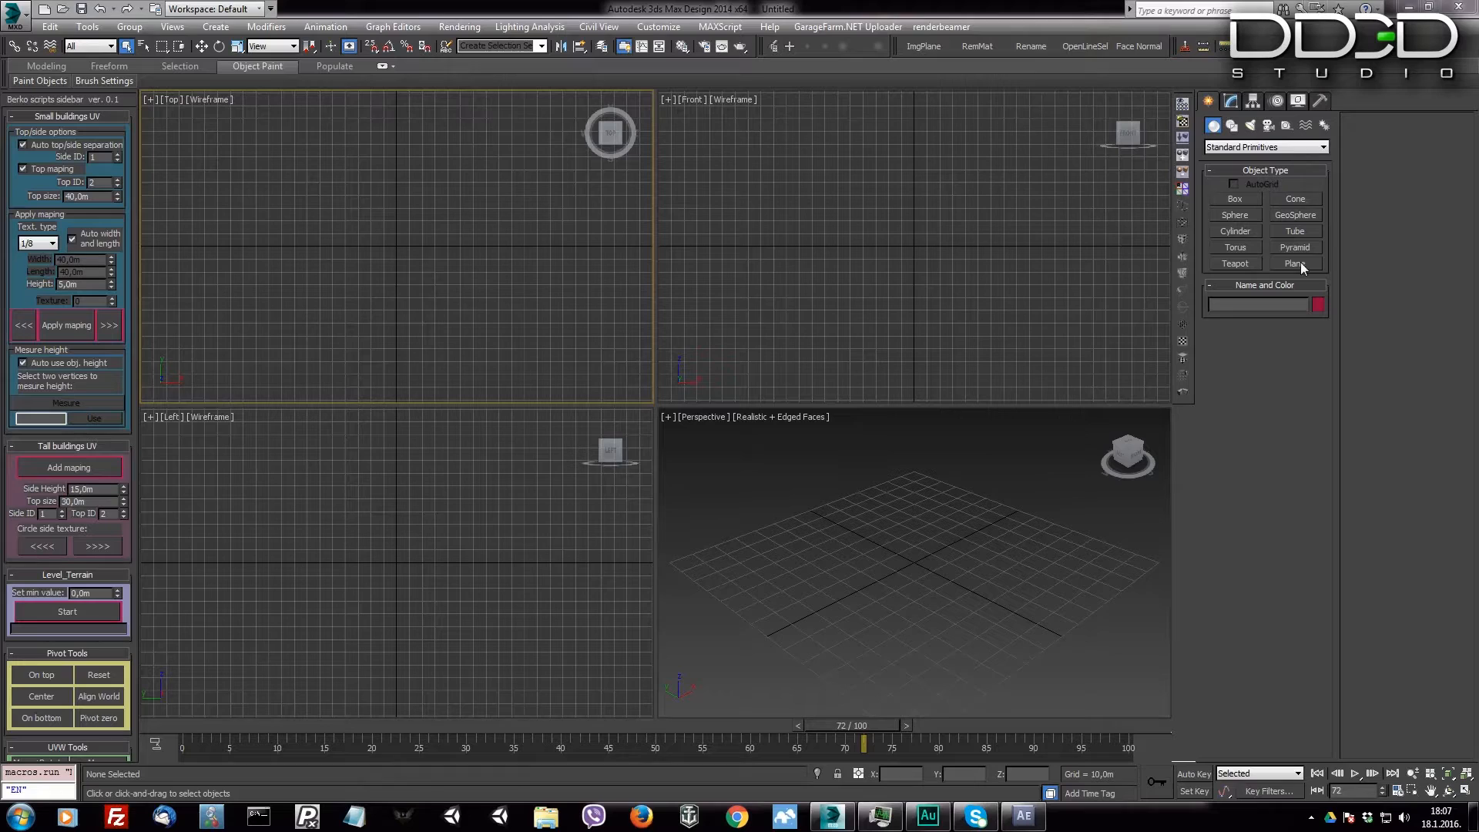
# Step: Start the Plane primitive to draw a long, wide plane in the Front viewport
pyautogui.click(1294, 263)
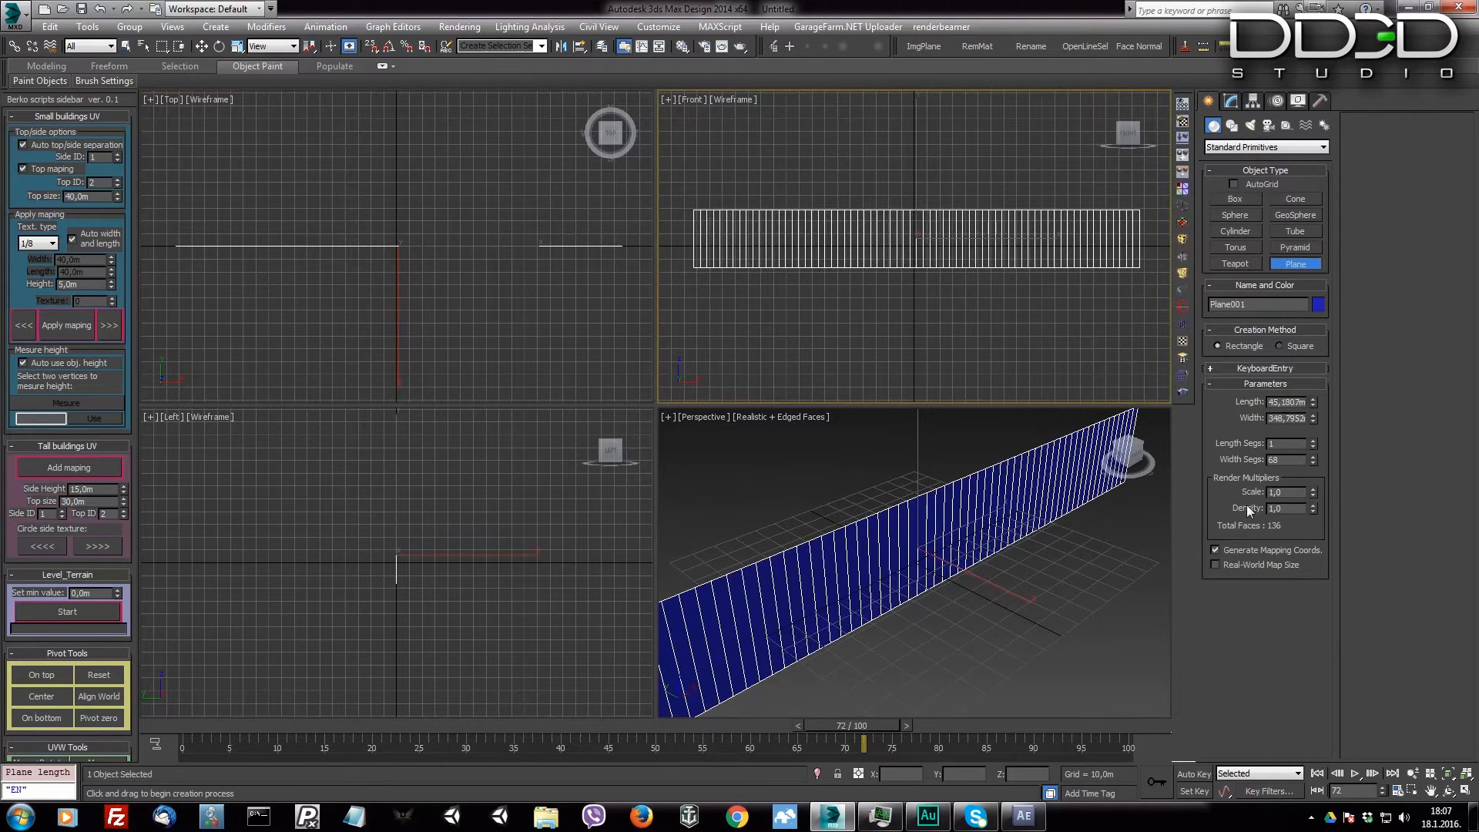
pyautogui.moveTo(777, 341)
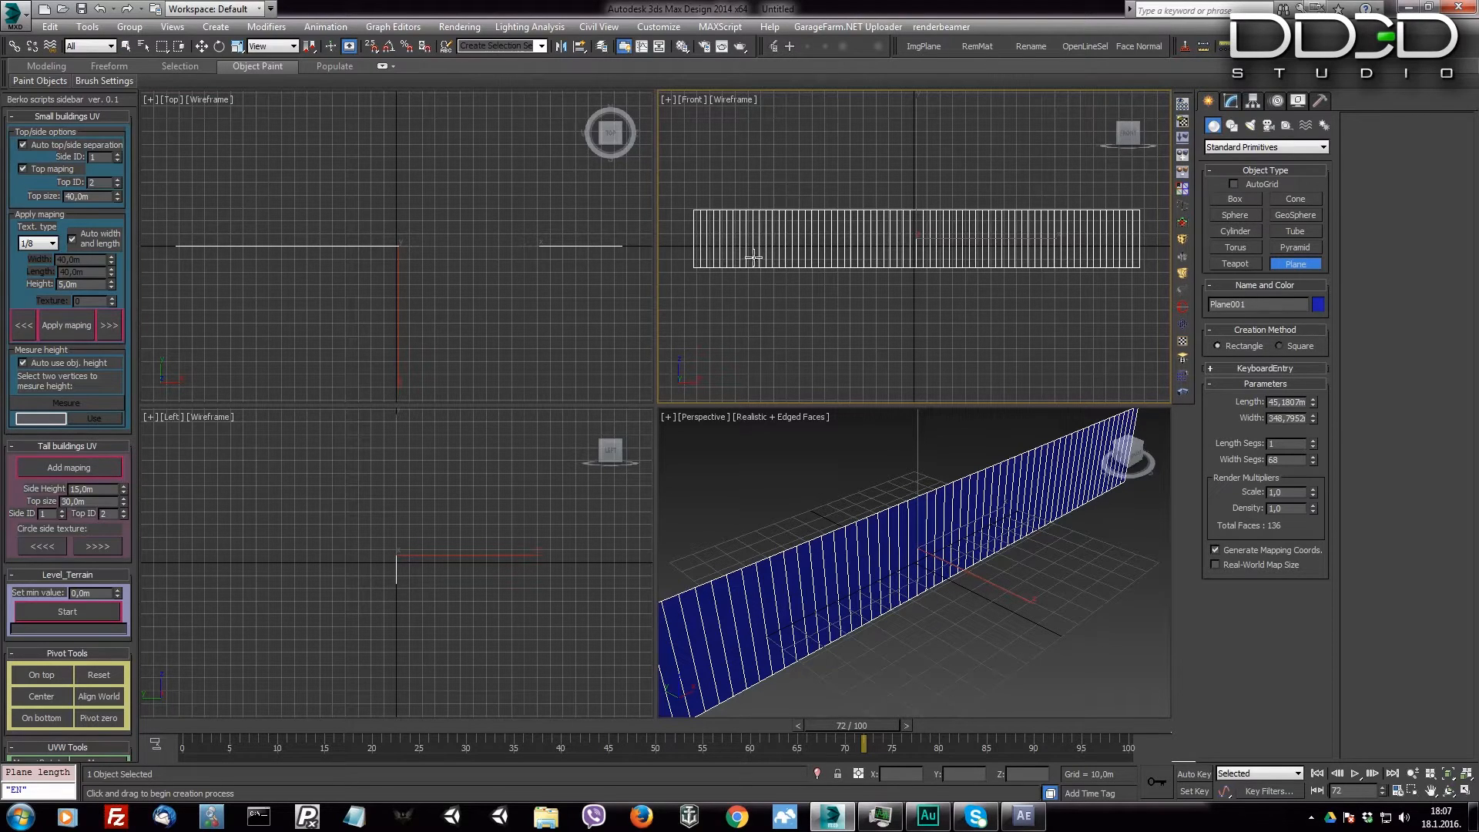
pyautogui.moveTo(890, 299)
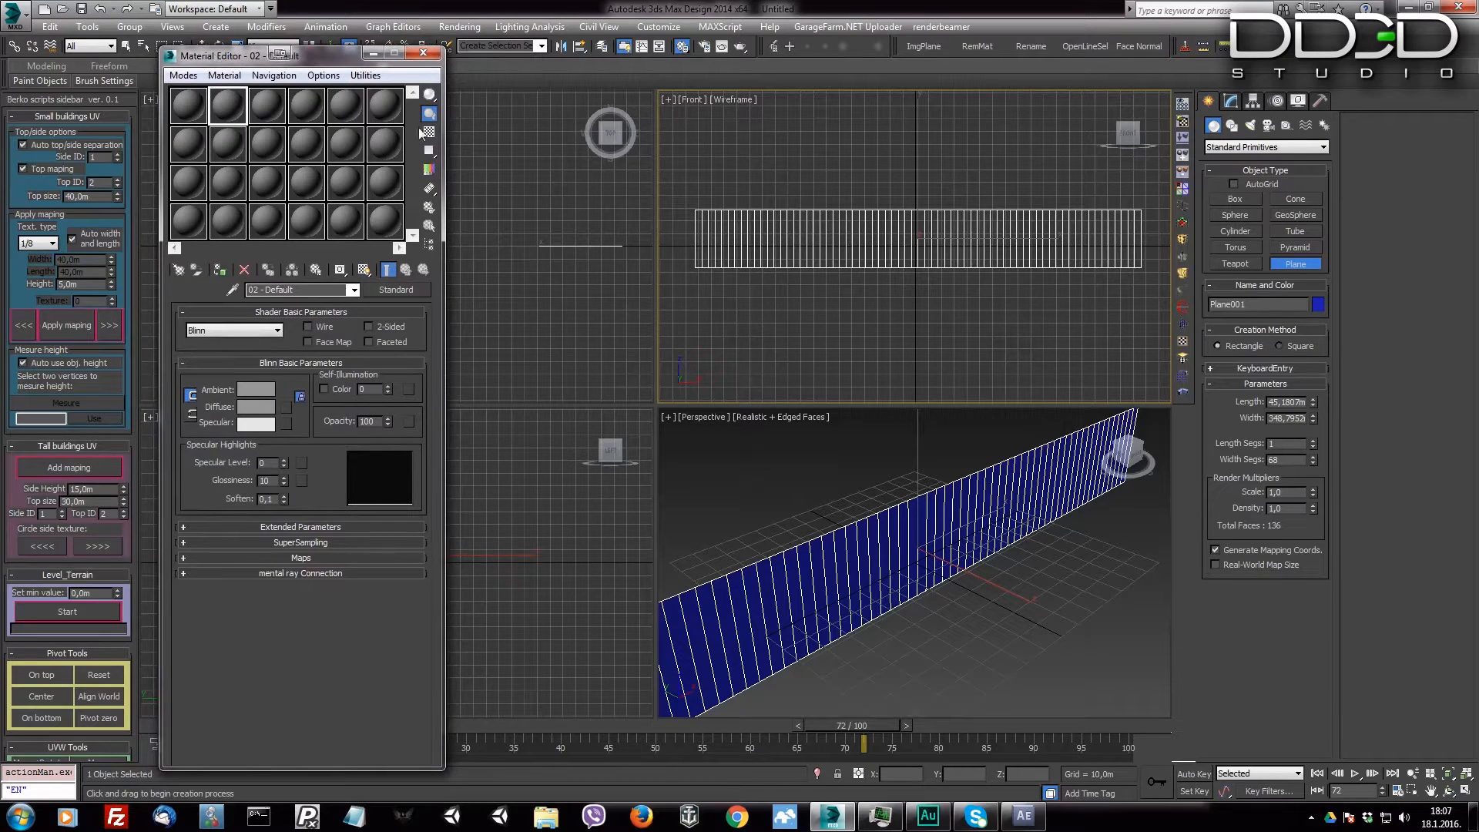
pyautogui.moveTo(331, 243)
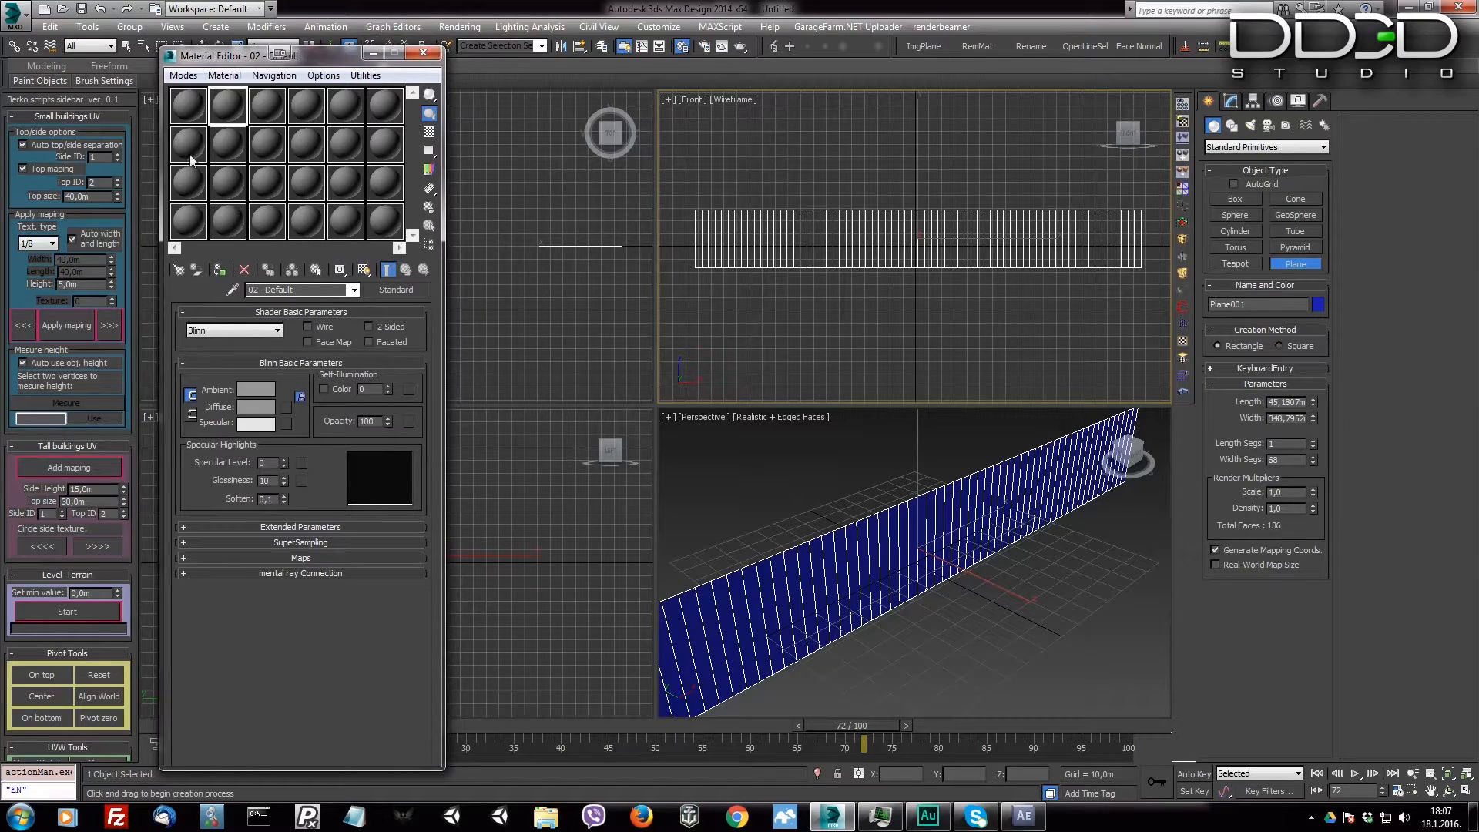
# Step: Switch to the Slate Material Editor and place the default Standard material as an instance node
pyautogui.click(183, 75)
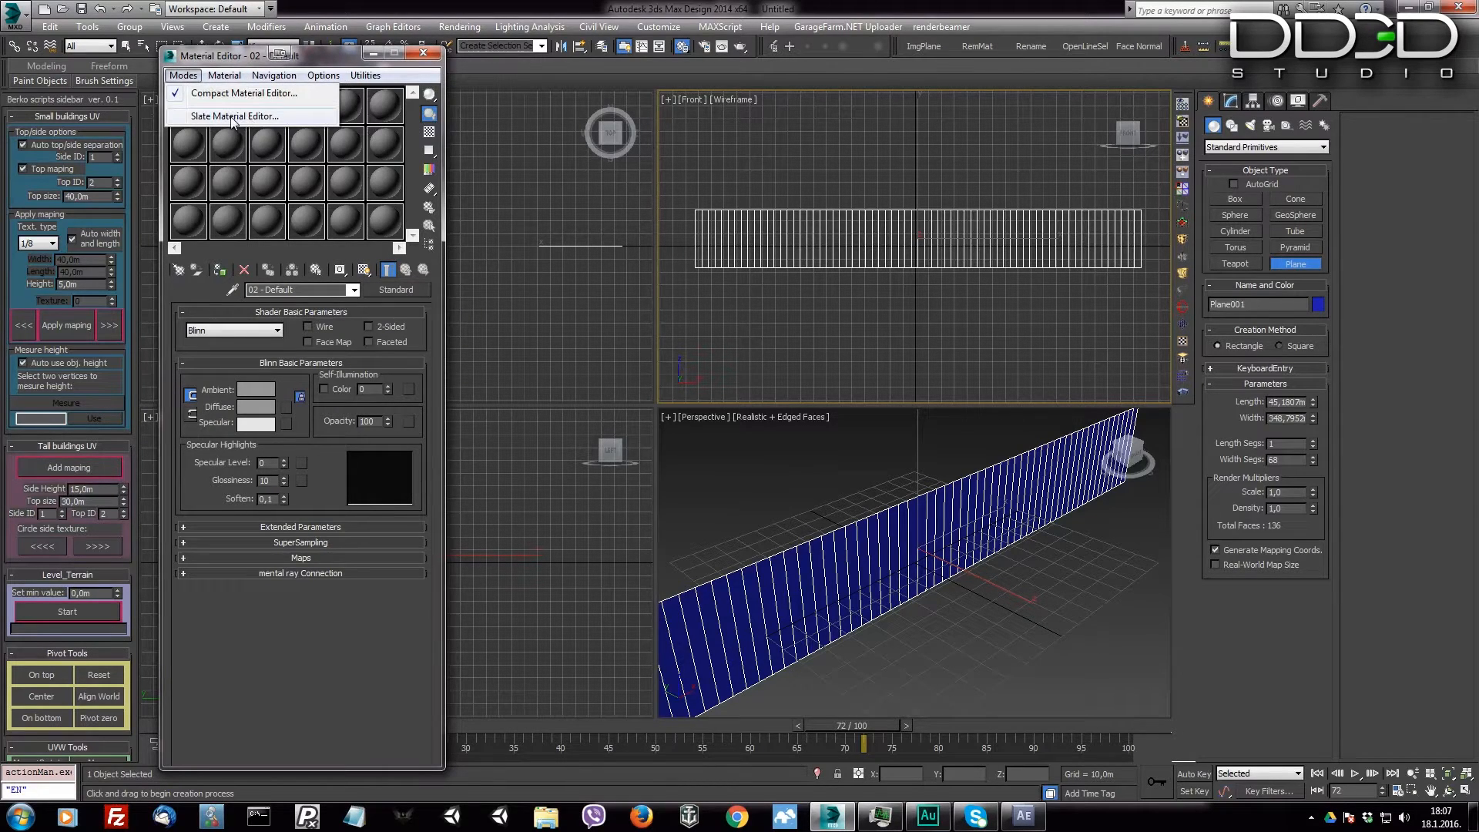
pyautogui.click(235, 115)
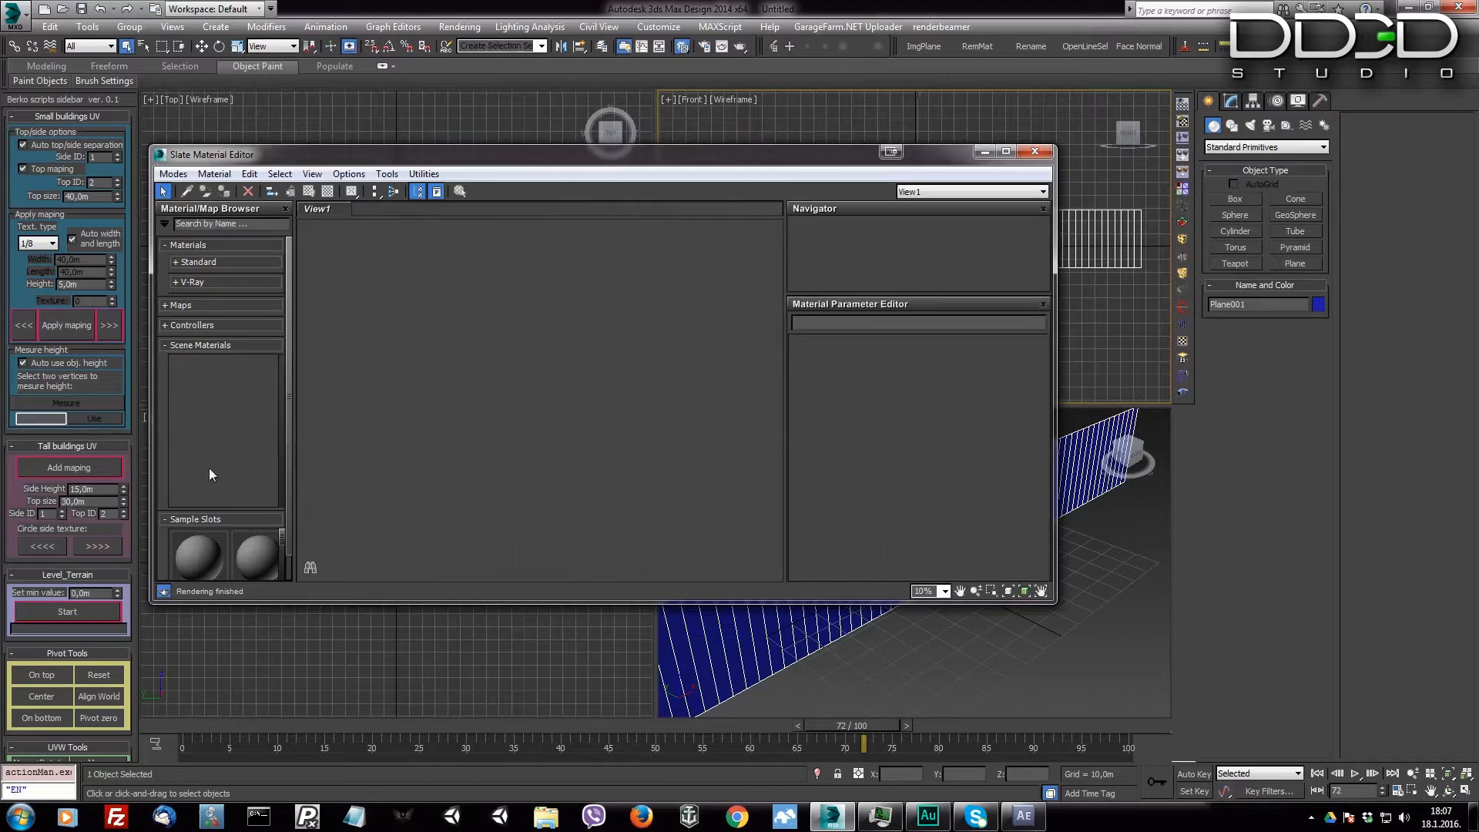
pyautogui.click(198, 554)
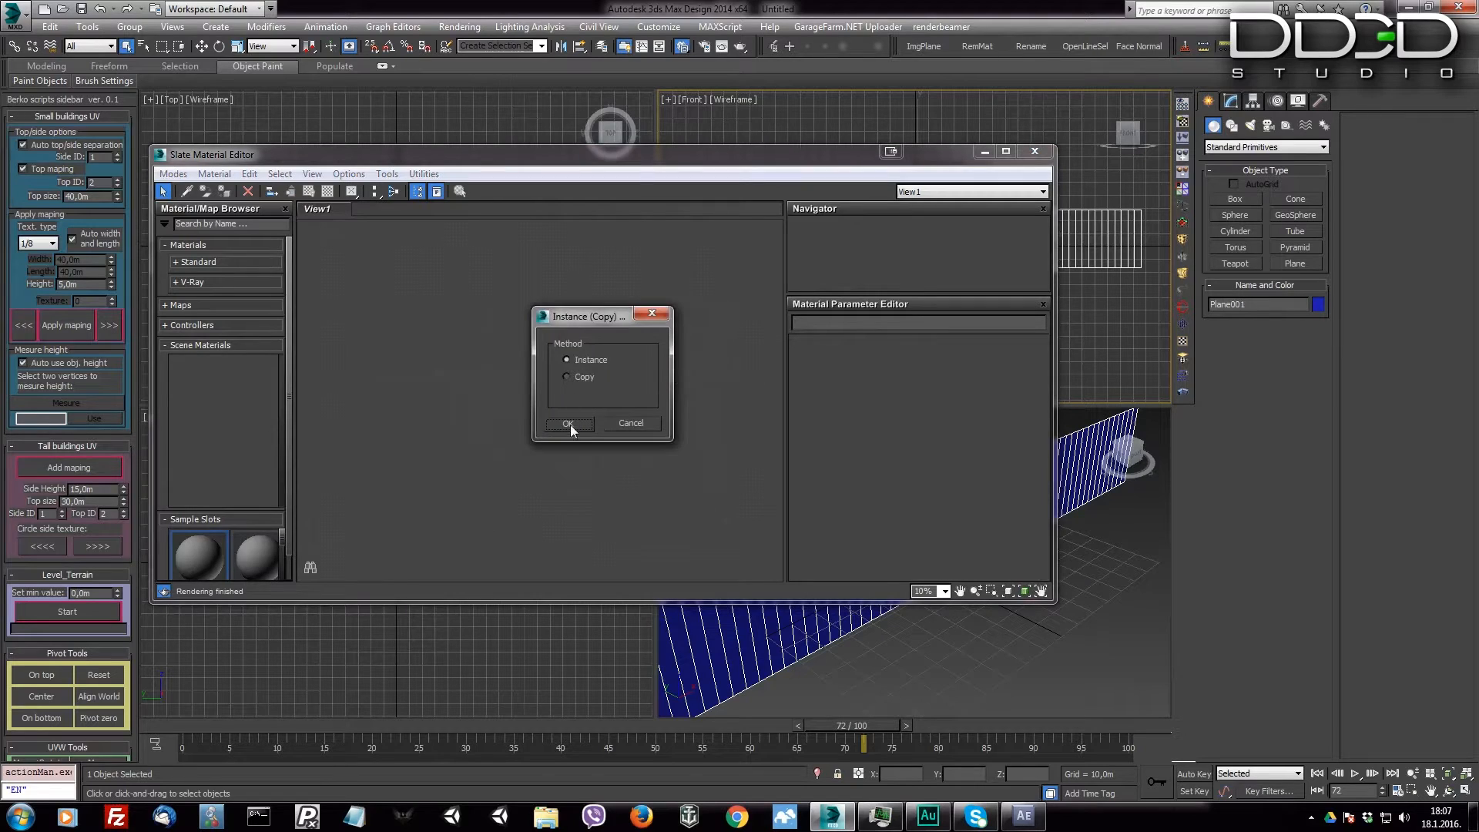
pyautogui.click(568, 423)
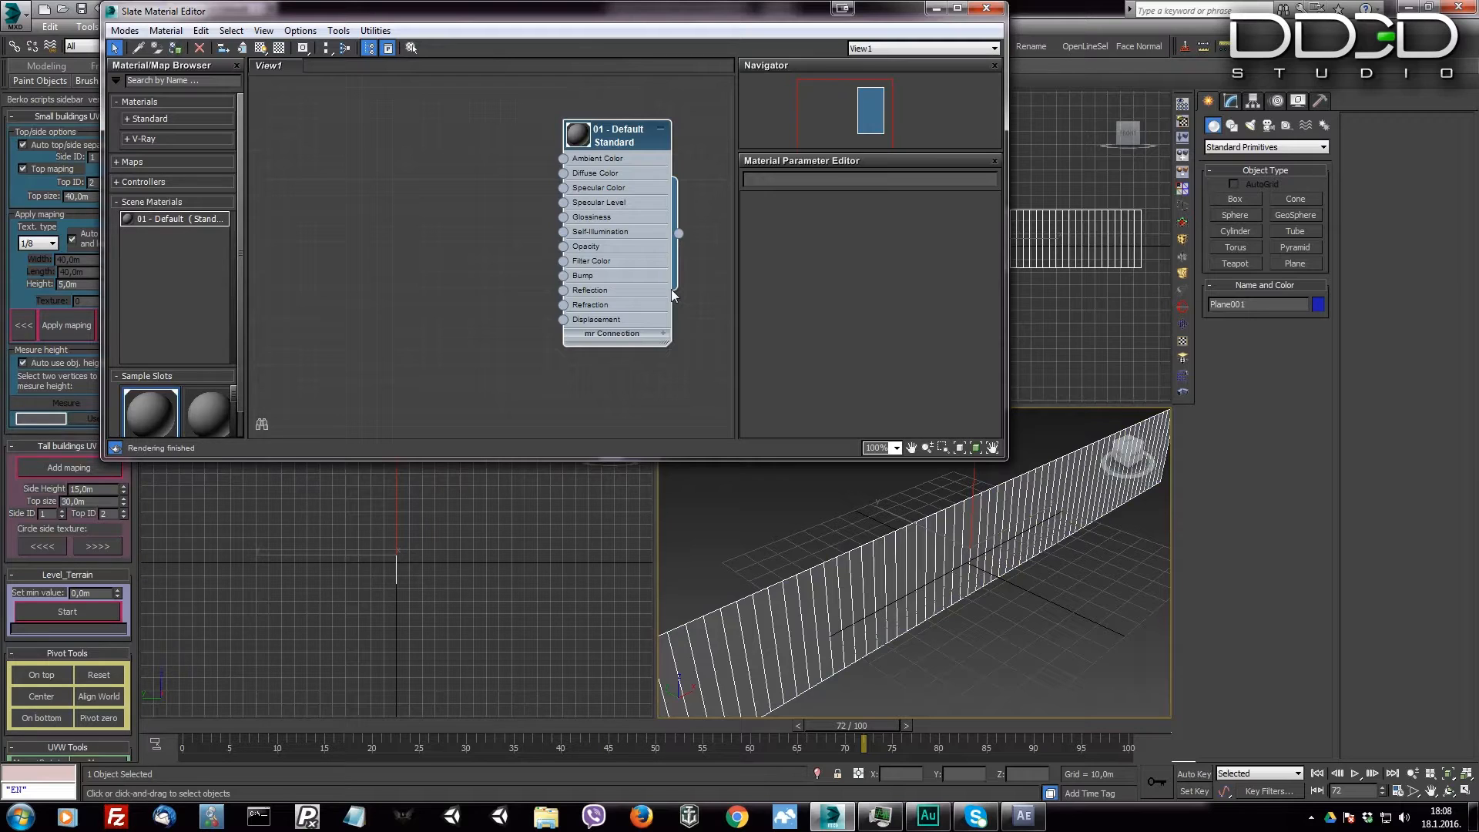
pyautogui.moveTo(696, 436)
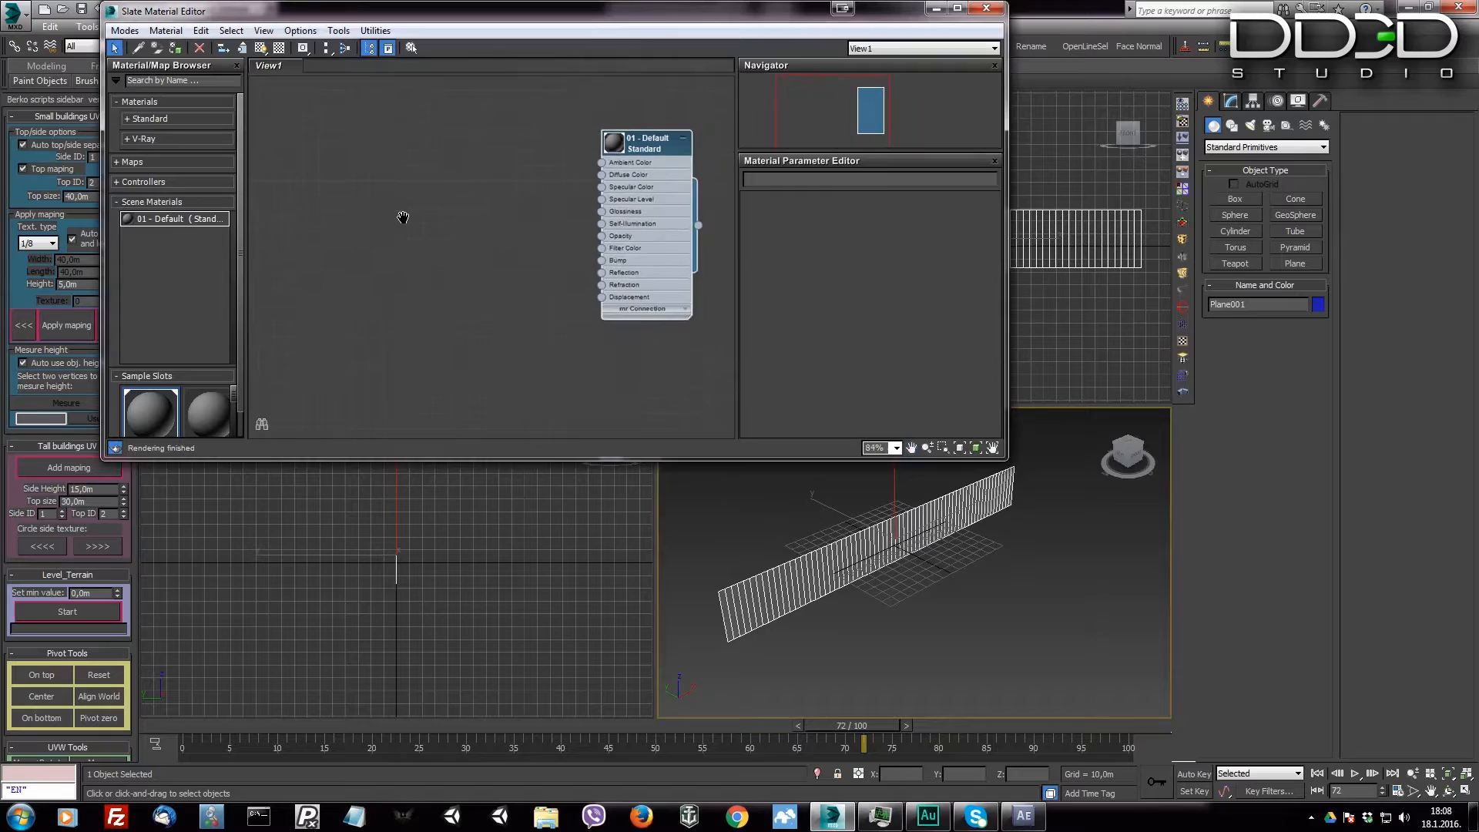
# Step: Add an RGB Multiply map and a Gradient Ramp map, positioned to feed Color 1
pyautogui.rightClick(403, 218)
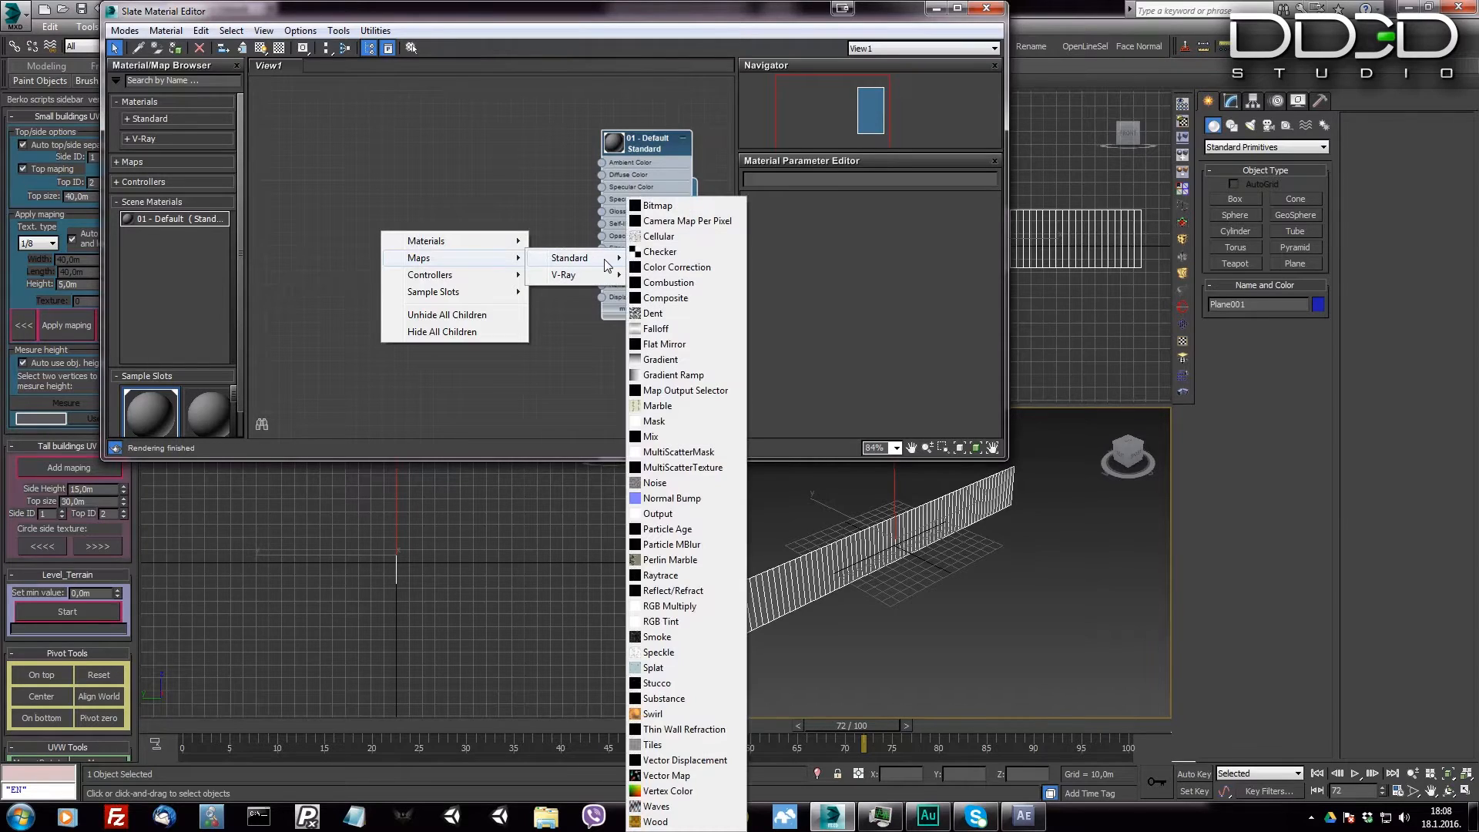
pyautogui.moveTo(685, 406)
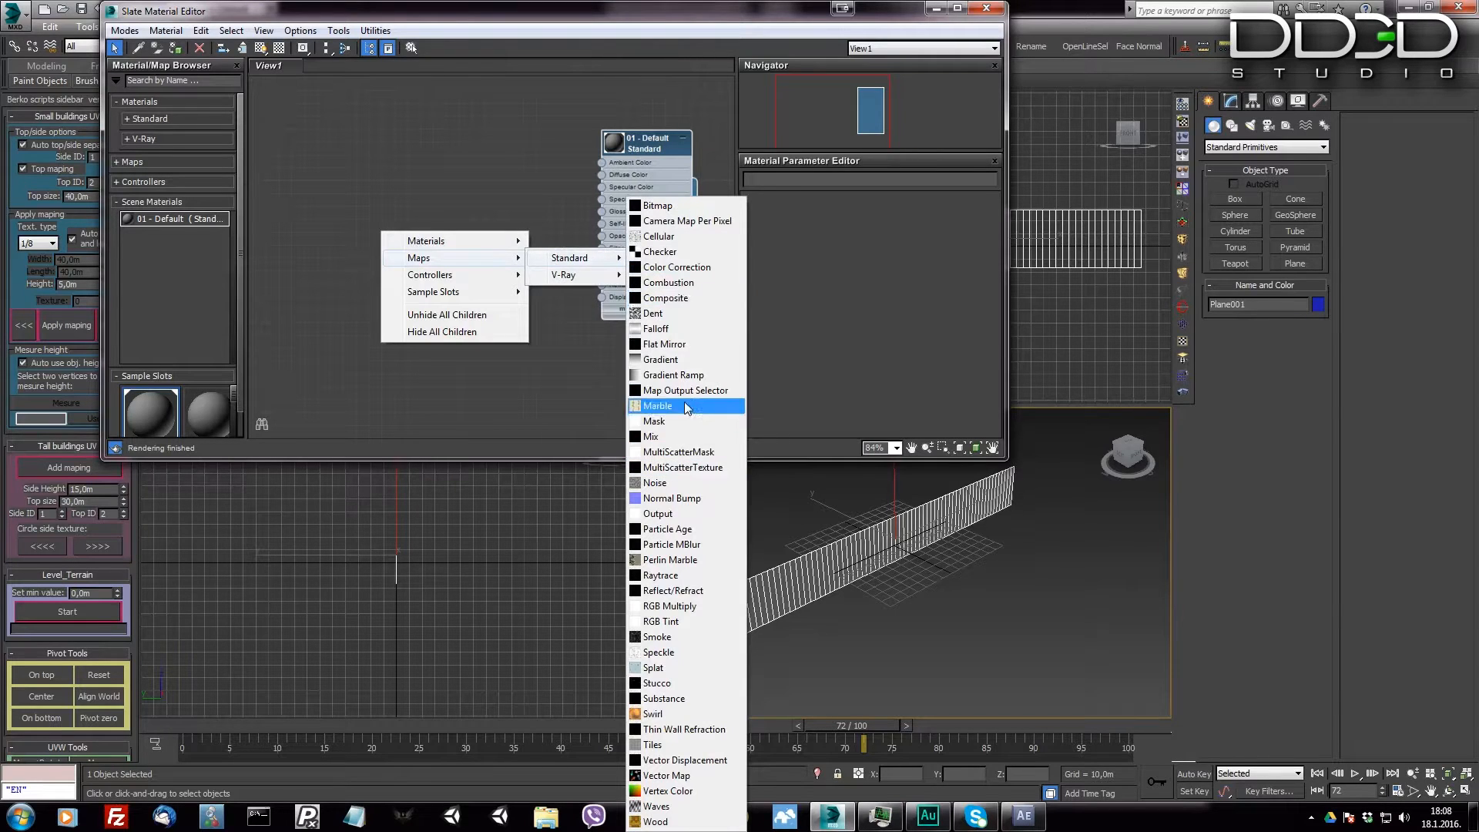
pyautogui.moveTo(680, 605)
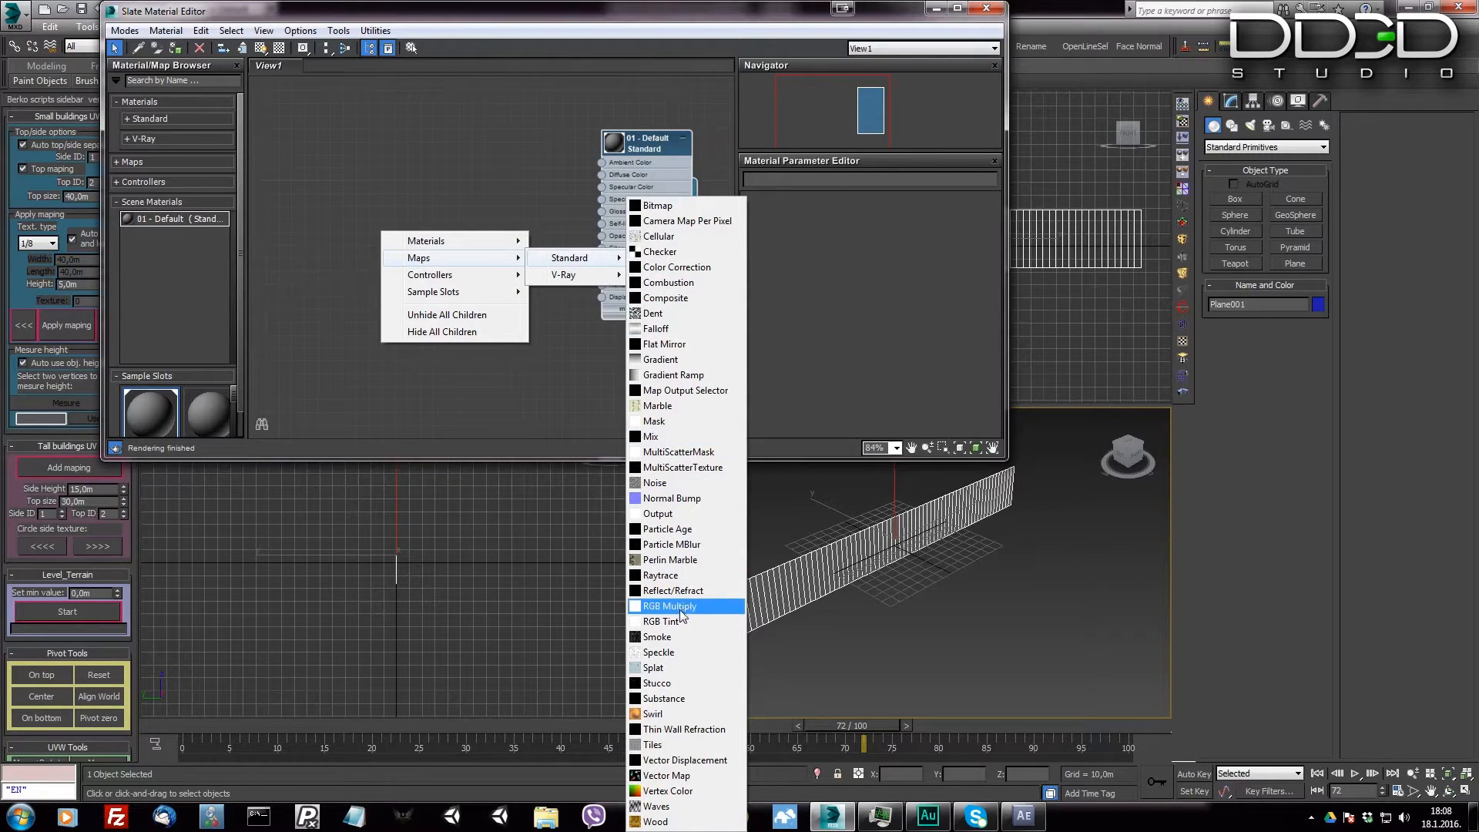
pyautogui.click(668, 605)
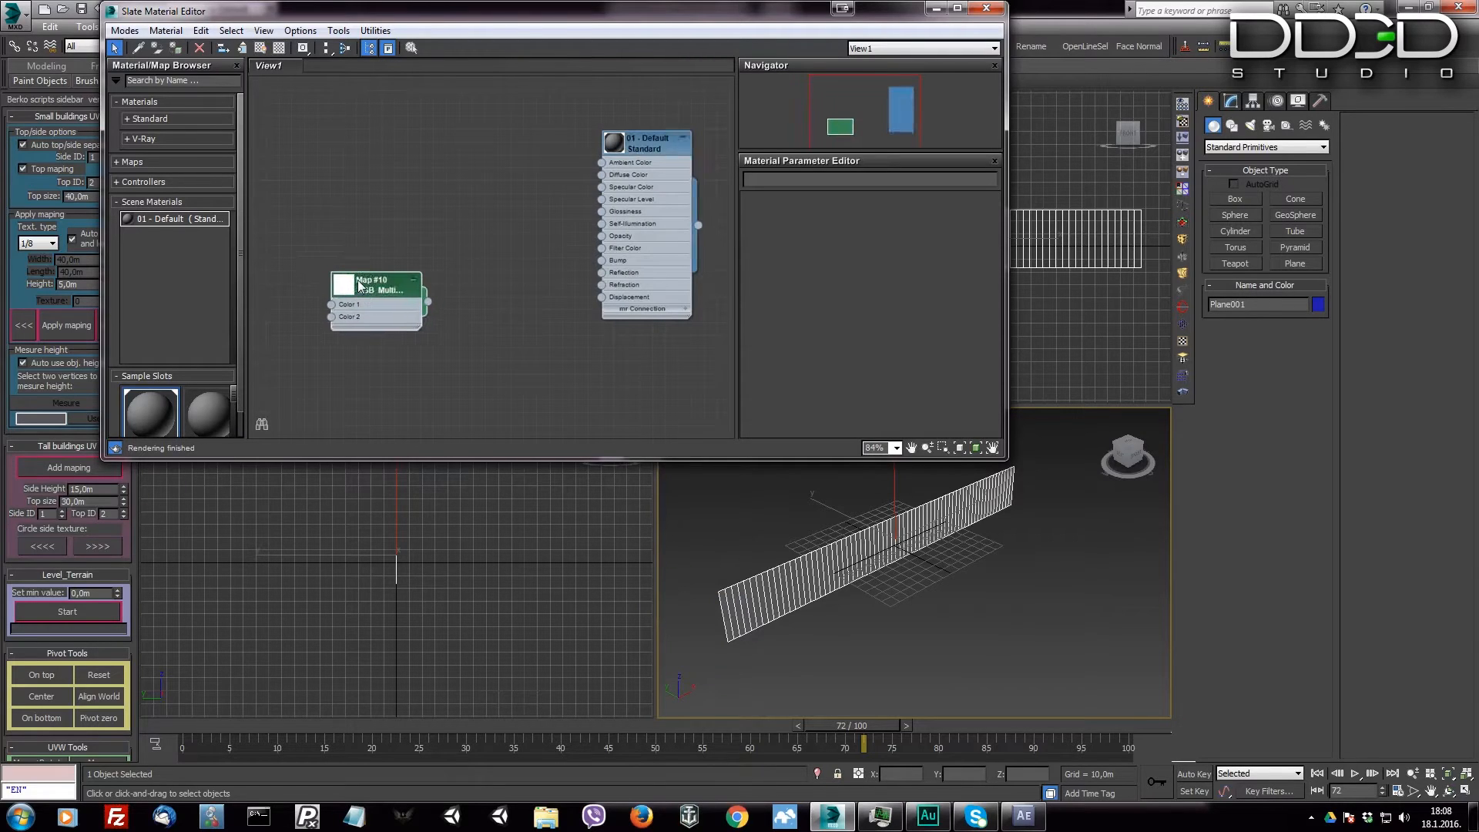
pyautogui.rightClick(396, 354)
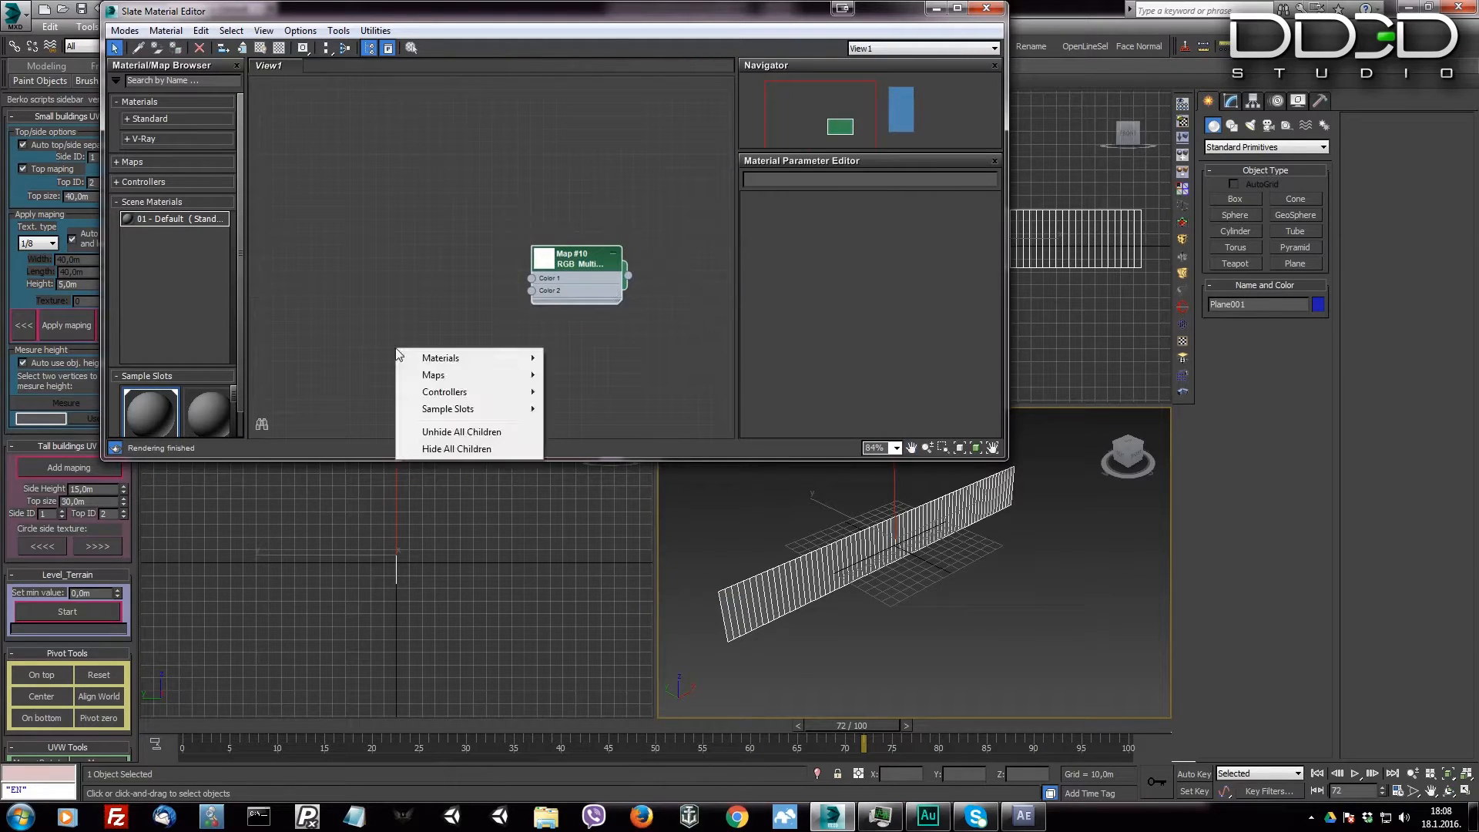
pyautogui.moveTo(433, 374)
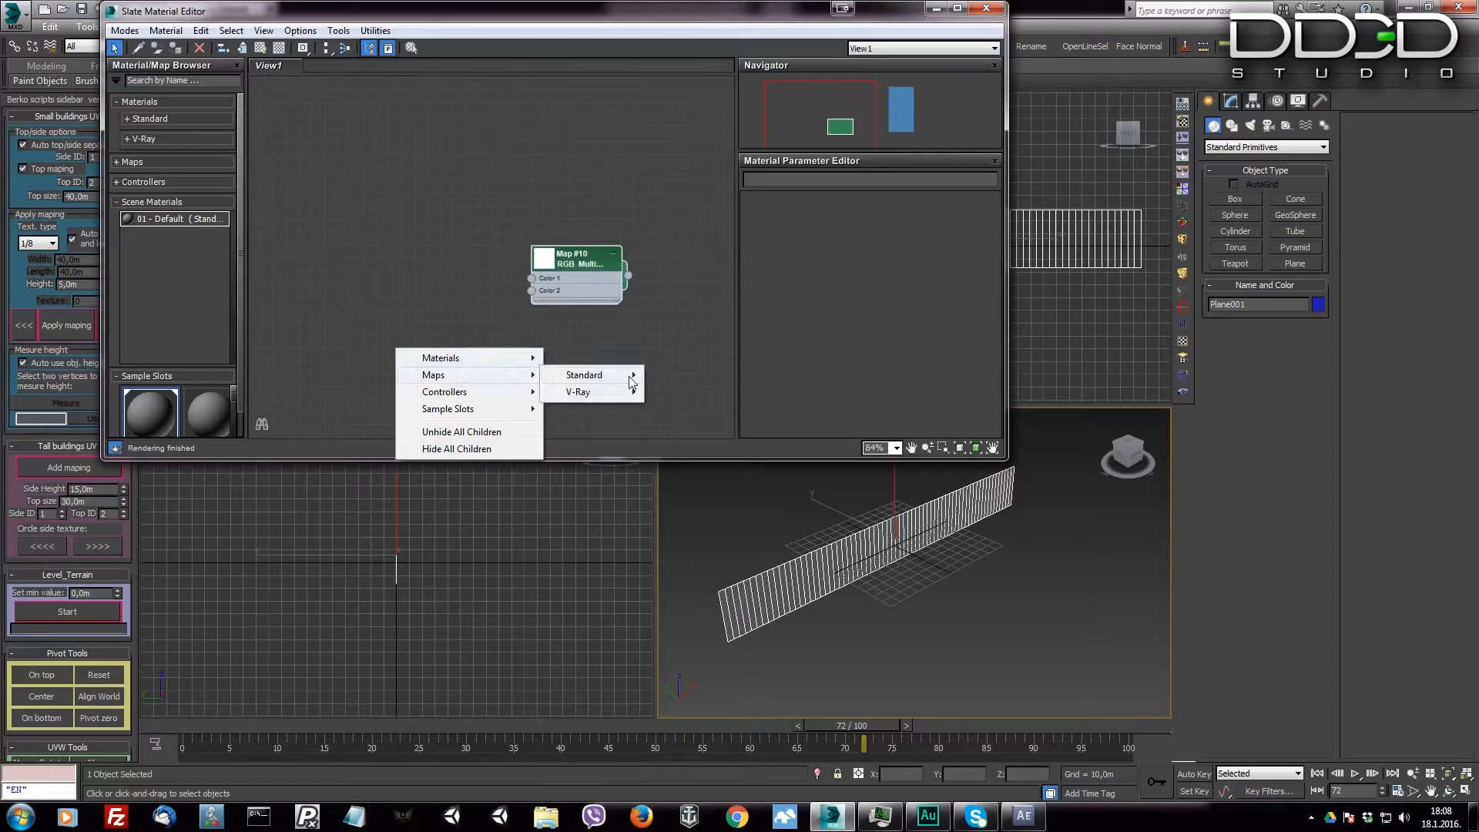
pyautogui.click(583, 374)
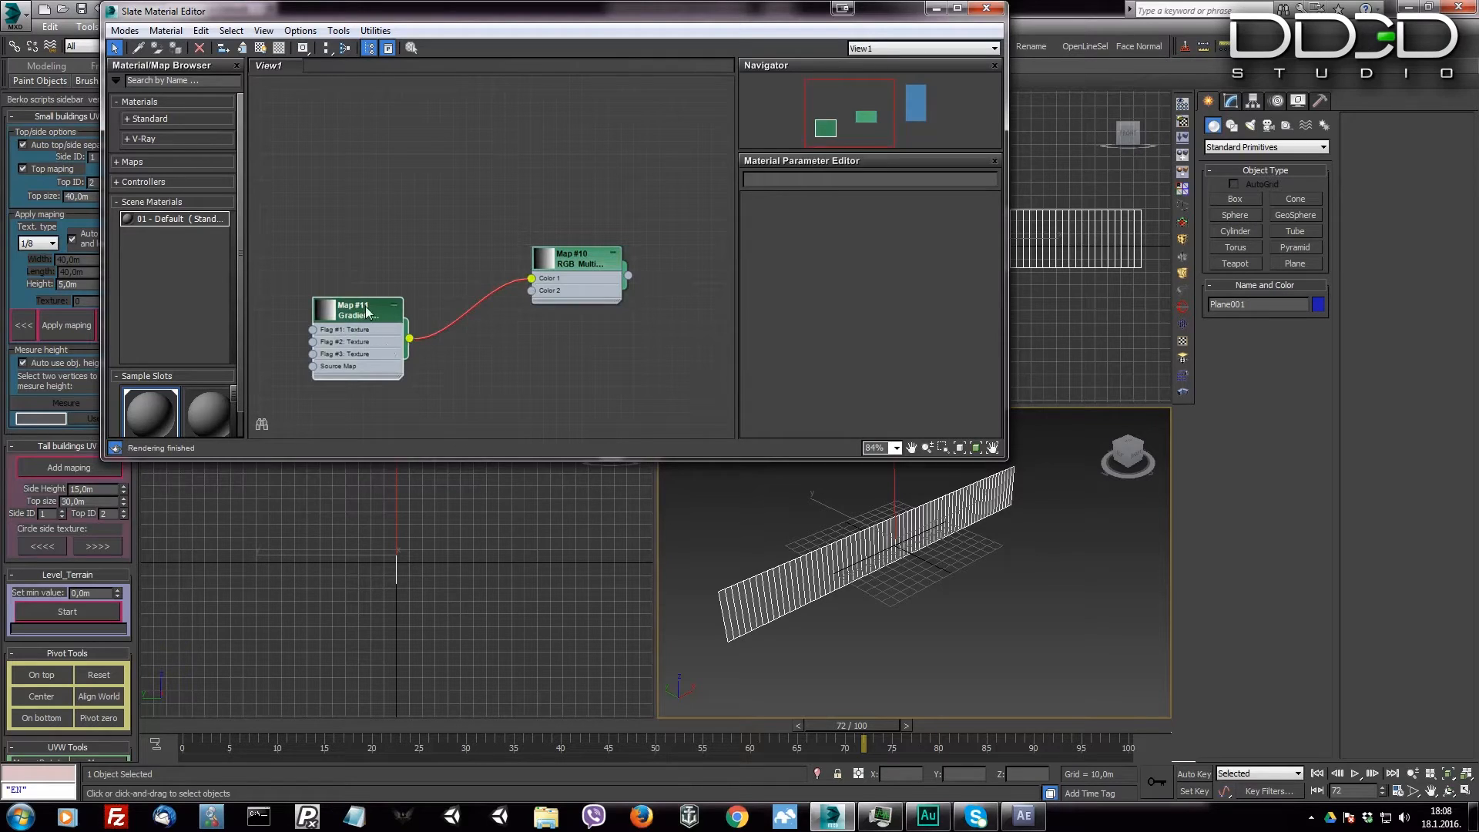
pyautogui.moveTo(357, 309); pyautogui.dragTo(382, 207)
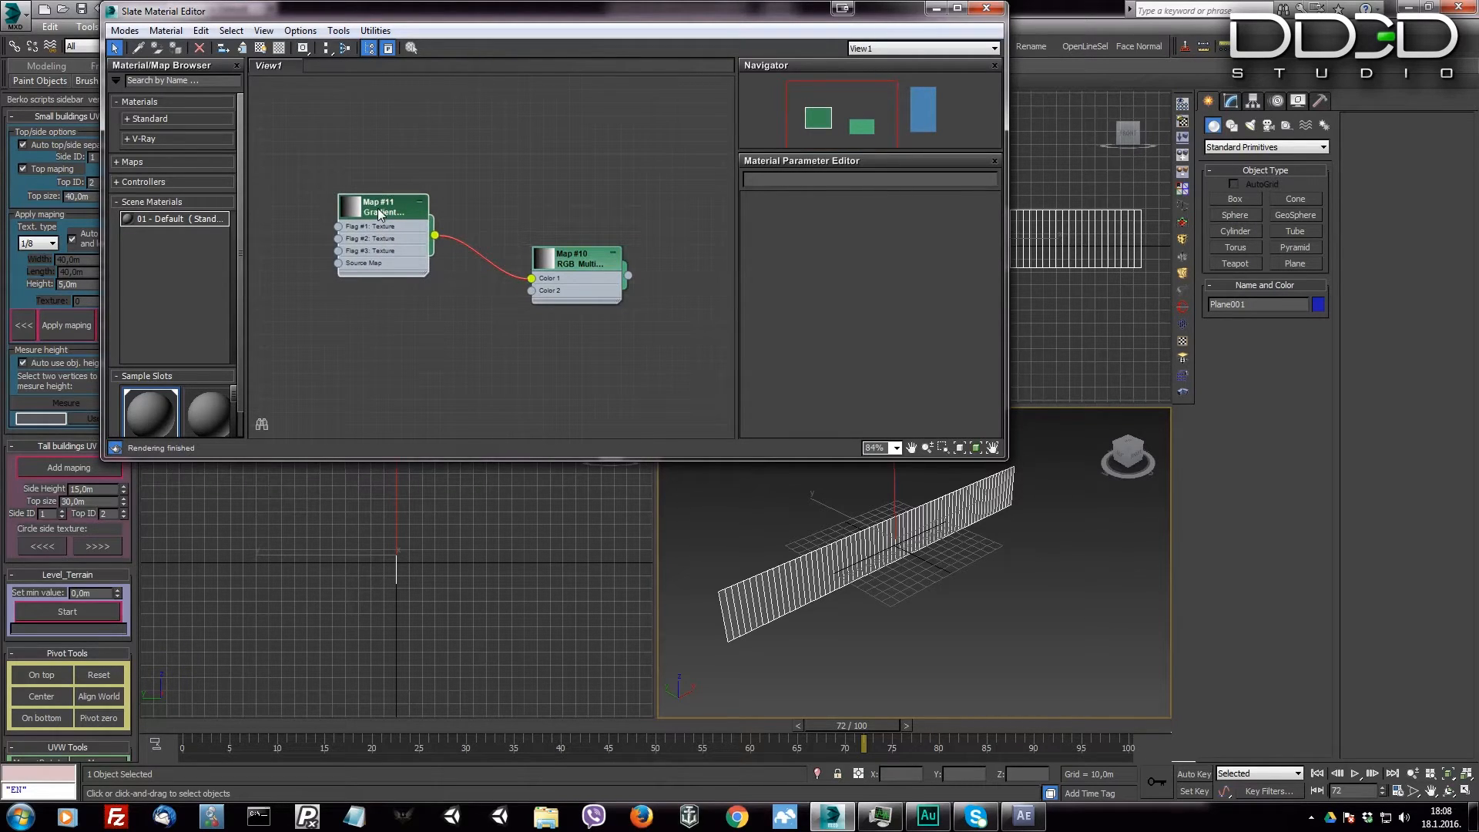
# Step: Edit the gradient ramp flags so a white flag sits near position 20 in the middle
pyautogui.click(382, 204)
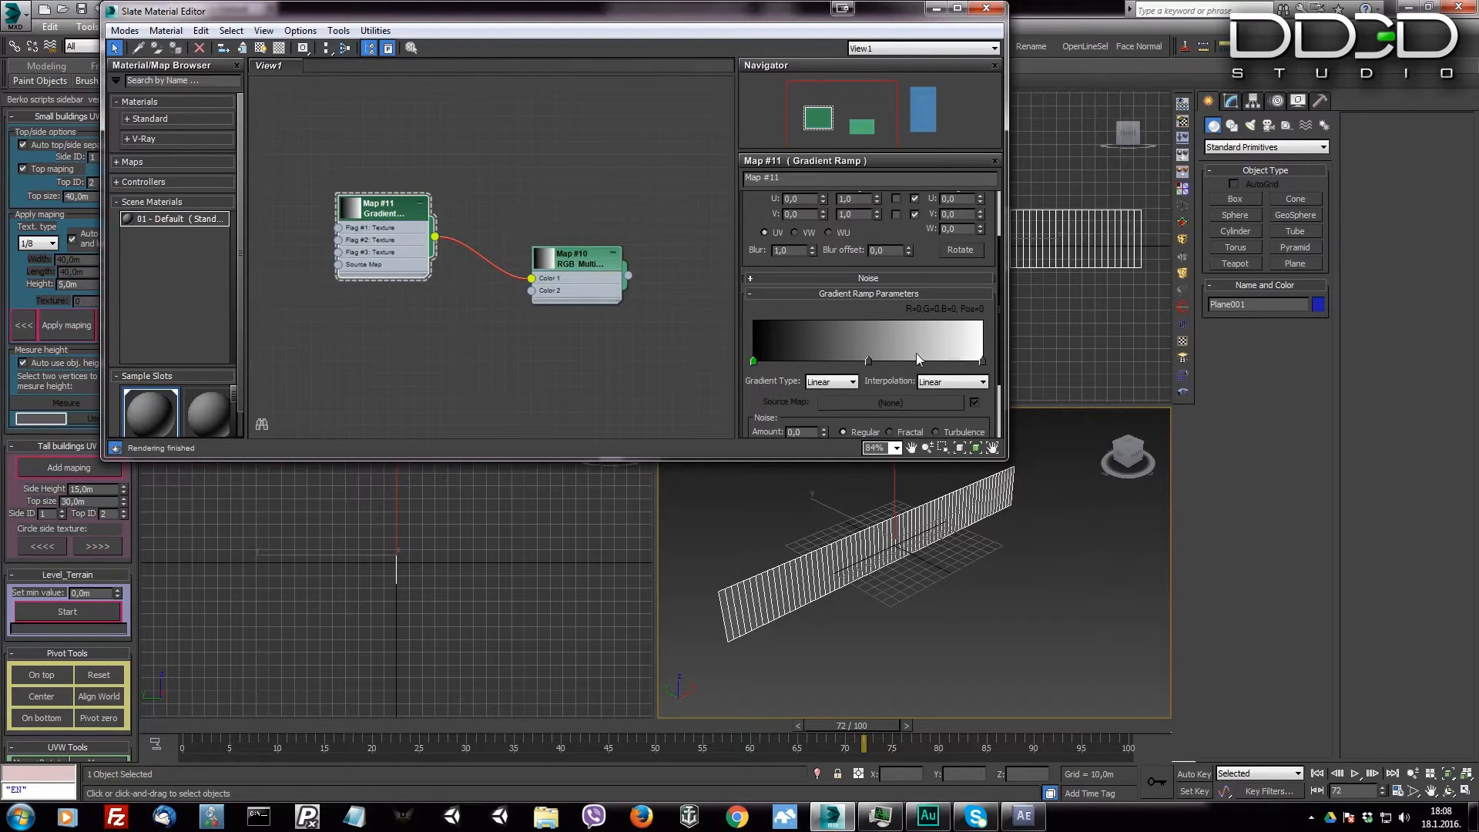
pyautogui.moveTo(823, 362)
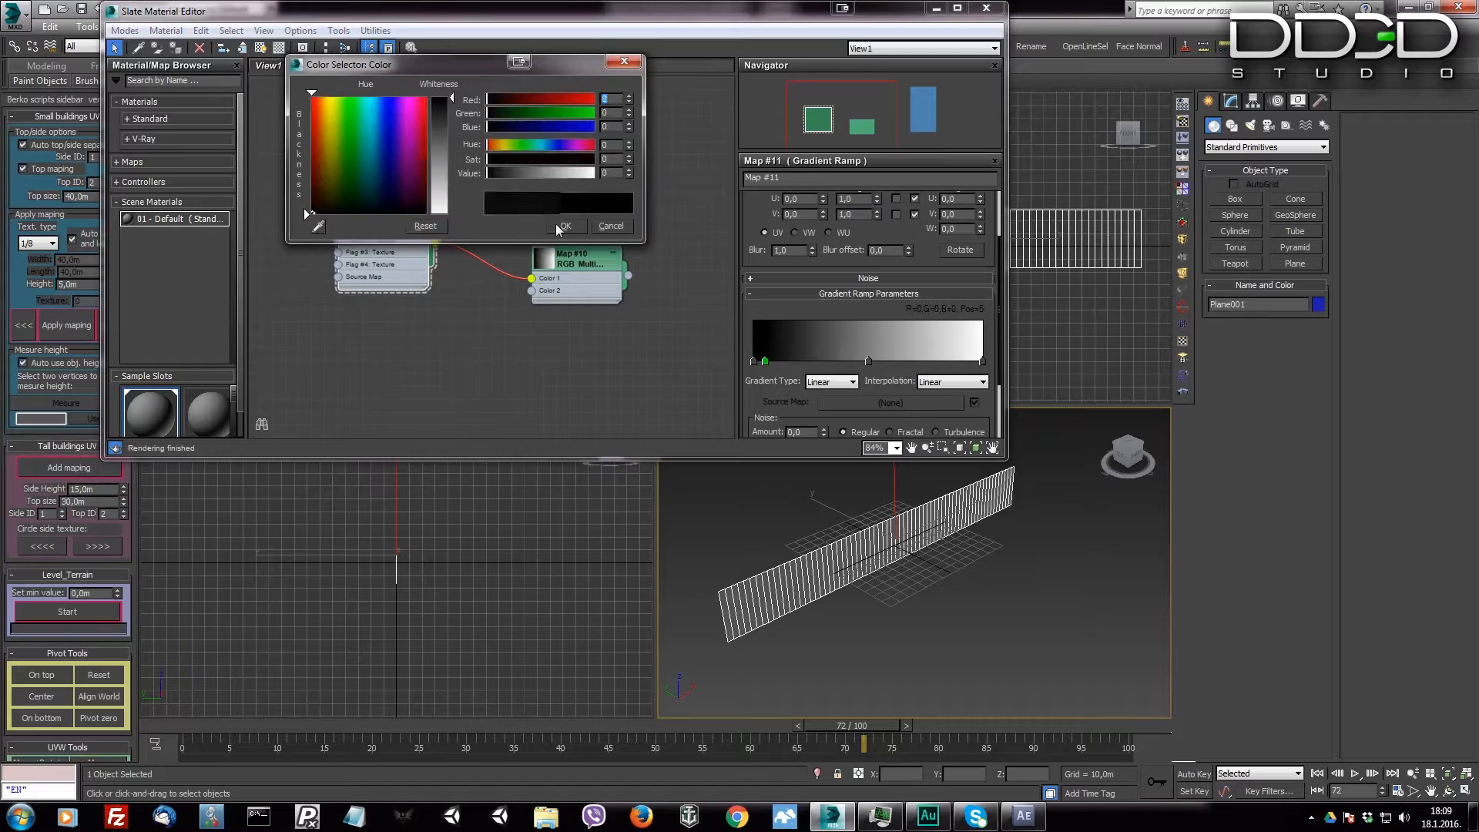
pyautogui.rightClick(764, 361)
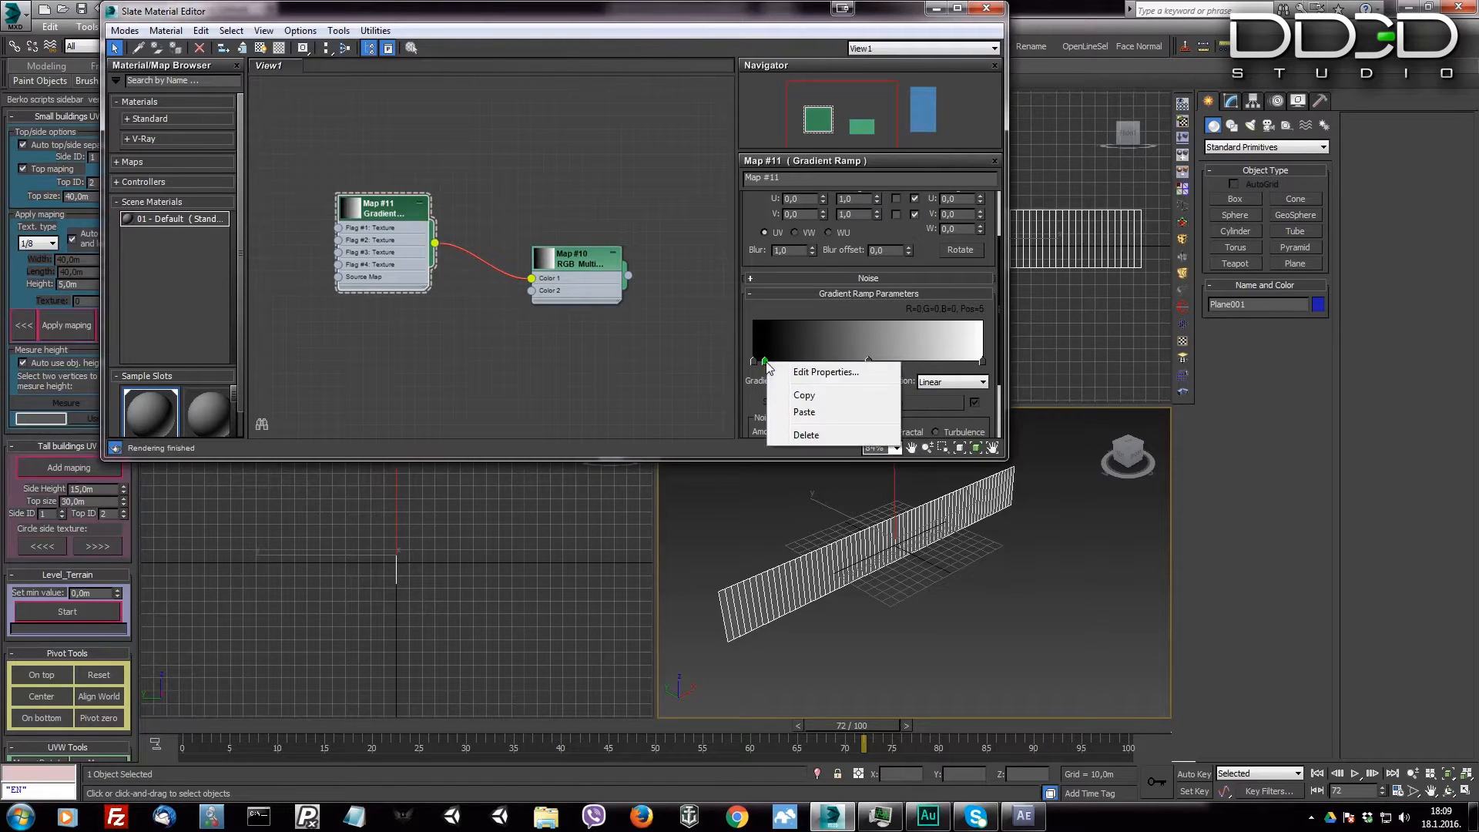
pyautogui.click(824, 371)
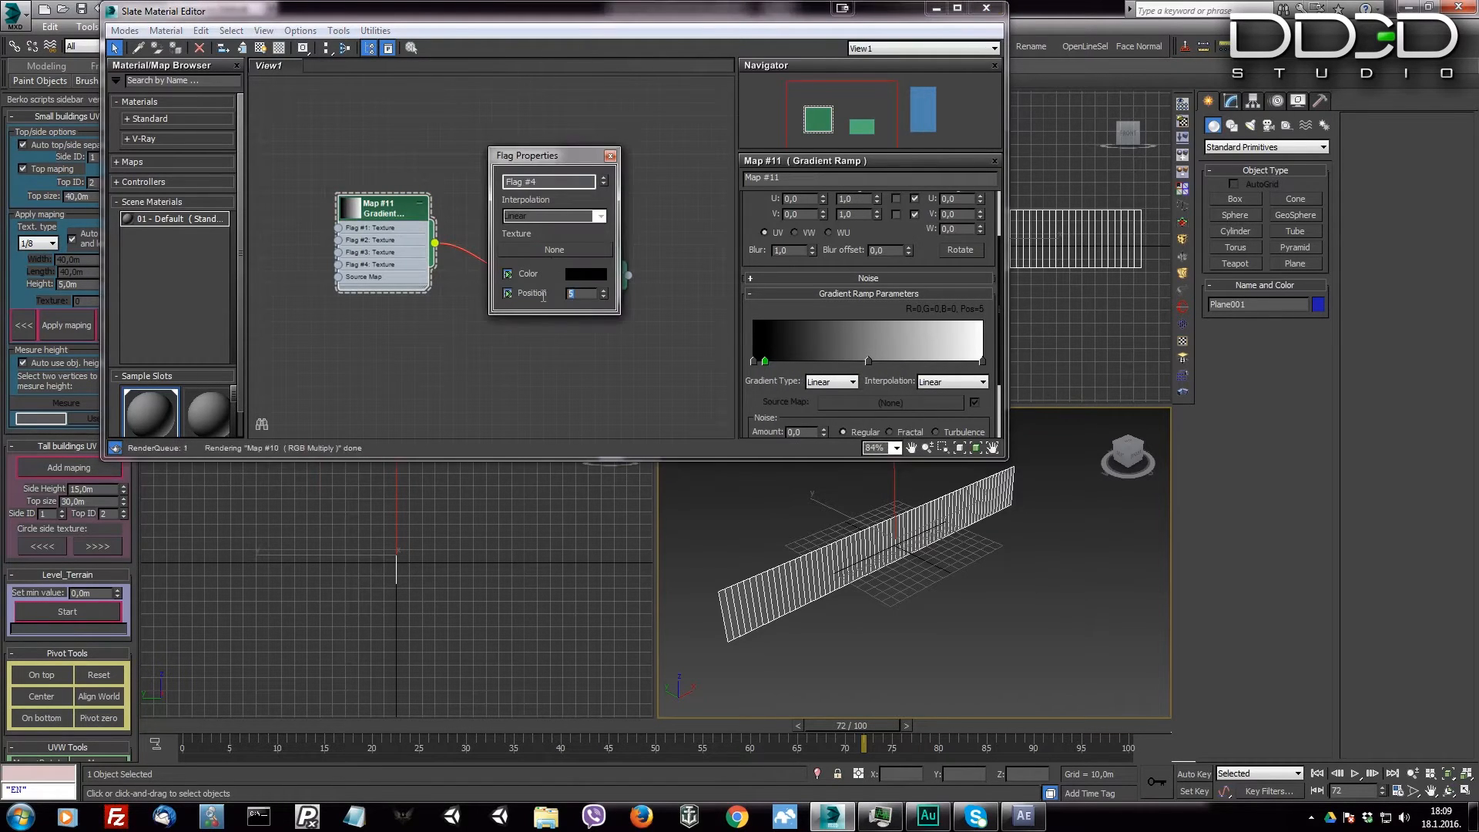
pyautogui.click(609, 155)
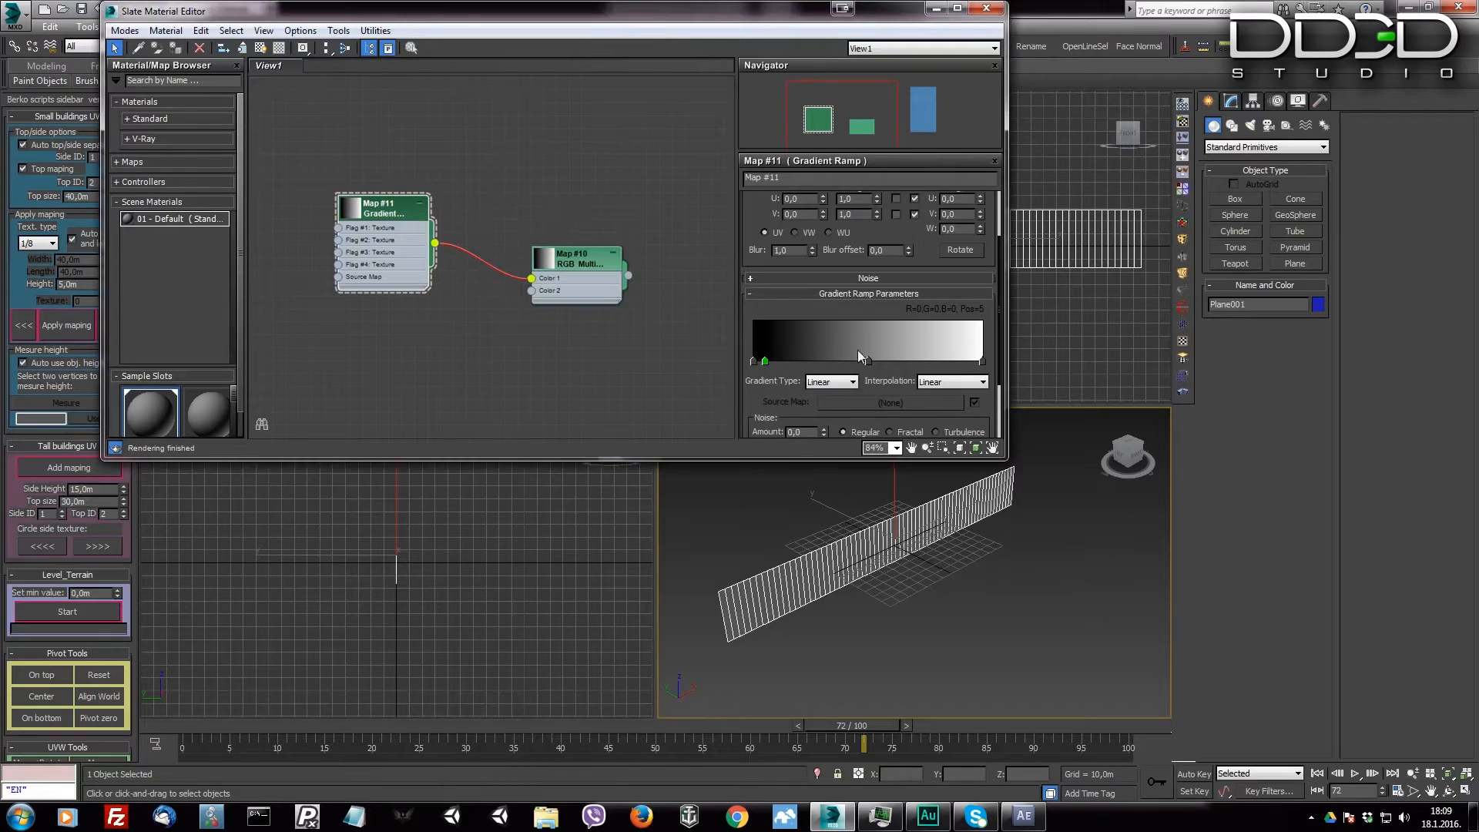
pyautogui.rightClick(868, 366)
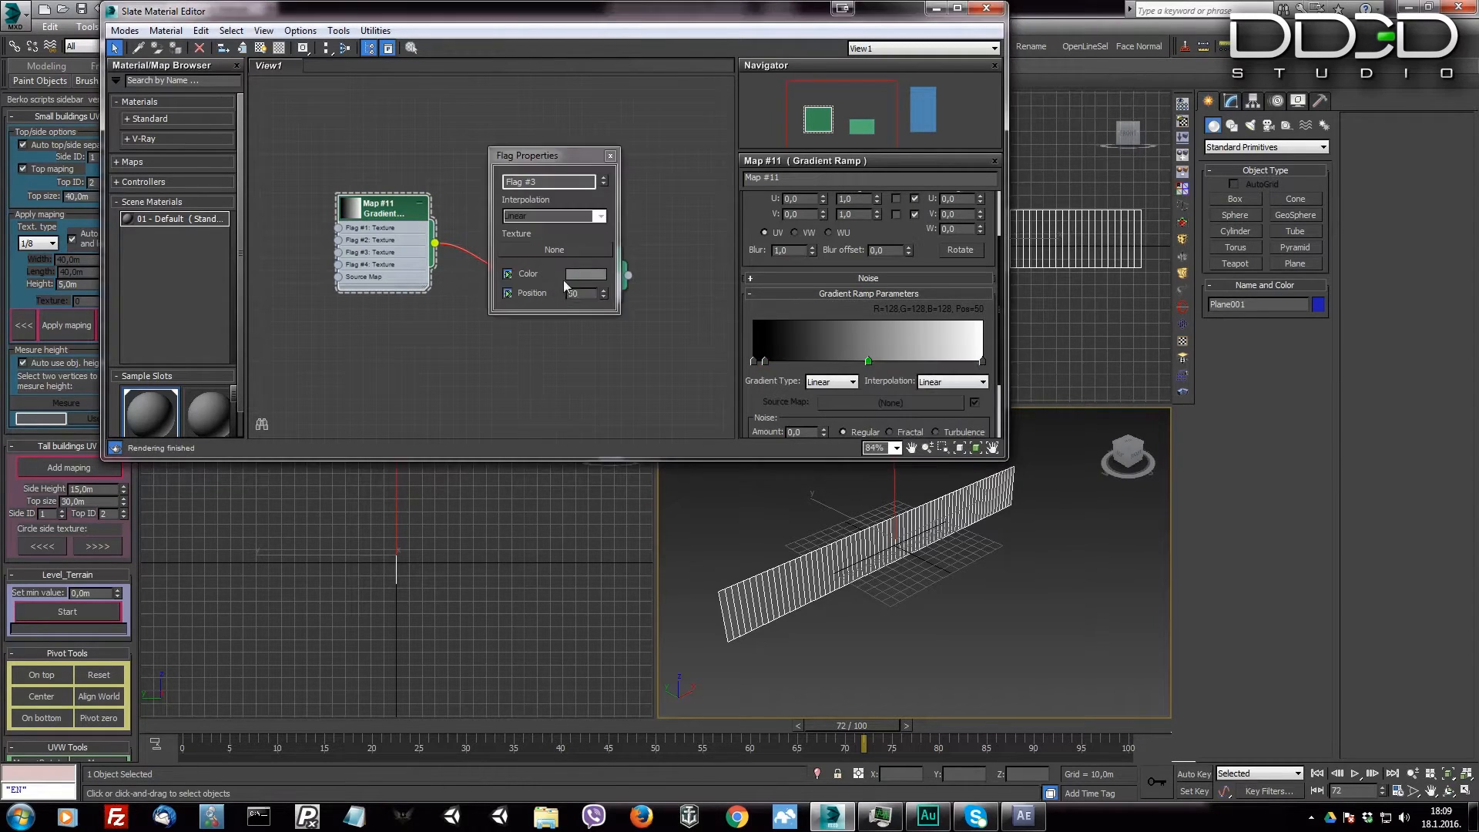
pyautogui.write('20')
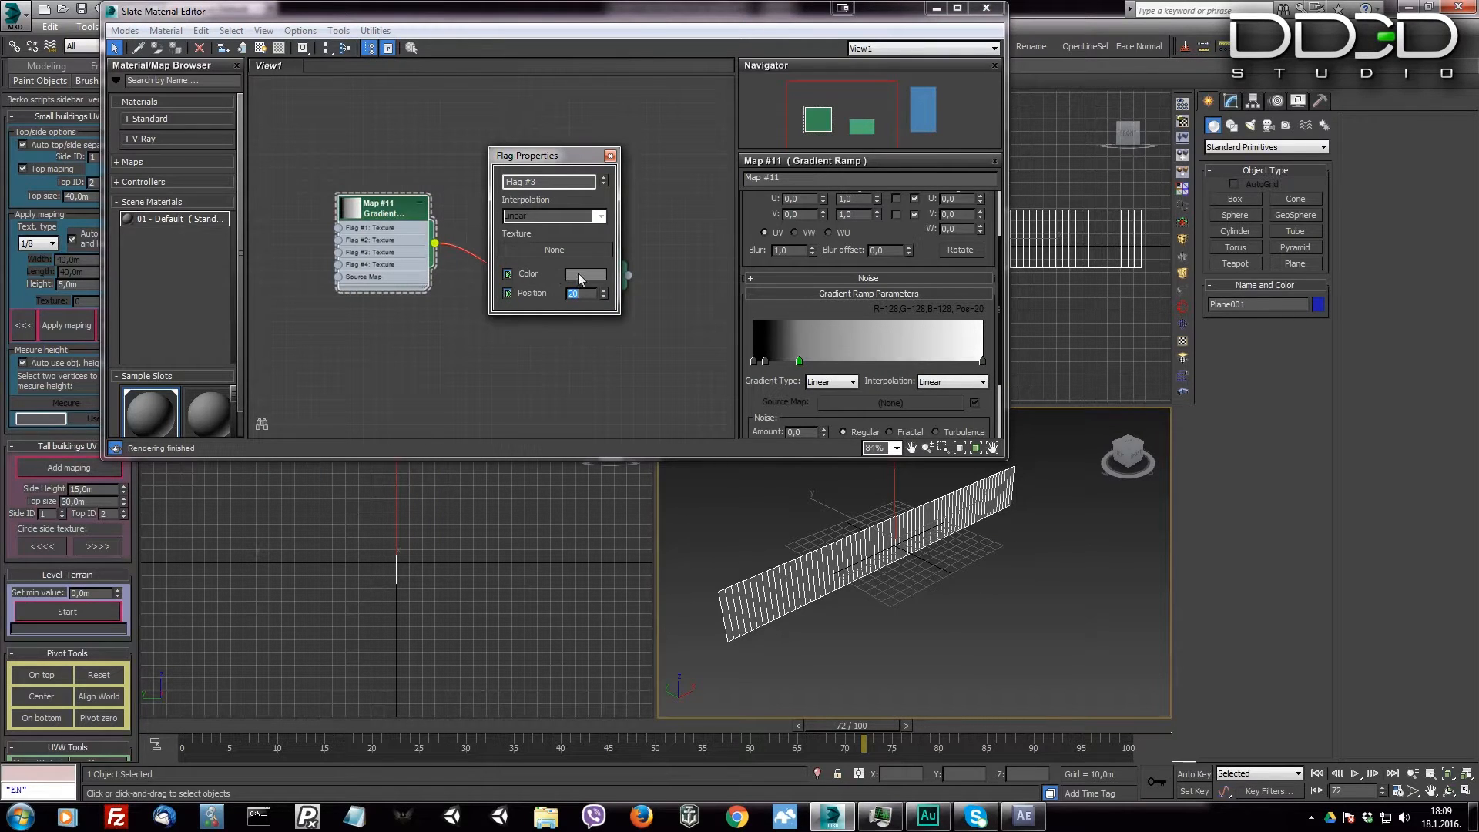
pyautogui.click(584, 273)
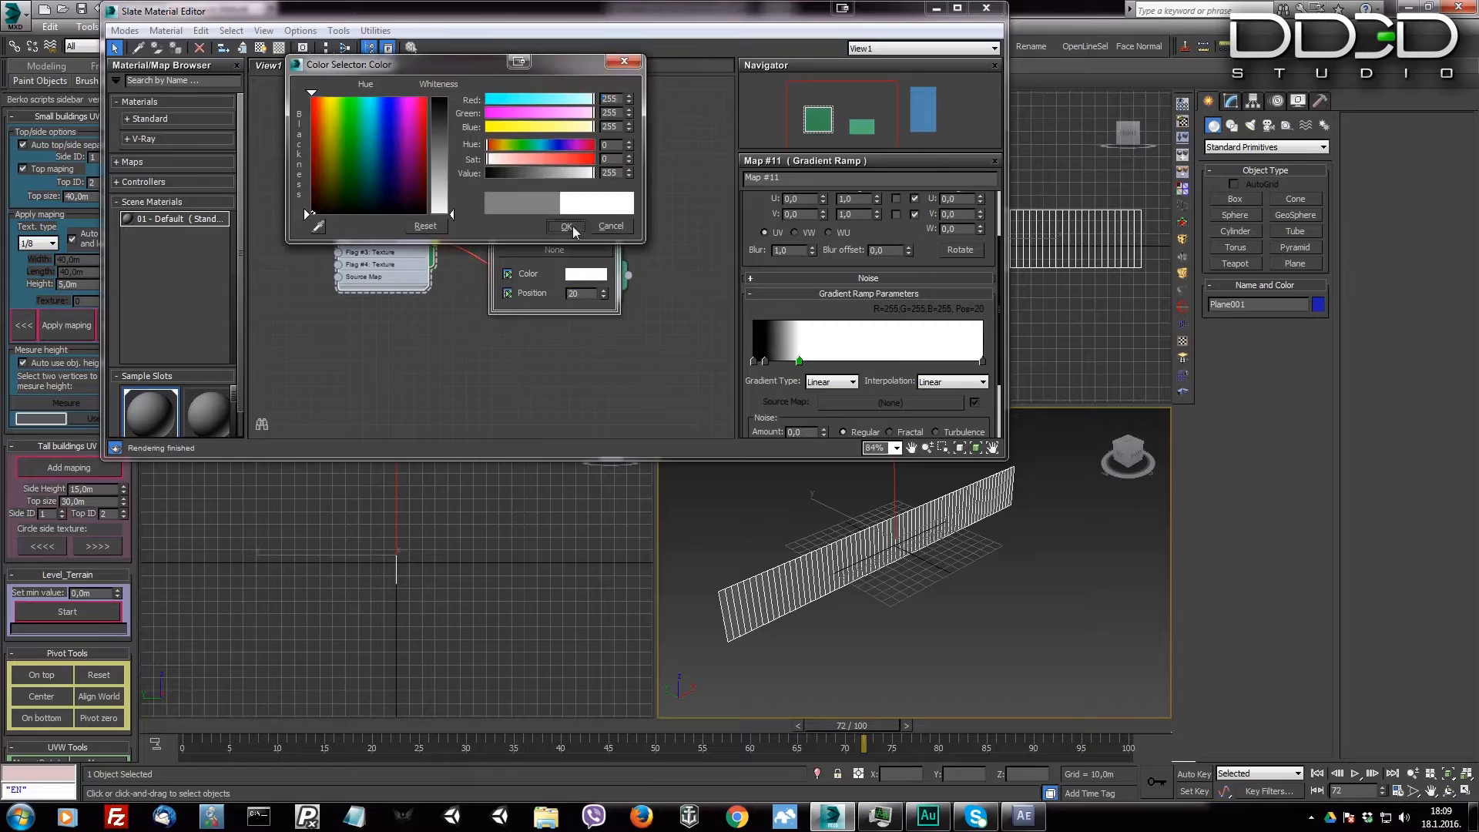
pyautogui.click(565, 226)
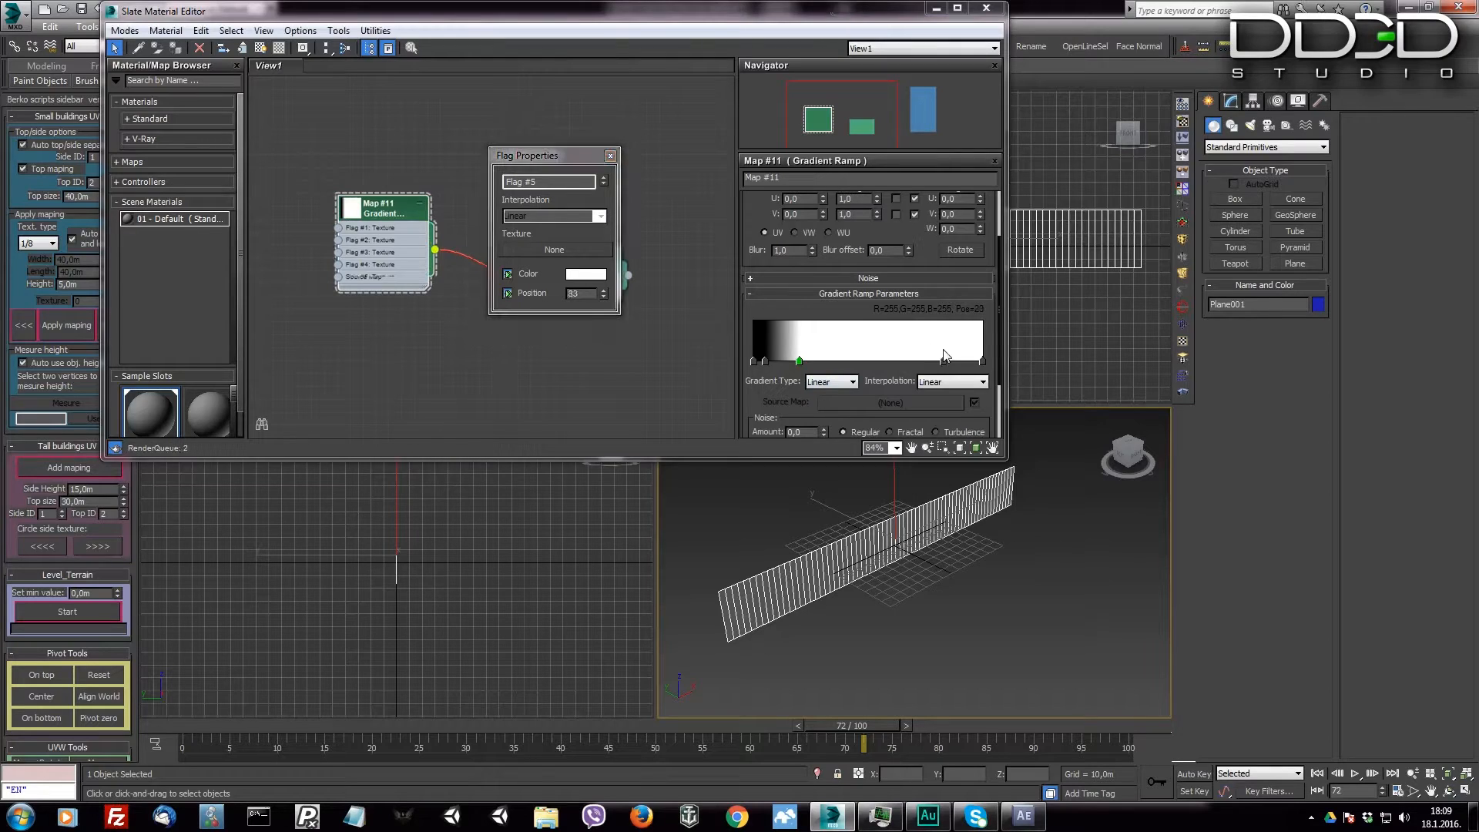
# Step: Adjust the right-side flags, adding a new flag near the ramp's end to widen the white band
pyautogui.rightClick(942, 360)
pyautogui.write('80')
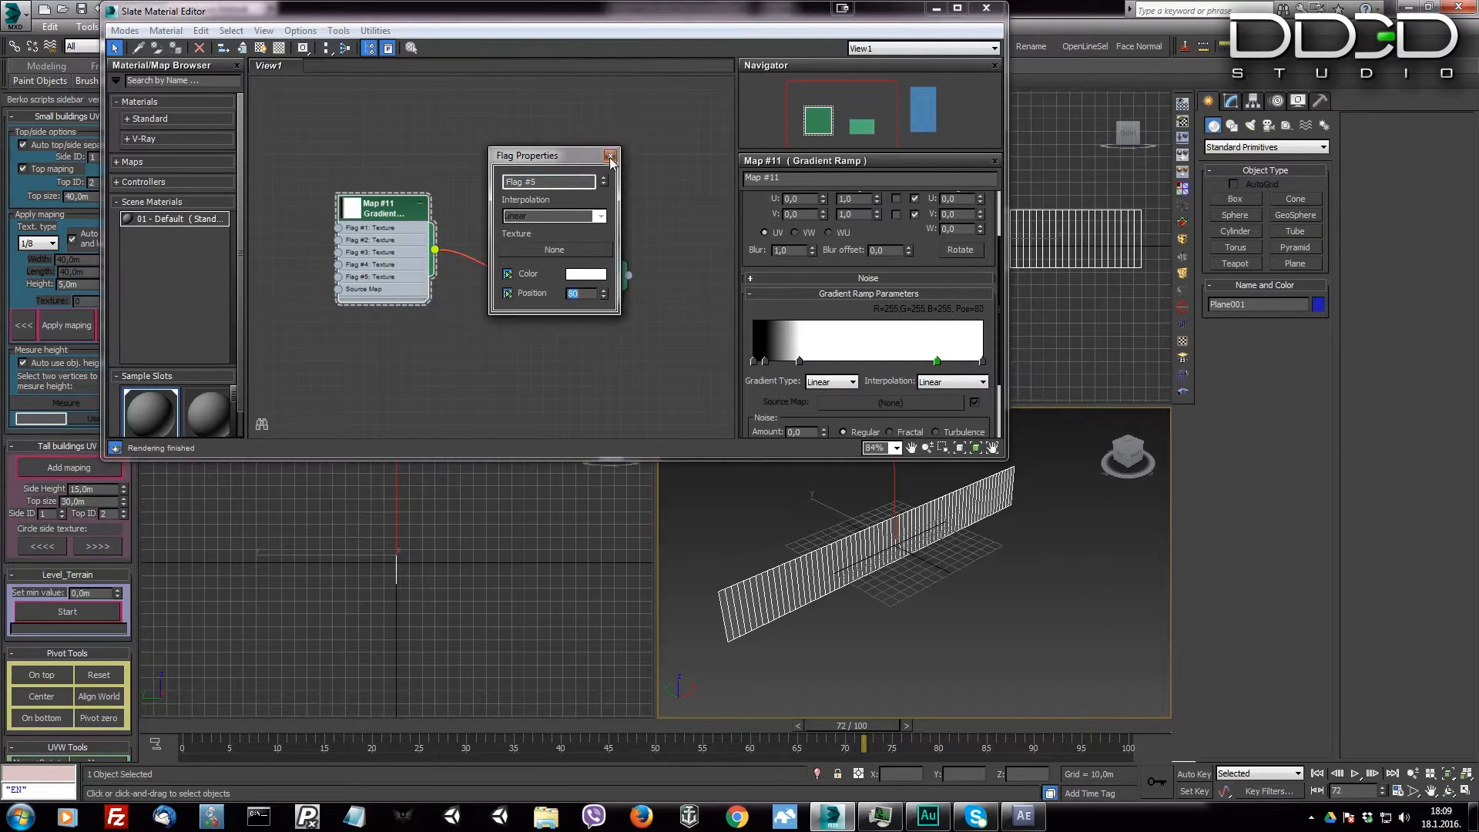
pyautogui.rightClick(865, 340)
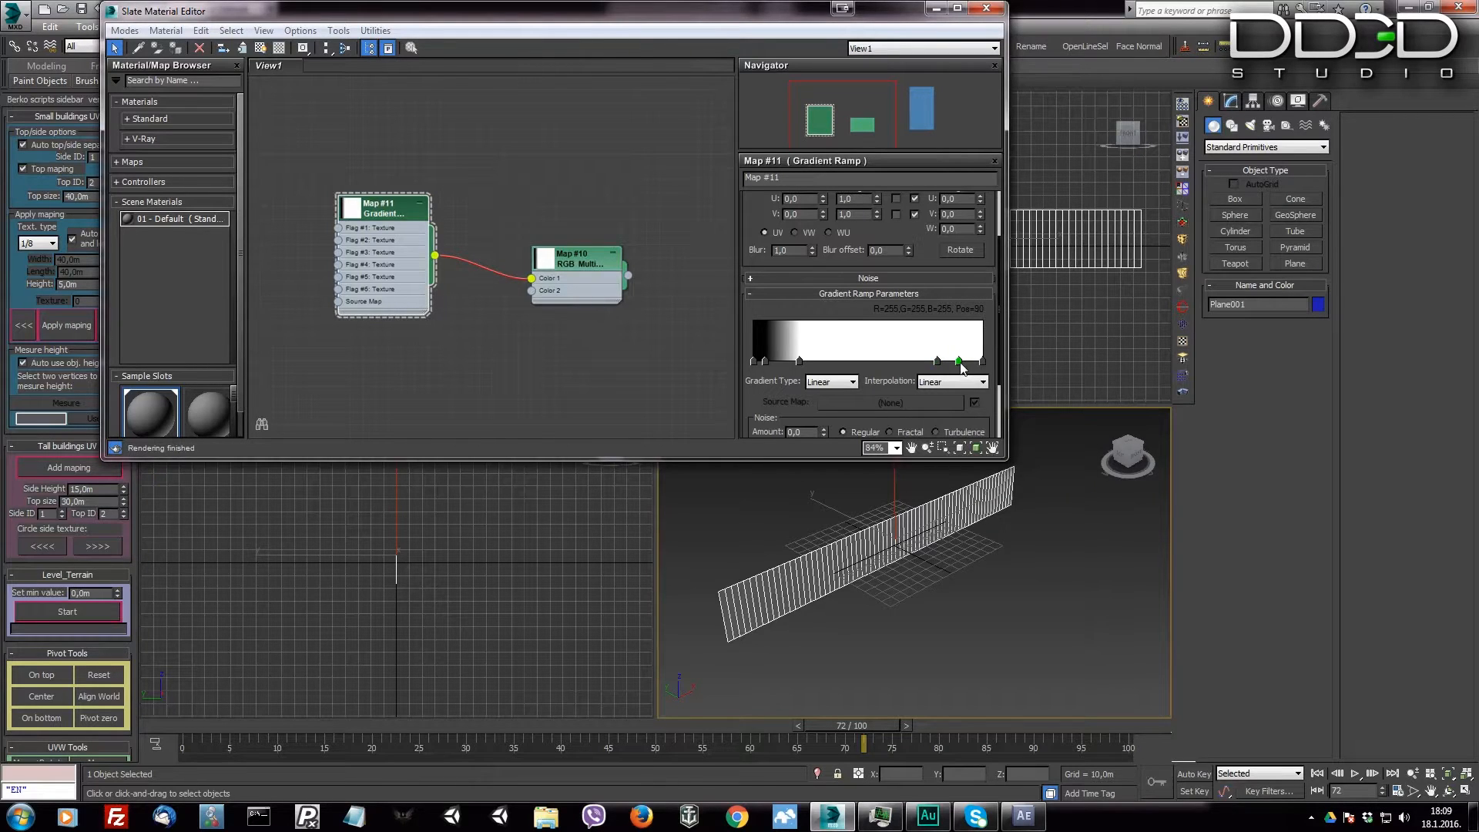
pyautogui.doubleClick(958, 361)
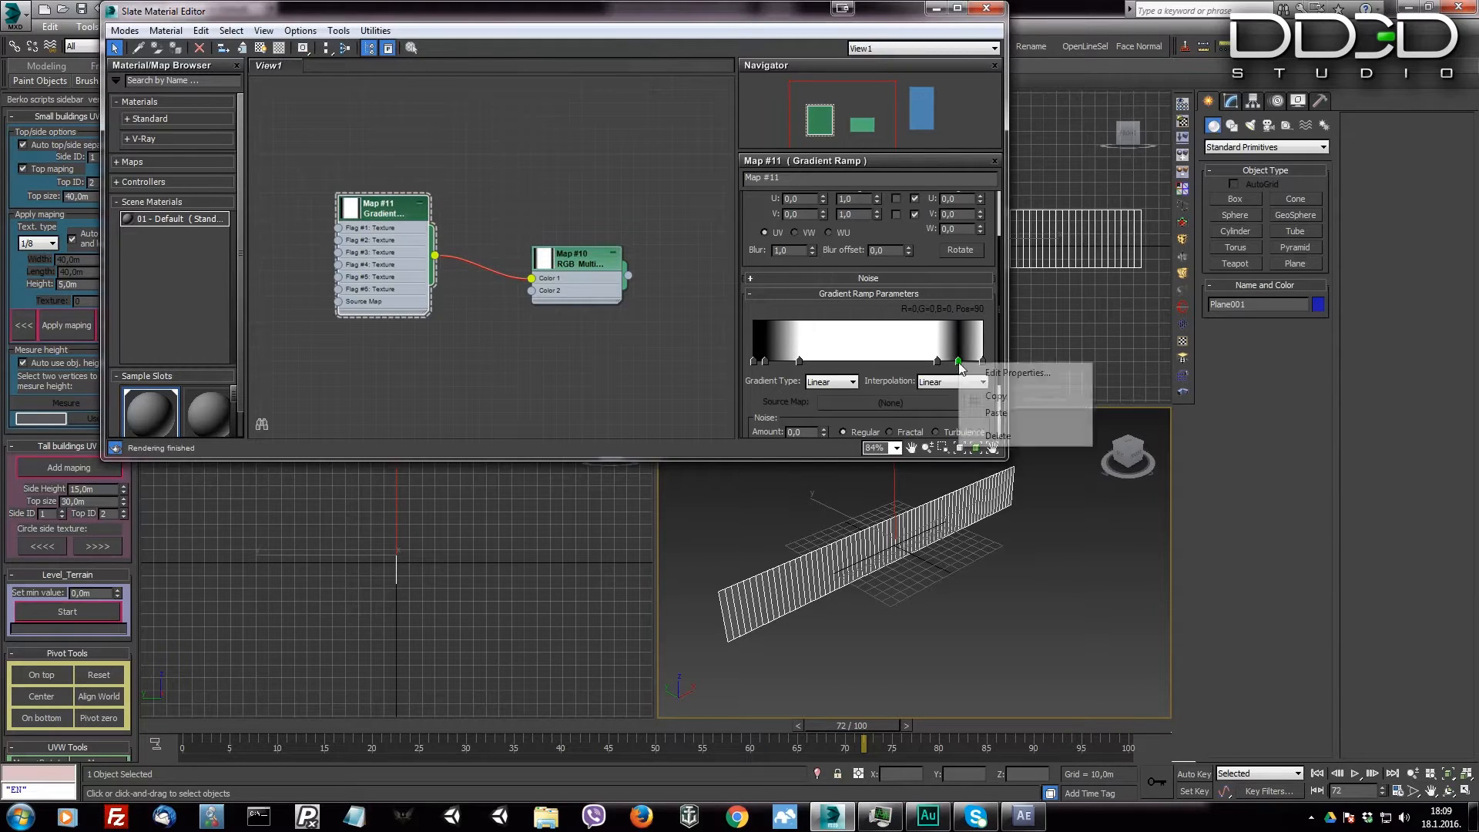
pyautogui.click(1013, 373)
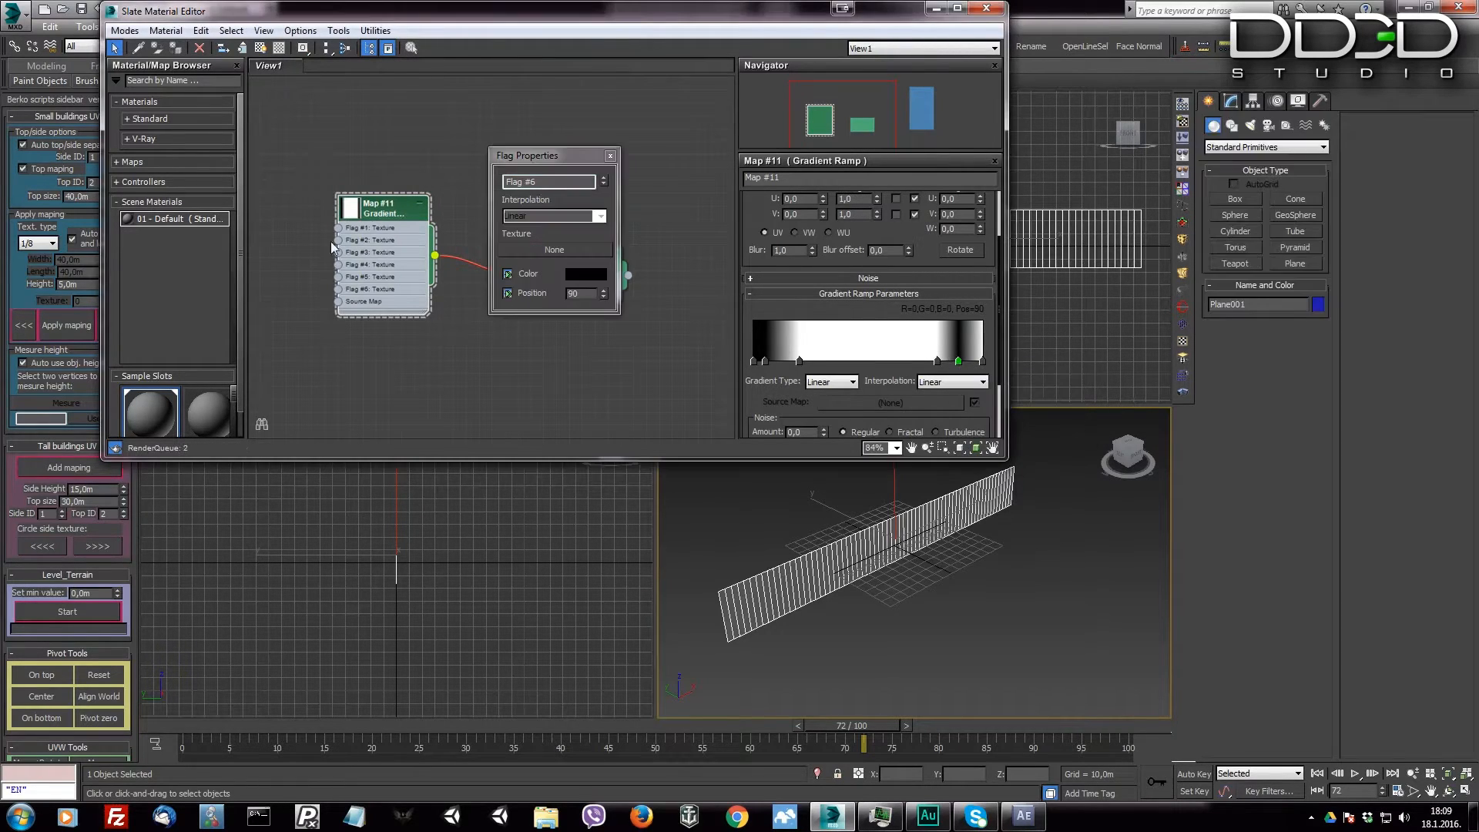
pyautogui.click(601, 290)
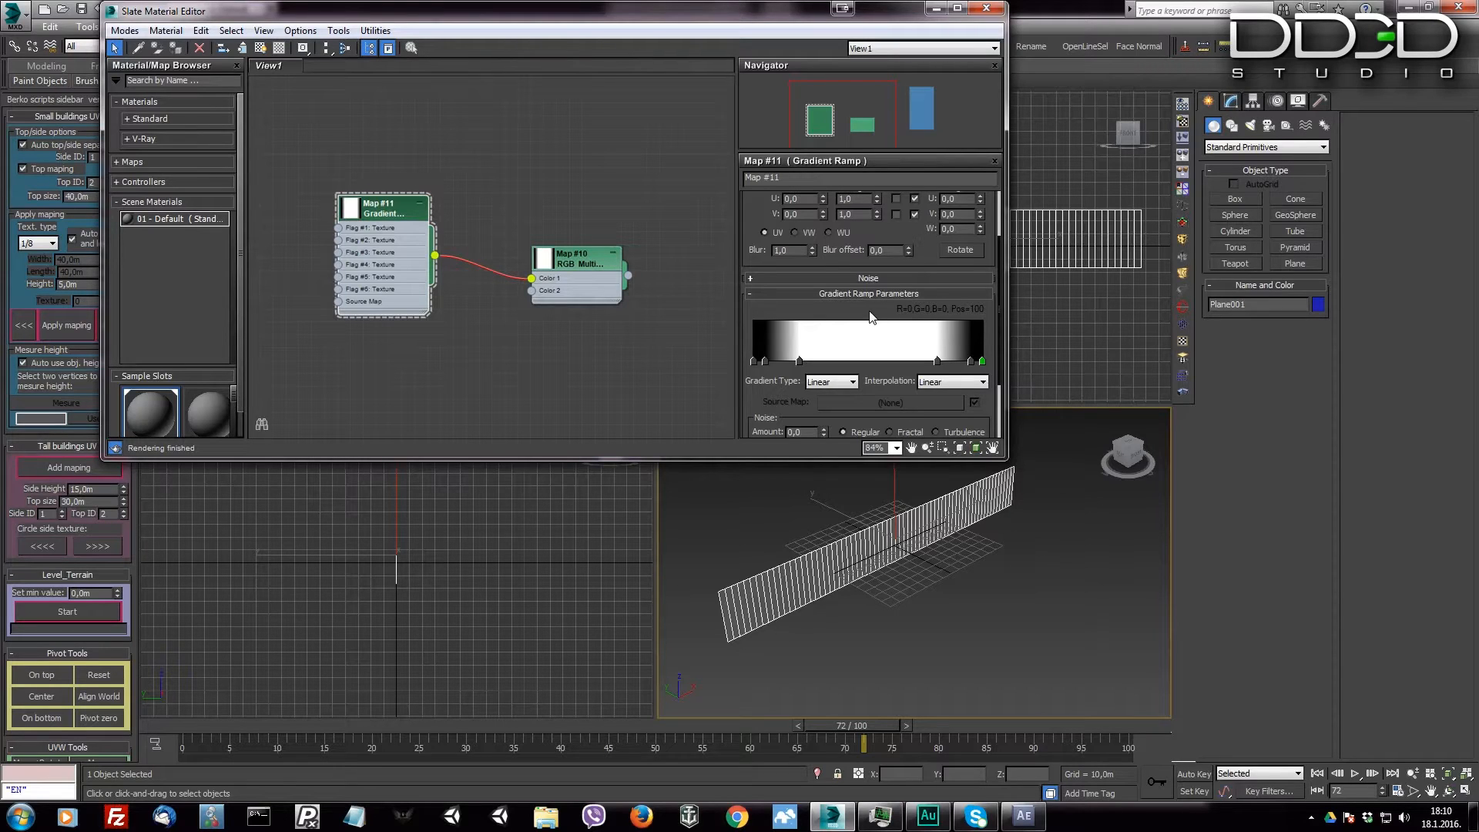
pyautogui.moveTo(854, 302)
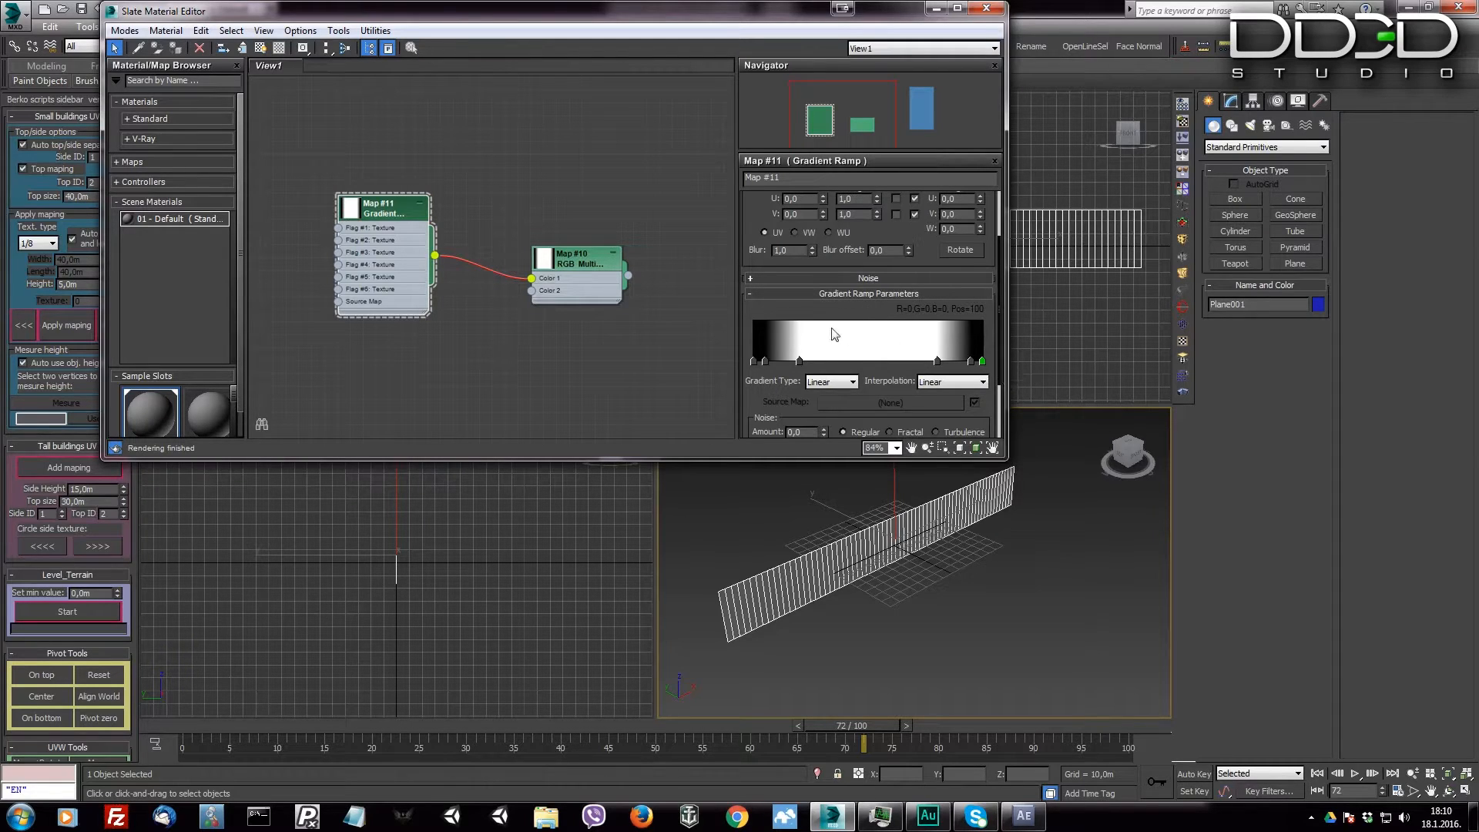
pyautogui.moveTo(901, 324)
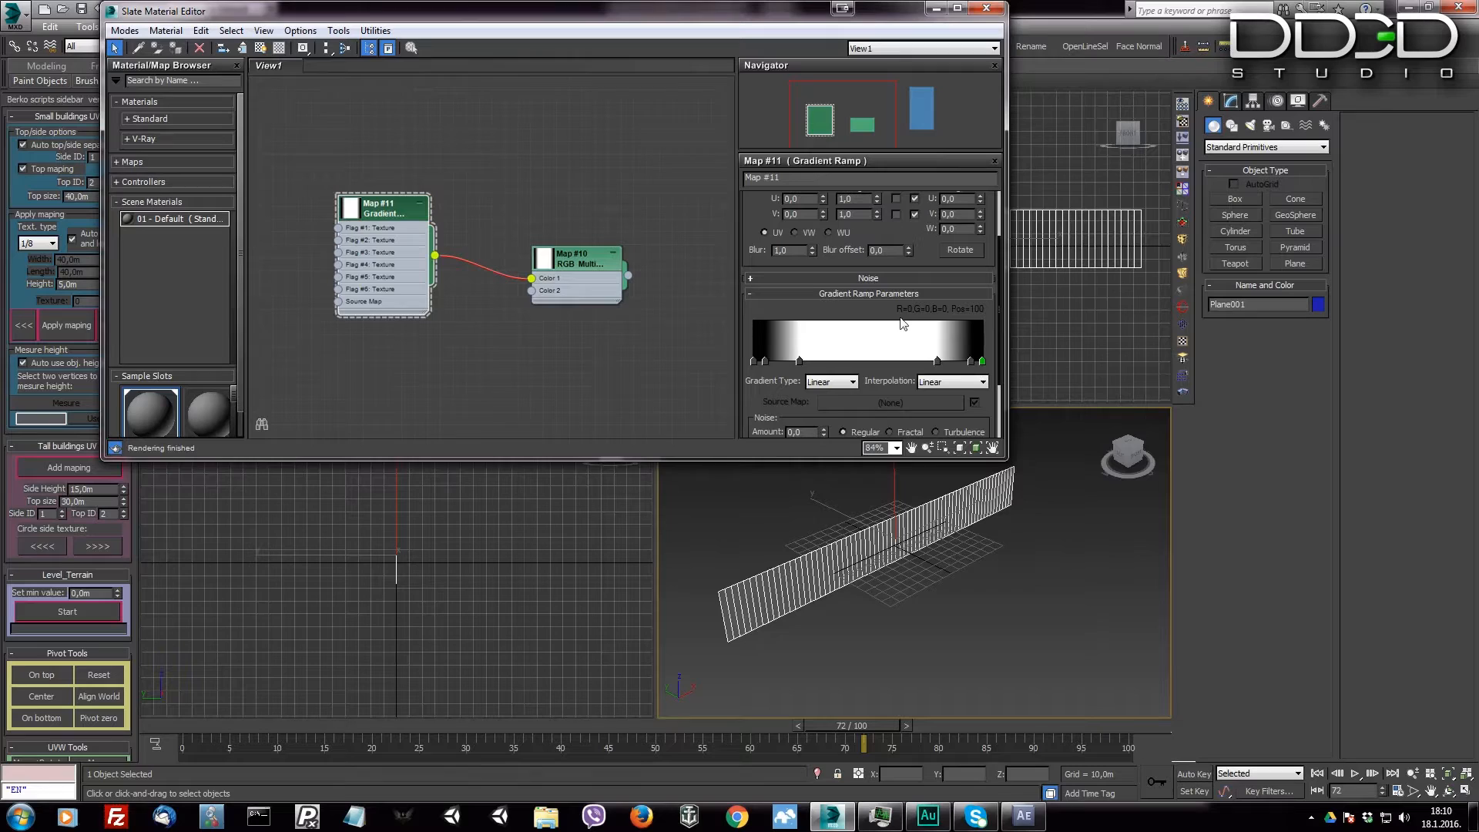
# Step: Clone the Gradient Ramp, wire it to Color 2 and darken one of its flags
pyautogui.click(382, 205)
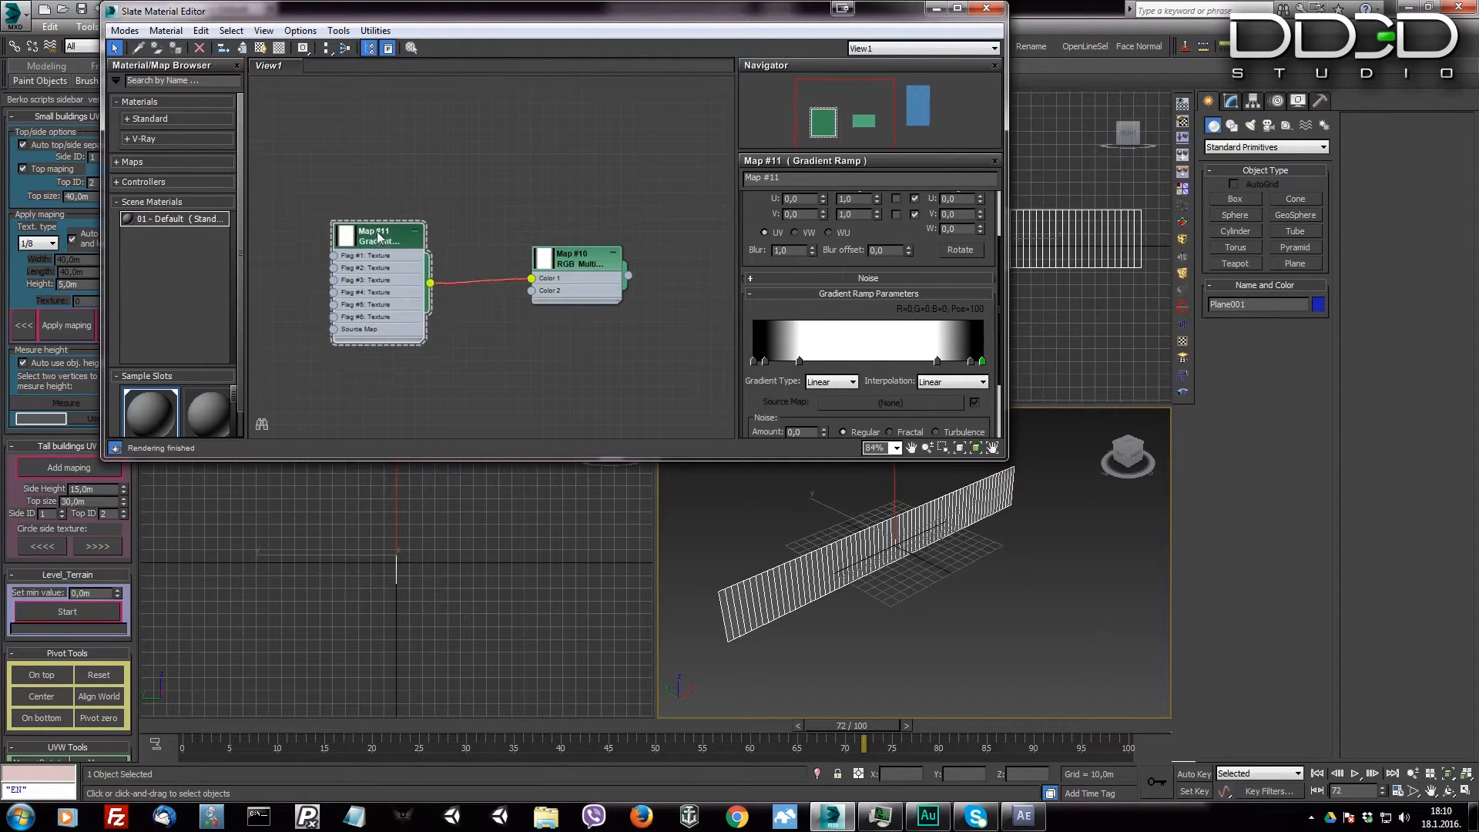
pyautogui.moveTo(378, 233); pyautogui.dragTo(406, 318)
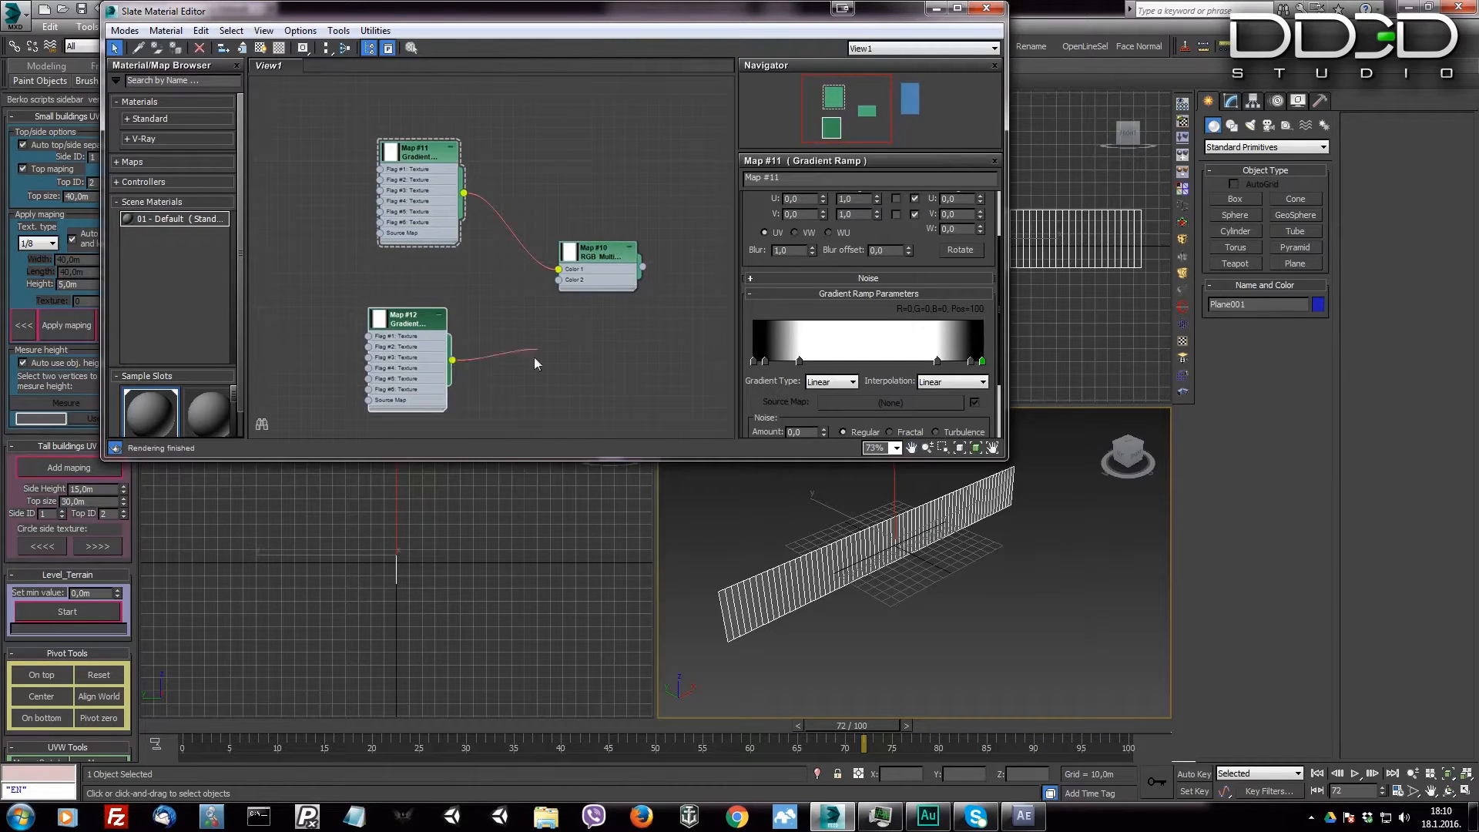
pyautogui.moveTo(452, 360); pyautogui.dragTo(558, 279)
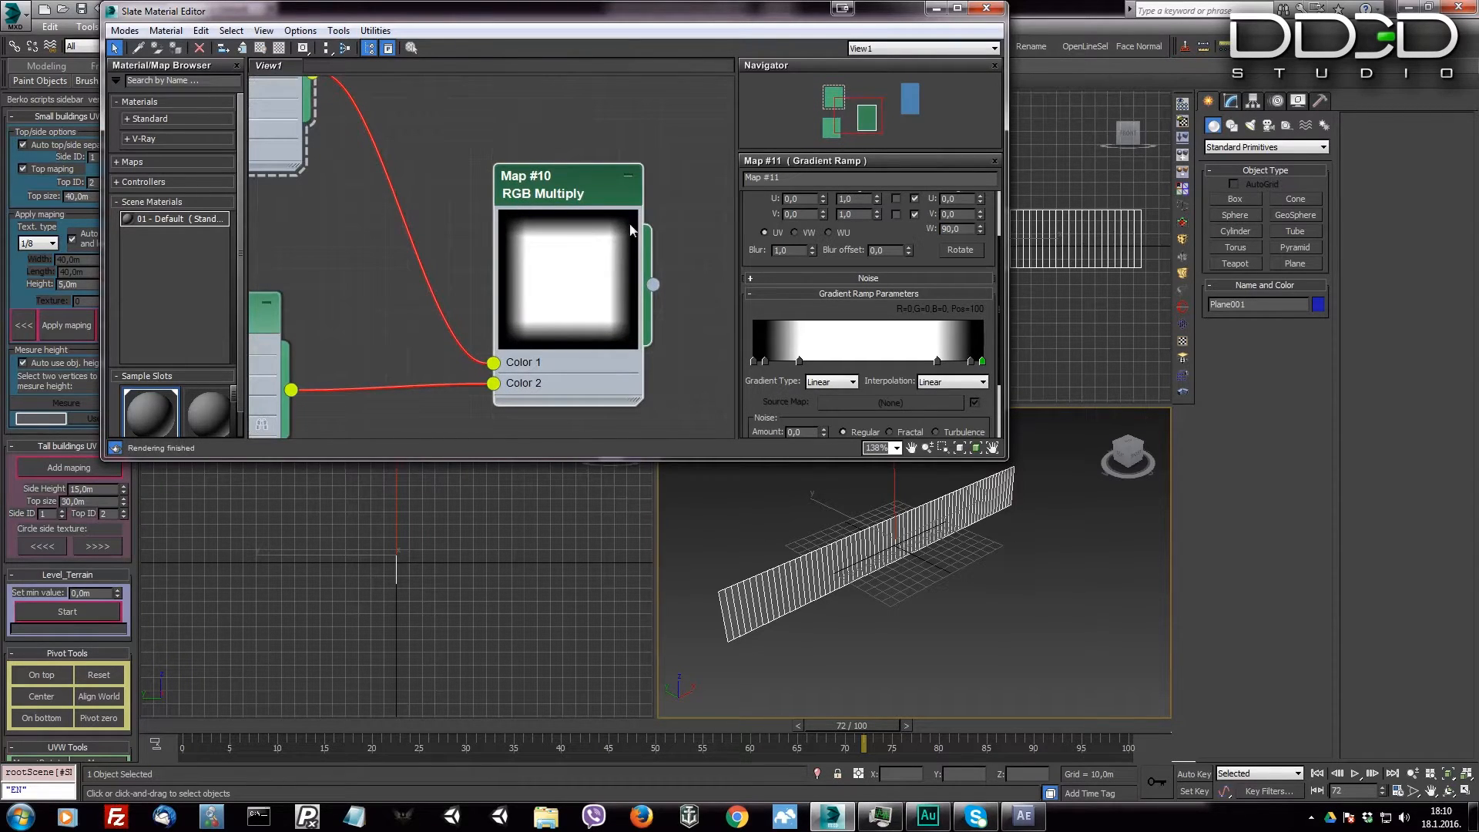
pyautogui.moveTo(555, 337)
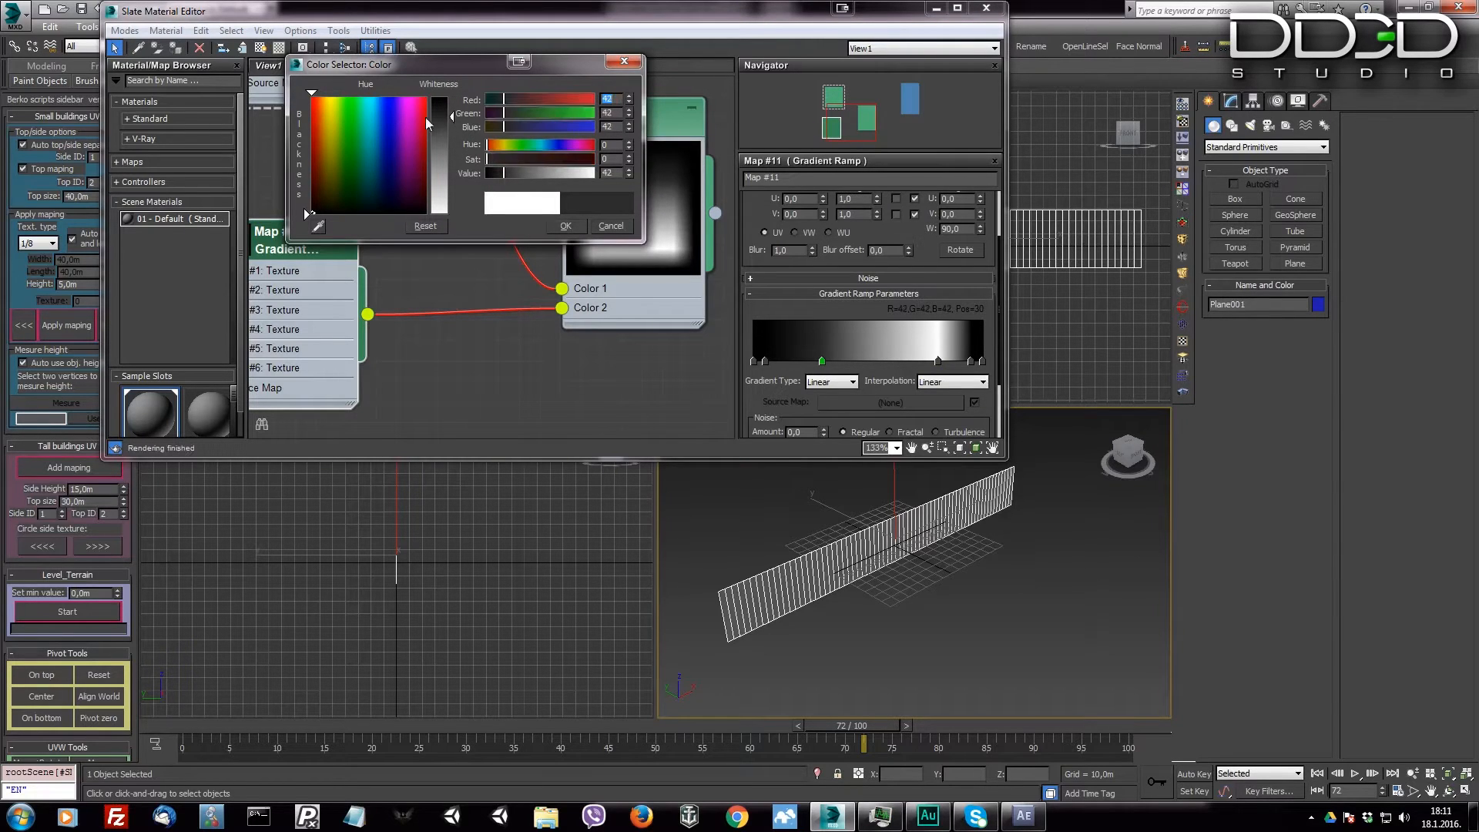
pyautogui.click(610, 225)
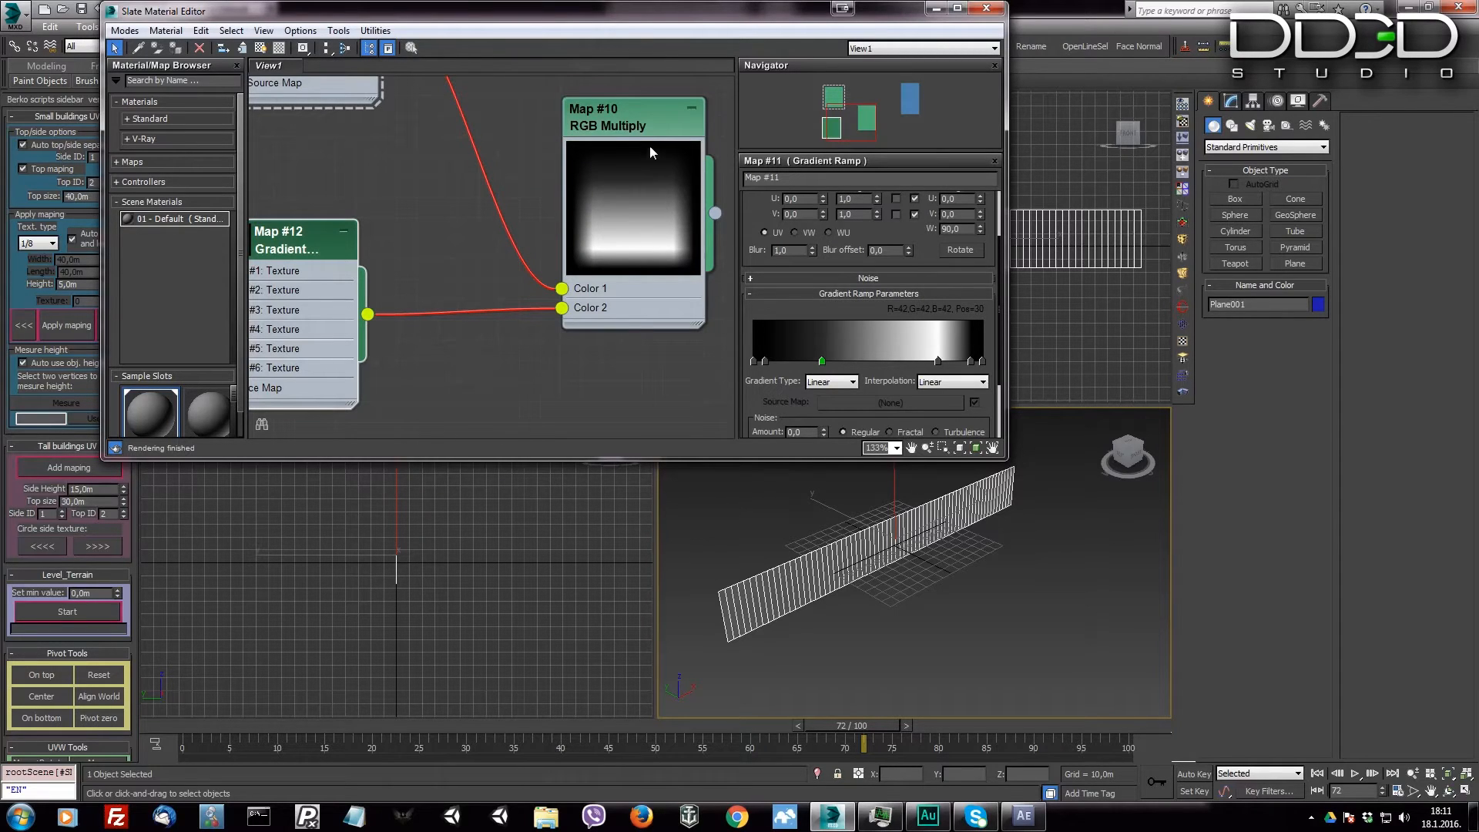
pyautogui.moveTo(941, 365)
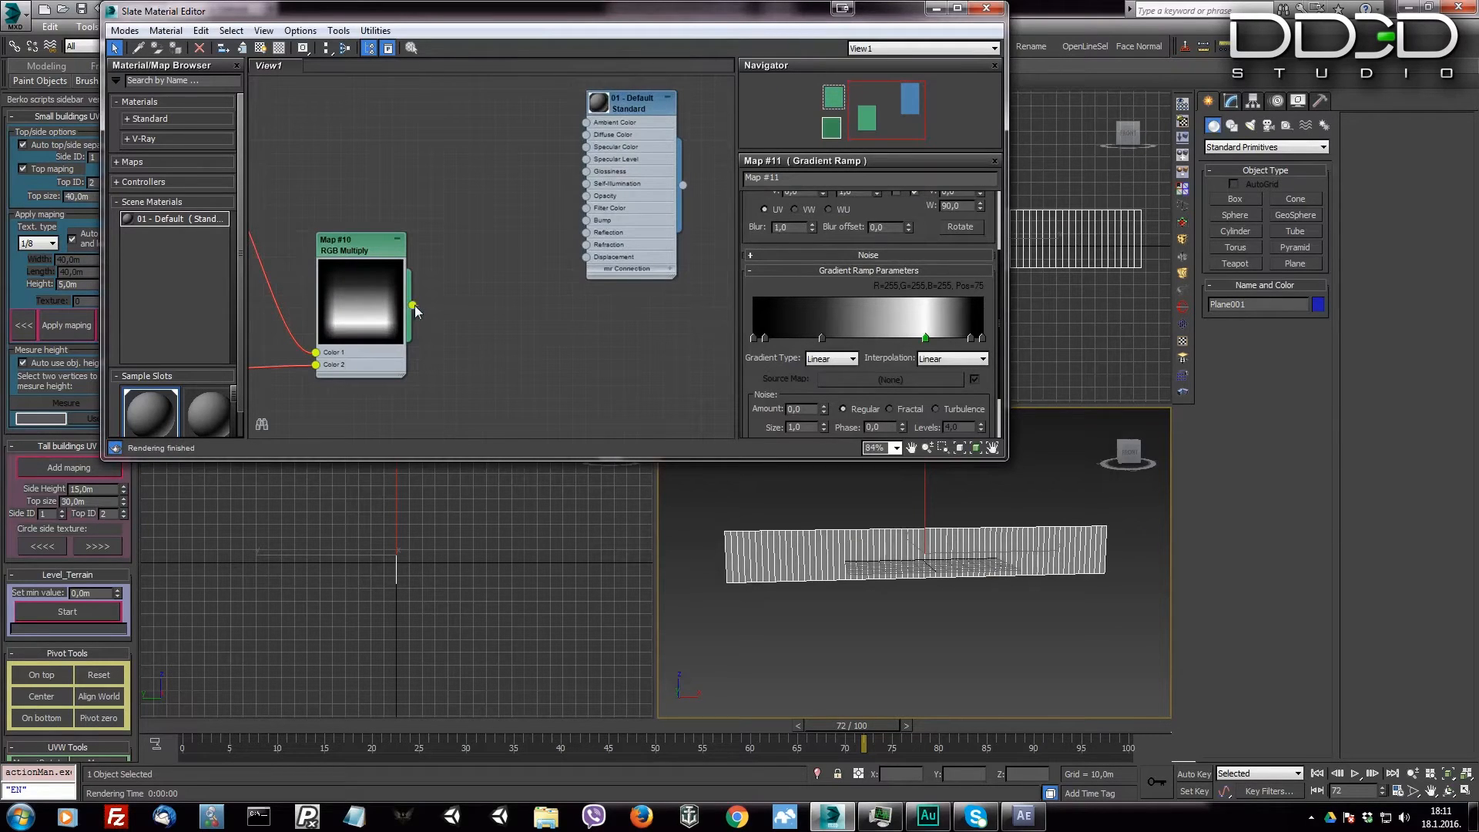
# Step: Wire the RGB Multiply output into the 01 - Default material
pyautogui.moveTo(412, 305); pyautogui.dragTo(587, 195)
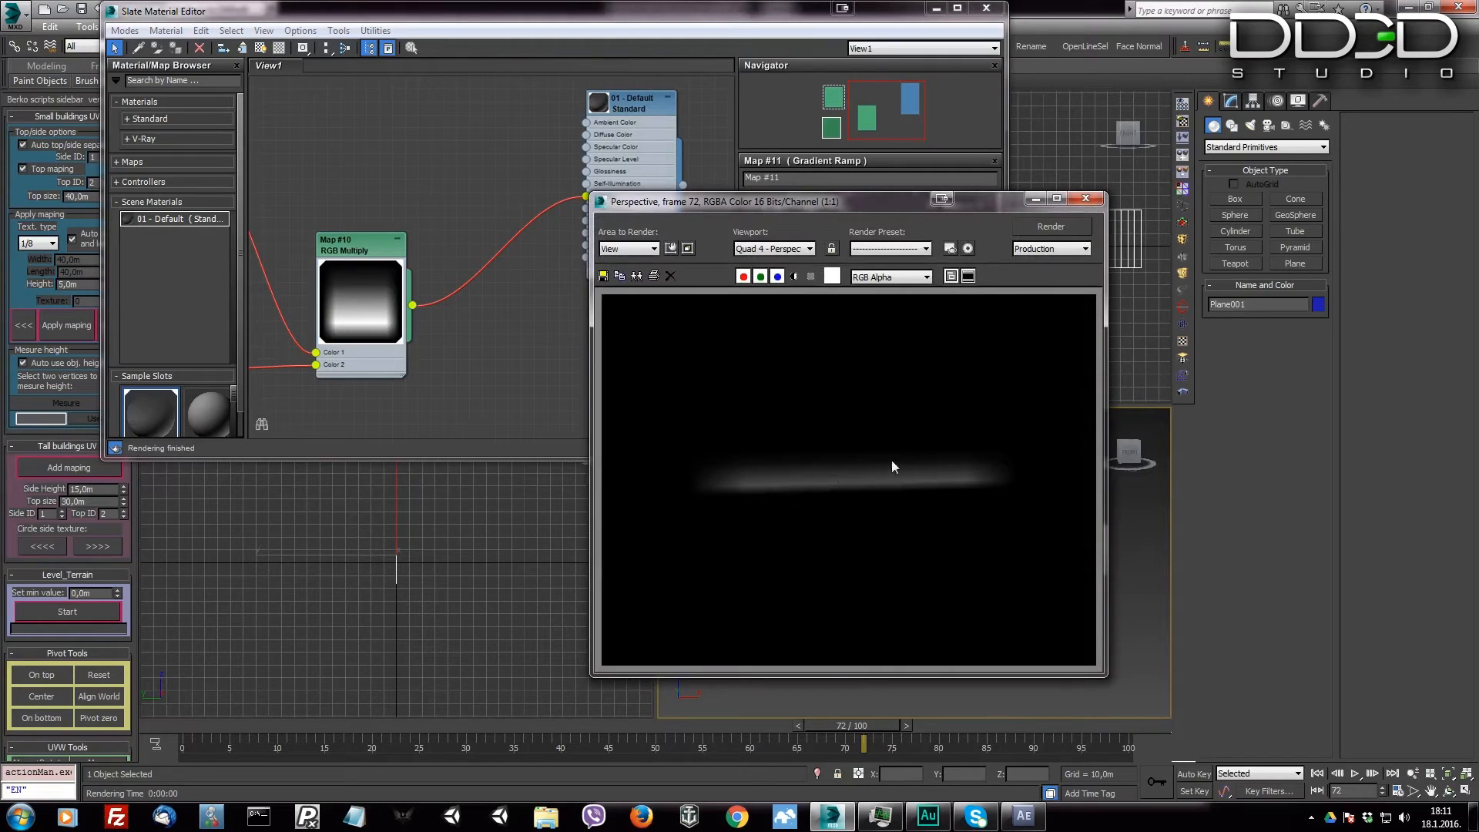
pyautogui.moveTo(979, 484)
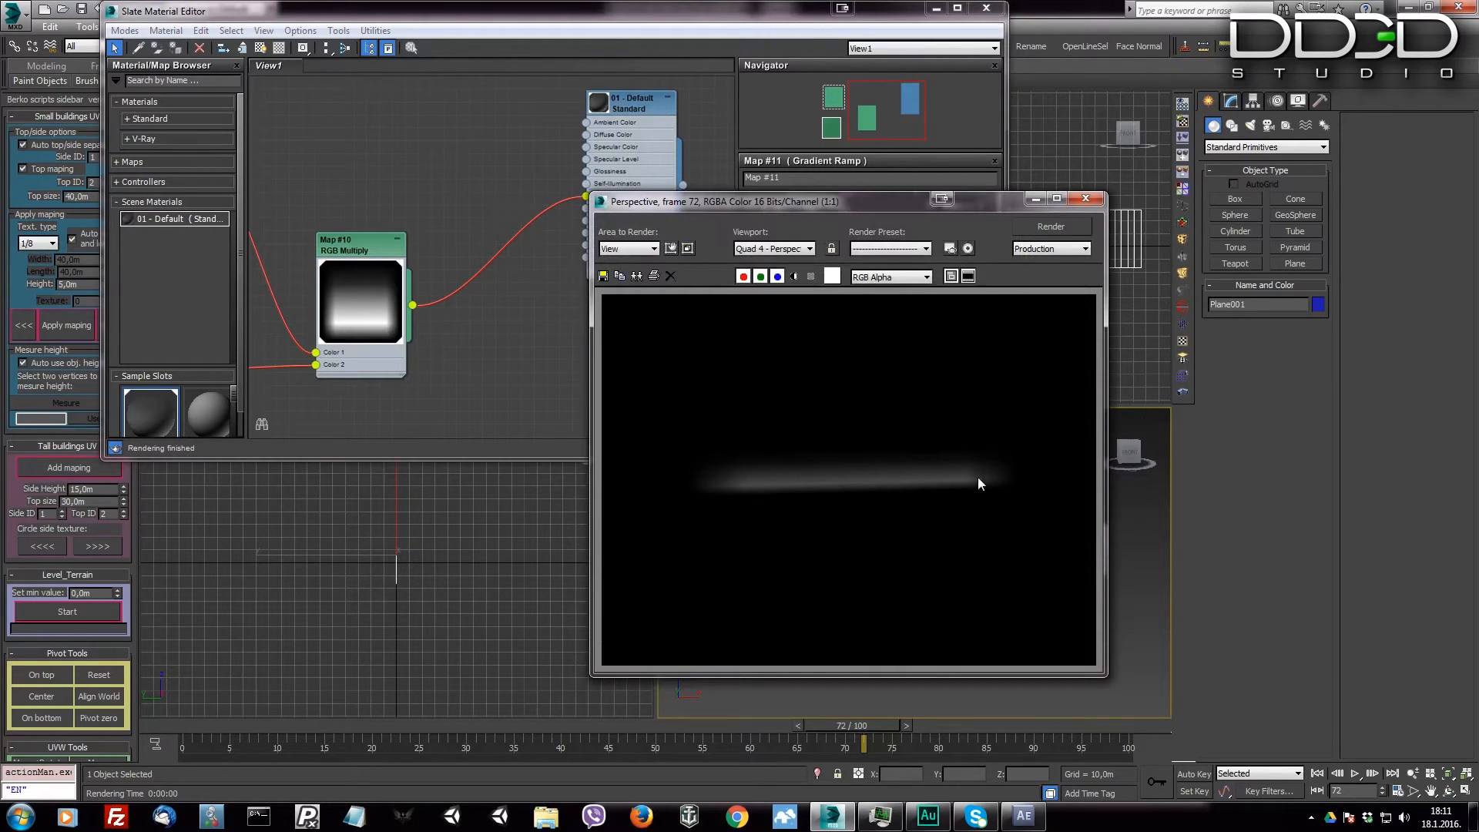
pyautogui.moveTo(876, 495)
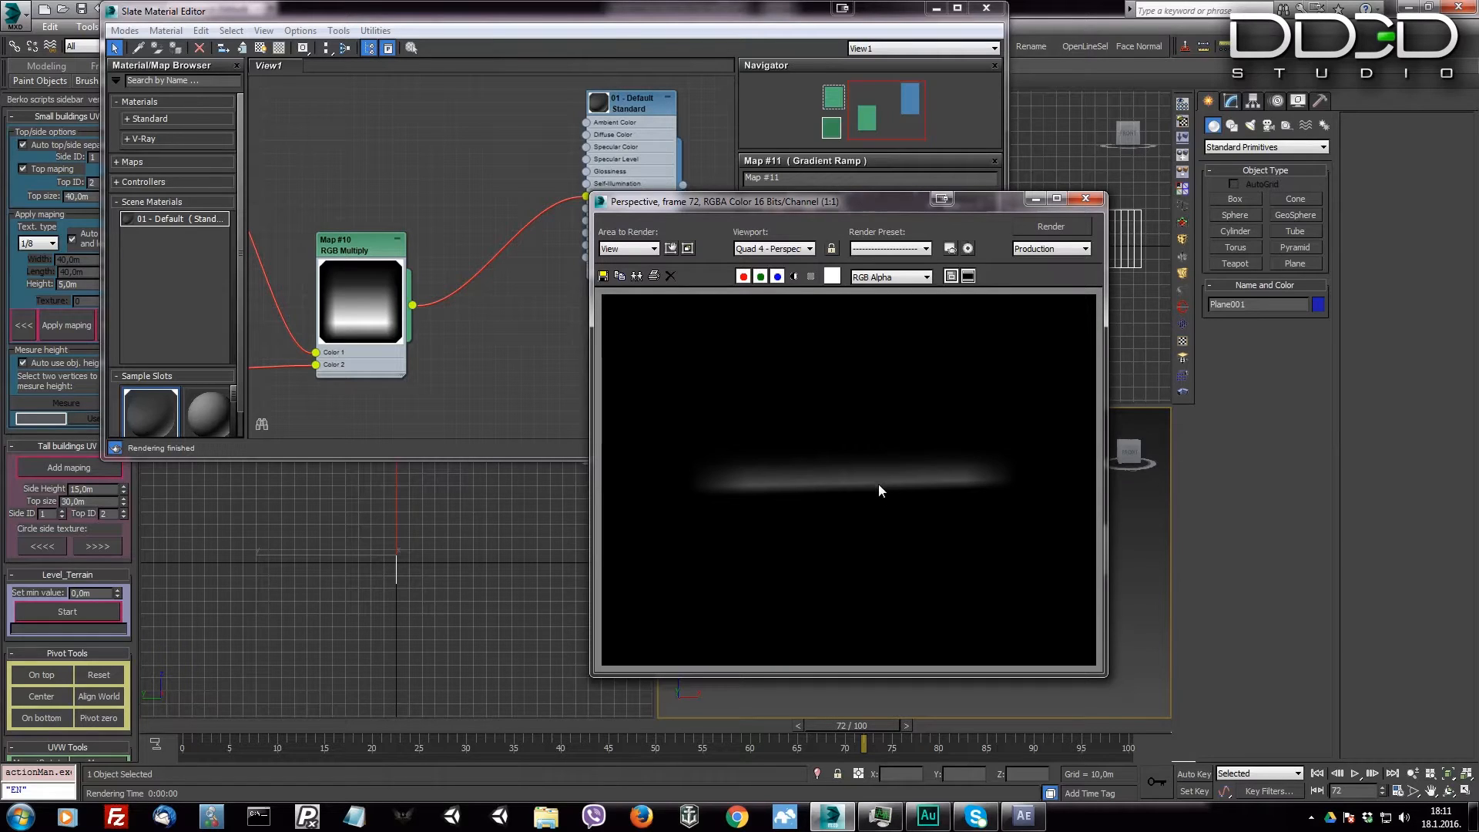
pyautogui.moveTo(869, 458)
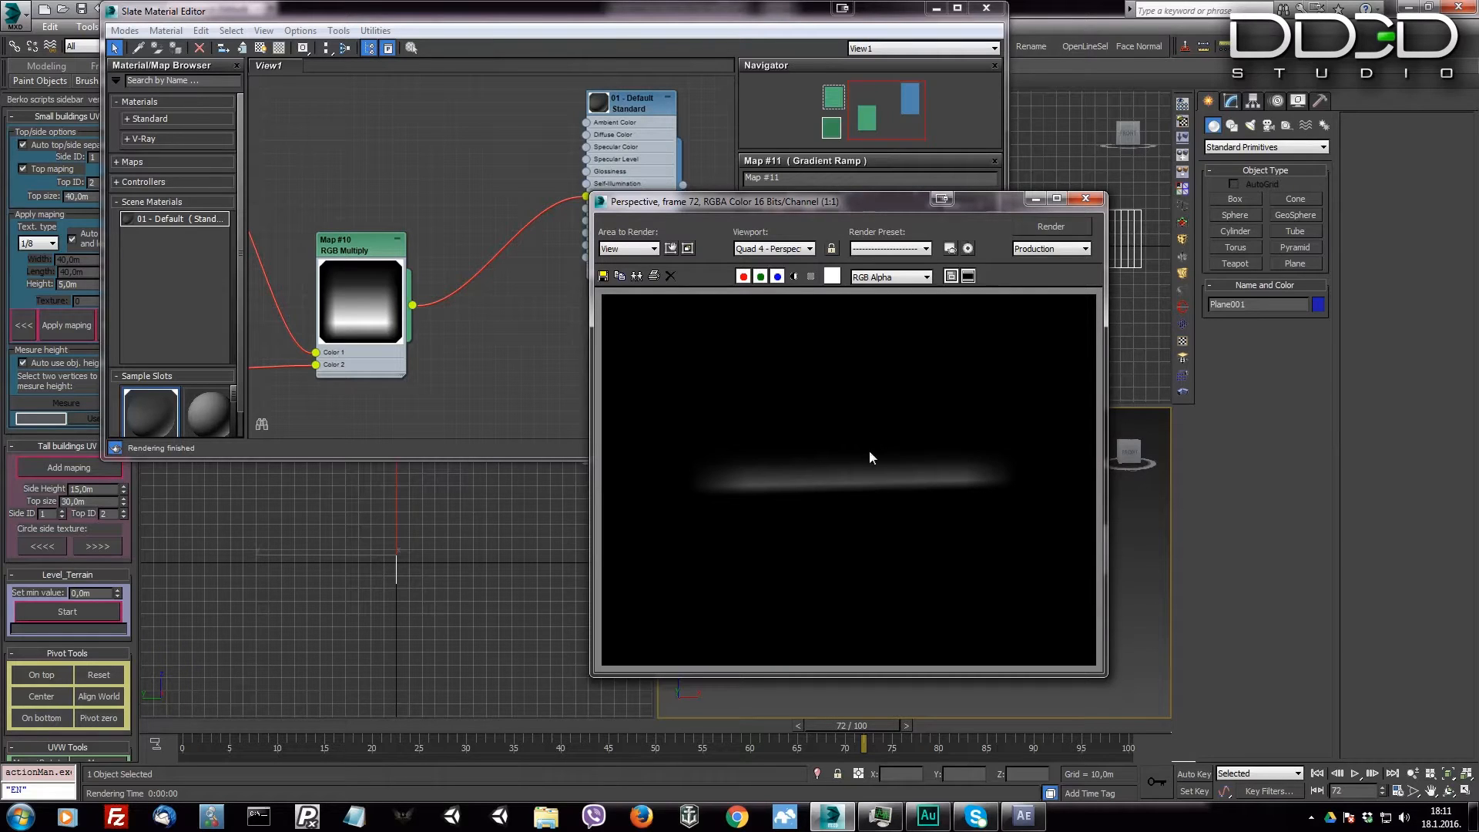
pyautogui.moveTo(774, 214)
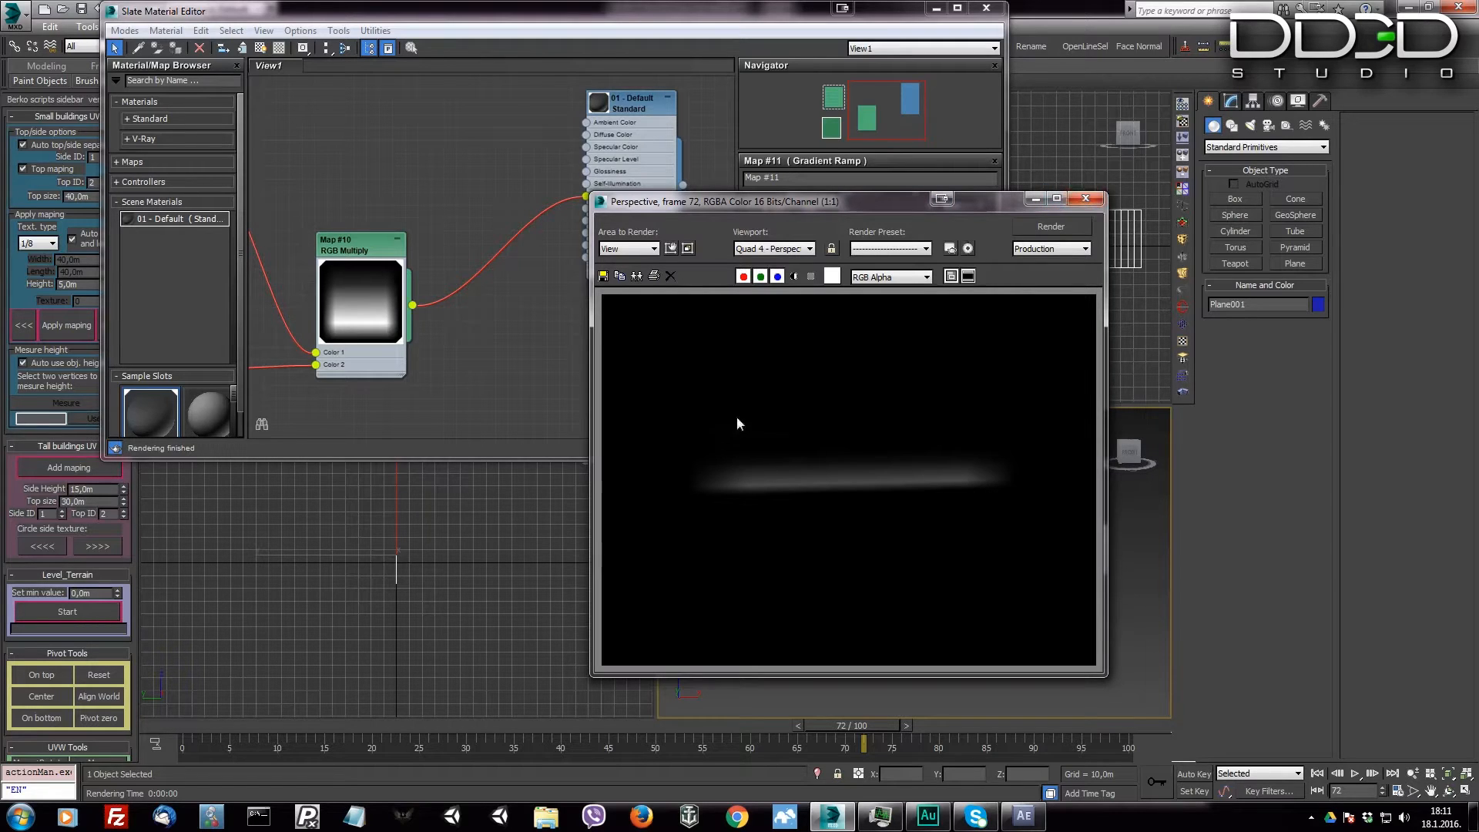
pyautogui.moveTo(1001, 450)
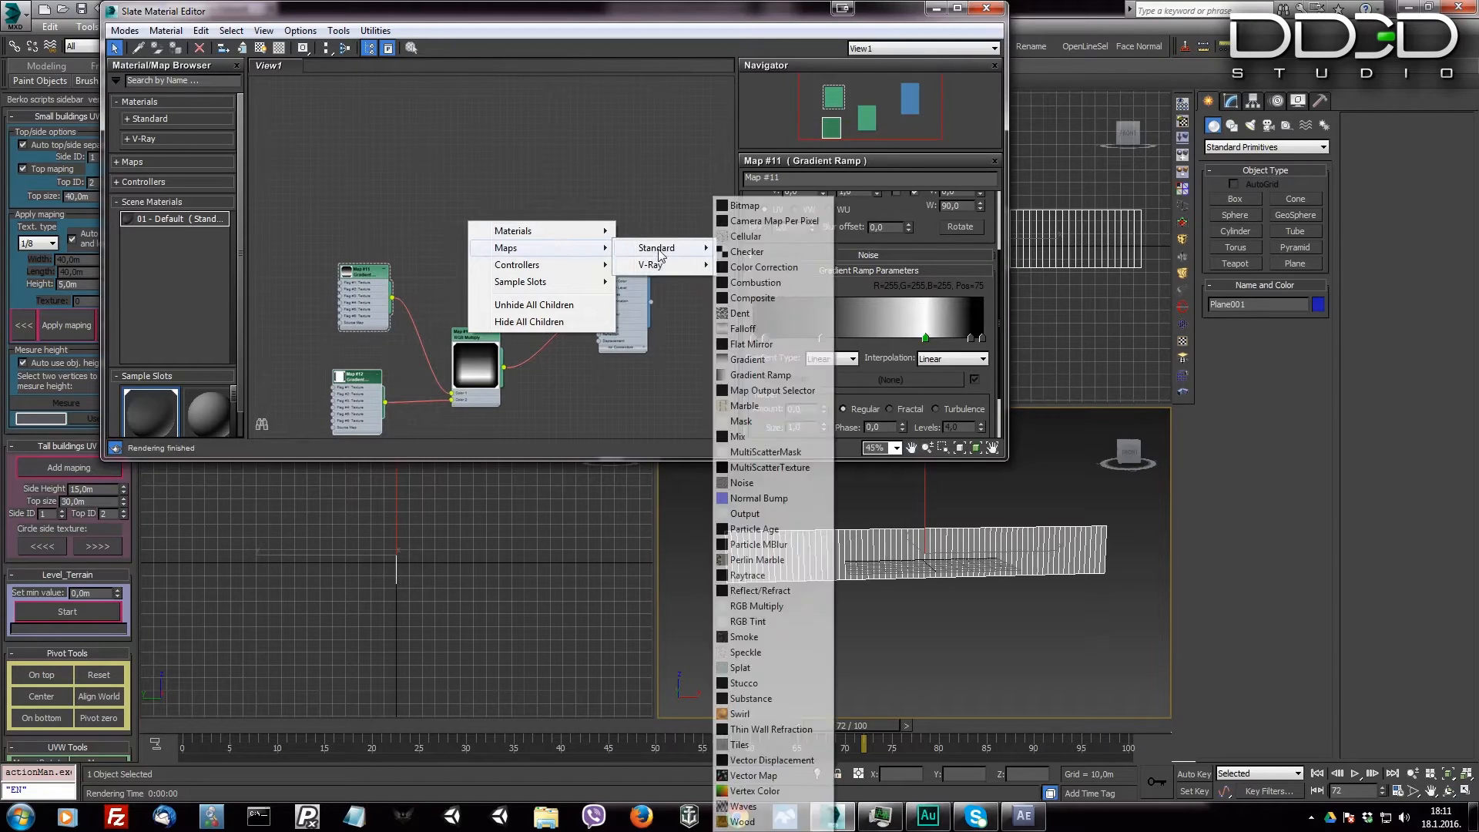
# Step: Add a second RGB Multiply with a Noise map wired in and show the Noise settings
pyautogui.click(584, 346)
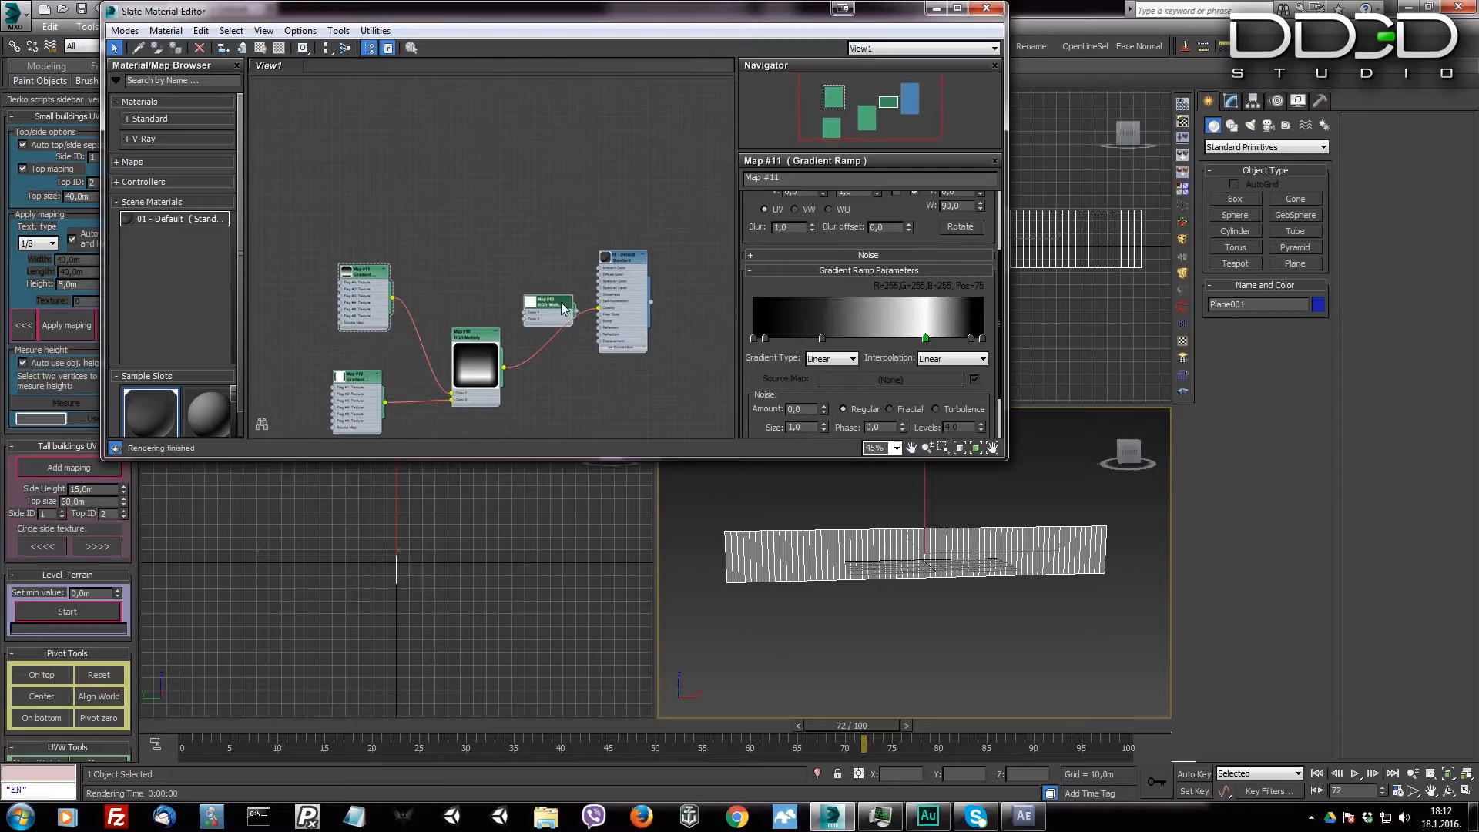
pyautogui.click(545, 302)
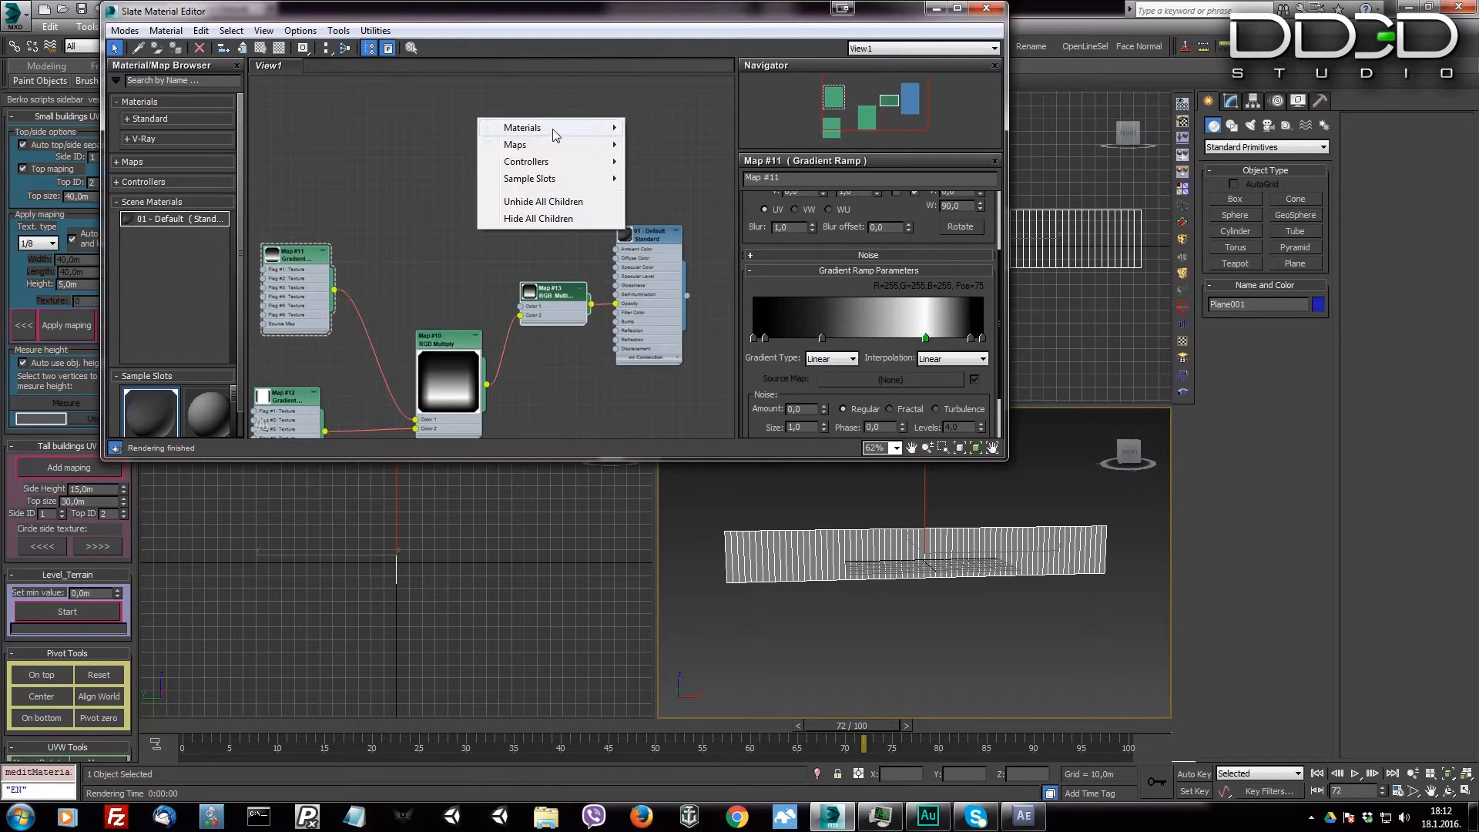
pyautogui.moveTo(521, 128)
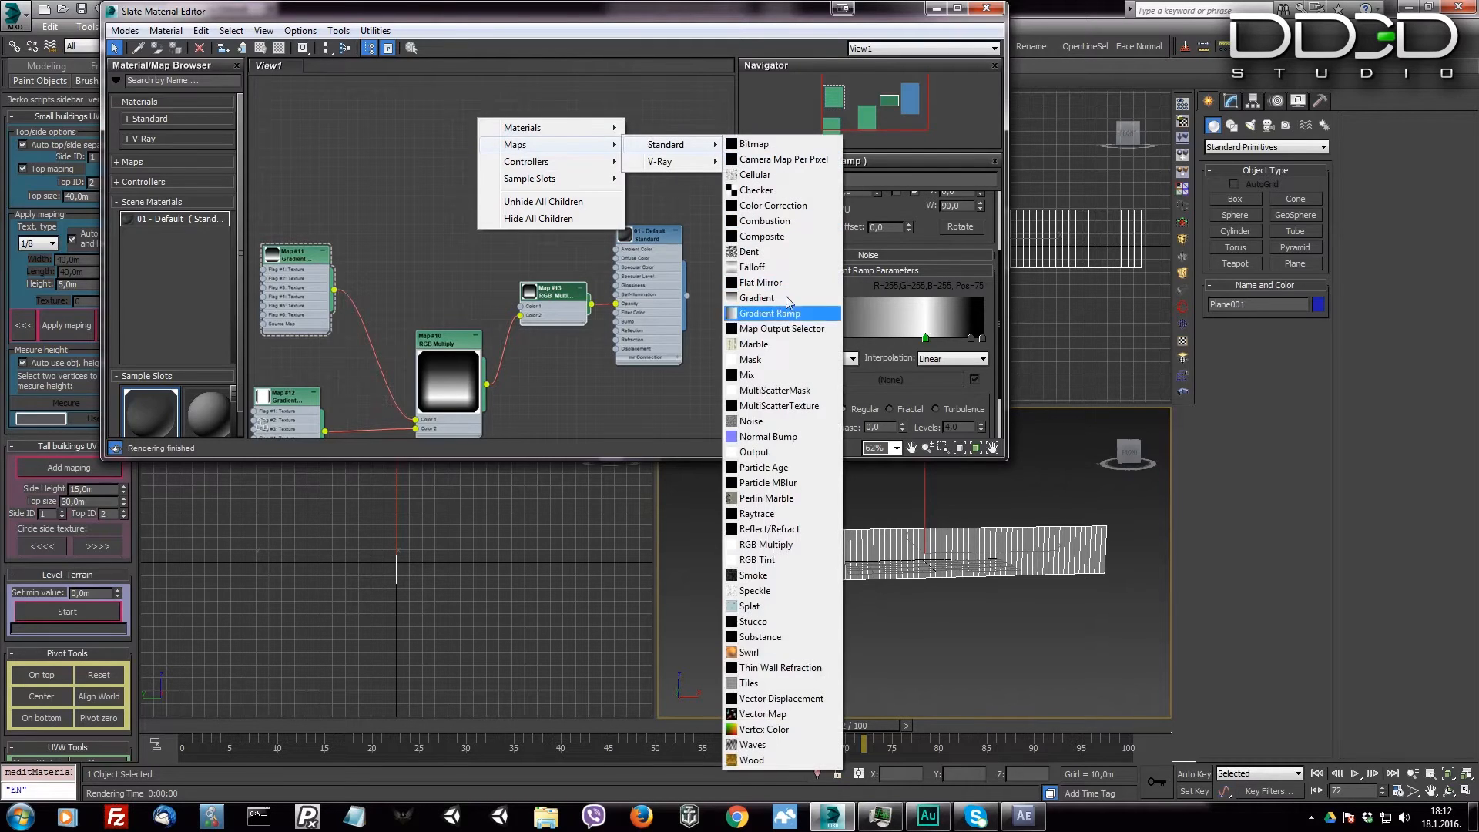
pyautogui.click(770, 312)
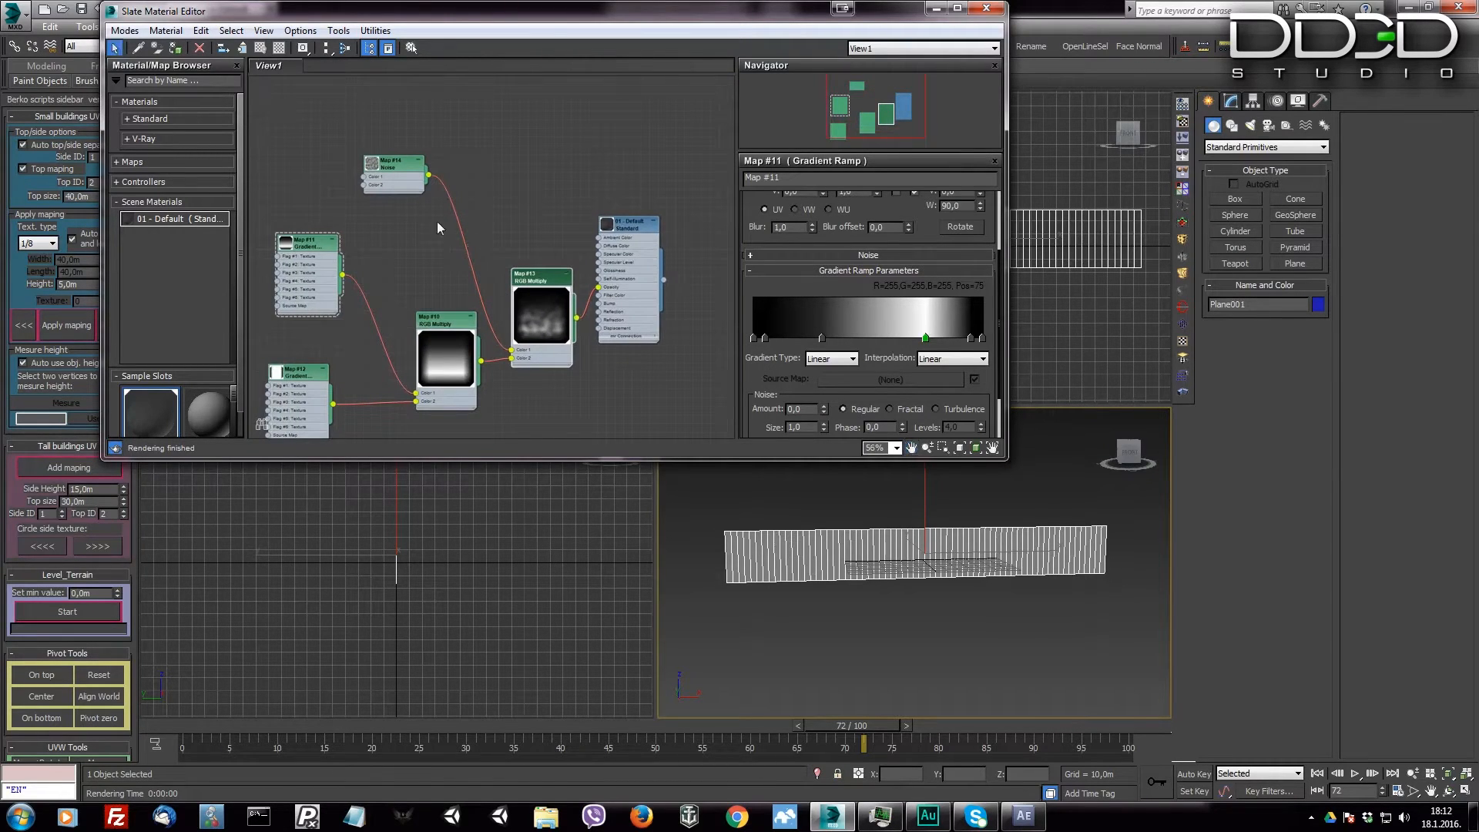
pyautogui.click(392, 161)
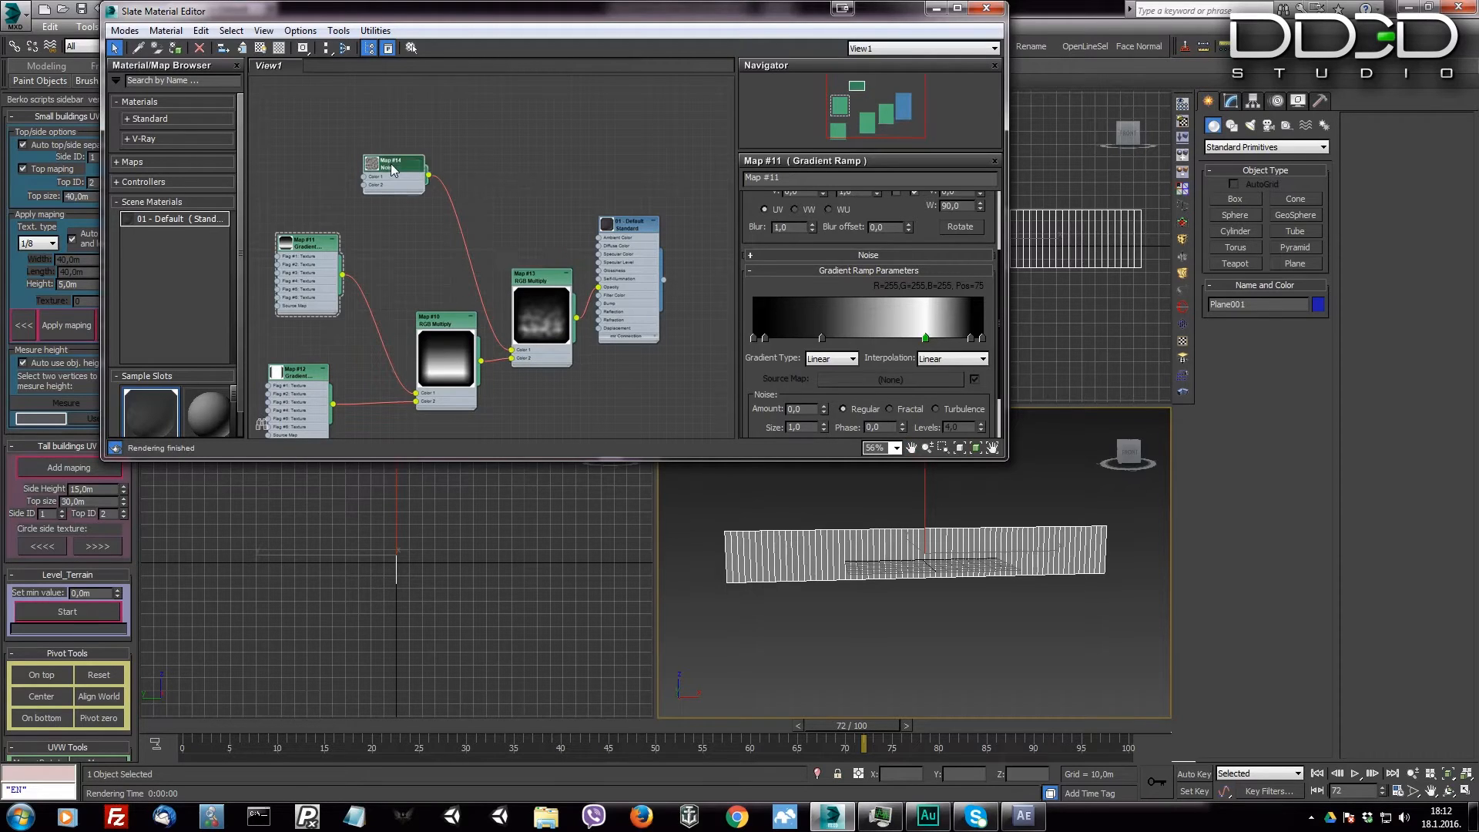
pyautogui.click(392, 168)
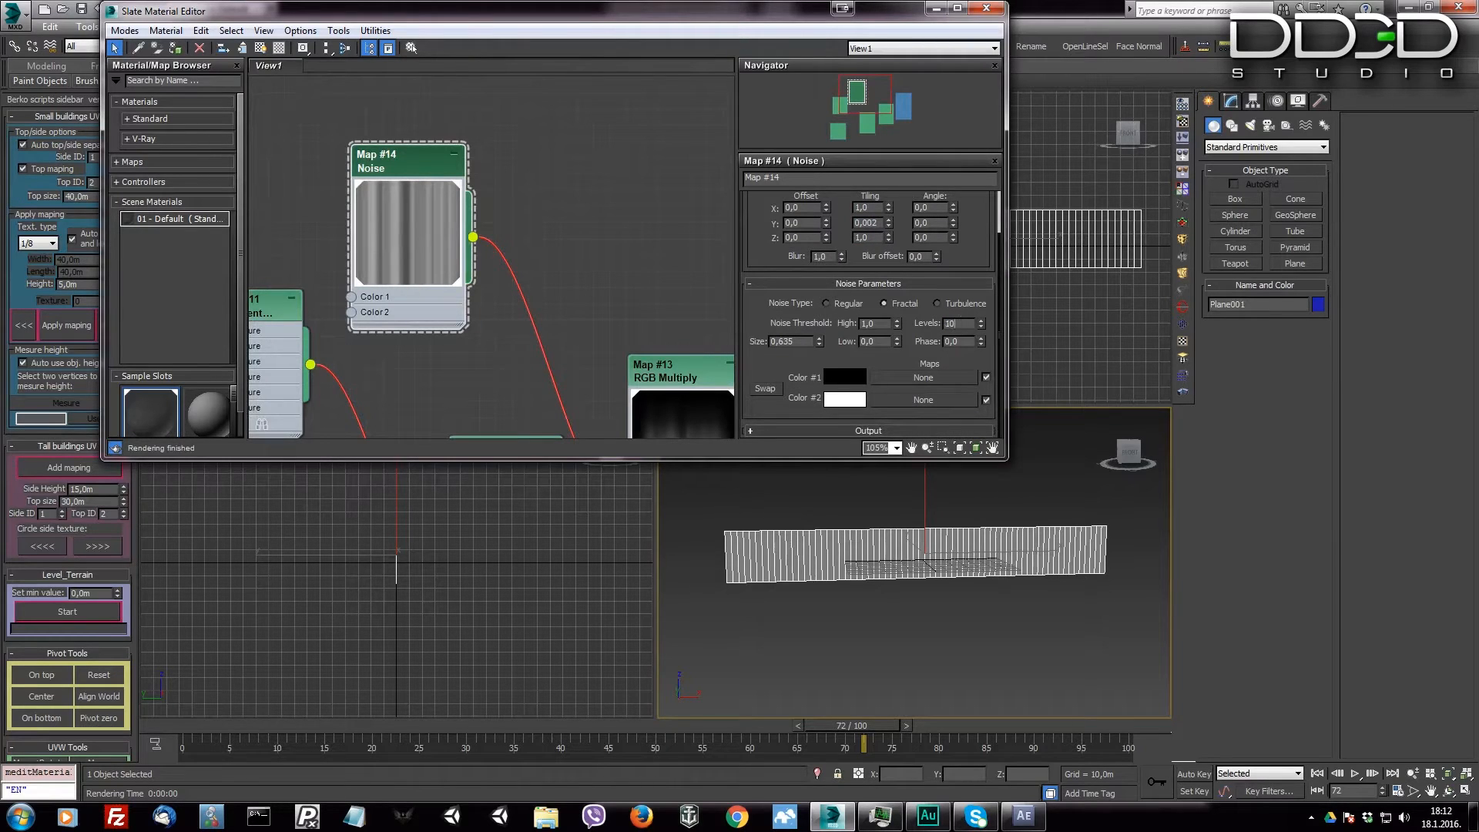
# Step: Set the Noise map's Size to 10
pyautogui.tripleClick(958, 323)
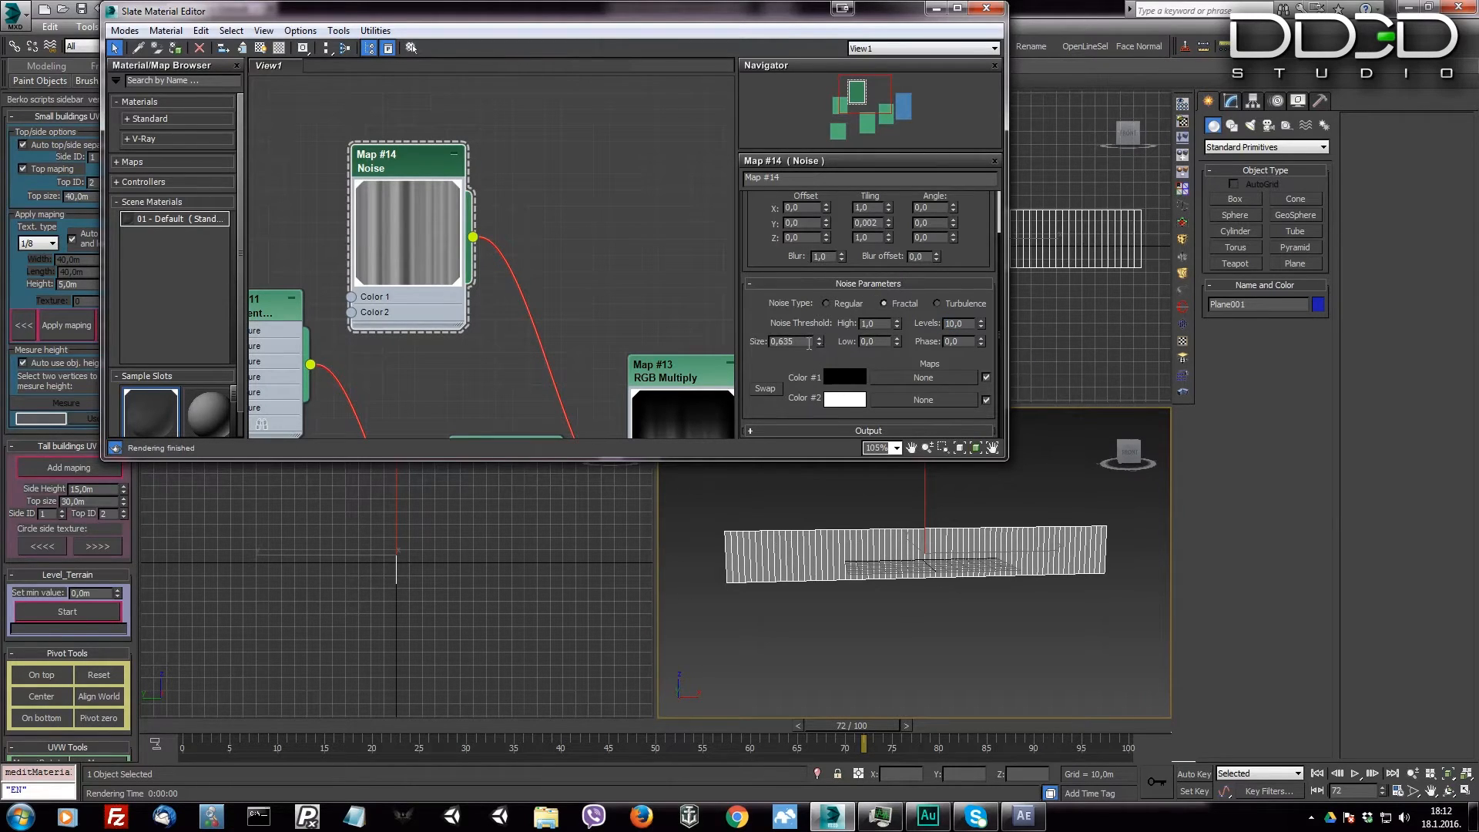
pyautogui.tripleClick(784, 341)
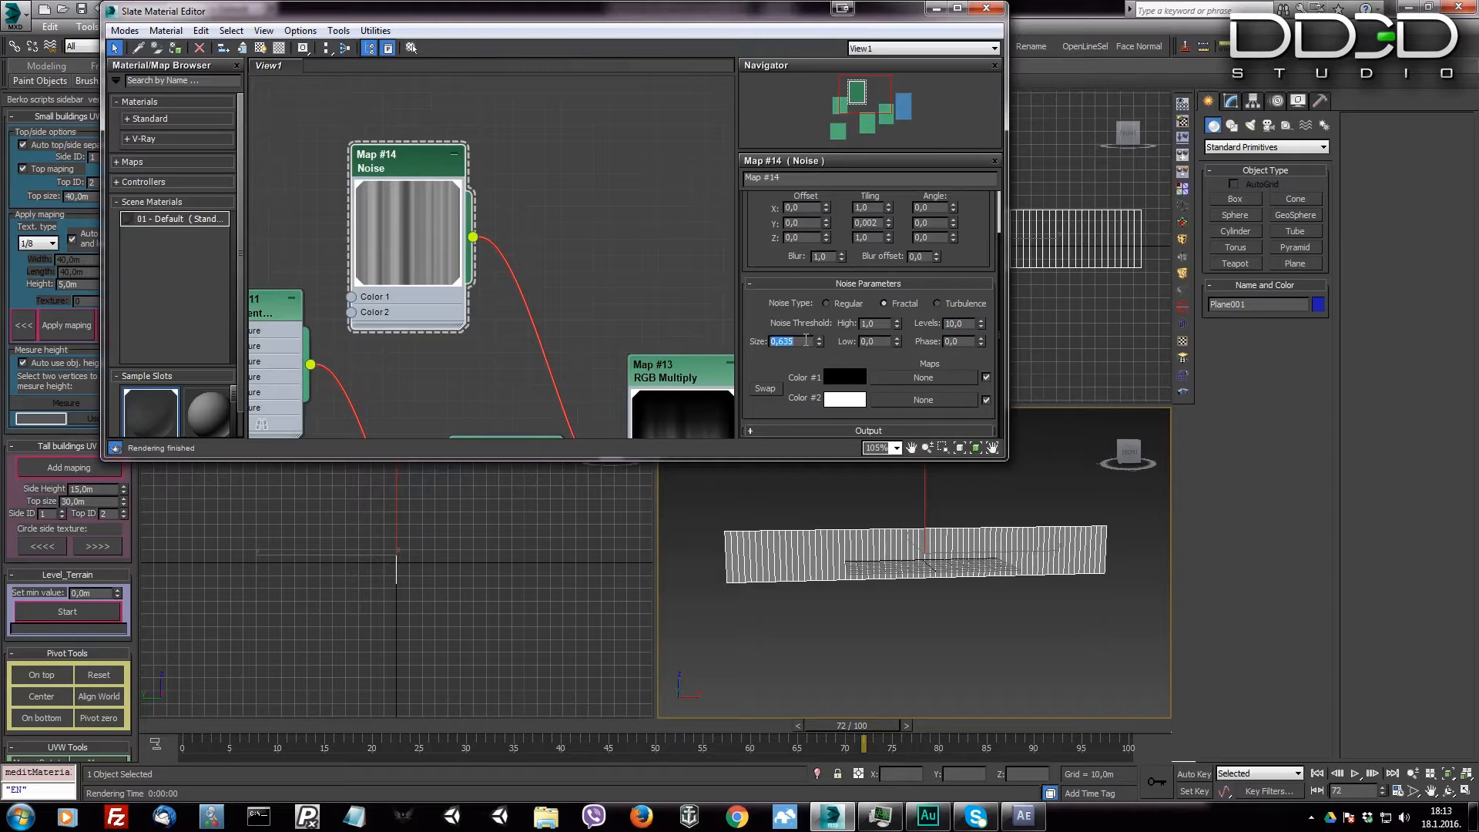
pyautogui.write('10,0')
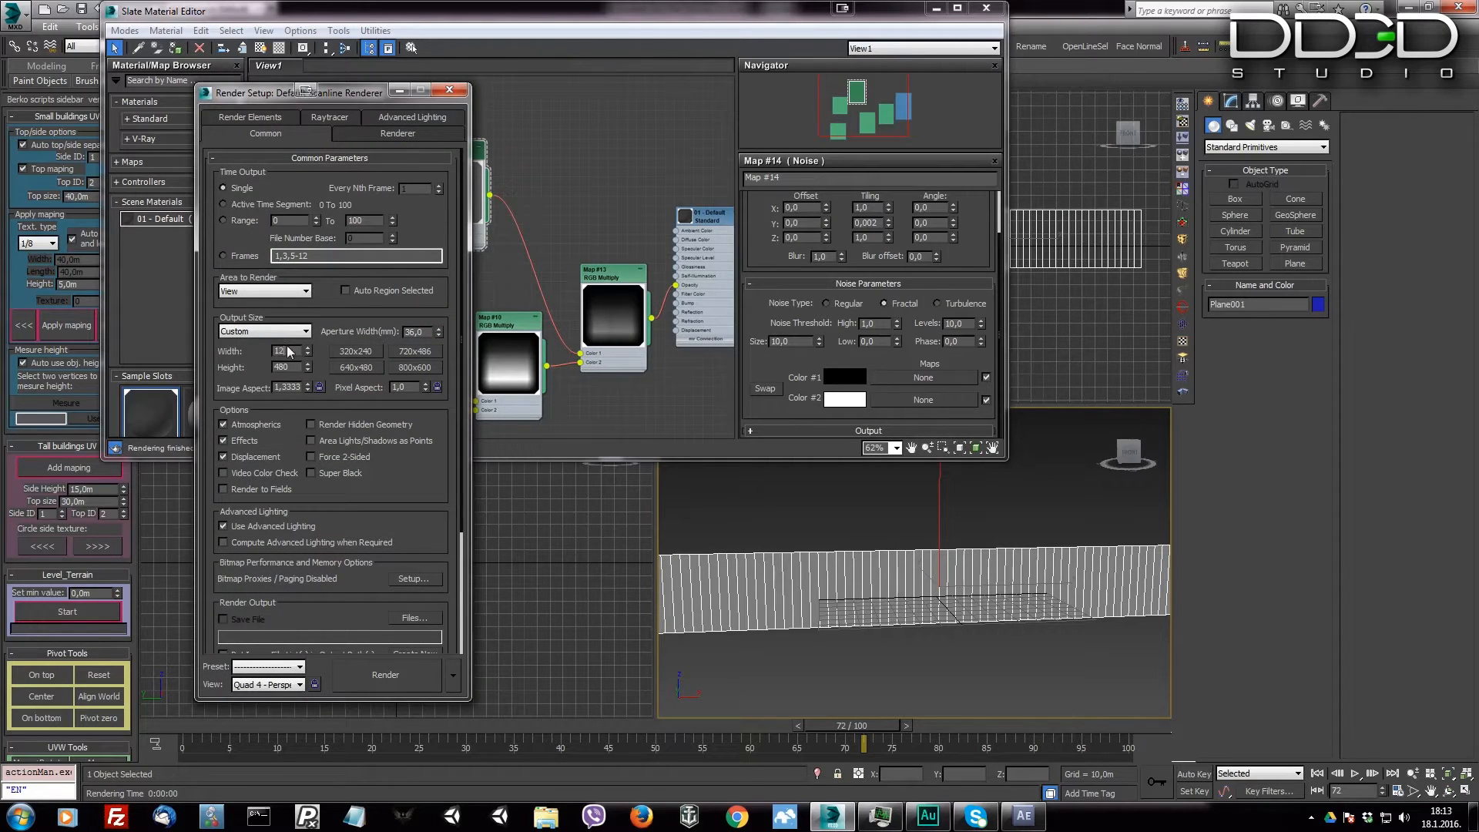
# Step: Set the render output size to 1280 by 720 and render a frame
pyautogui.write('1280')
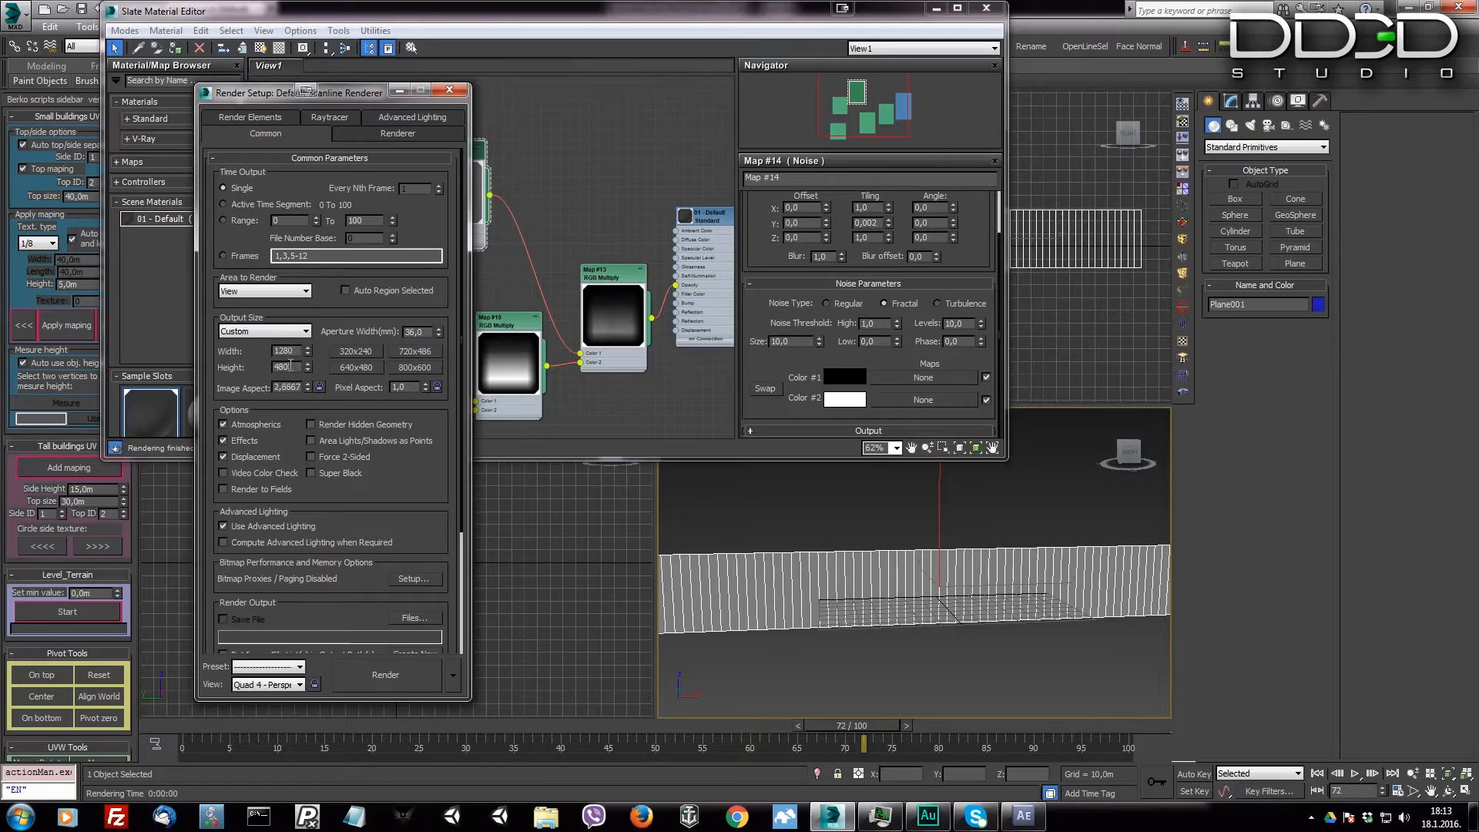
pyautogui.write('720')
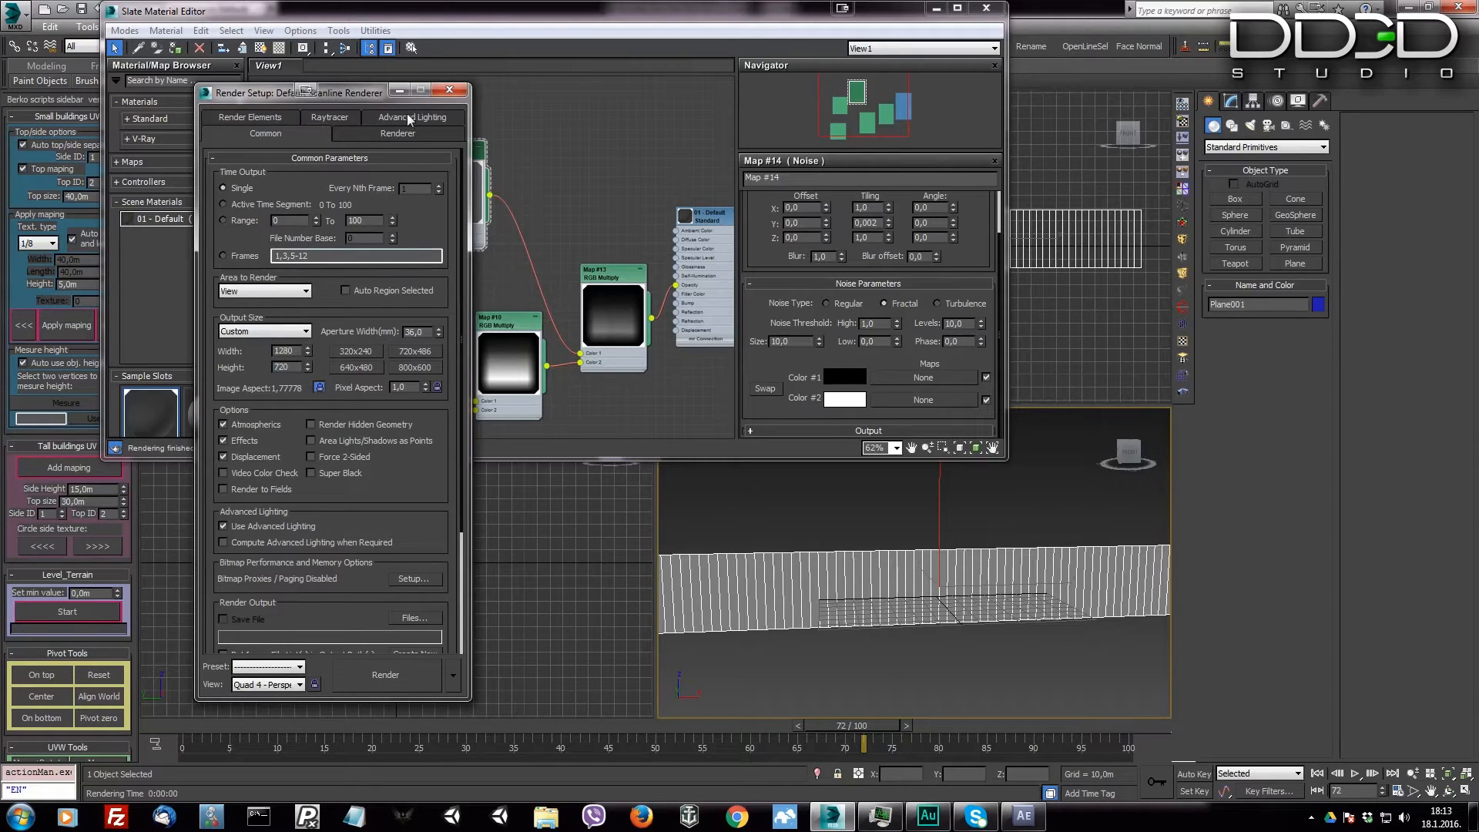
pyautogui.click(449, 91)
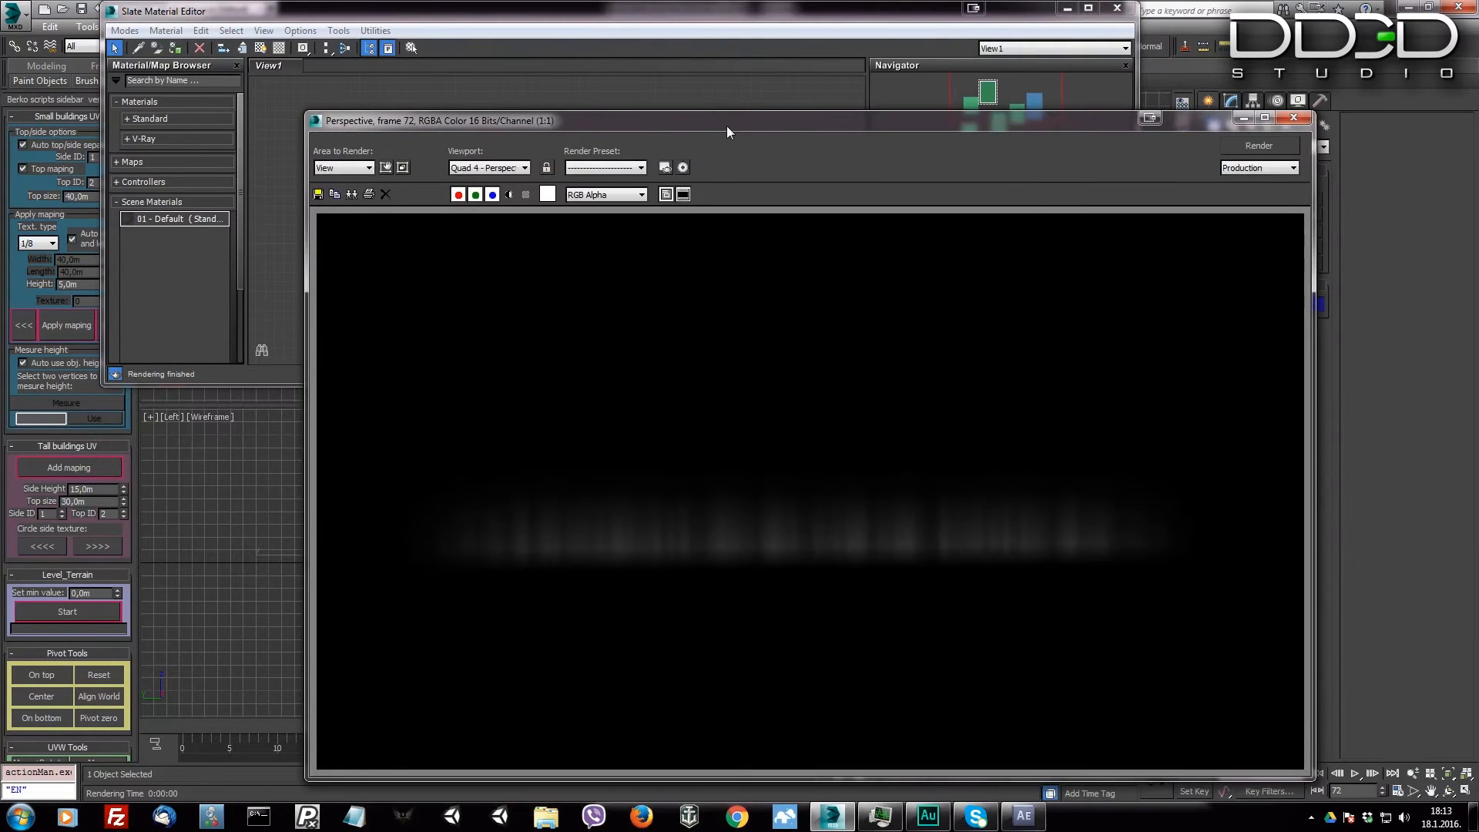
pyautogui.moveTo(566, 540)
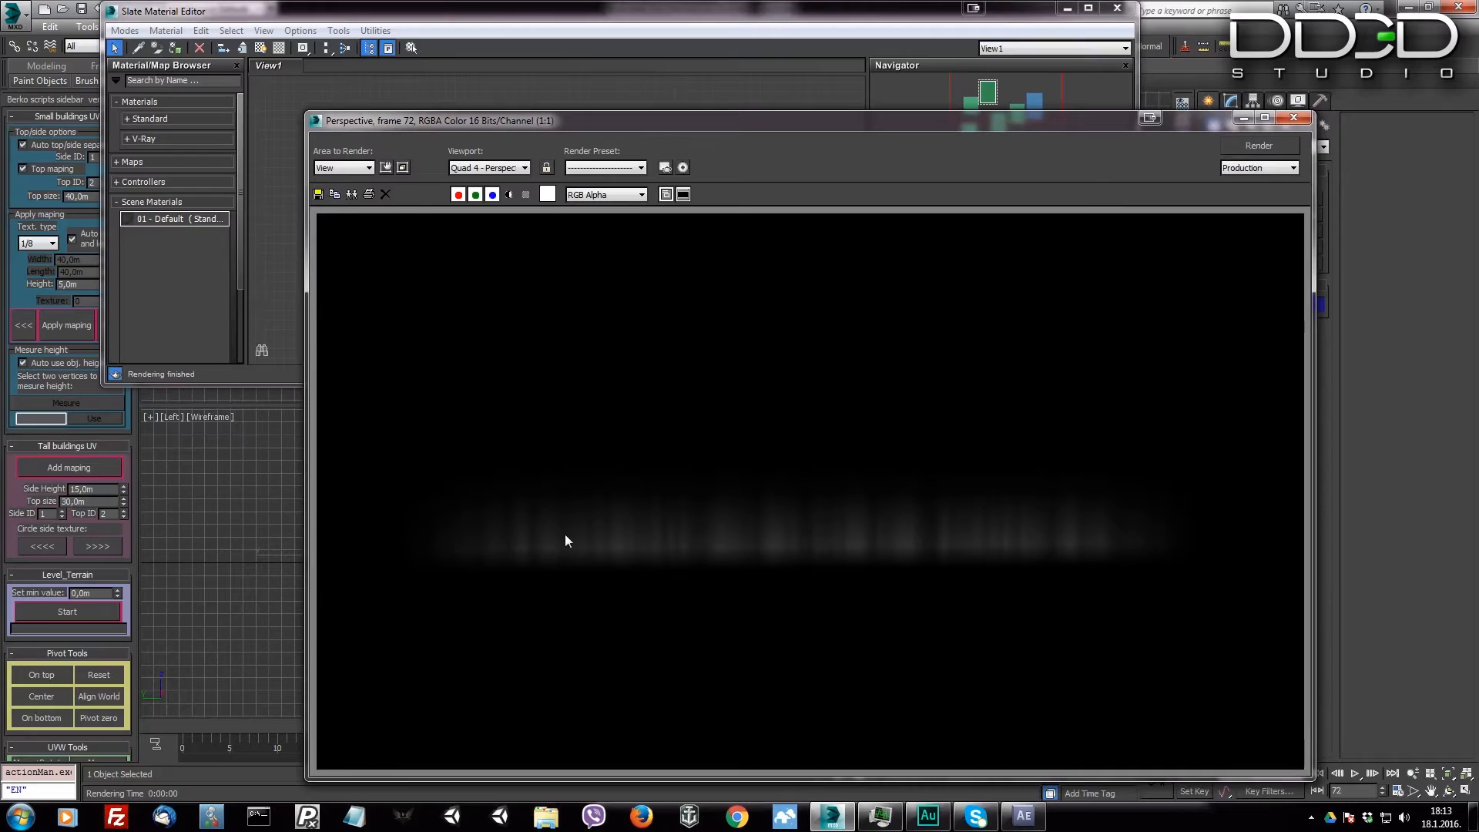
pyautogui.moveTo(215, 289)
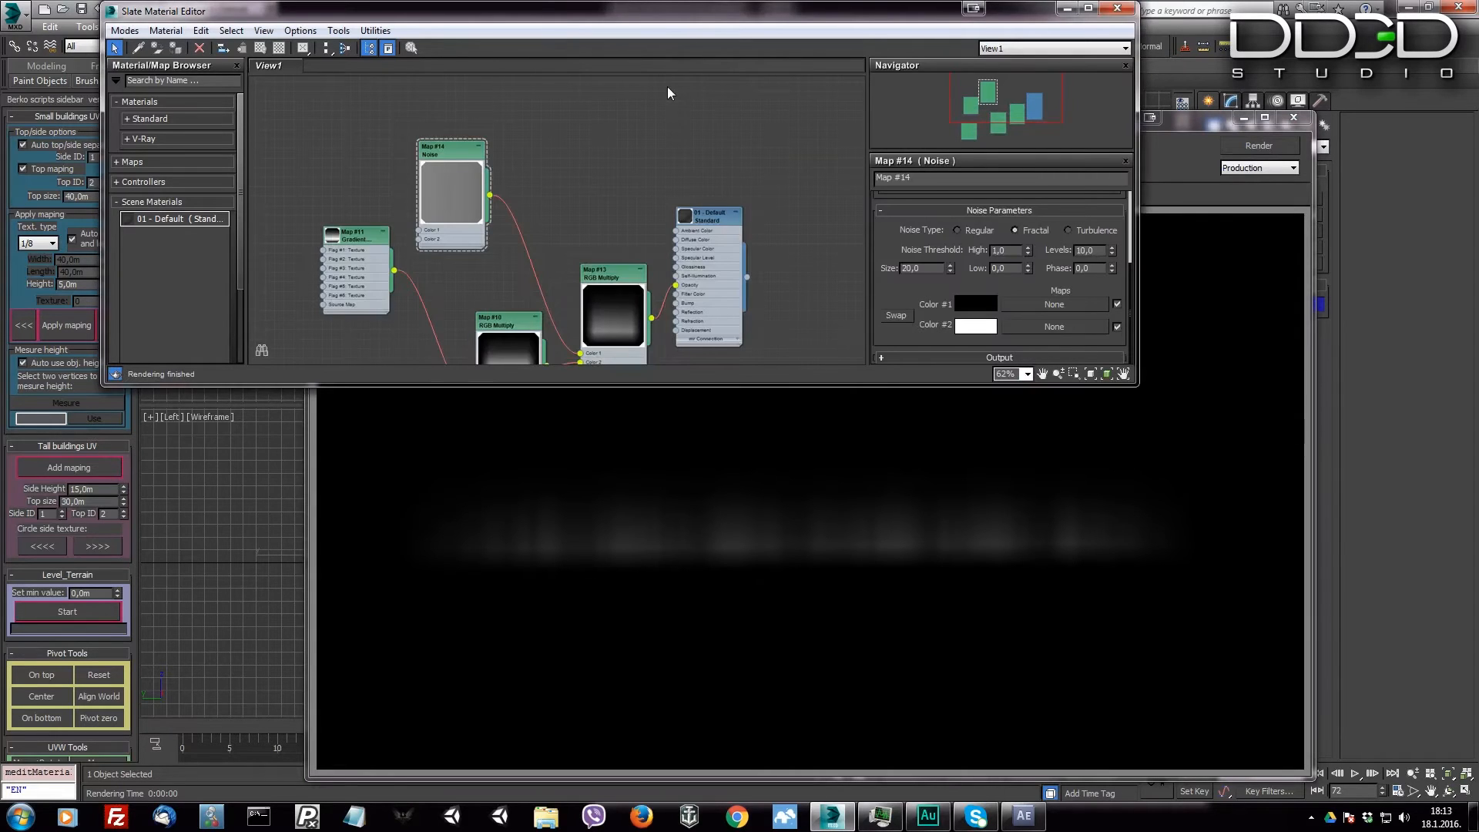
# Step: Wire Map #15 Noise to the diffuse colour, set it green to cyan at Size 100, and render
pyautogui.moveTo(707, 212); pyautogui.dragTo(754, 122)
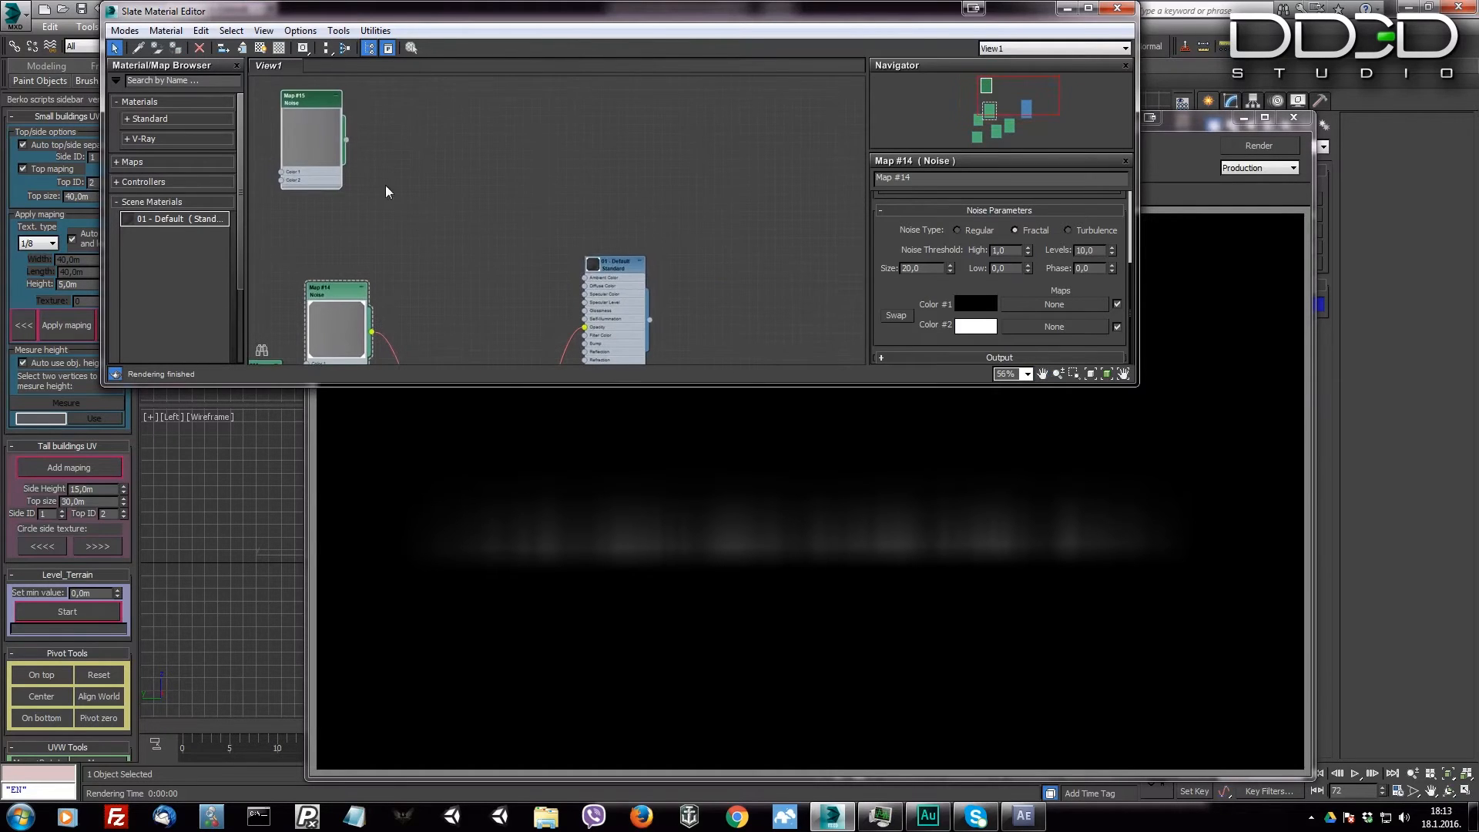
pyautogui.moveTo(345, 140); pyautogui.dragTo(589, 293)
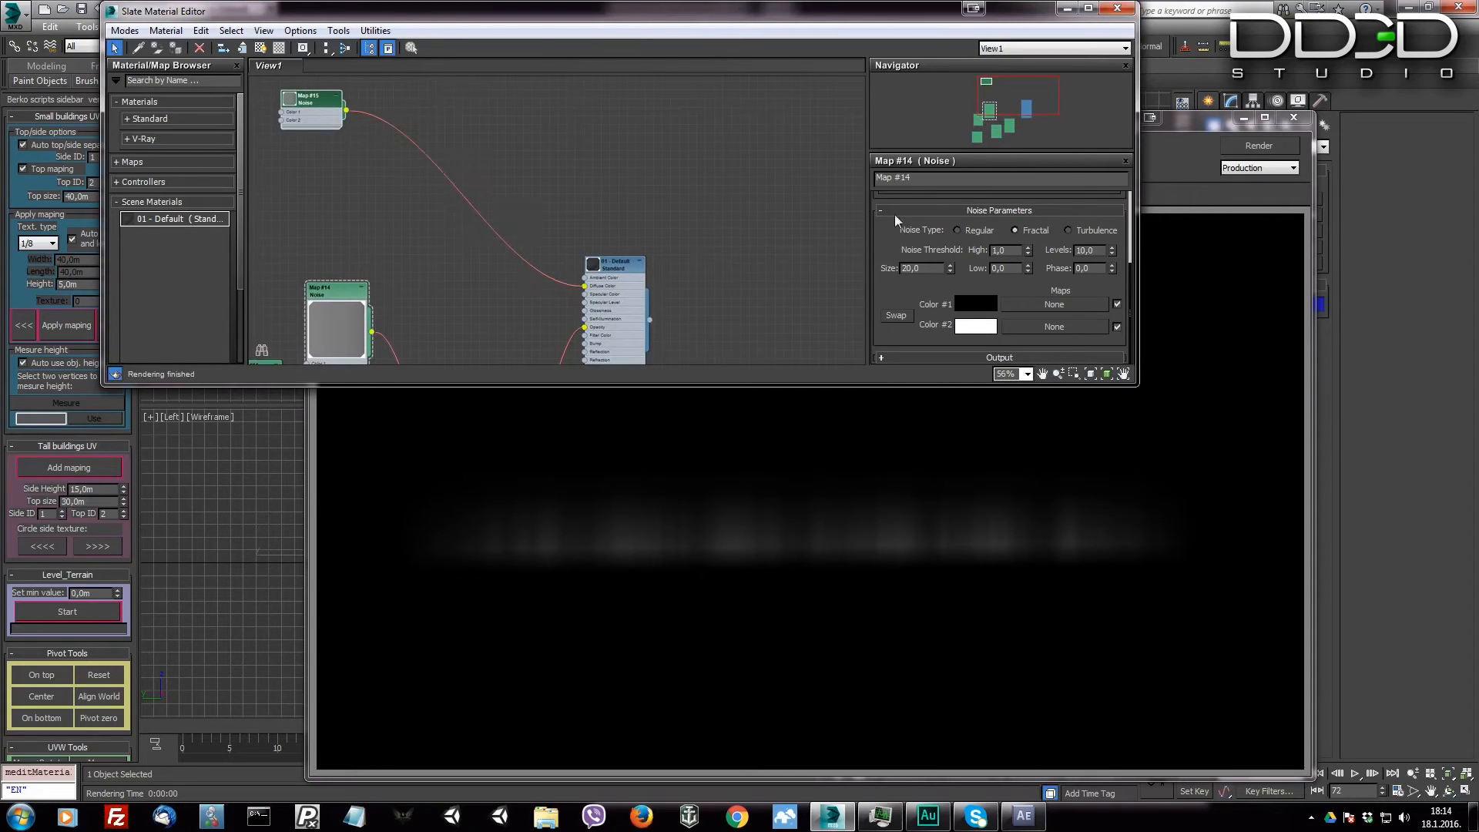
pyautogui.click(311, 101)
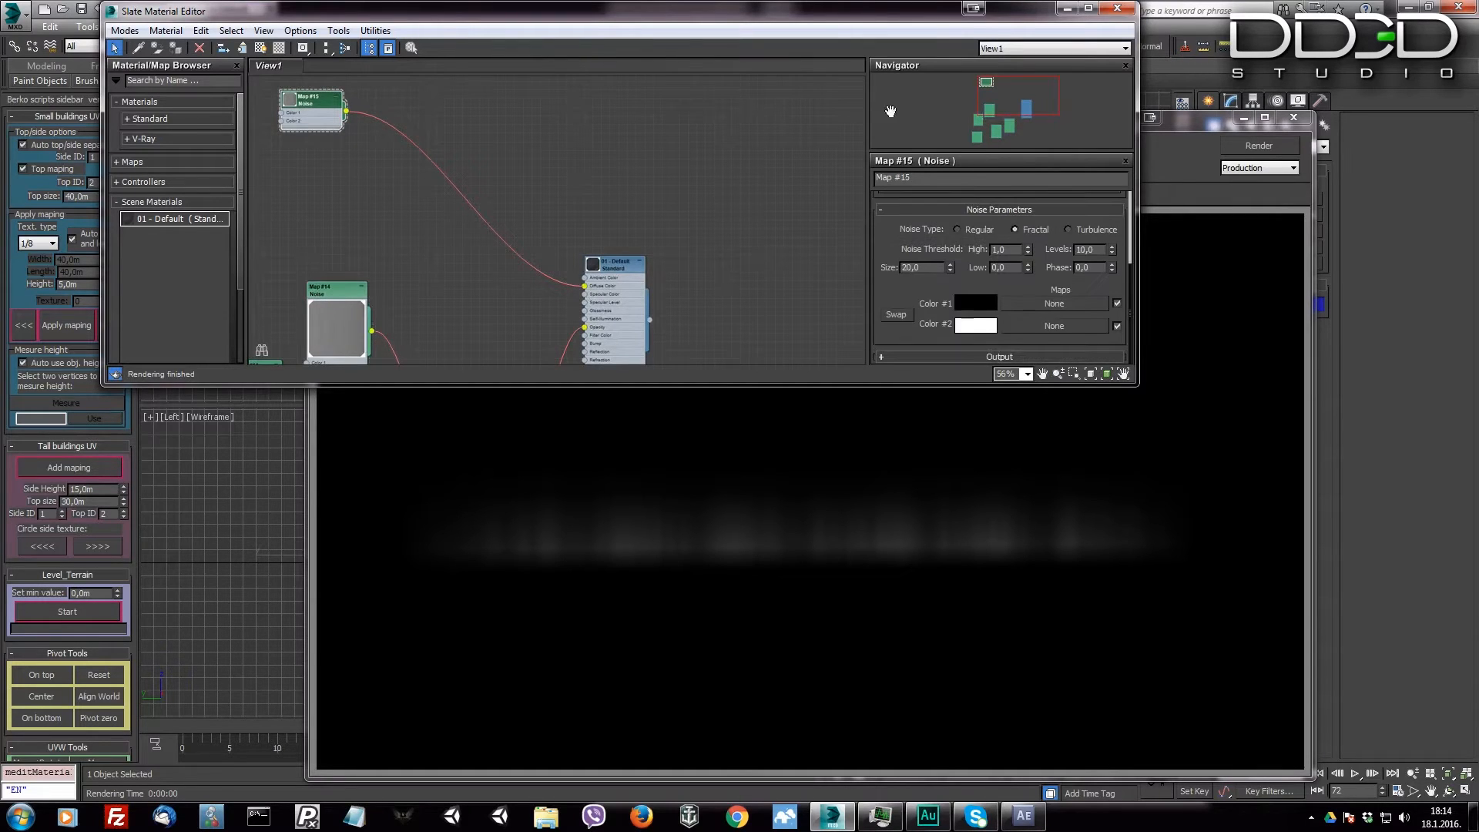
pyautogui.click(976, 302)
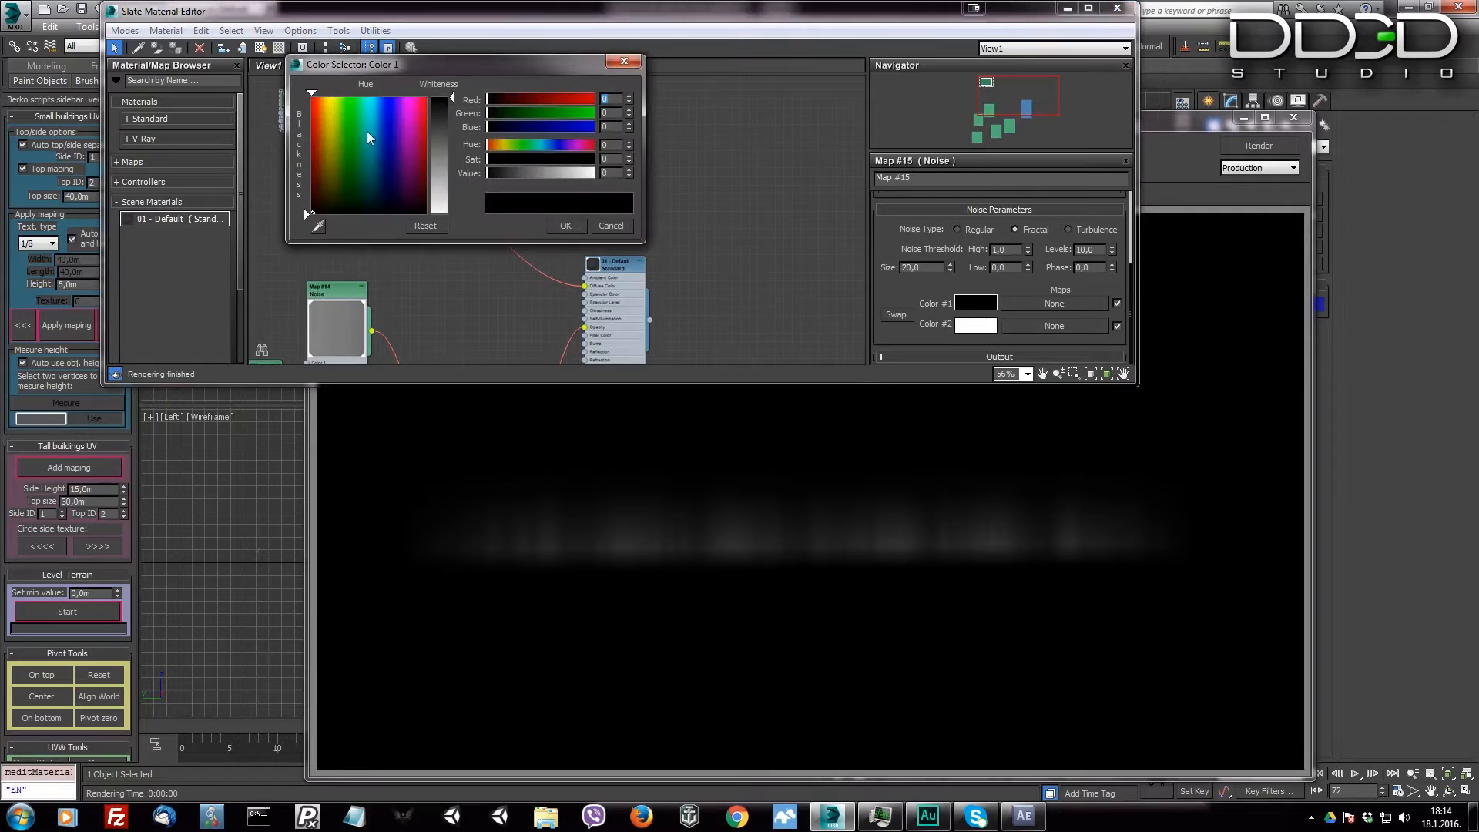
pyautogui.click(357, 97)
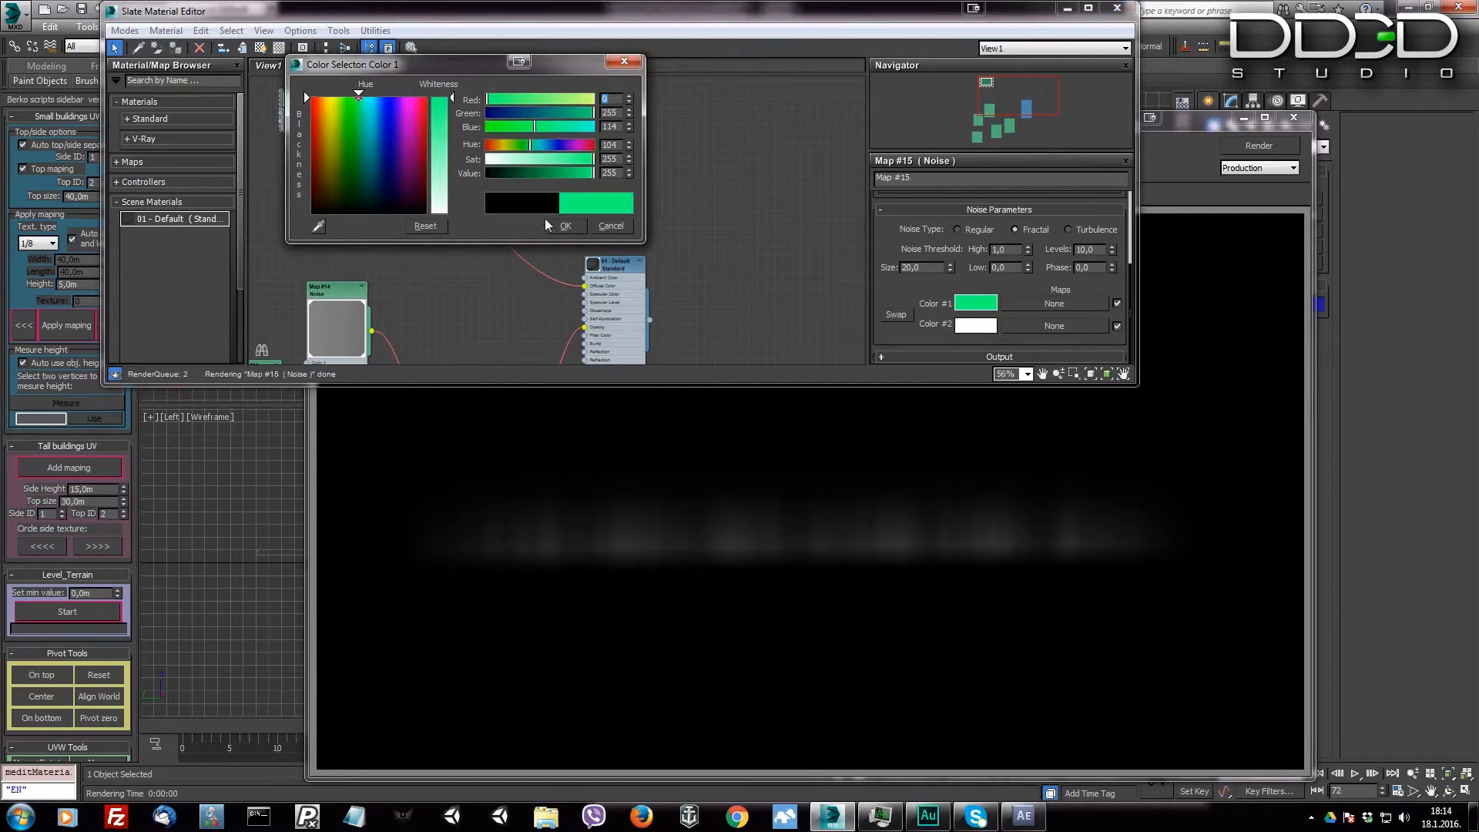
pyautogui.click(975, 325)
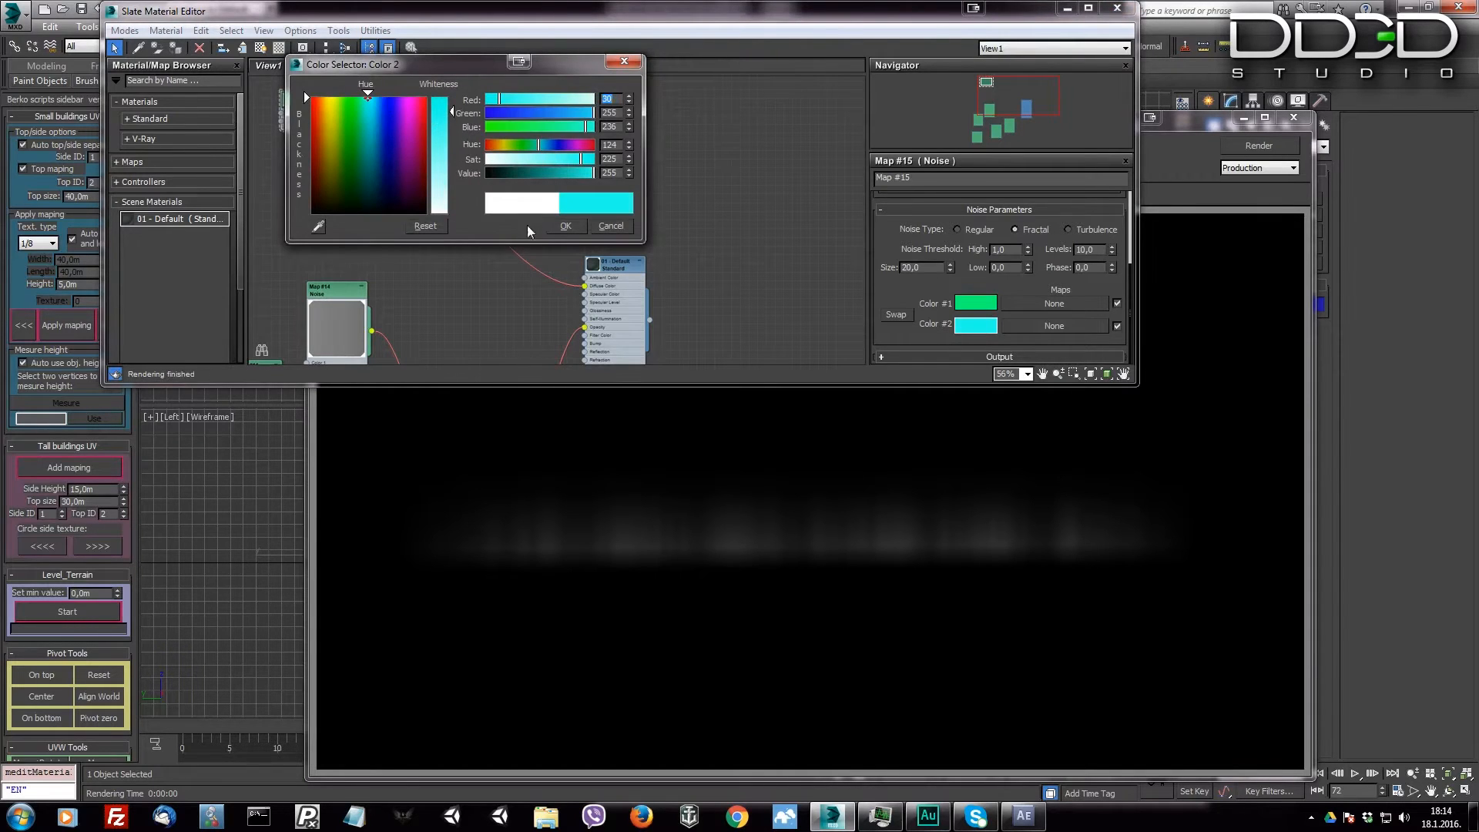
pyautogui.click(564, 225)
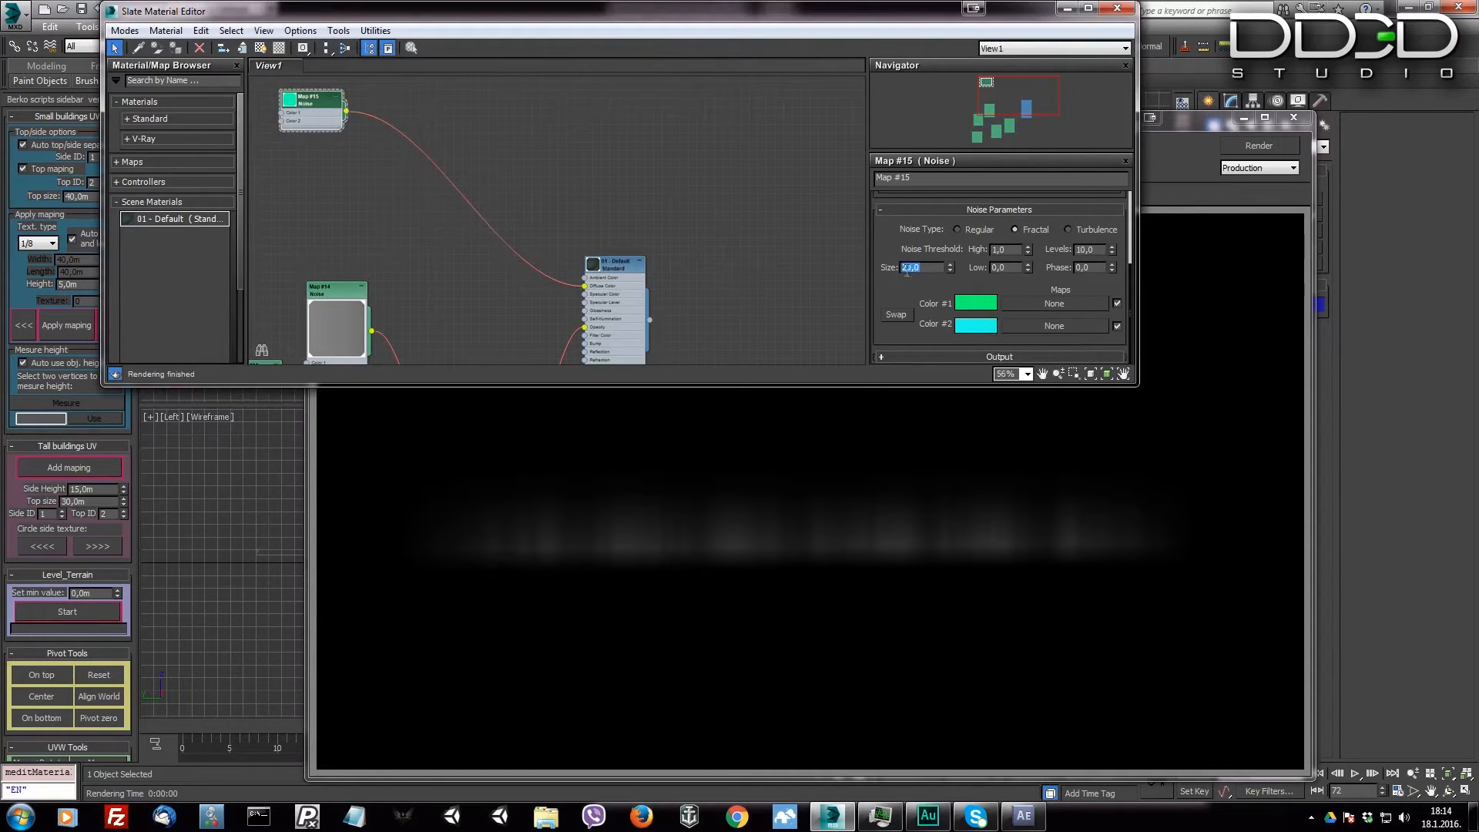
pyautogui.write('100')
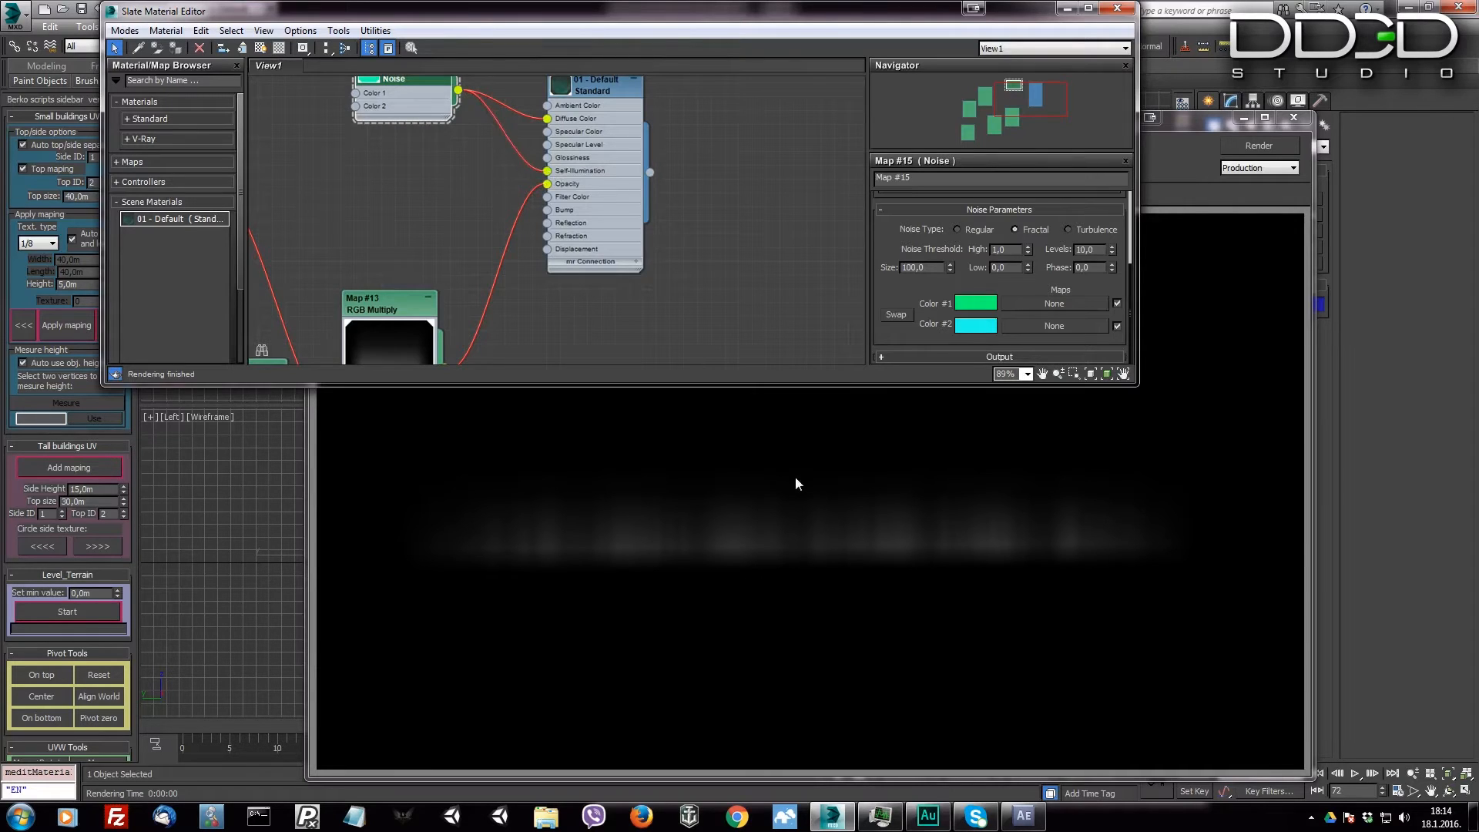
pyautogui.click(1257, 144)
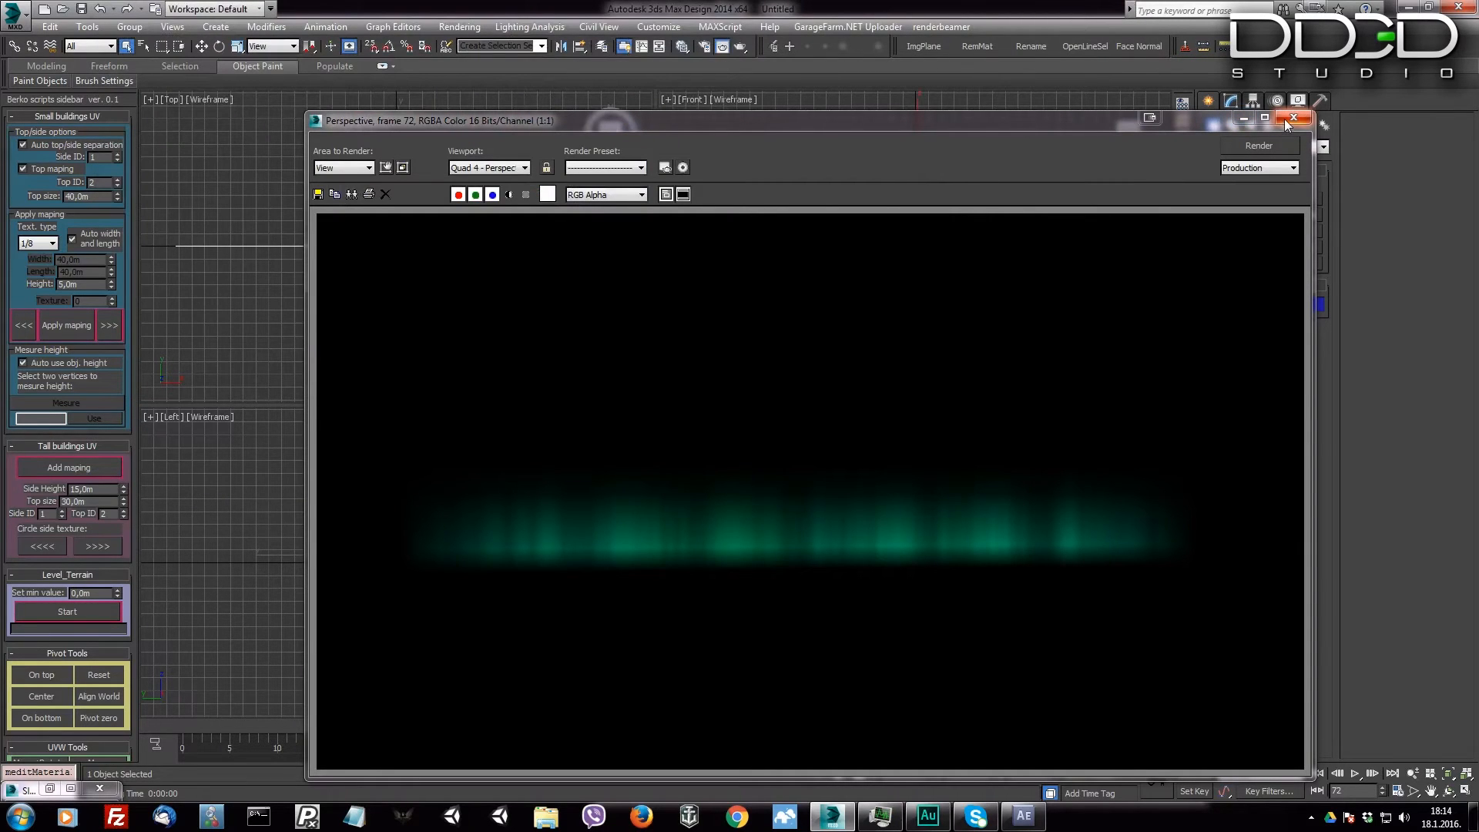
# Step: Apply a Noise modifier to the plane, Z strength about 85.5, bending it into waves
pyautogui.click(1293, 119)
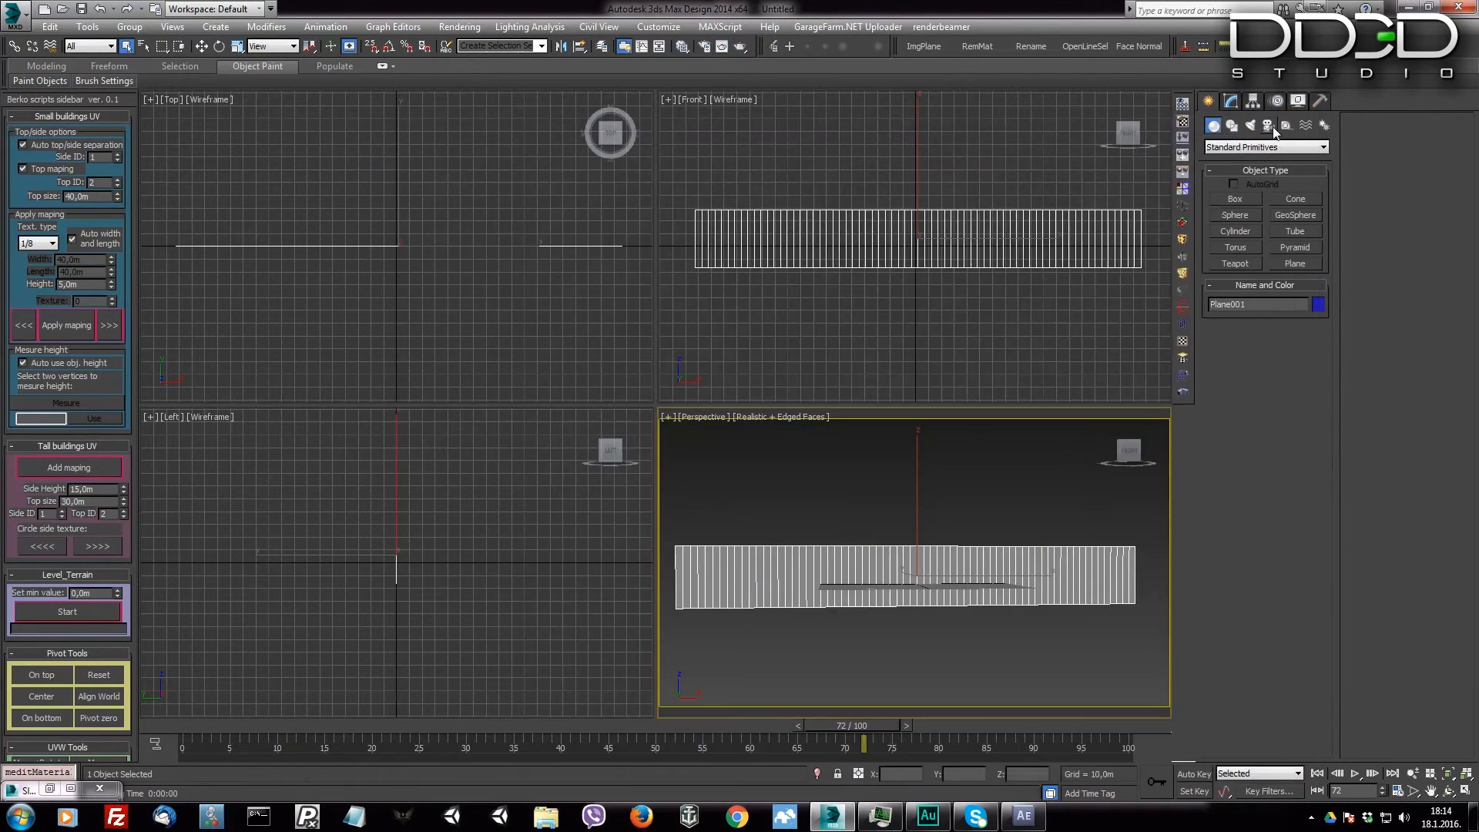
pyautogui.moveTo(1247, 234)
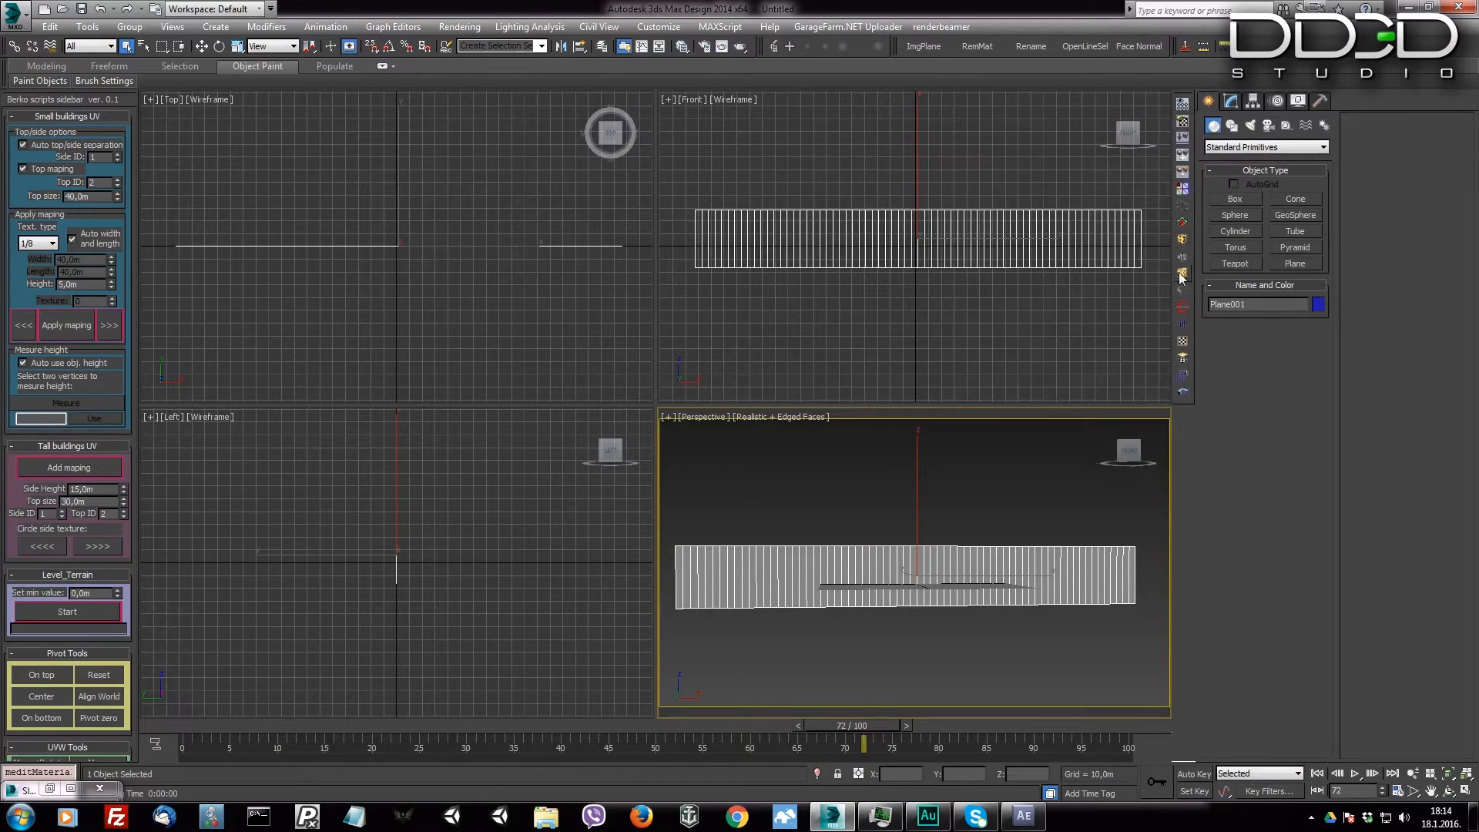
pyautogui.click(1231, 101)
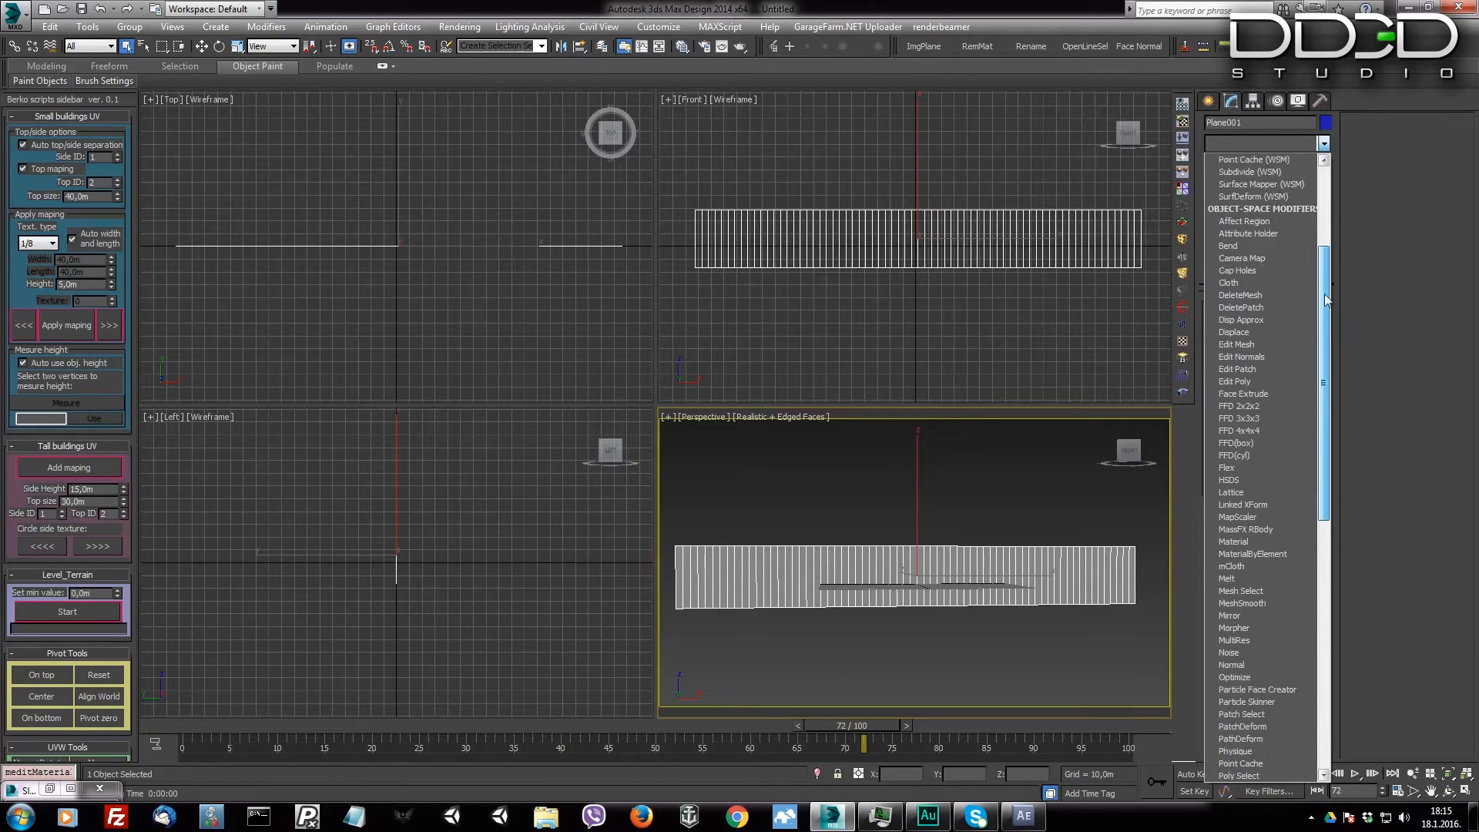
pyautogui.scroll(-3)
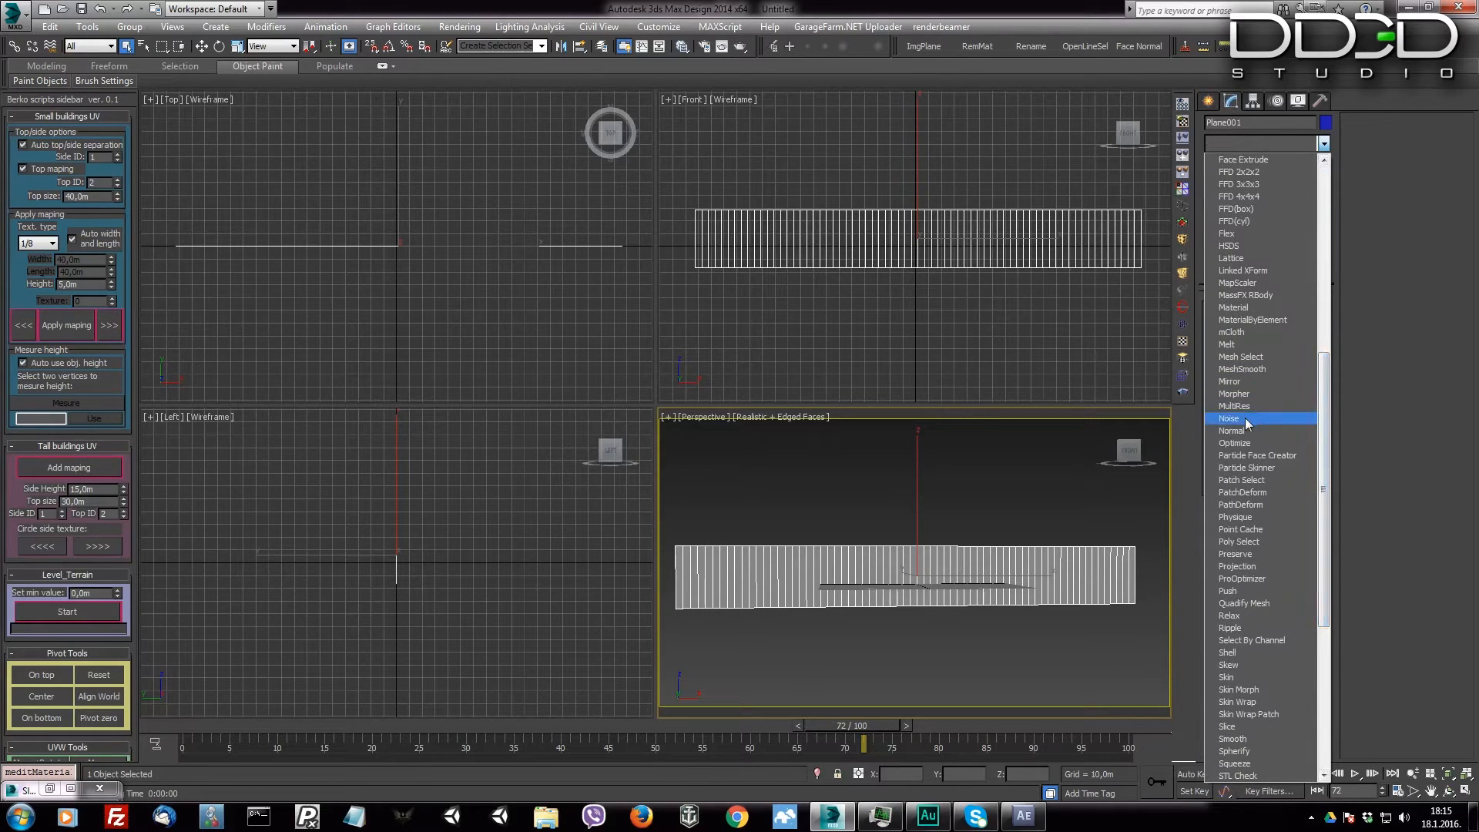
pyautogui.click(1227, 417)
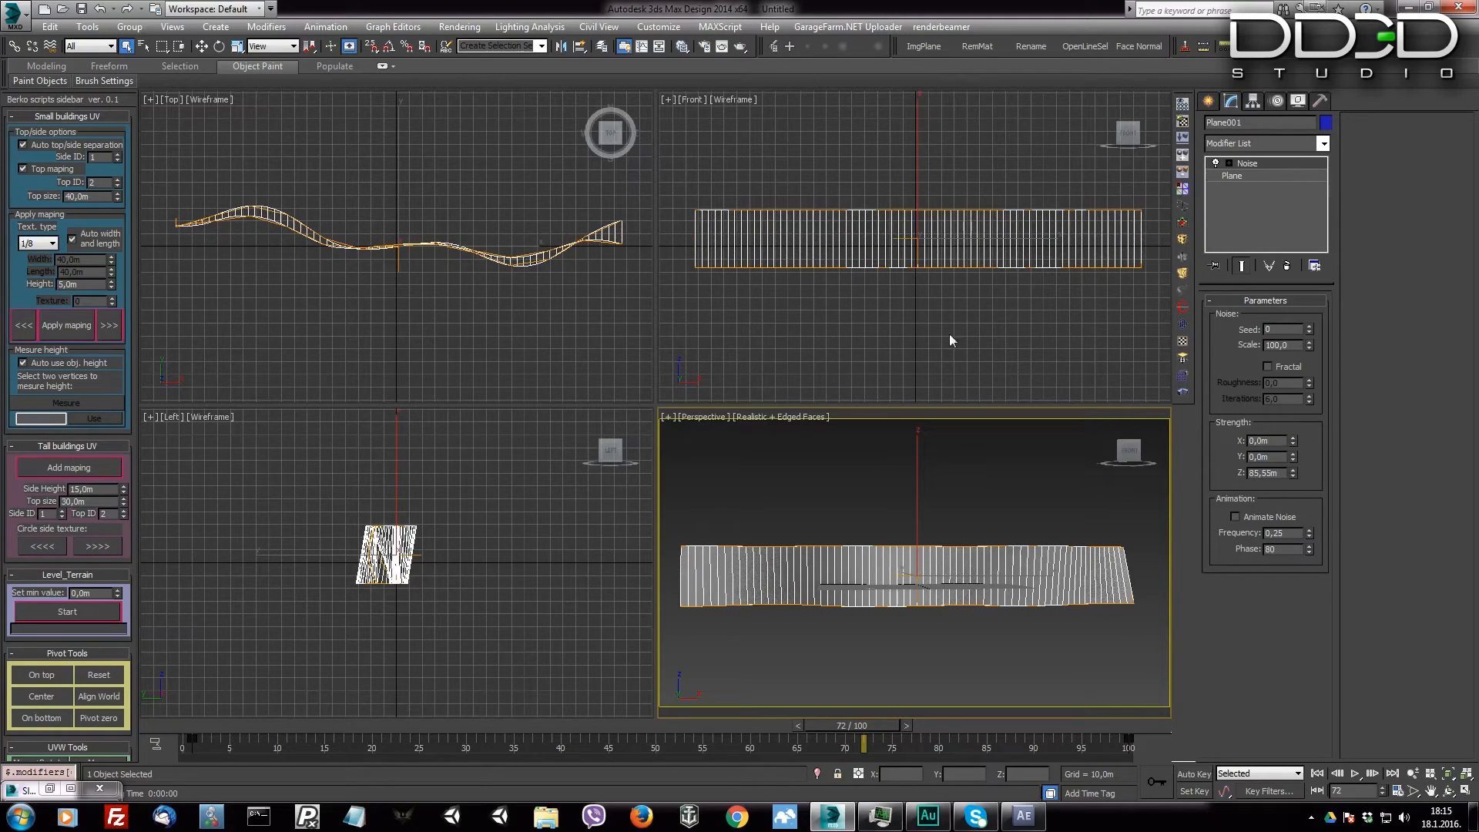
pyautogui.moveTo(934, 370)
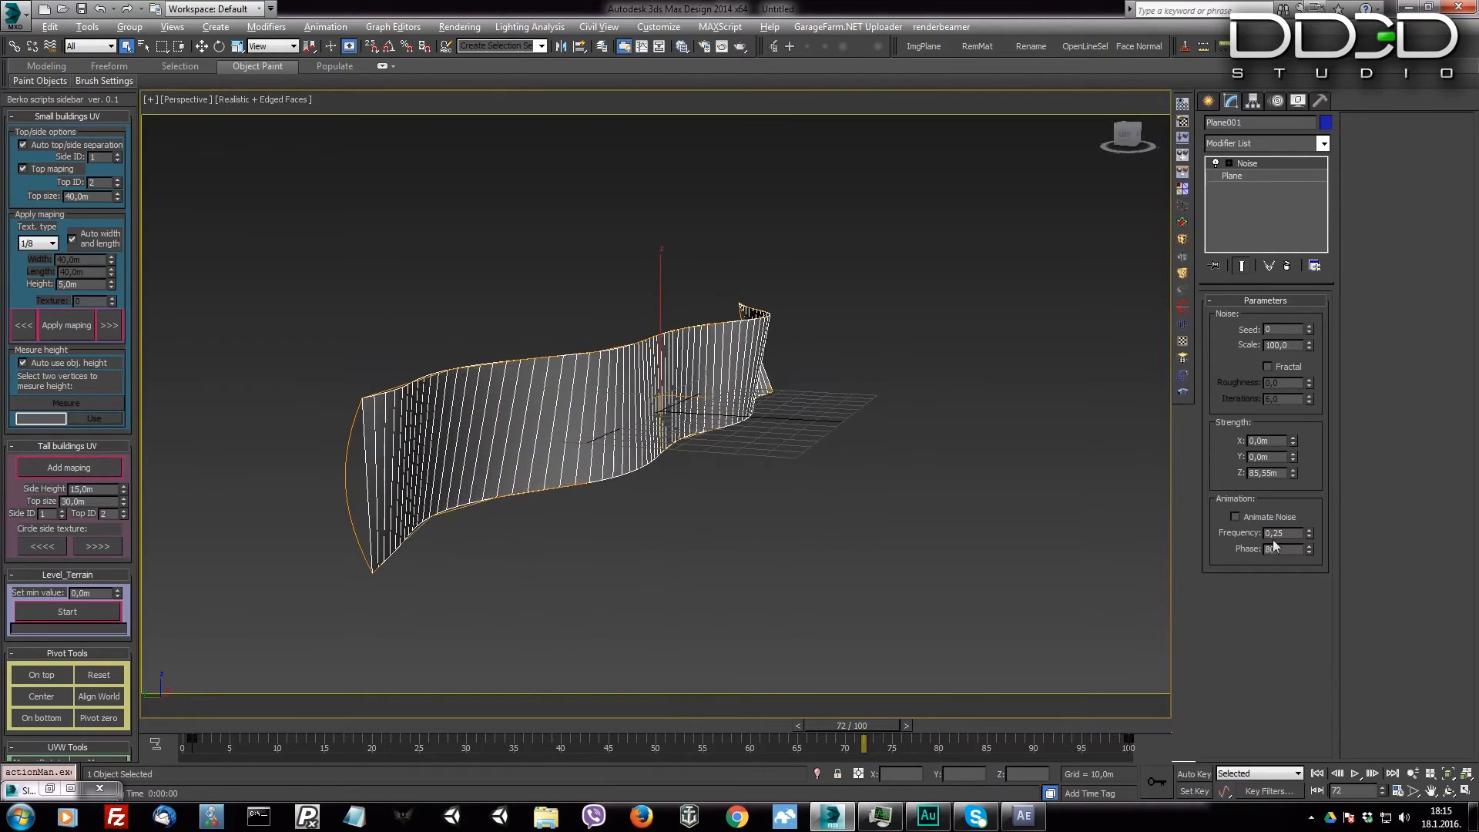
# Step: Enable Animate Noise and adjust the frequency, scrubbing the timeline to check the motion
pyautogui.click(1235, 516)
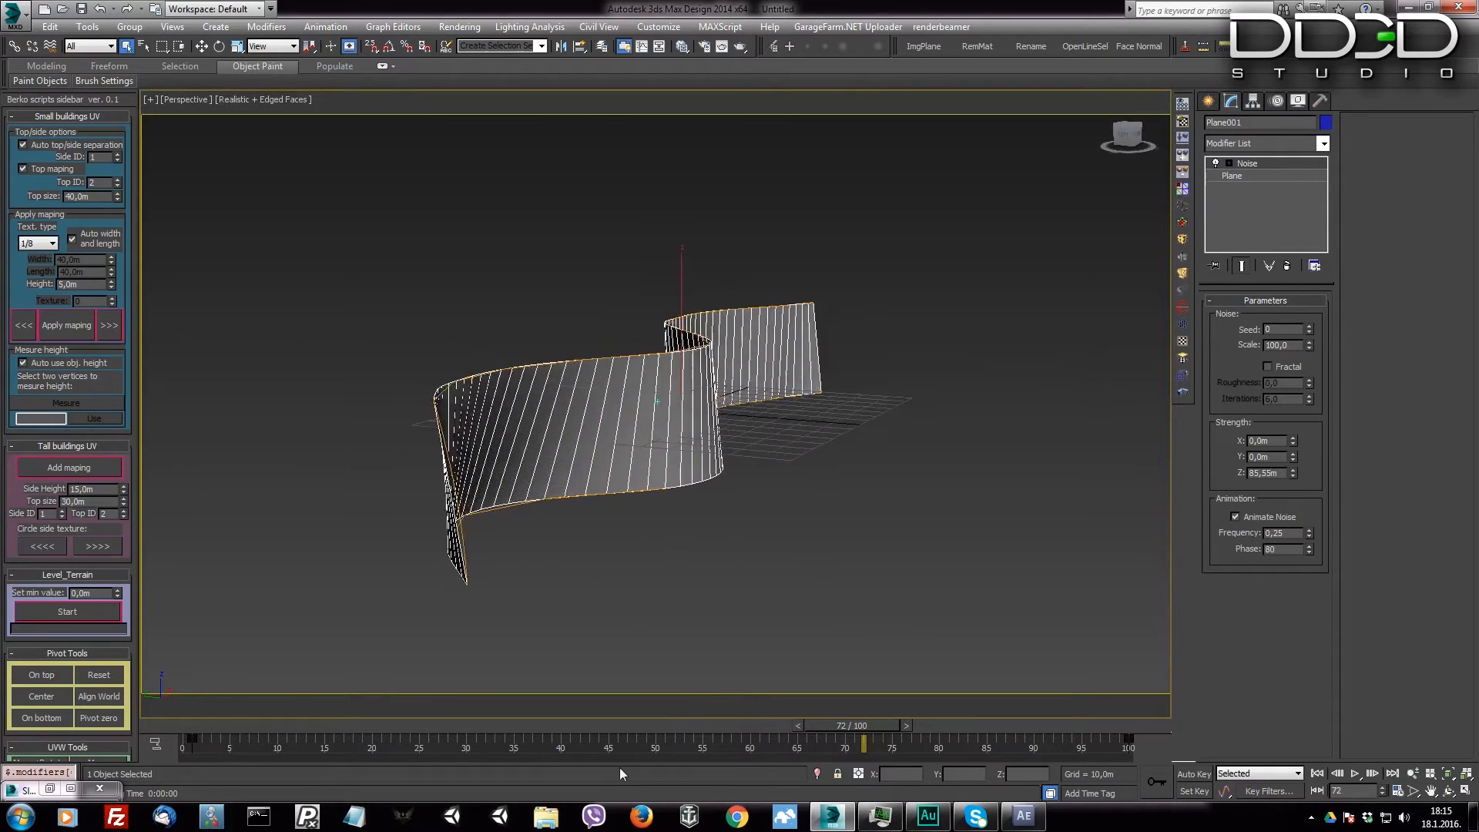
pyautogui.moveTo(861, 743); pyautogui.dragTo(1126, 744)
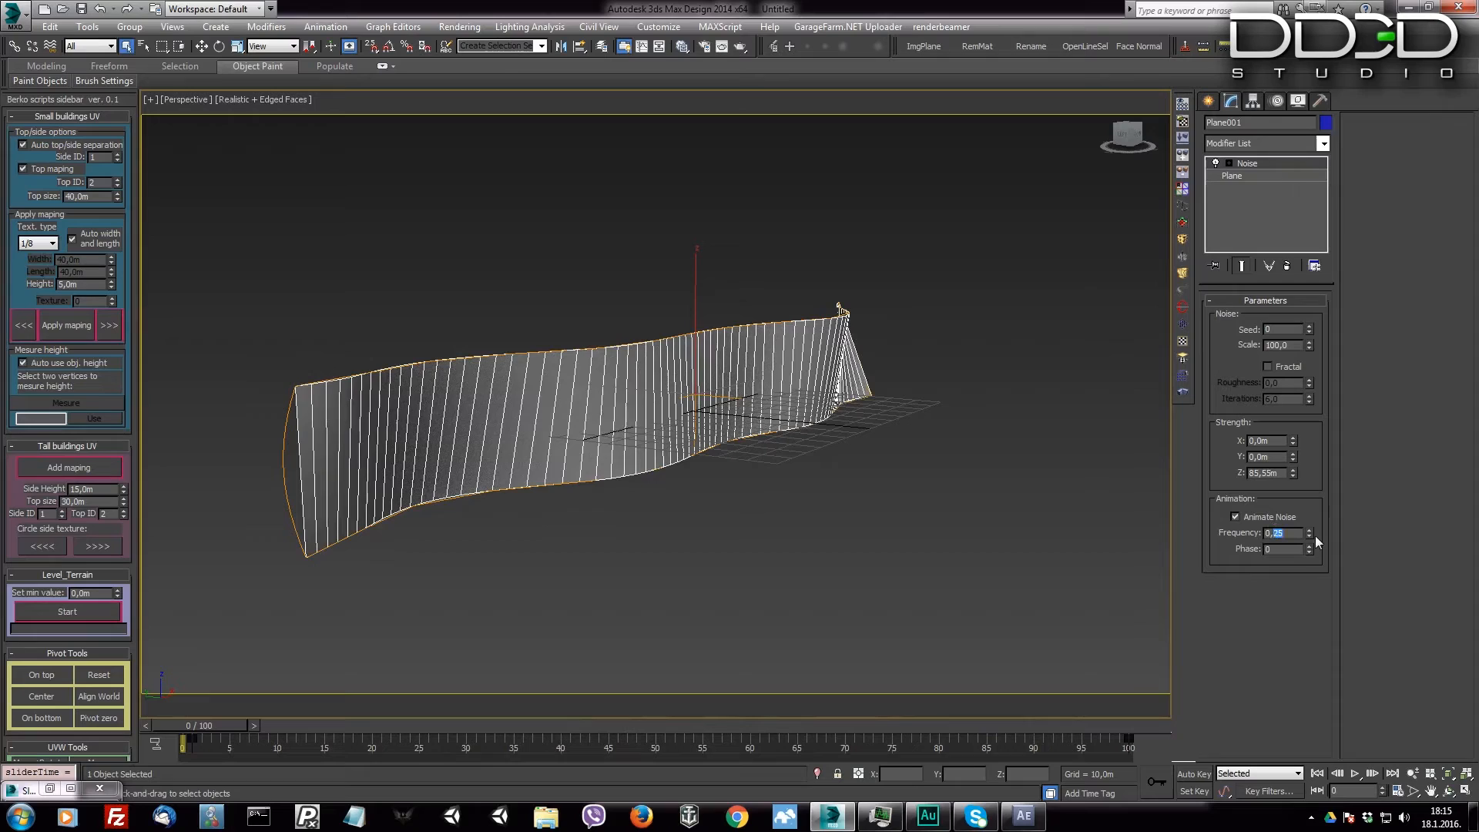
pyautogui.click(1309, 536)
pyautogui.write('0,01')
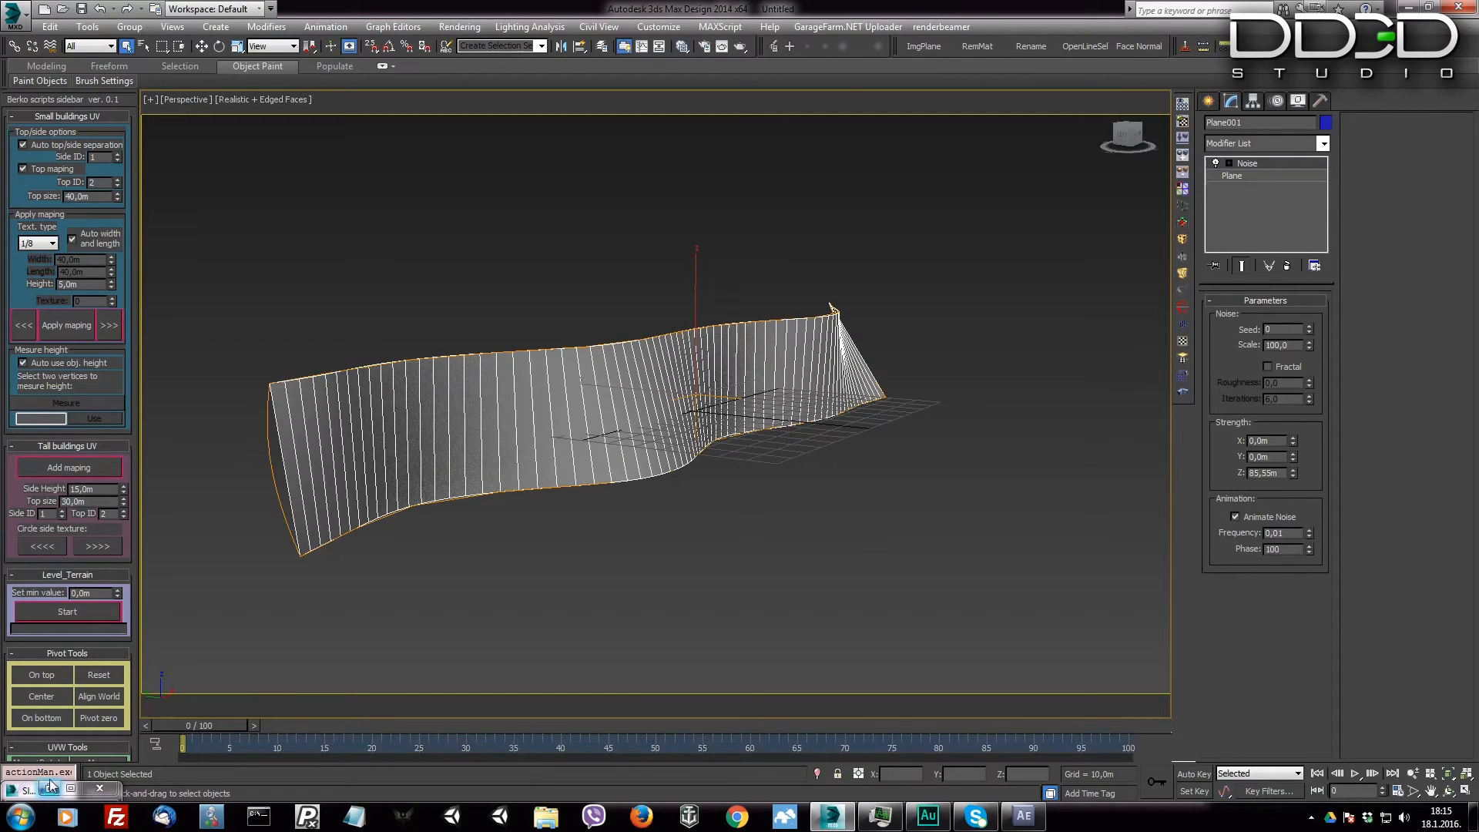
pyautogui.moveTo(188, 744); pyautogui.dragTo(437, 745)
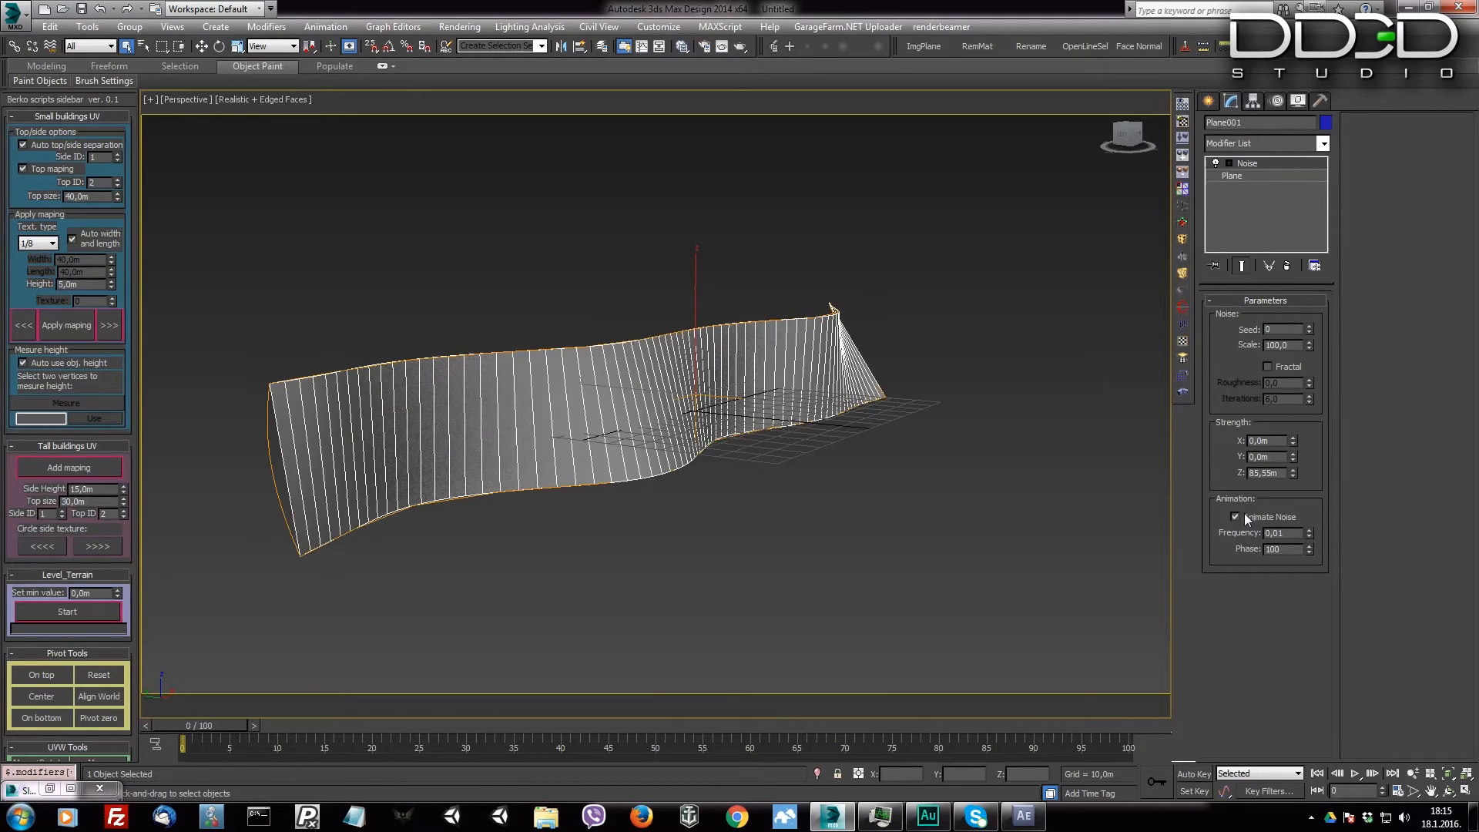
pyautogui.moveTo(185, 742); pyautogui.dragTo(786, 742)
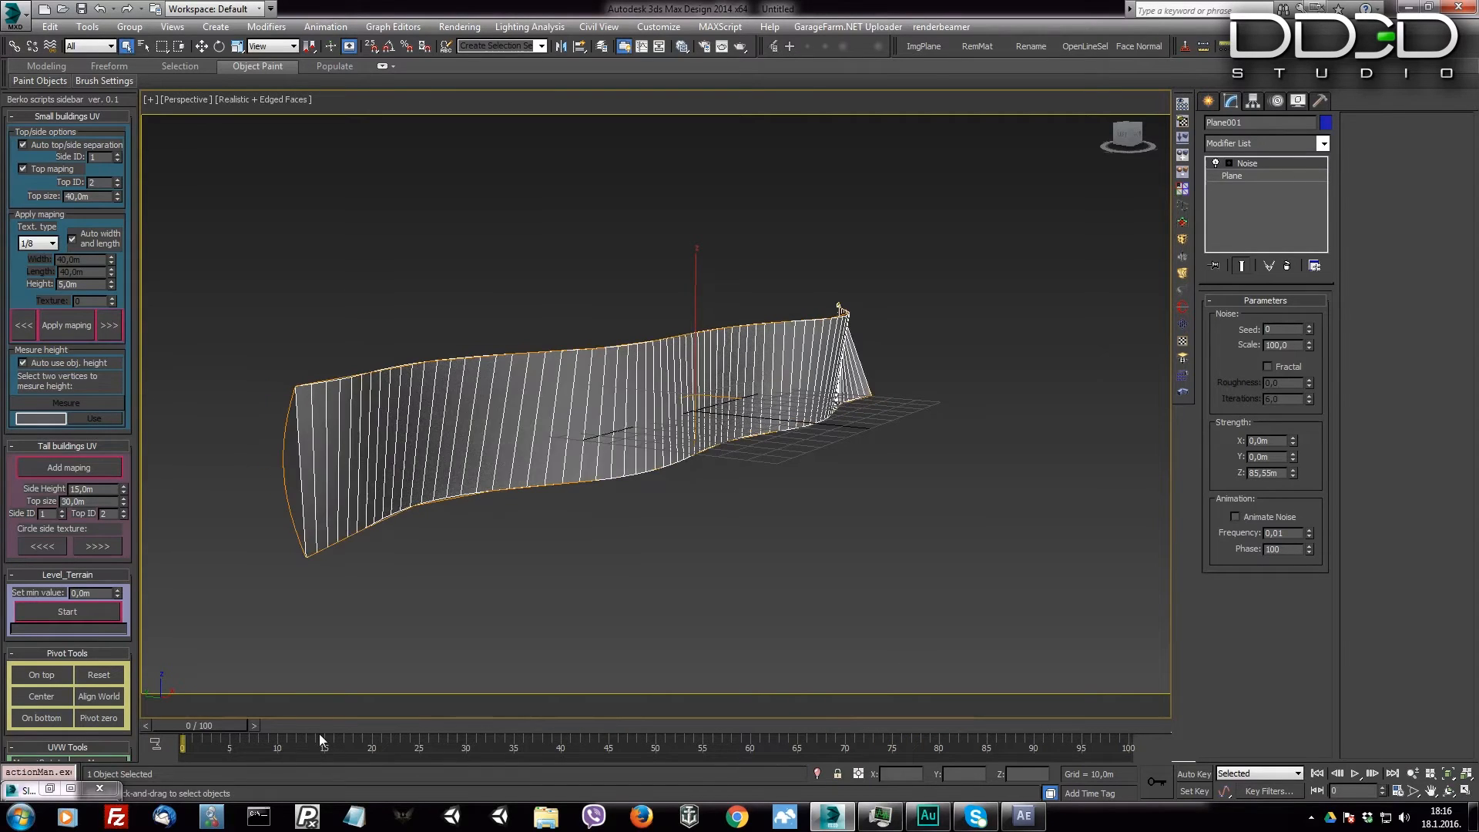
pyautogui.click(1236, 518)
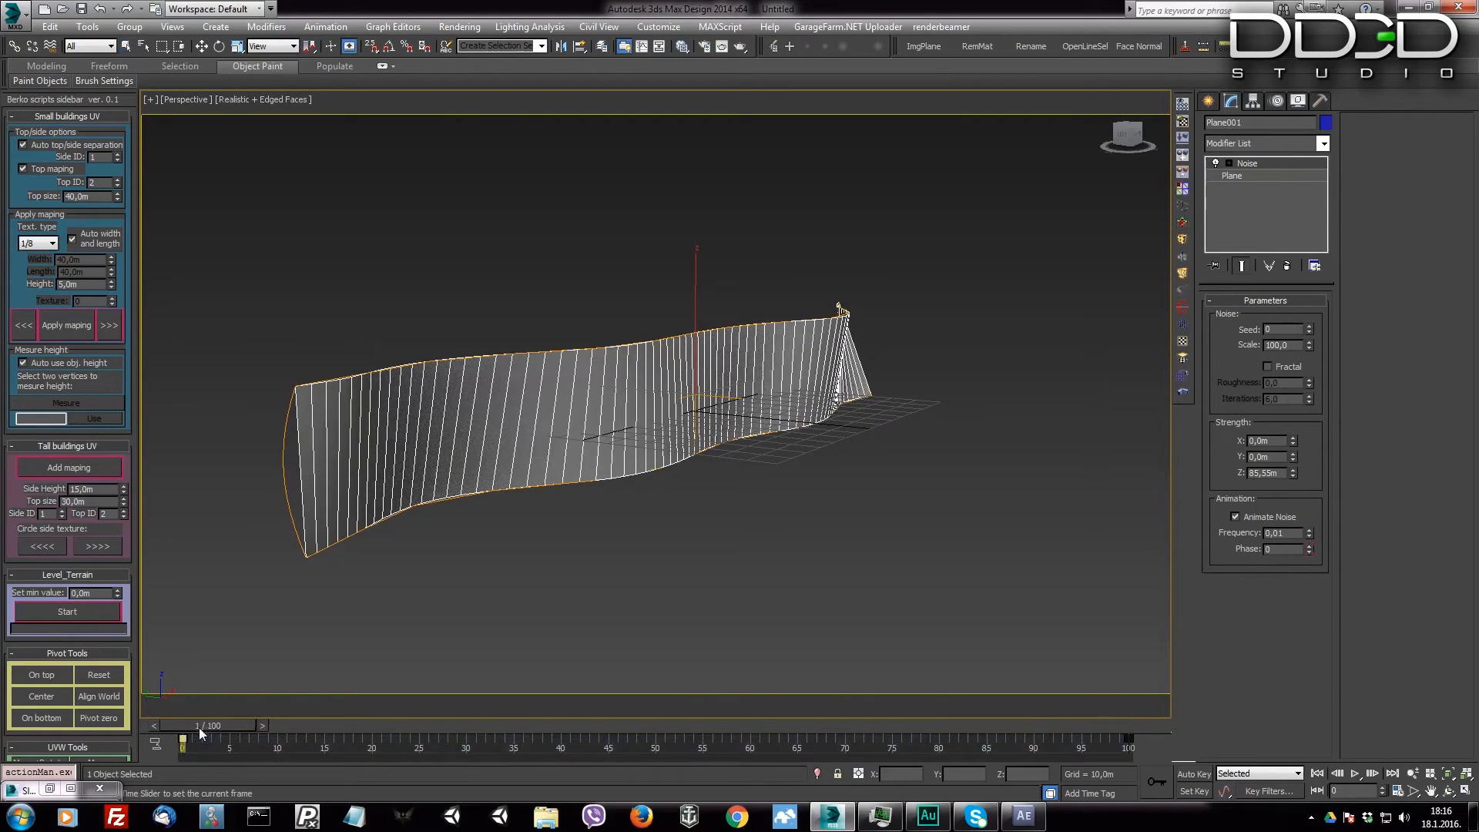
# Step: Set noise frequency to 0.05, preview the waving across frames 0-100 and render frame 100
pyautogui.moveTo(181, 744); pyautogui.dragTo(948, 744)
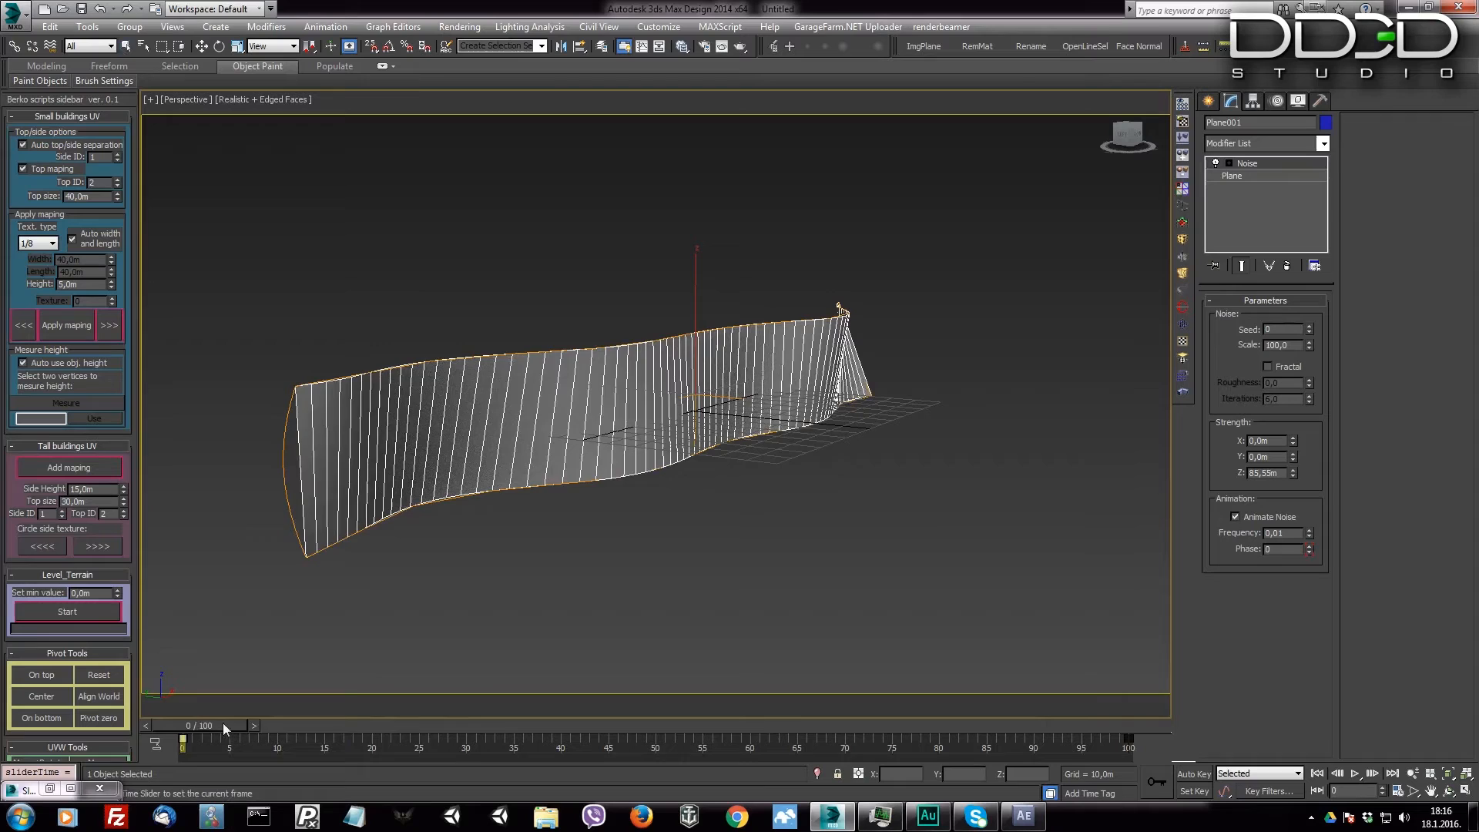
pyautogui.moveTo(184, 741); pyautogui.dragTo(1122, 740)
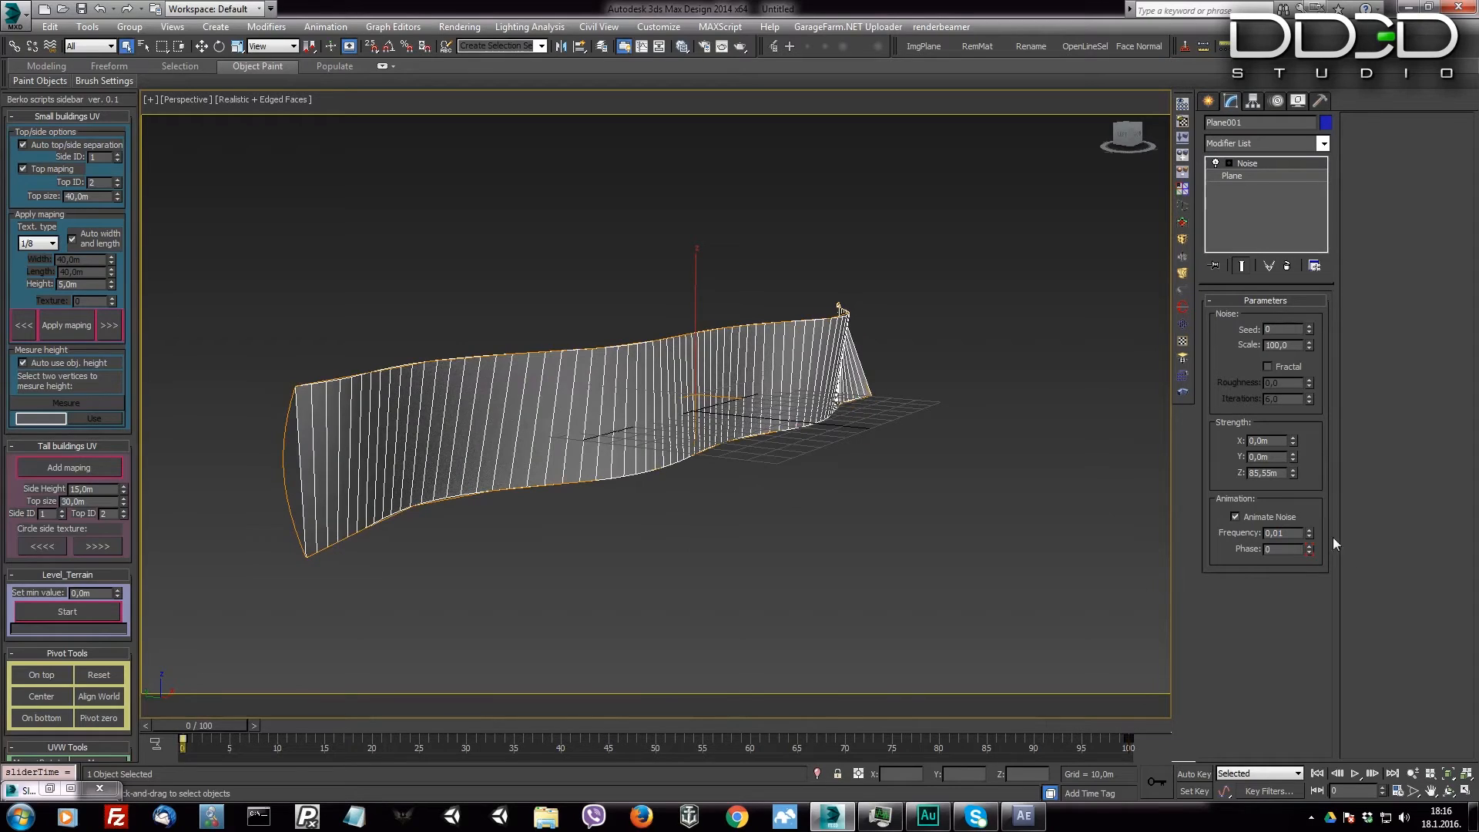
pyautogui.moveTo(828, 739)
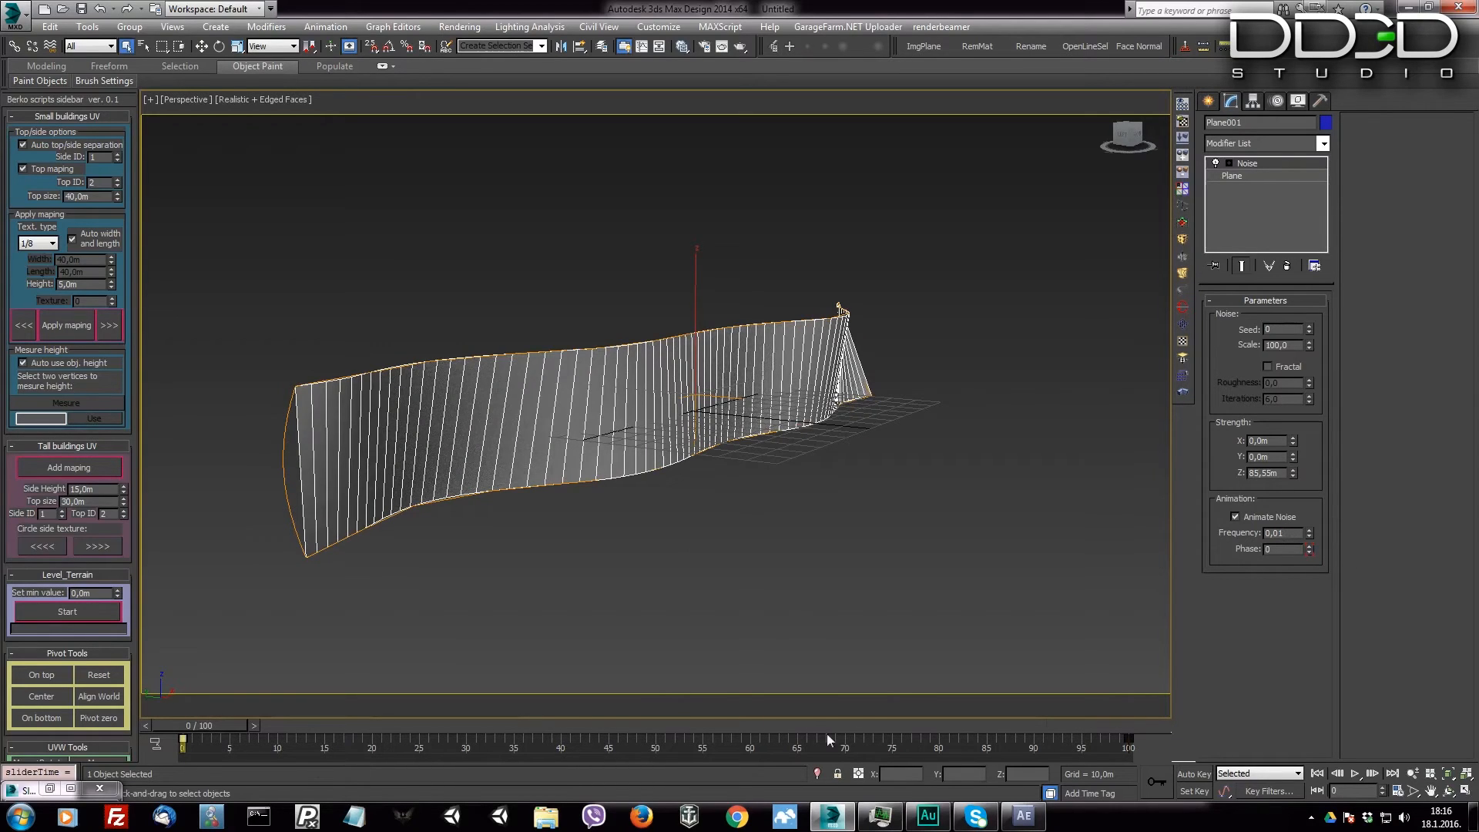
pyautogui.moveTo(184, 739); pyautogui.dragTo(1122, 739)
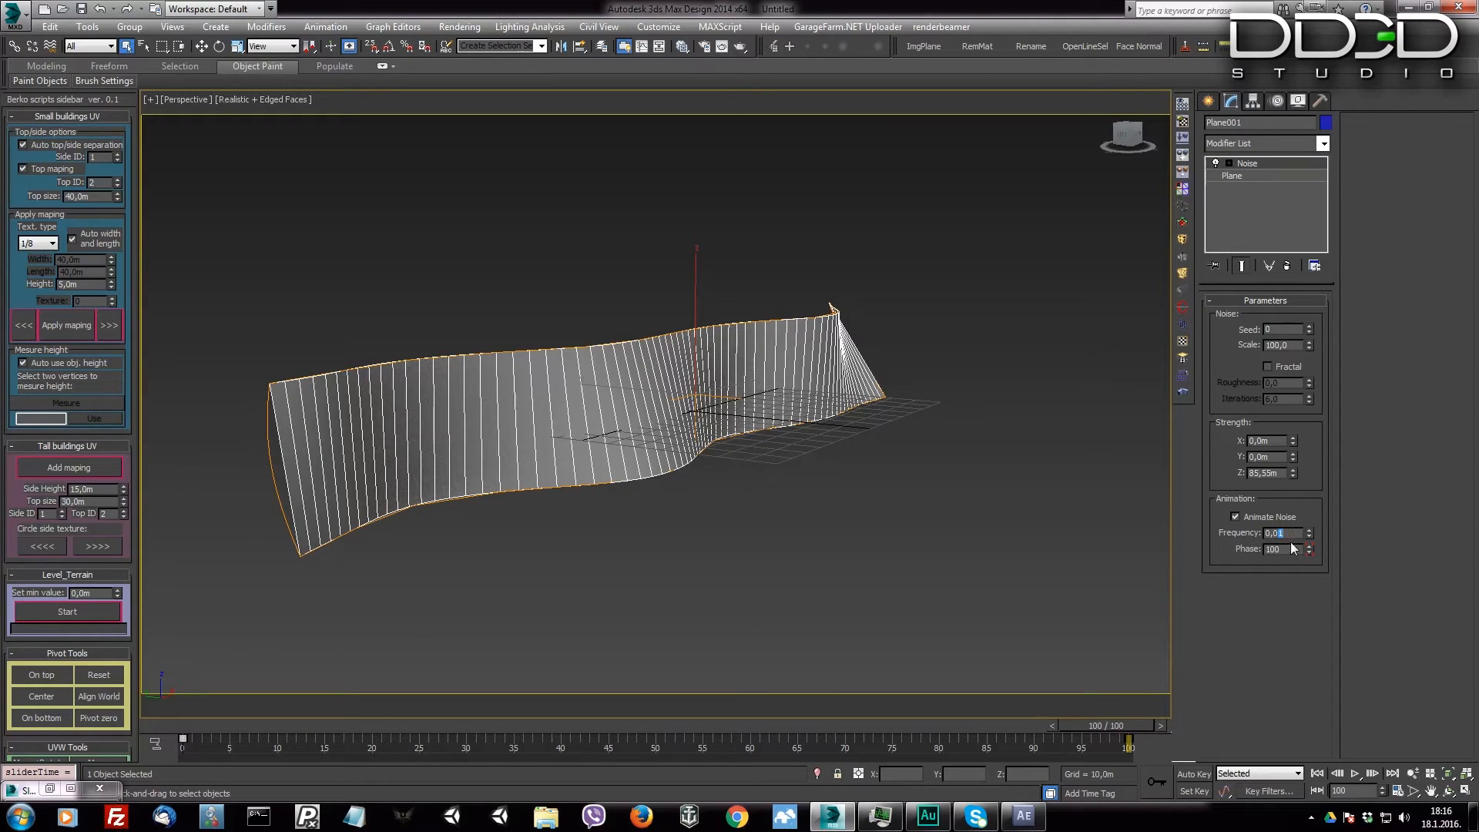
pyautogui.click(1309, 528)
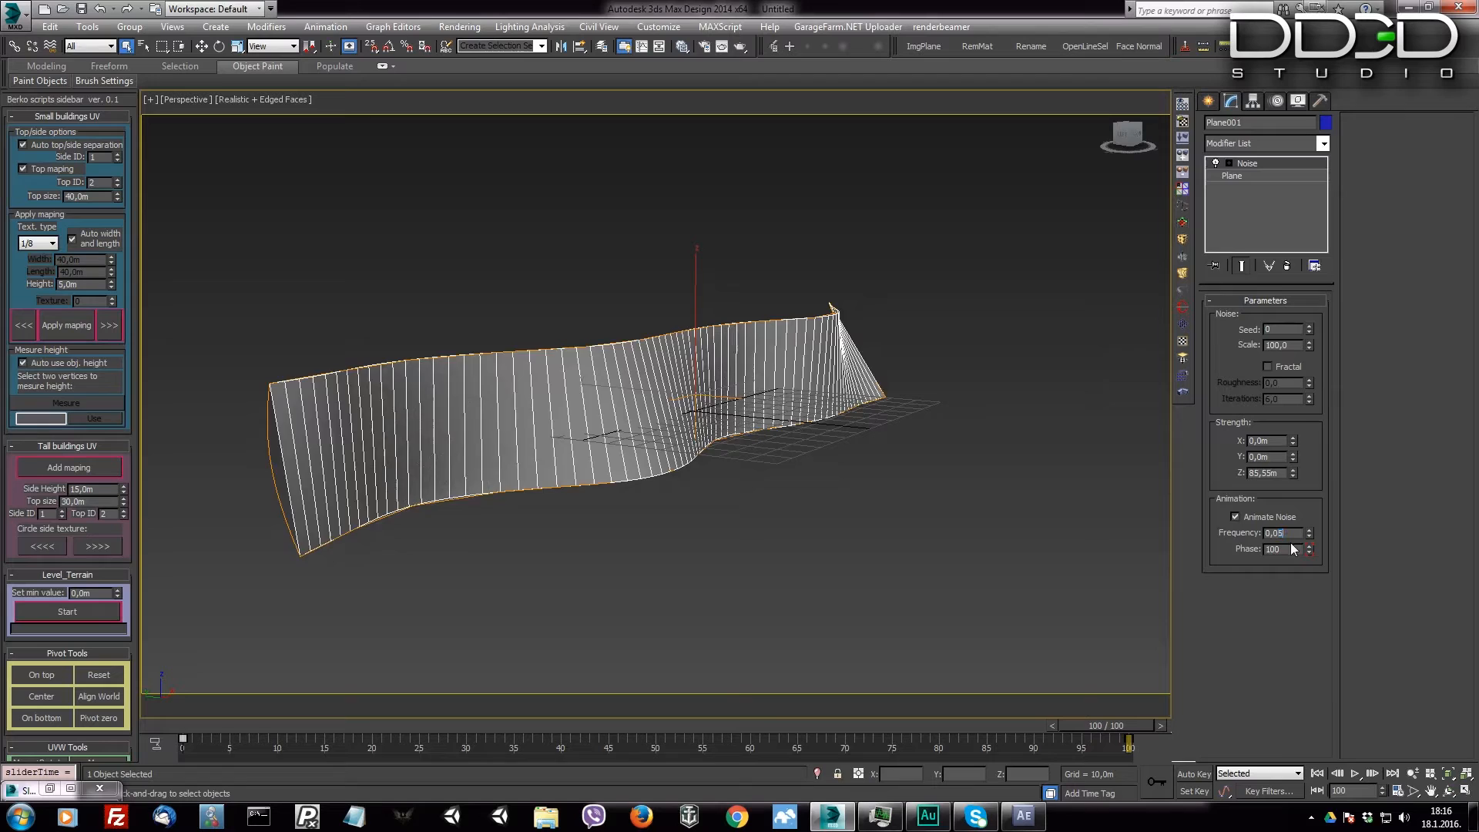
pyautogui.moveTo(1131, 723); pyautogui.dragTo(943, 724)
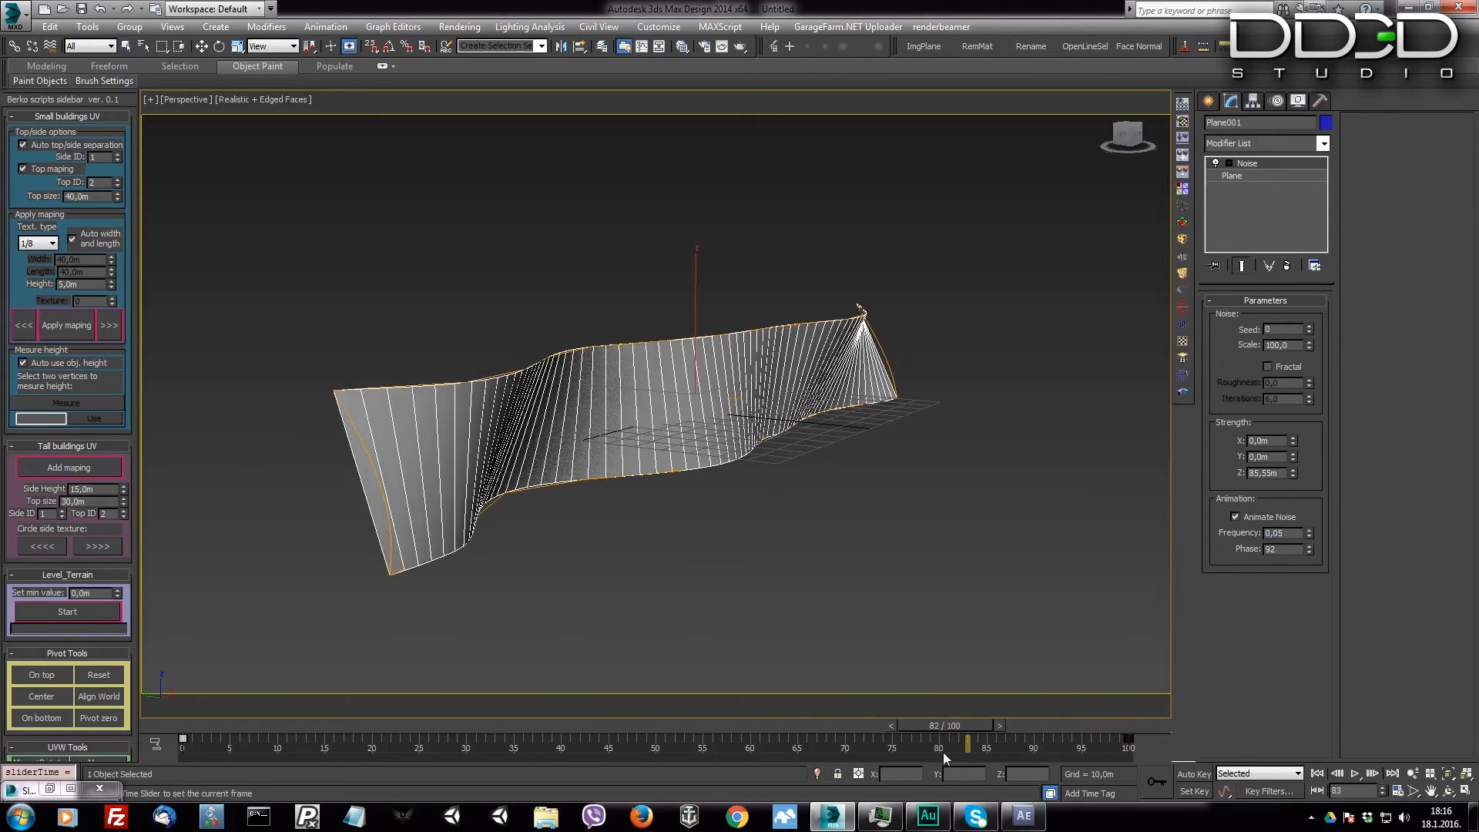
pyautogui.moveTo(943, 738); pyautogui.dragTo(1127, 739)
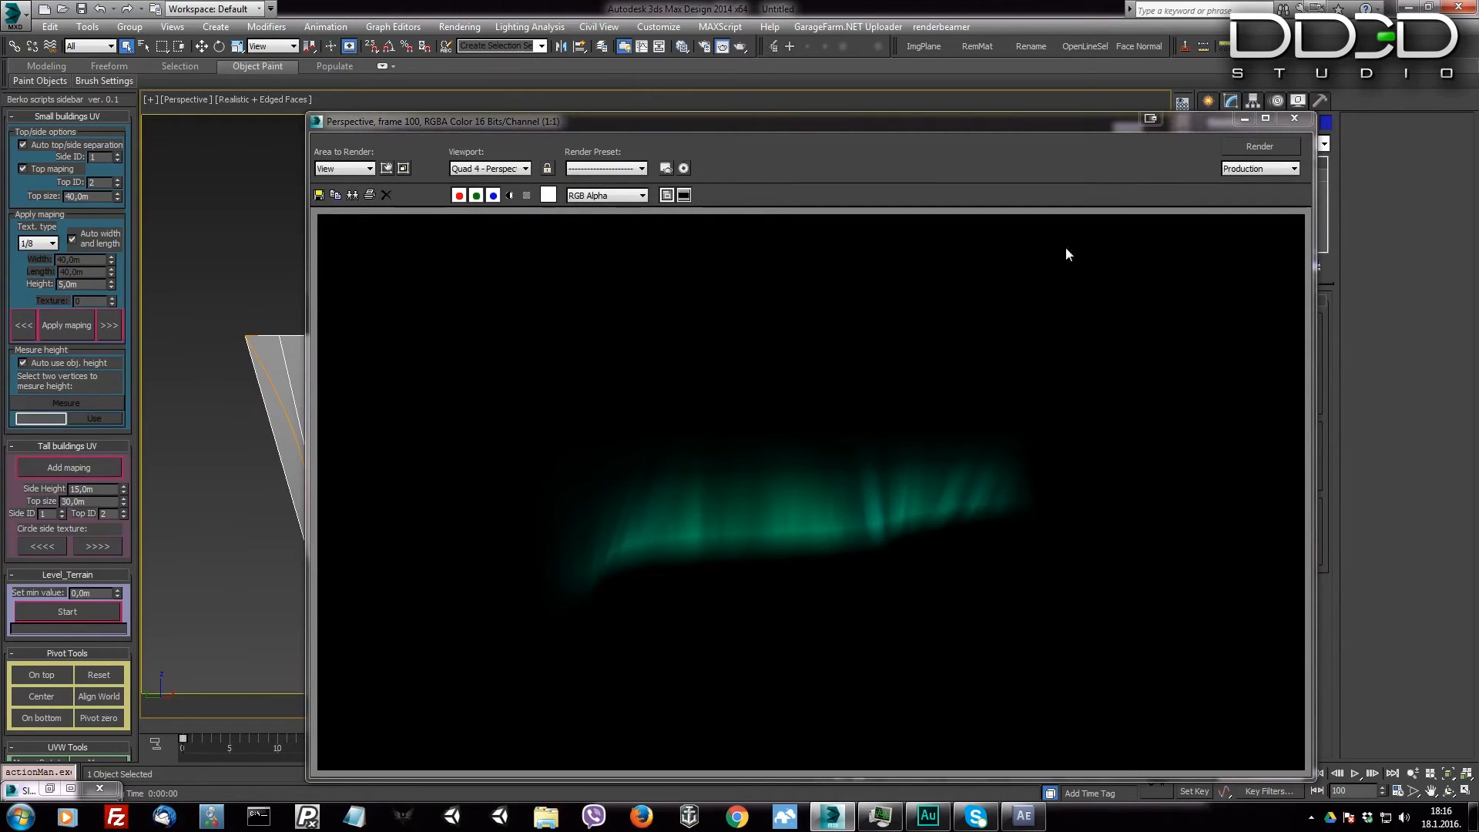
# Step: Enter the Noise modifier's Gizmo sub-object level on the wavy plane
pyautogui.click(1293, 120)
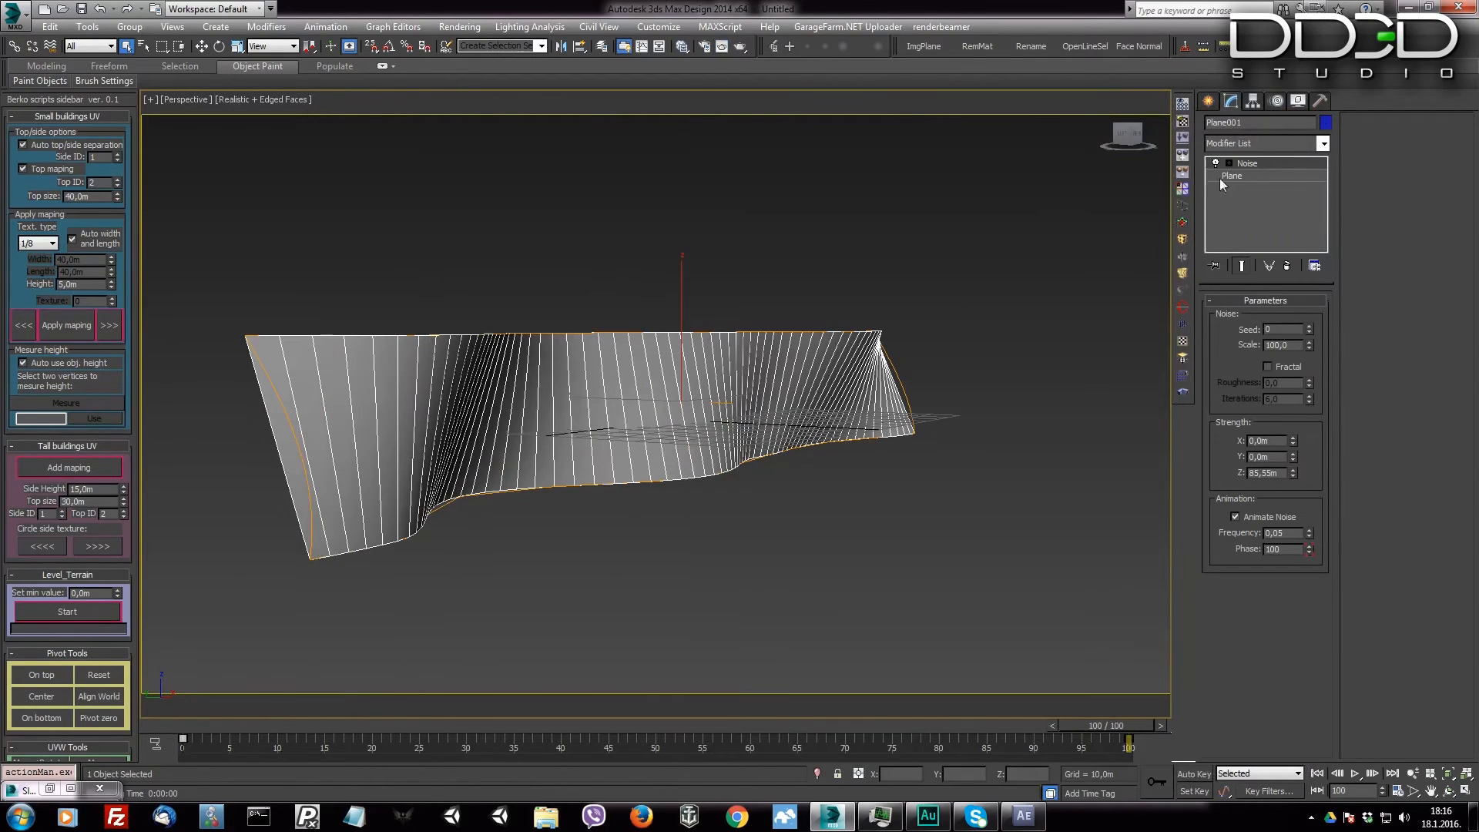
pyautogui.click(1218, 163)
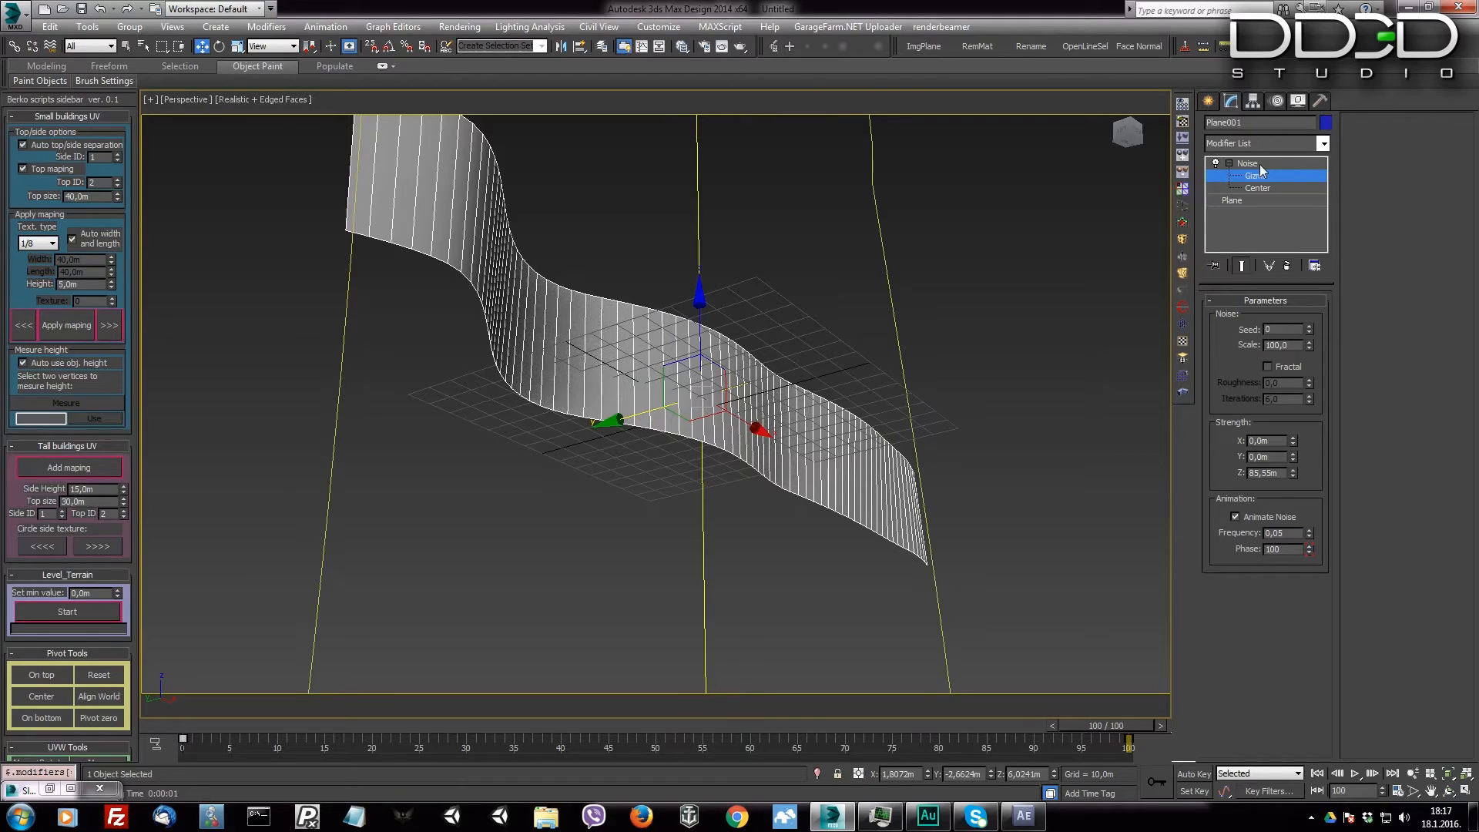
# Step: With Auto Key on at frame 100, key the Phase of the Map #14 and Map #15 Noise maps to 4
pyautogui.click(1208, 101)
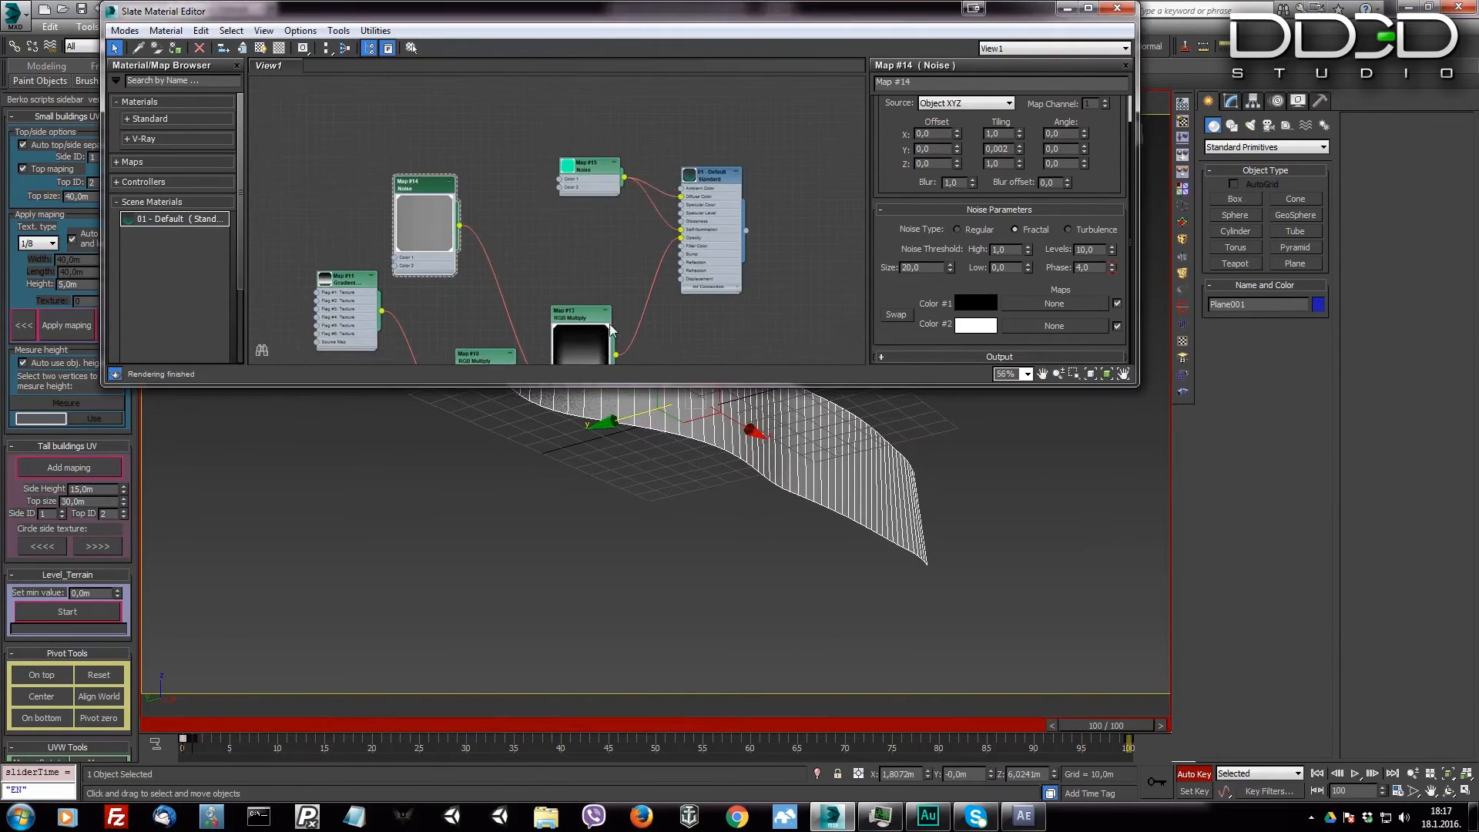
pyautogui.click(589, 165)
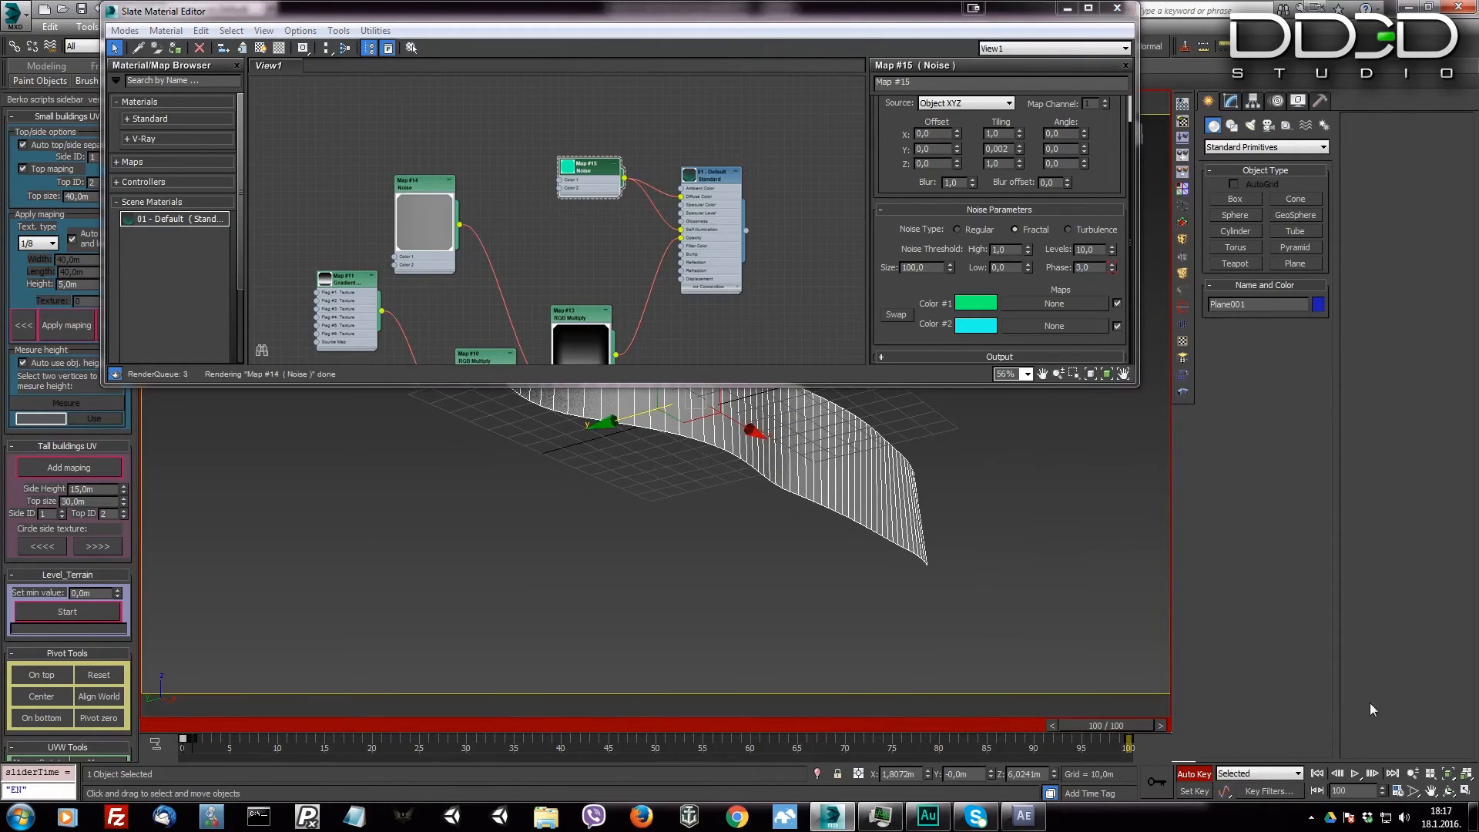
pyautogui.click(1124, 8)
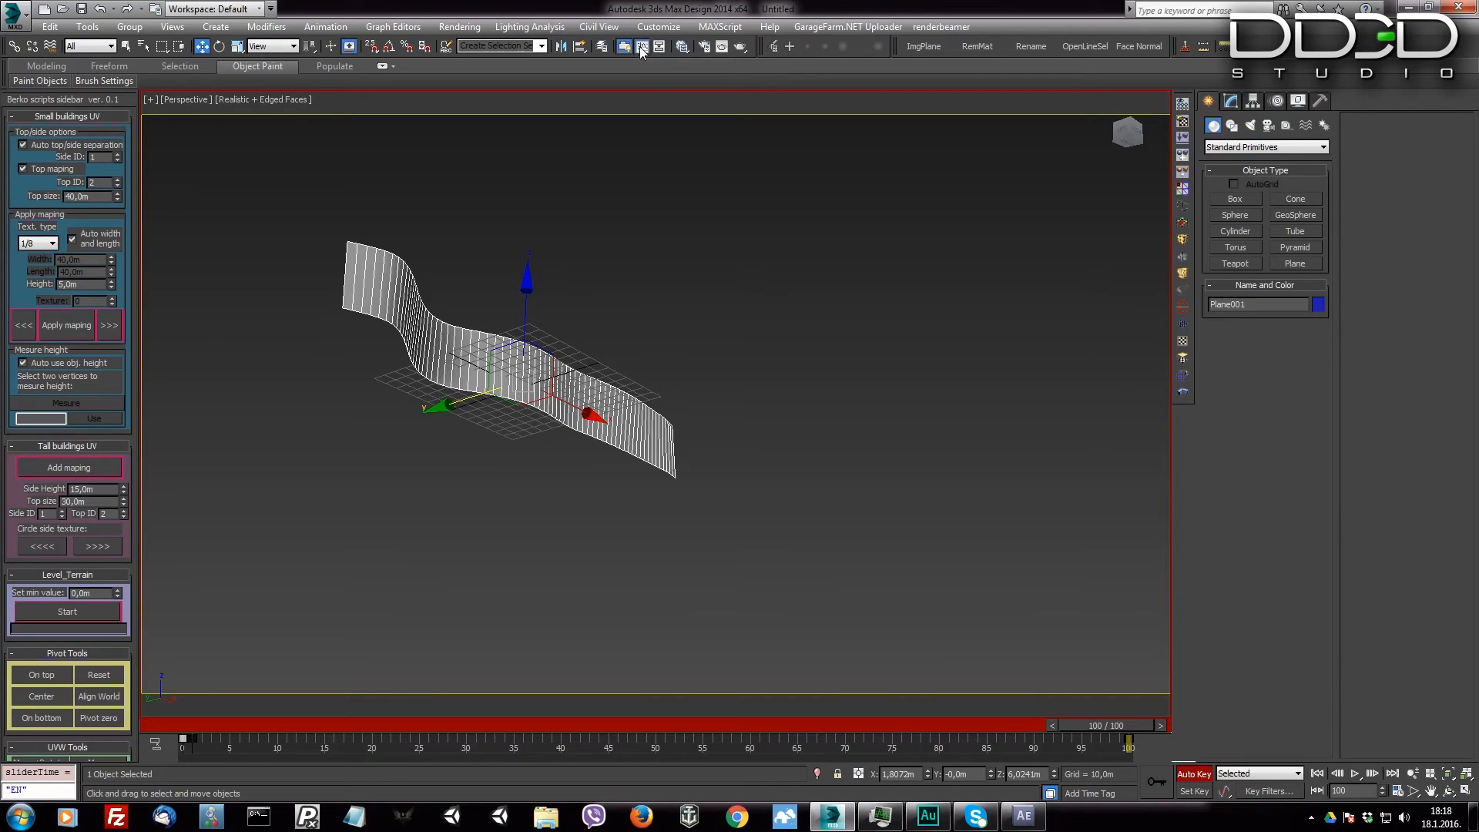
# Step: Inspect the Noise maps' Phase and Noise Levels curves in Track View, then show Map #15 Noise parameters
pyautogui.click(623, 46)
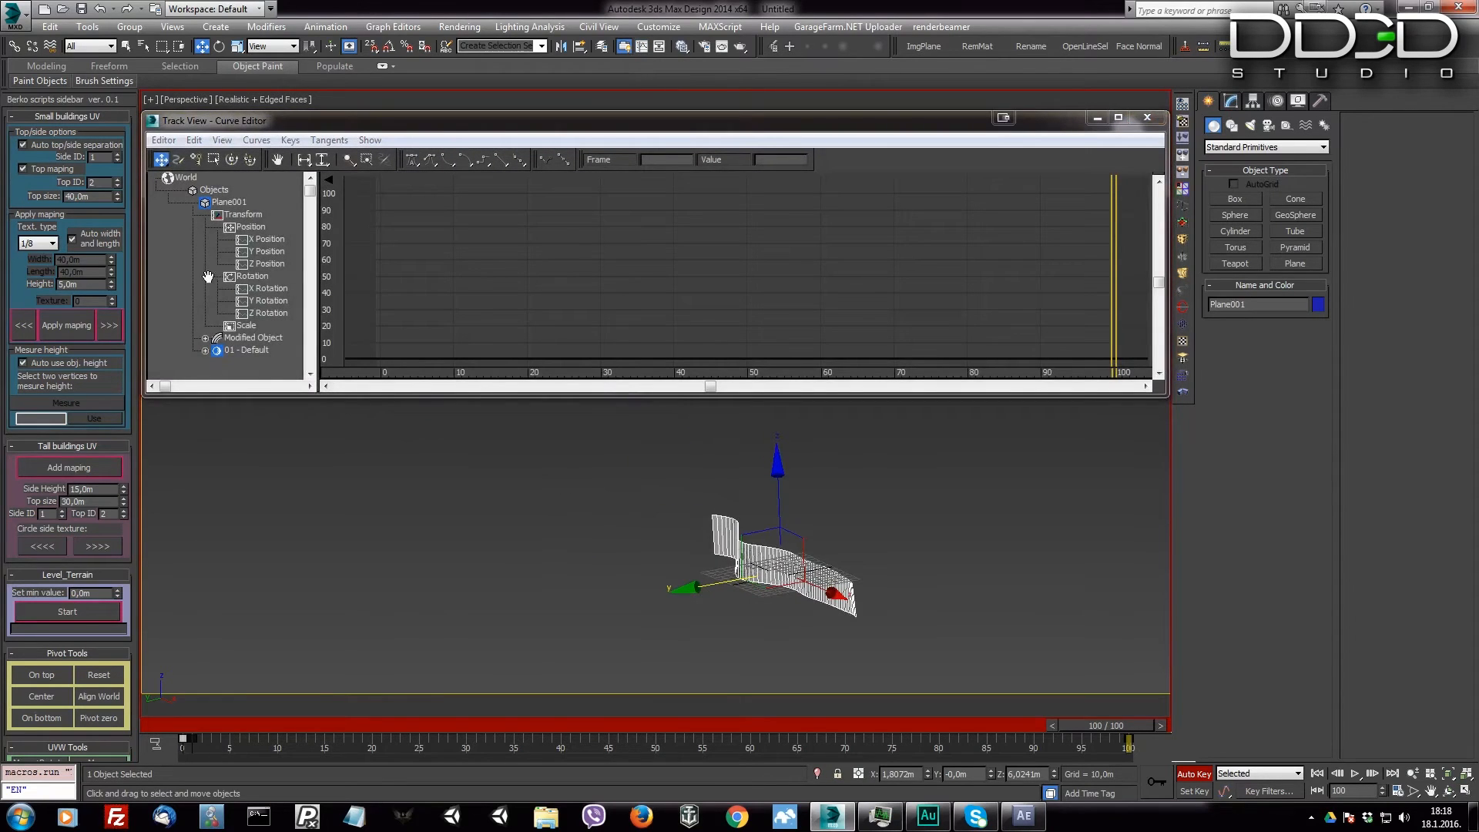
pyautogui.click(204, 350)
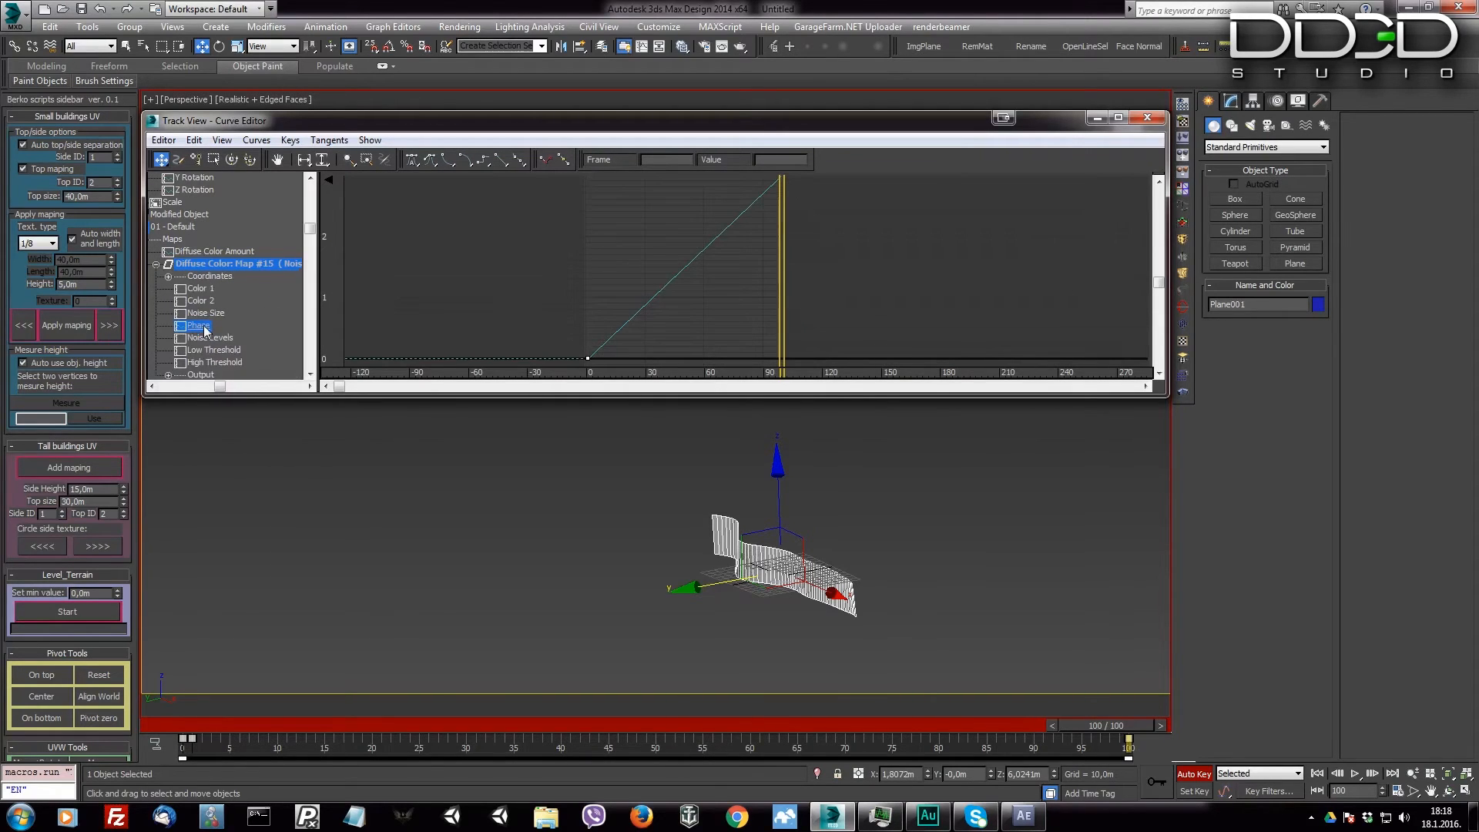
pyautogui.click(209, 337)
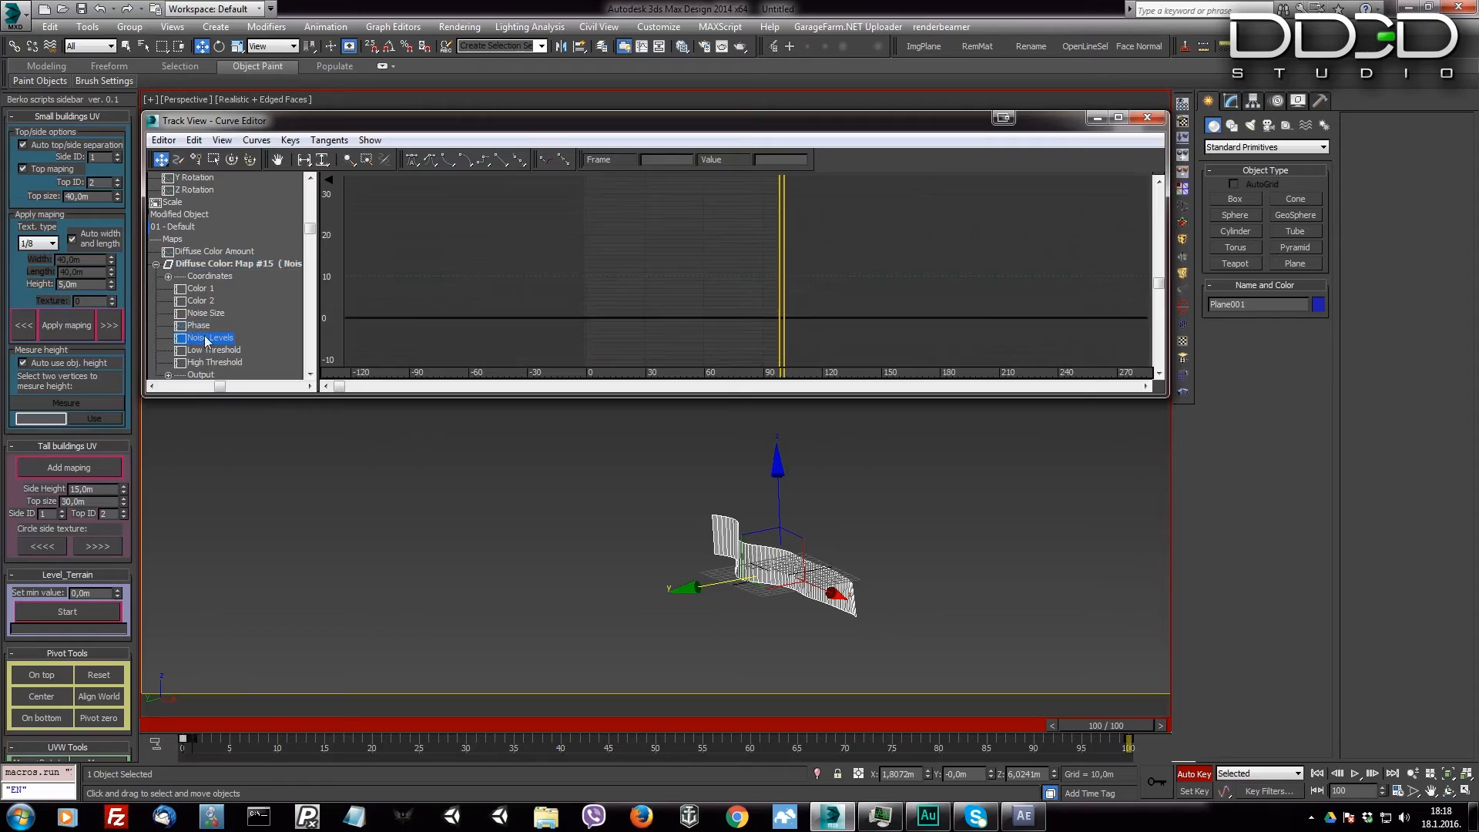
pyautogui.click(198, 325)
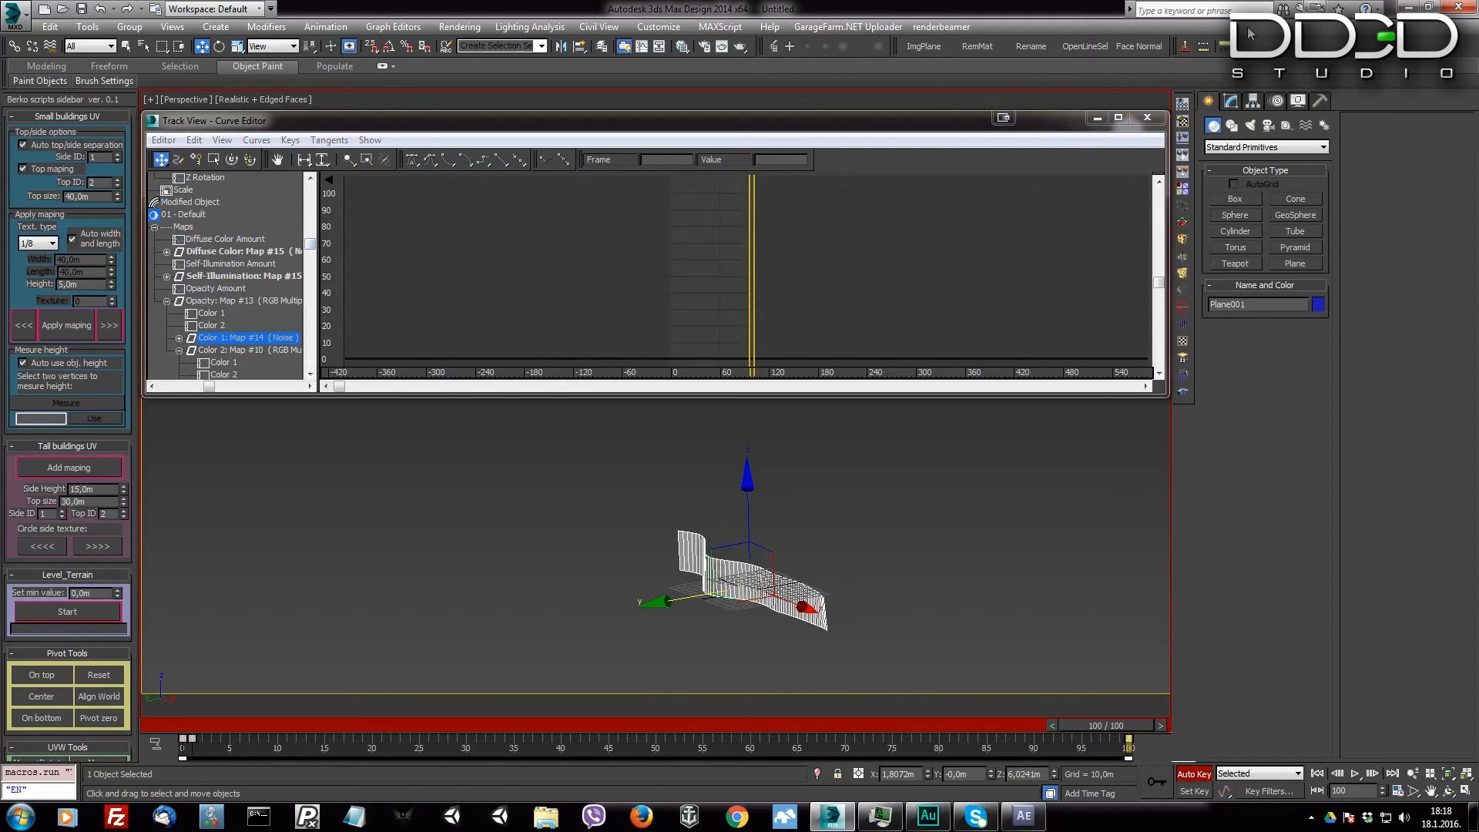
pyautogui.click(1146, 117)
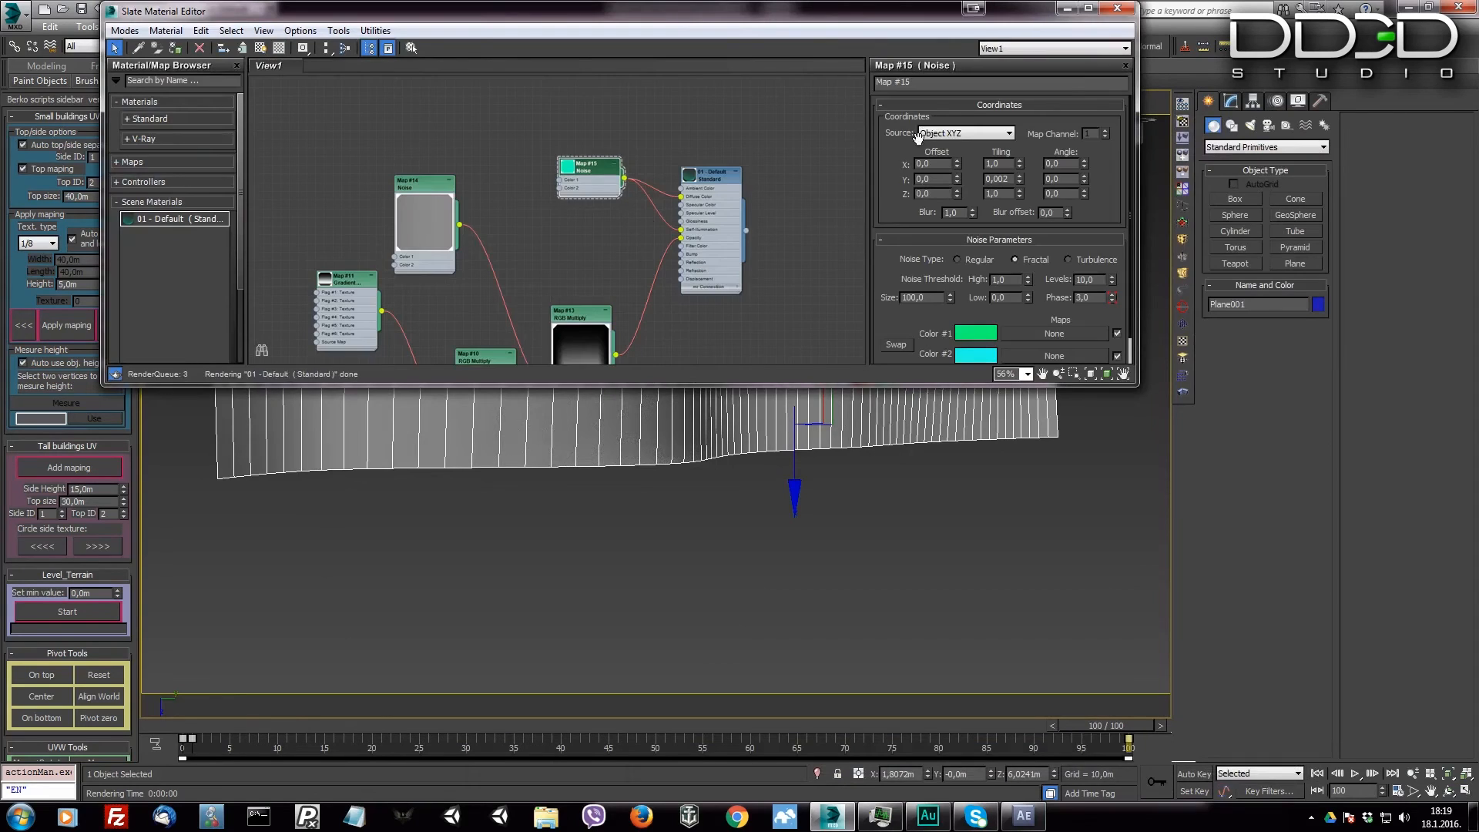
# Step: Render frame 100 to preview the teal aurora streaks, then close the frame and material editor
pyautogui.click(709, 179)
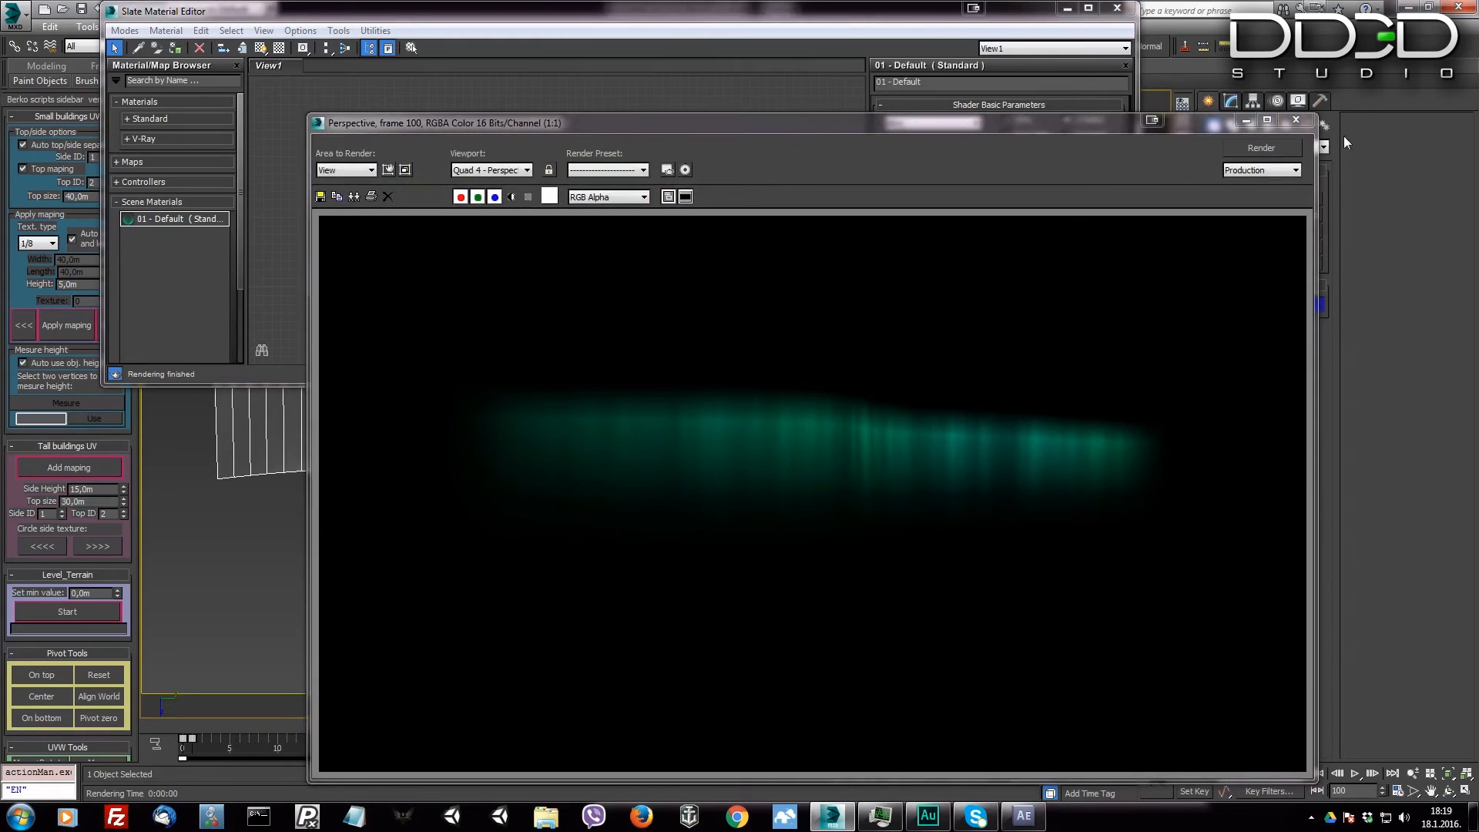
pyautogui.click(1295, 120)
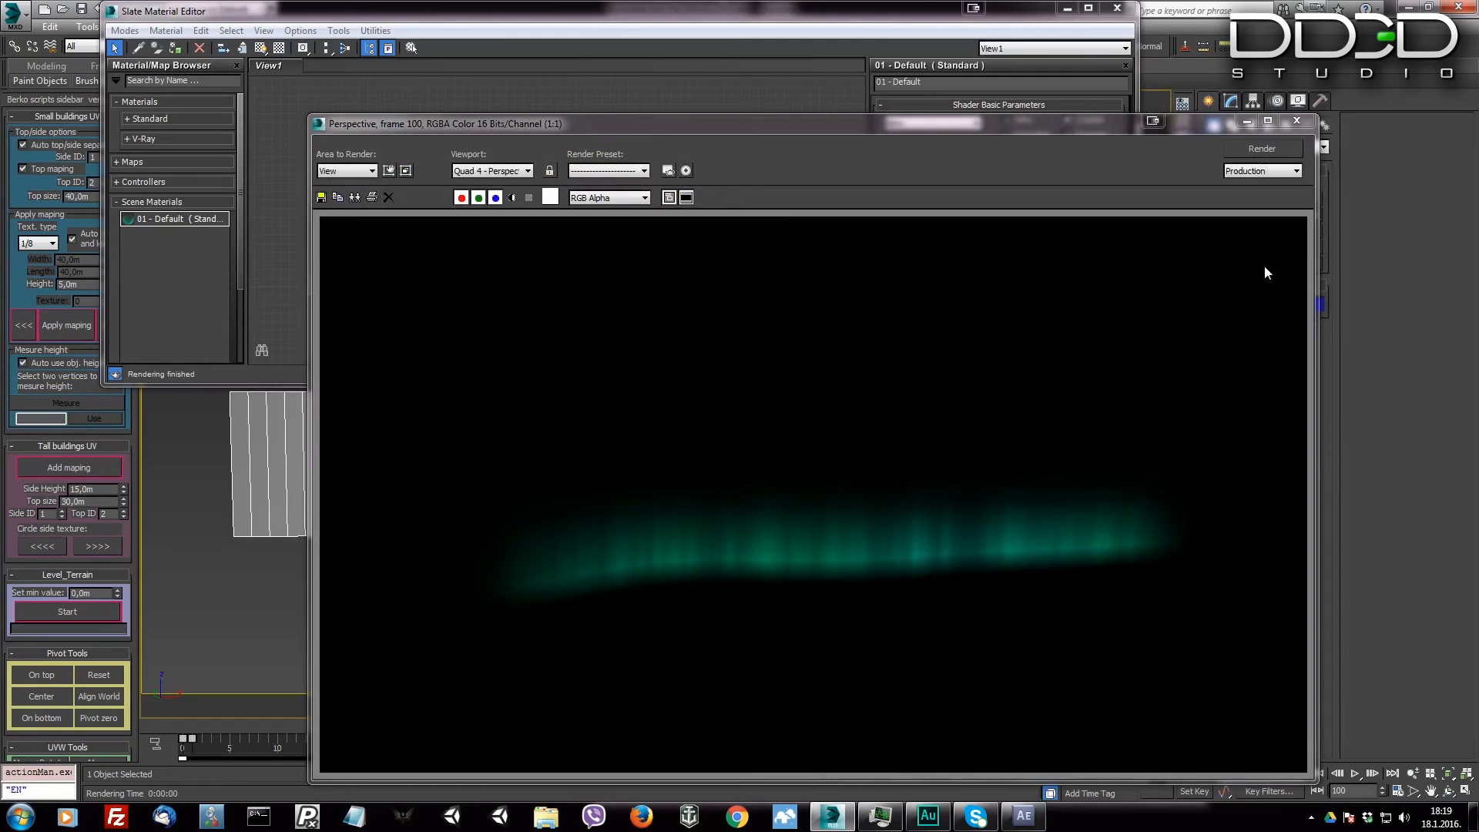
pyautogui.click(1297, 121)
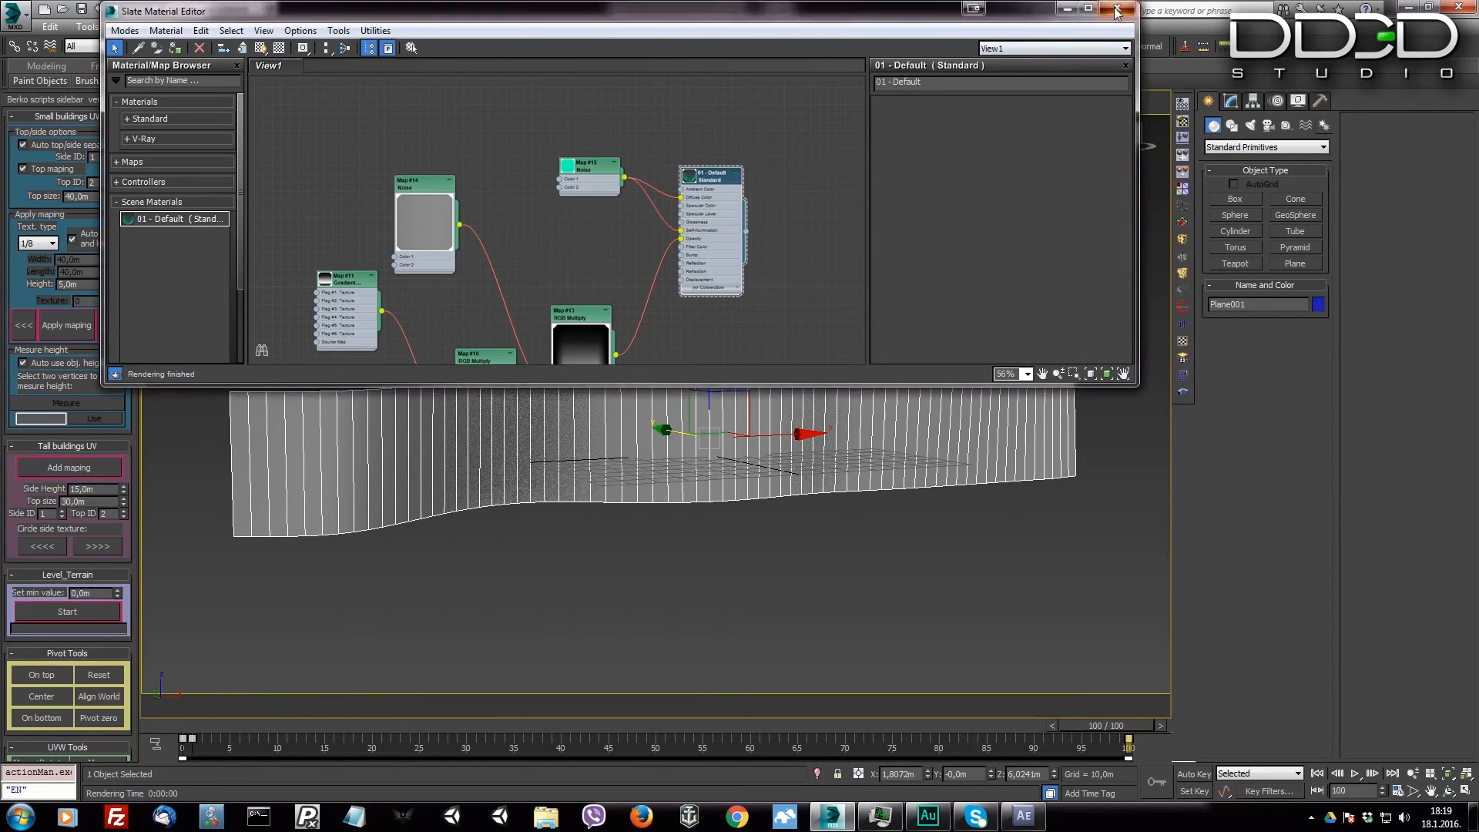
pyautogui.click(1113, 10)
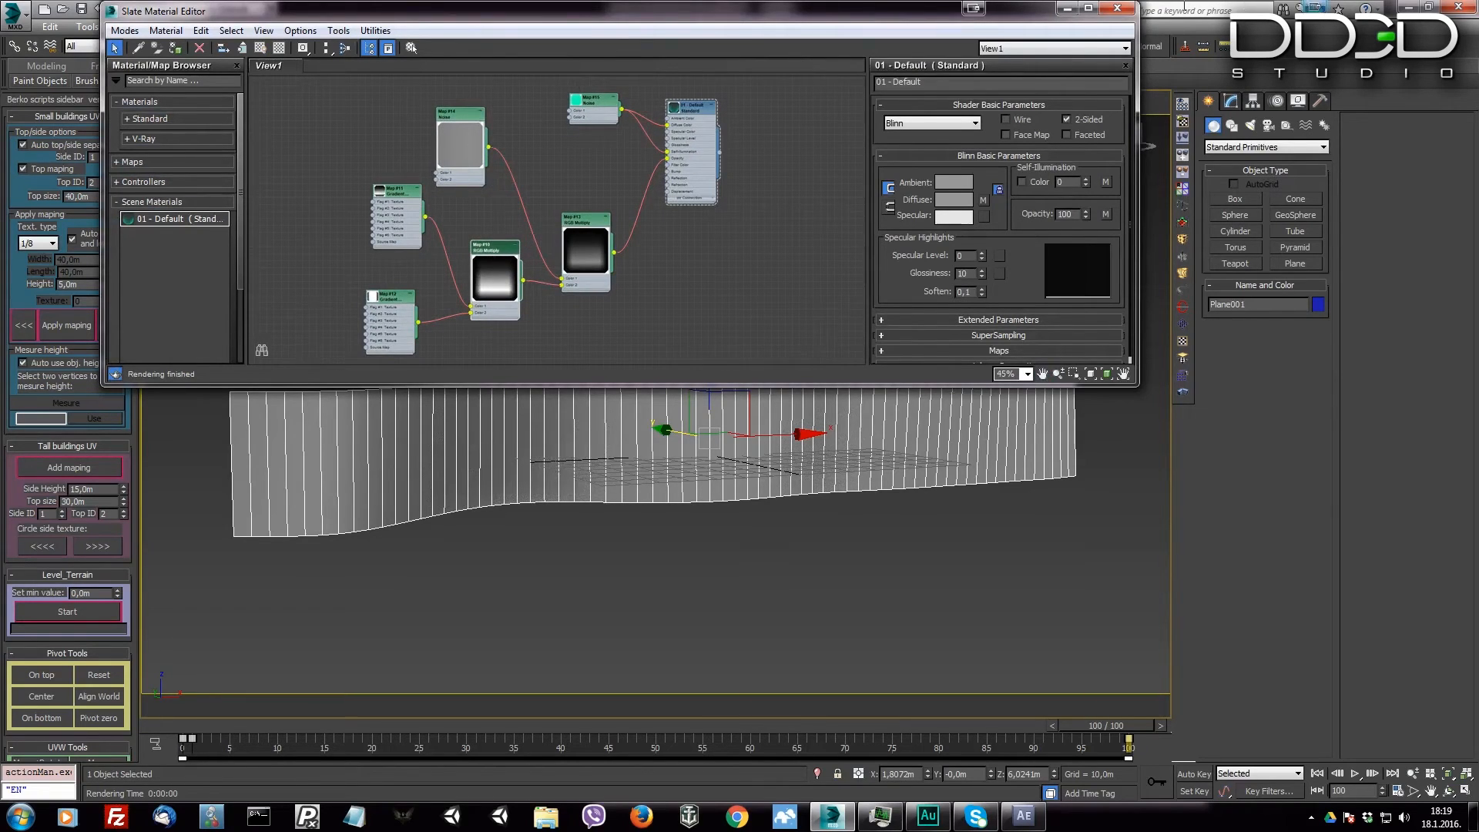
pyautogui.click(1116, 9)
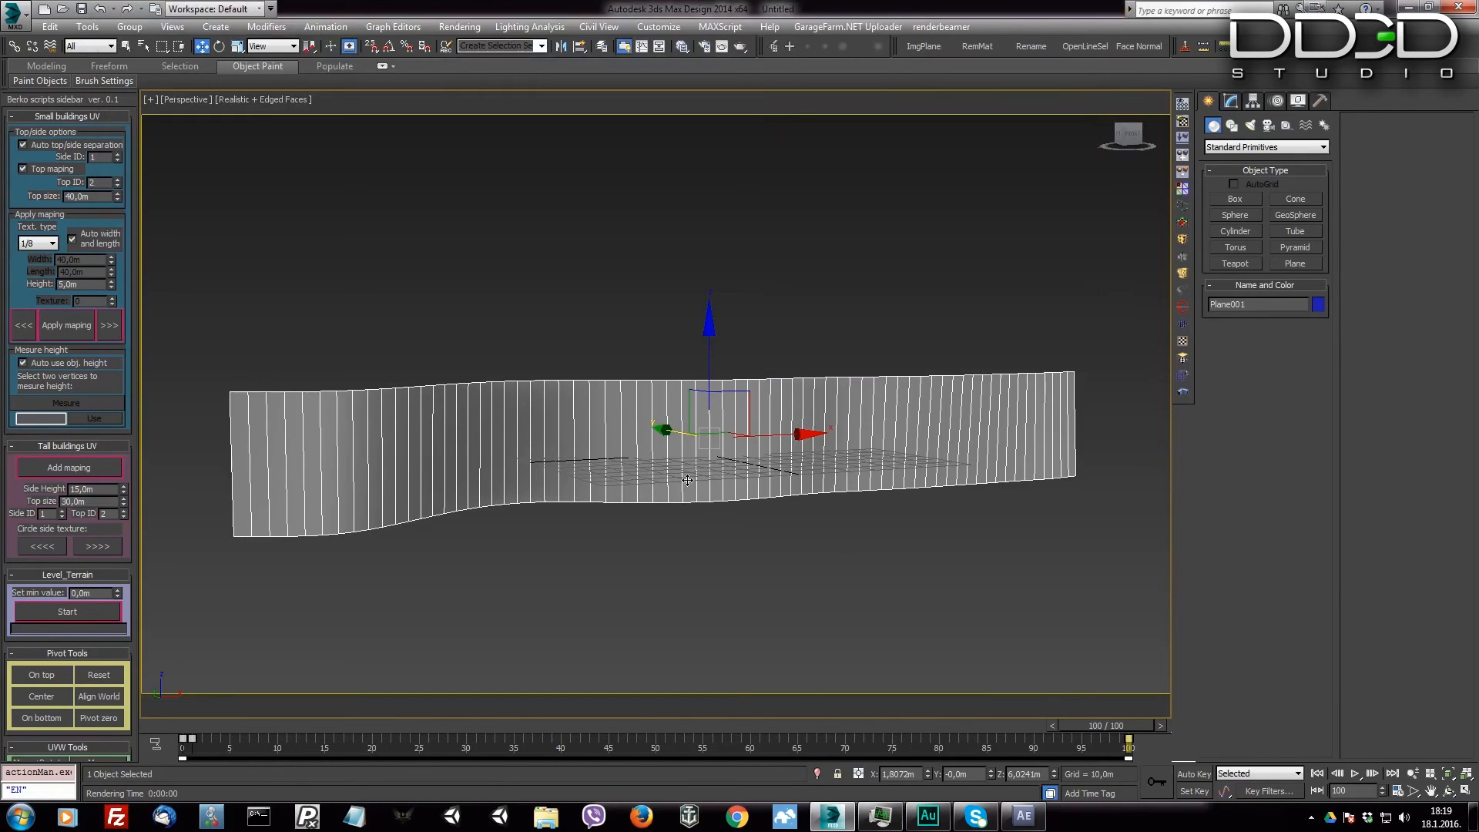
# Step: Shift-clone the plane into four independent copies, each given a different Noise seed
pyautogui.moveTo(689, 481); pyautogui.dragTo(773, 320)
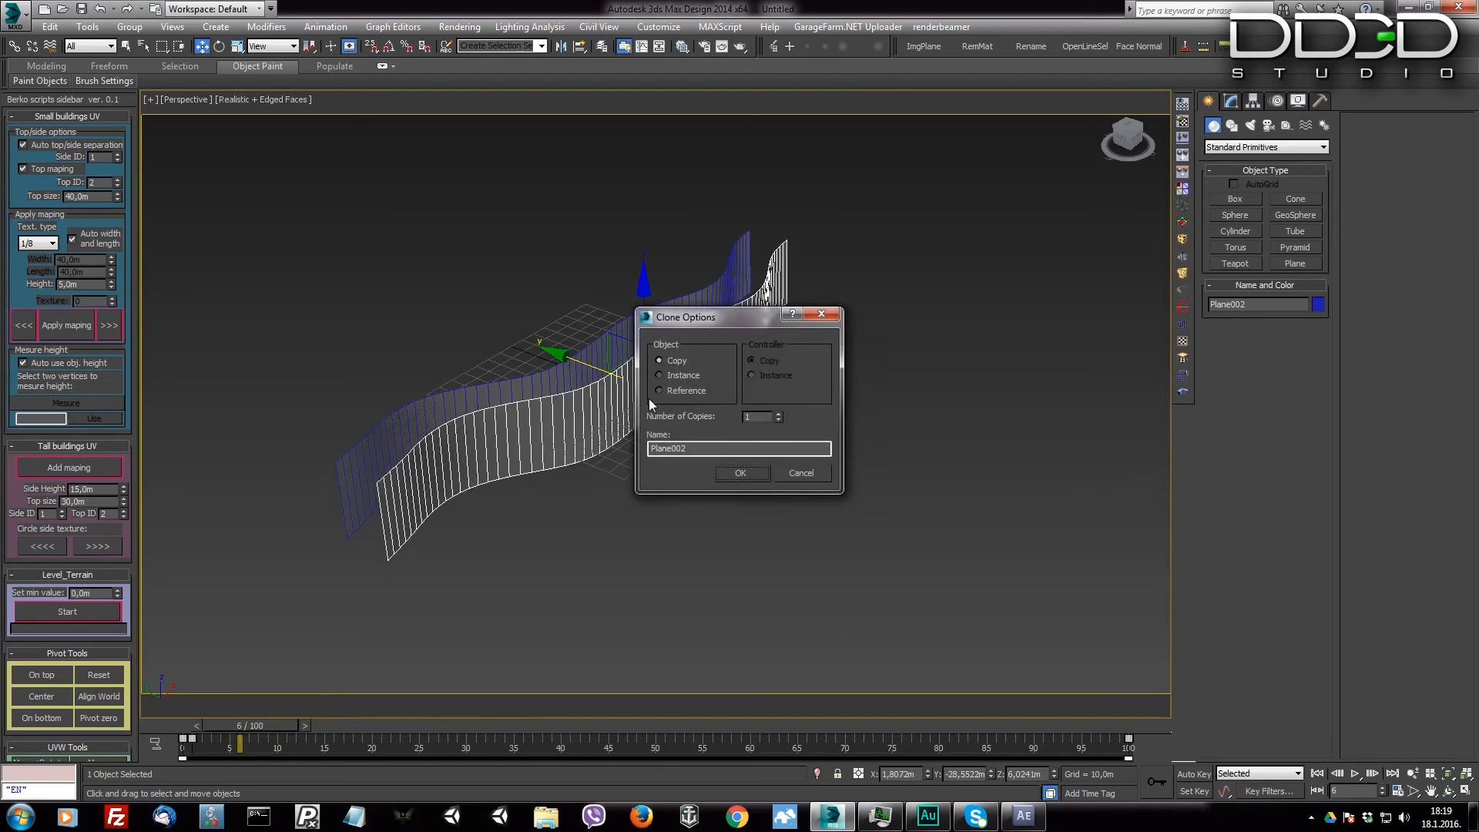
pyautogui.click(739, 472)
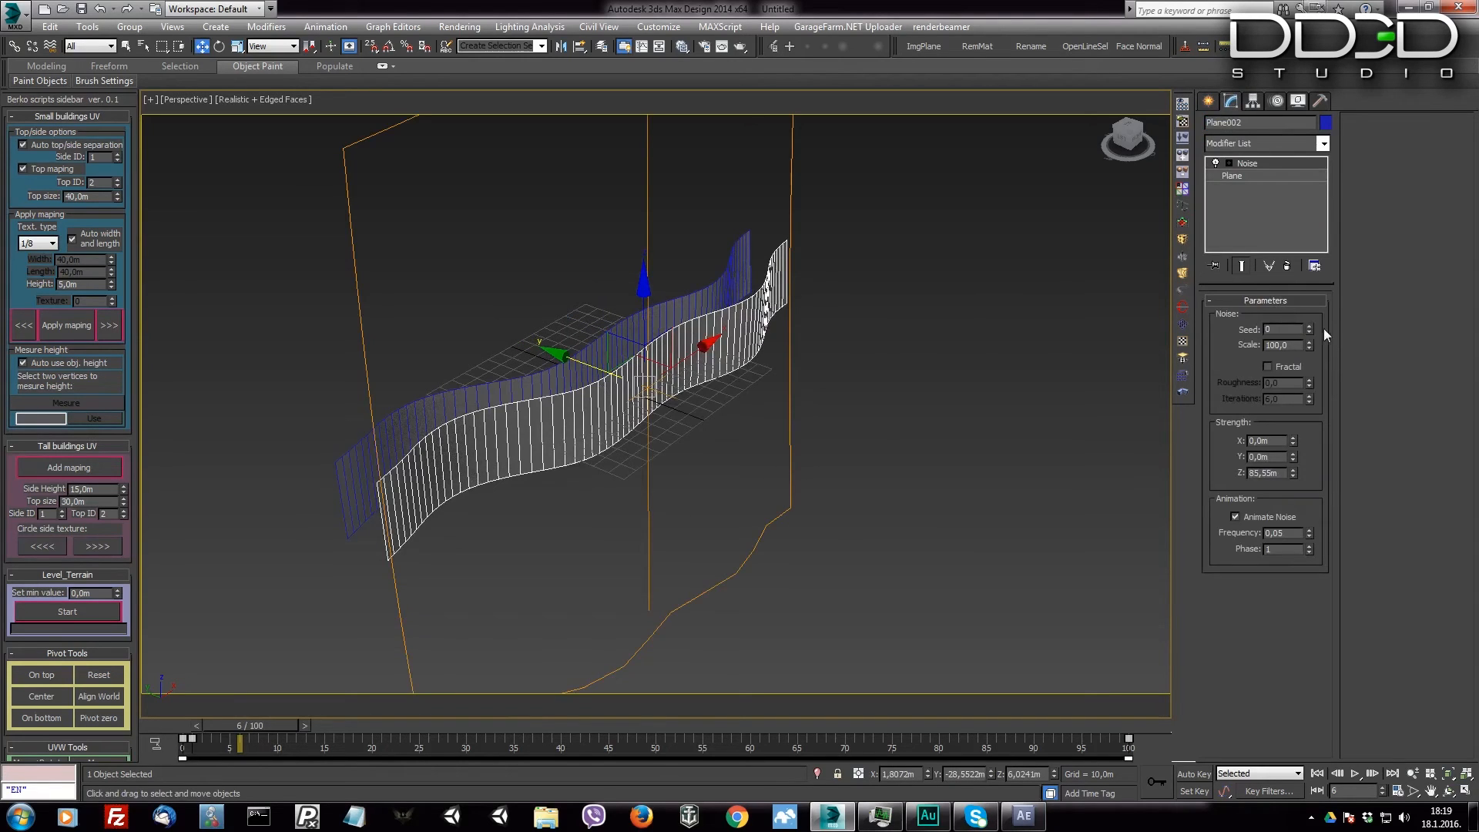
pyautogui.click(1308, 326)
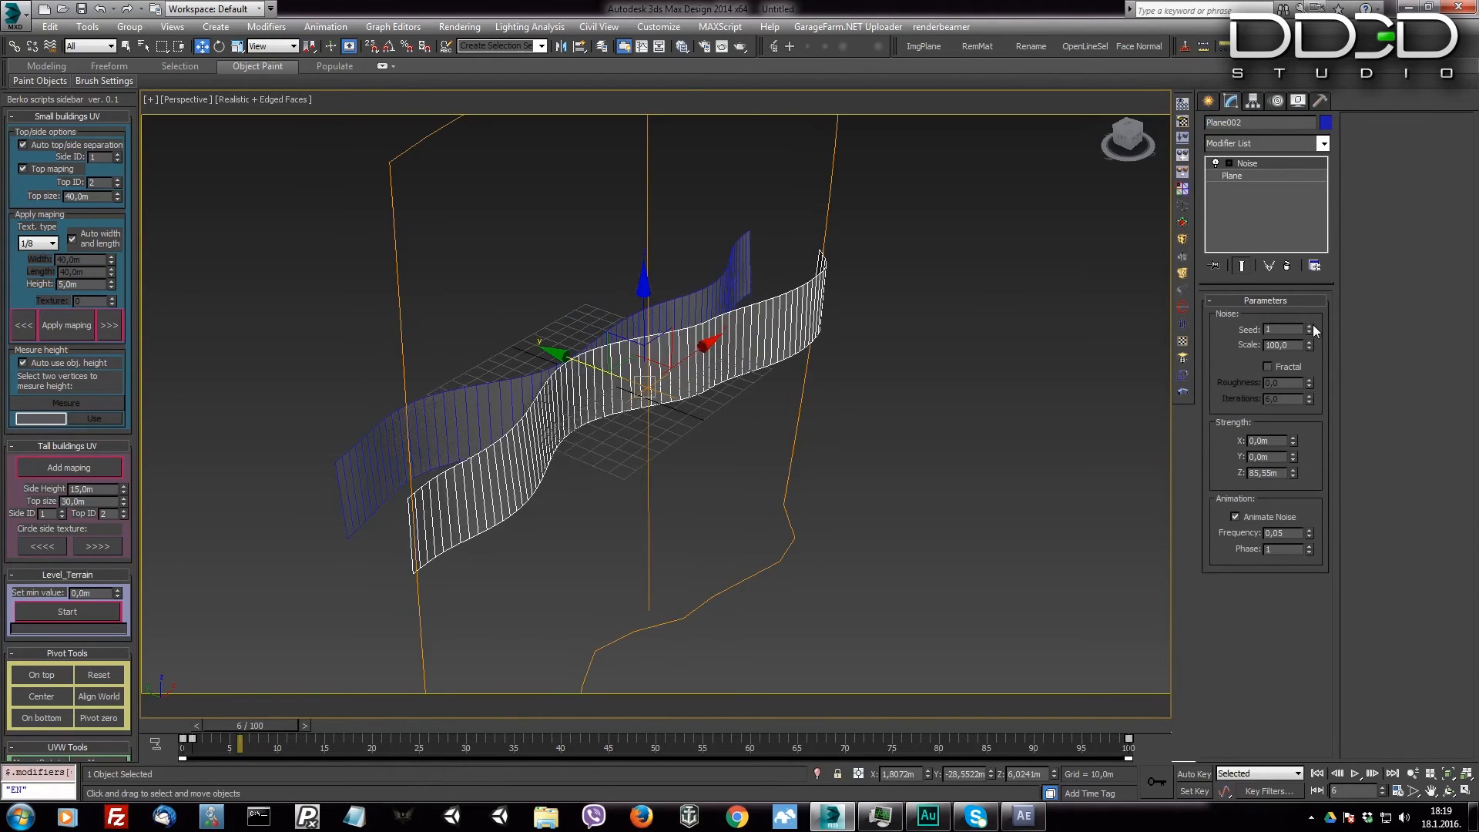
pyautogui.moveTo(646, 387); pyautogui.dragTo(669, 406)
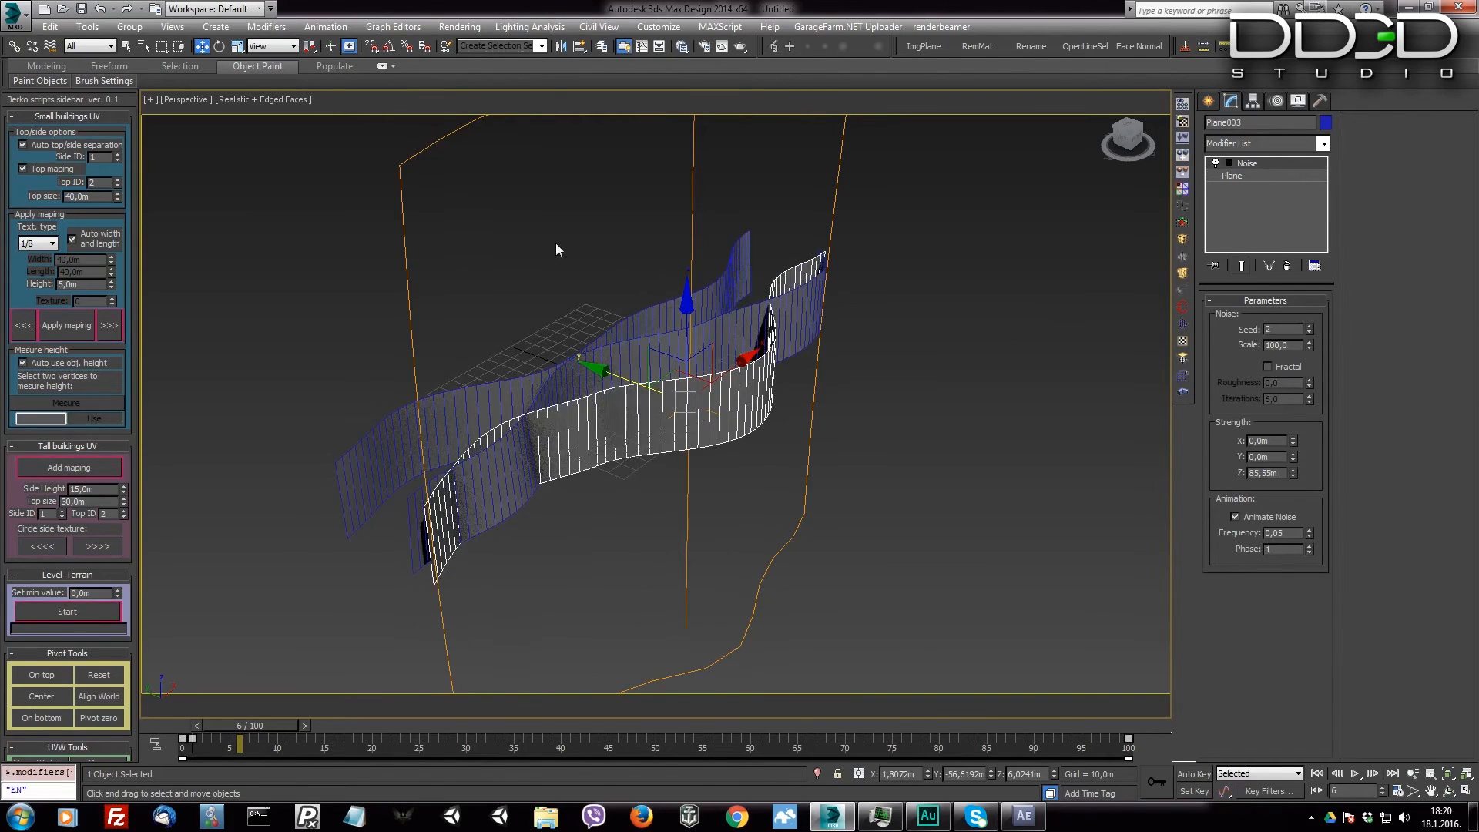
pyautogui.moveTo(599, 368); pyautogui.dragTo(641, 390)
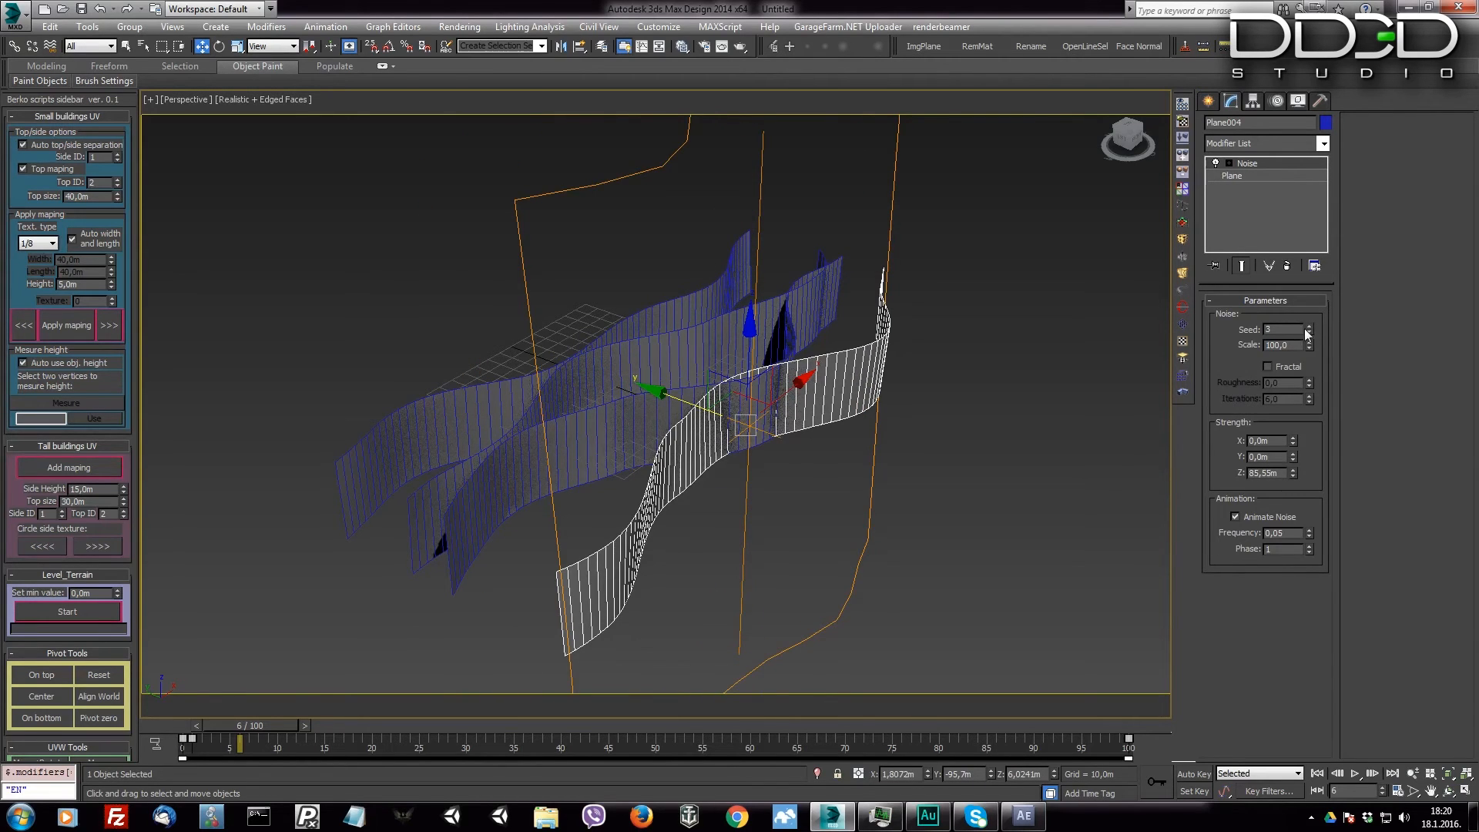
pyautogui.click(1308, 327)
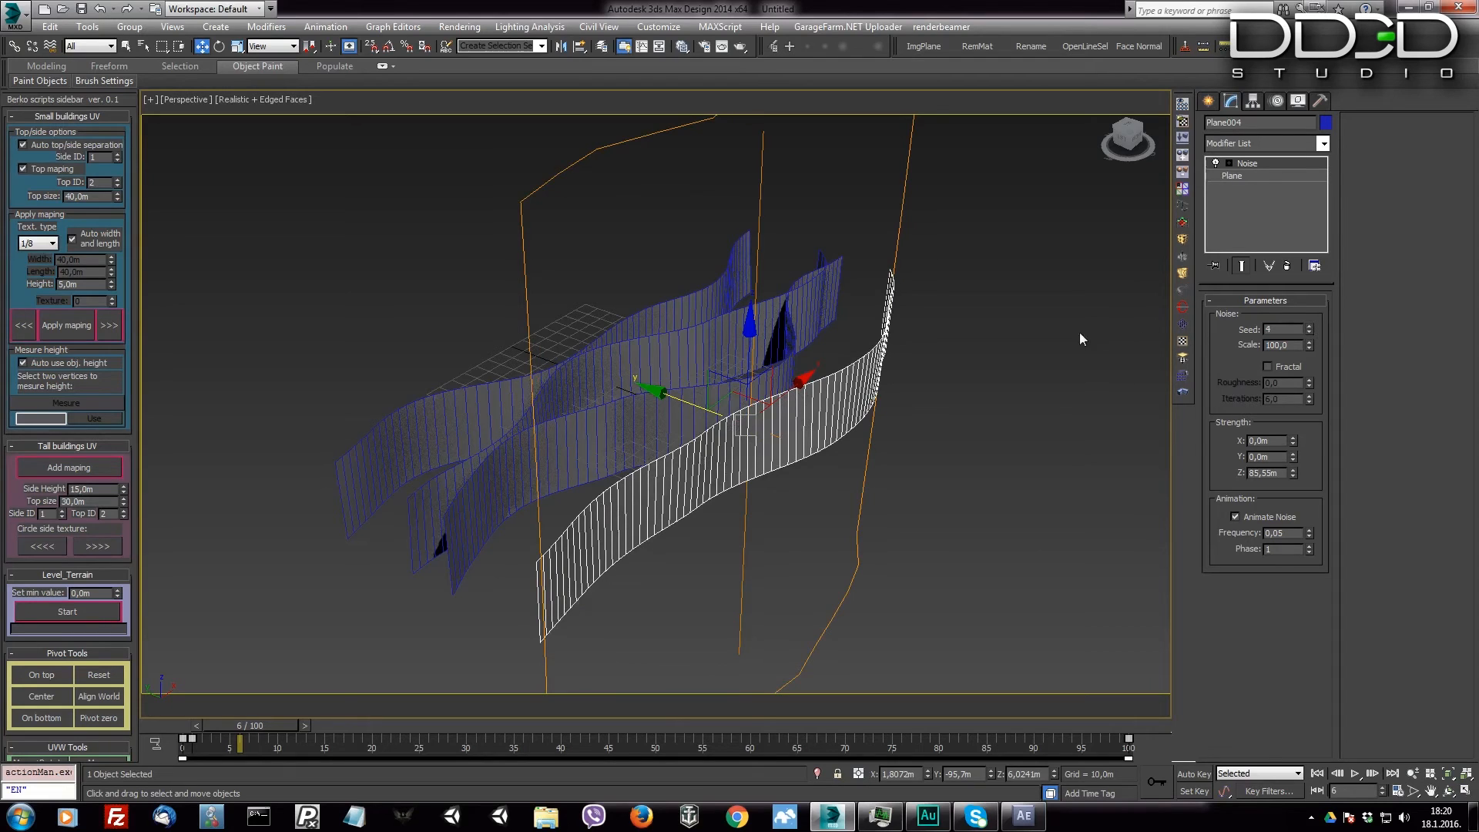
pyautogui.moveTo(651, 391); pyautogui.dragTo(745, 428)
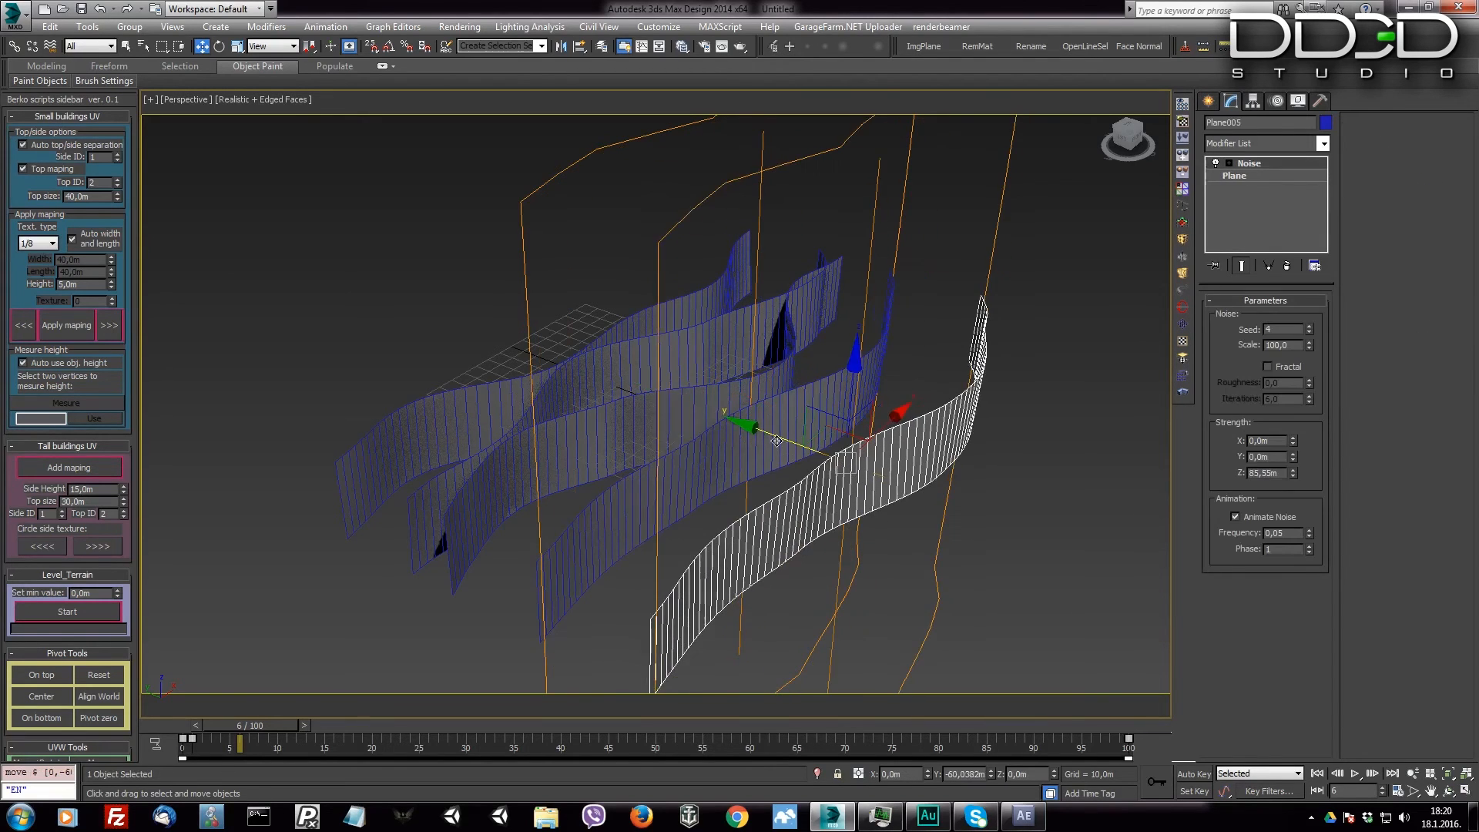
pyautogui.click(1309, 328)
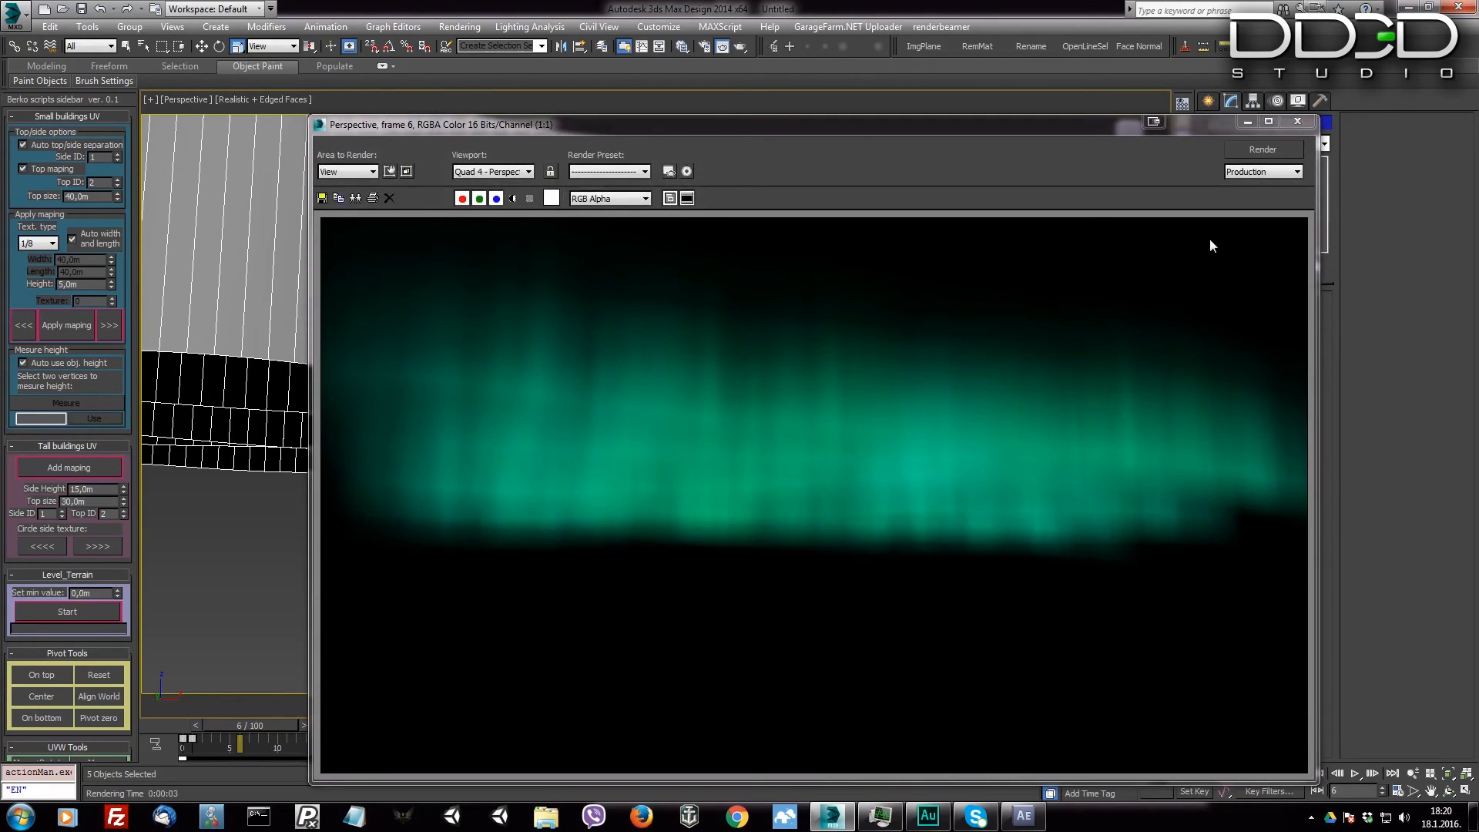
# Step: Render the 101-frame sequence and load Aurora_010000 into RAM Player Channel A
pyautogui.click(1296, 121)
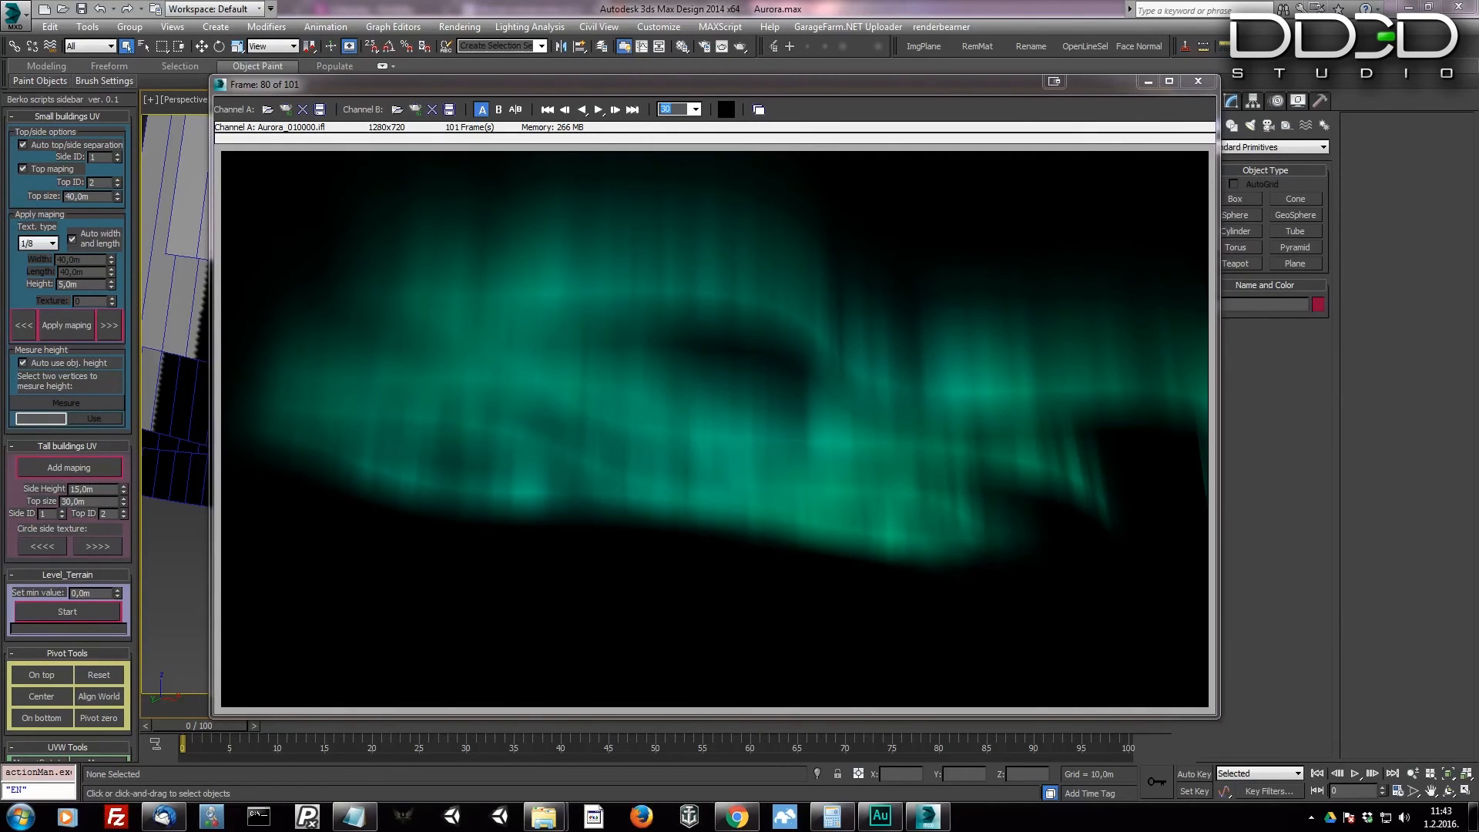
pyautogui.moveTo(598, 109)
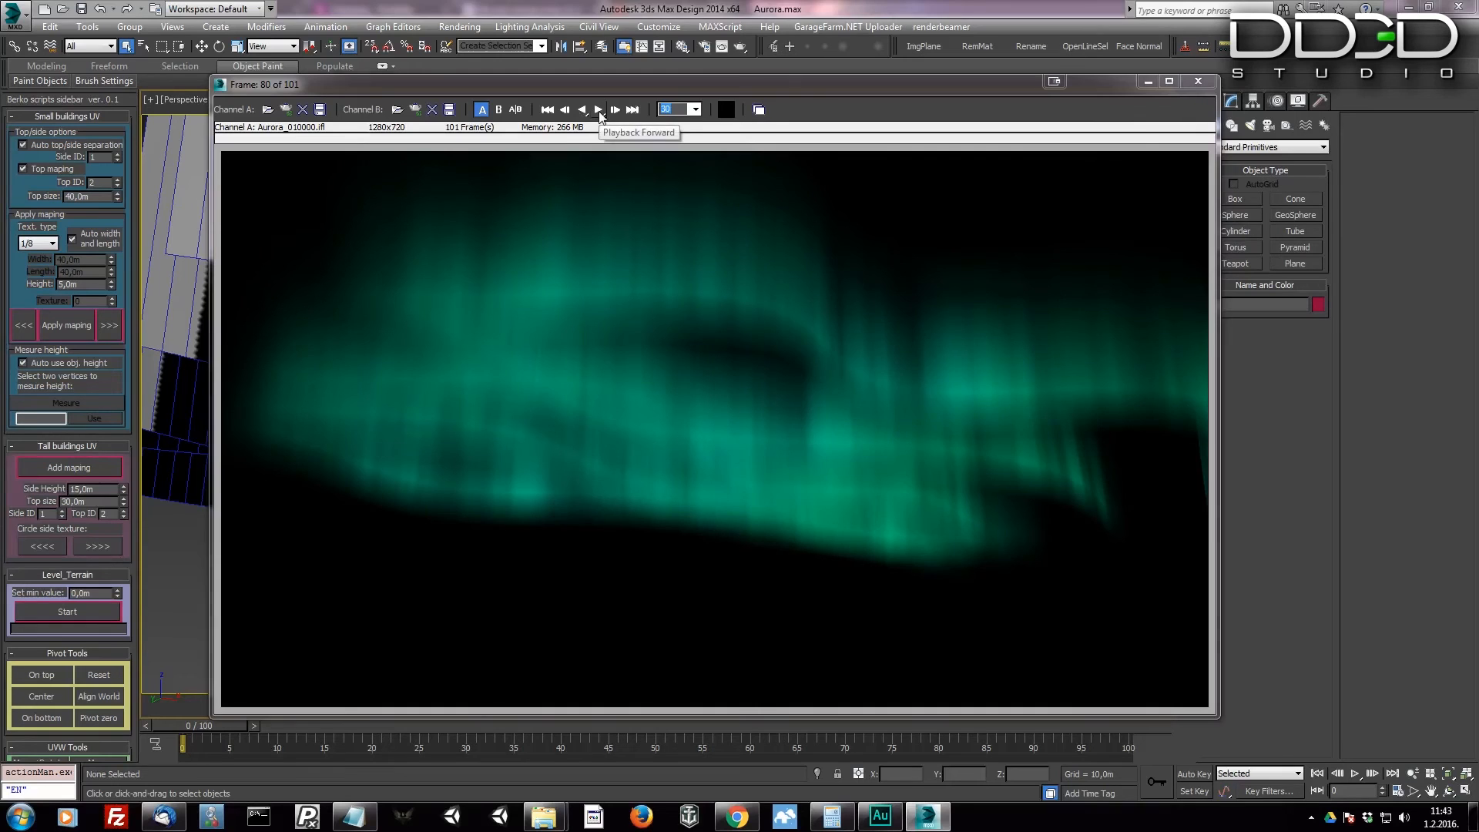
# Step: Play the rendered aurora animation at 30 fps in the RAM Player, then stop it
pyautogui.click(599, 109)
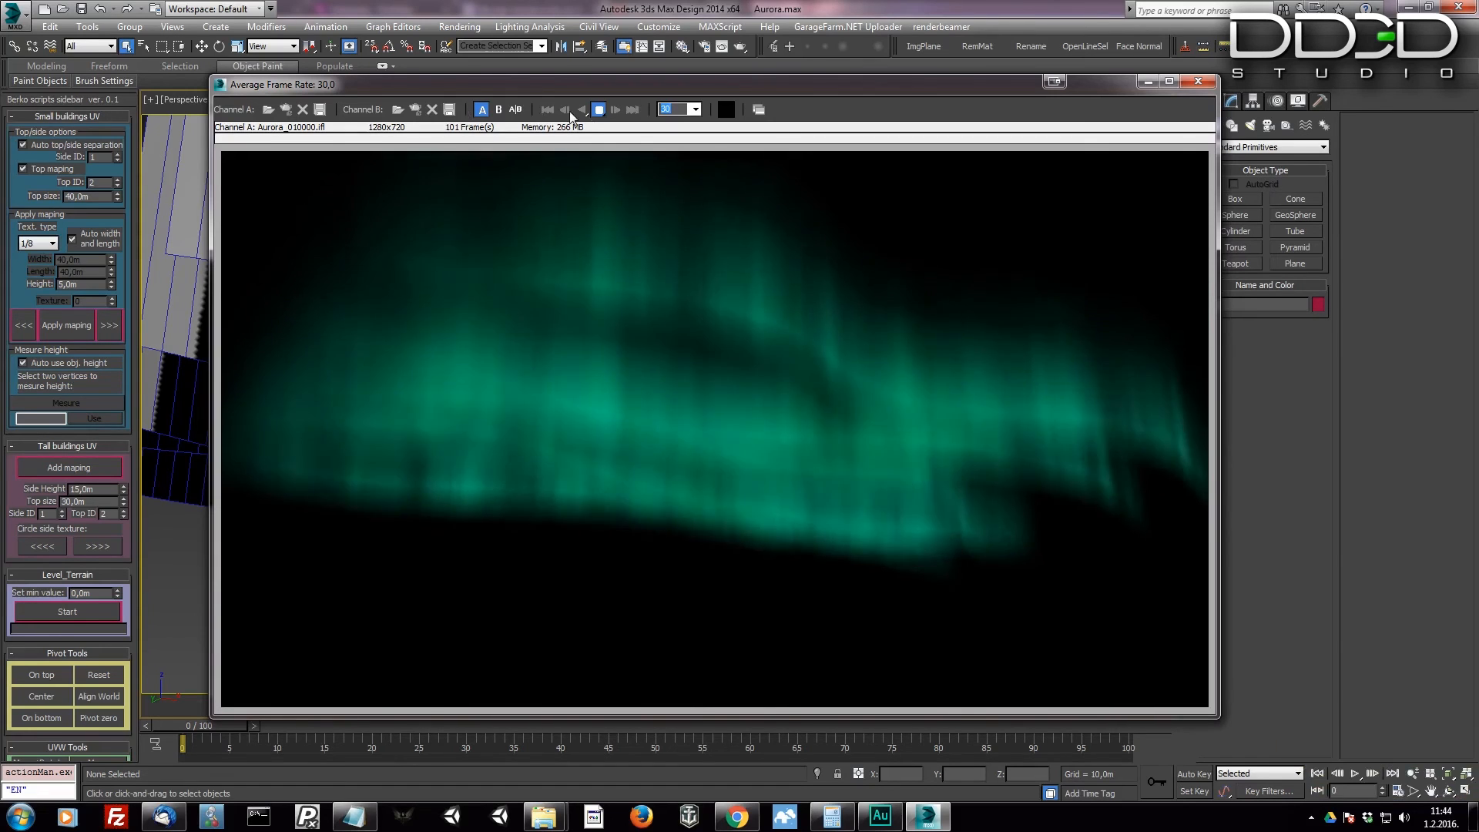
pyautogui.click(598, 110)
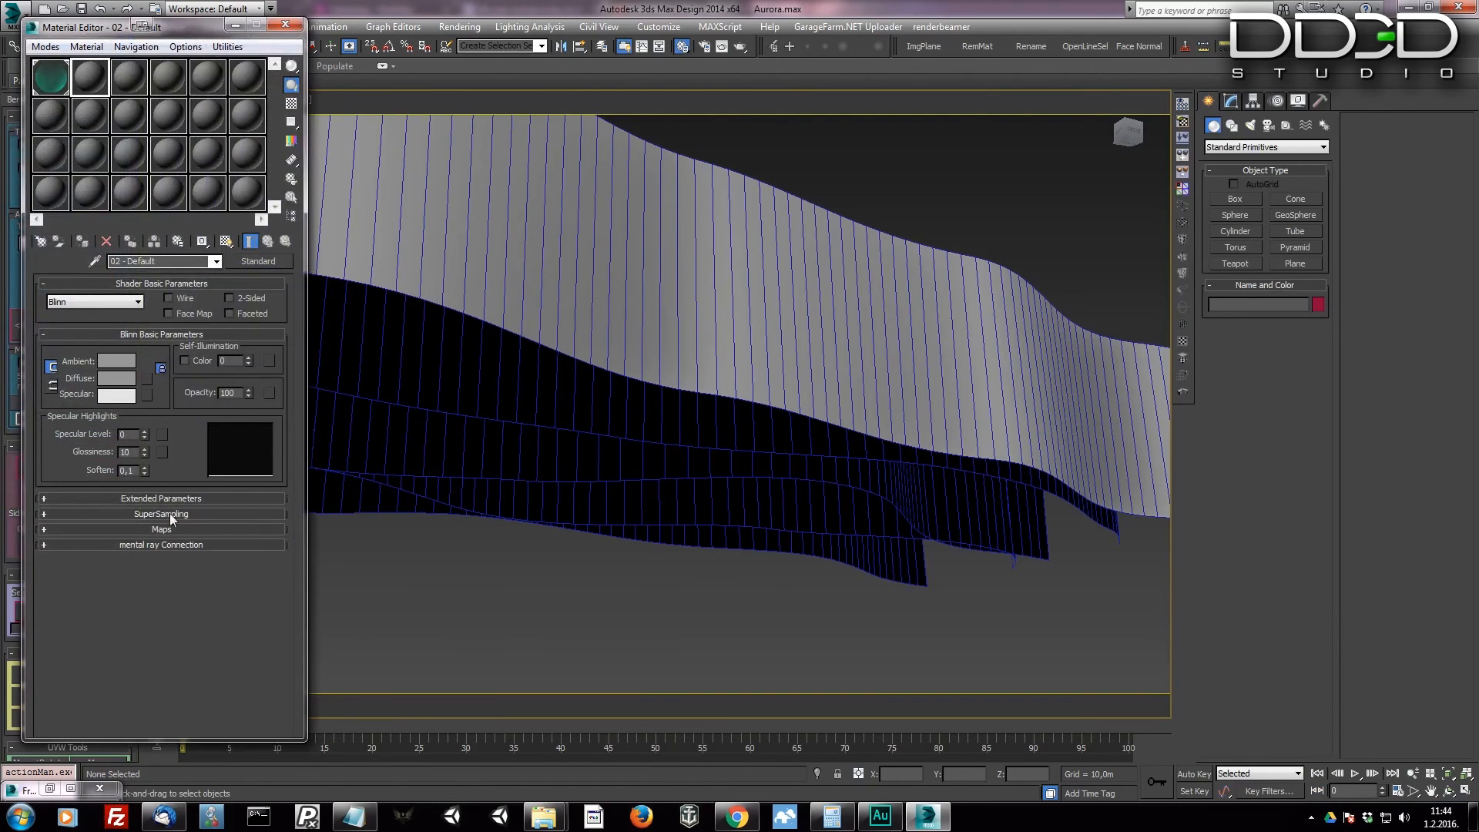
# Step: Expand the Maps rollout of the 01 - Default aurora material: Noise diffuse/self-illumination, RGB Multiply opacity
pyautogui.click(160, 529)
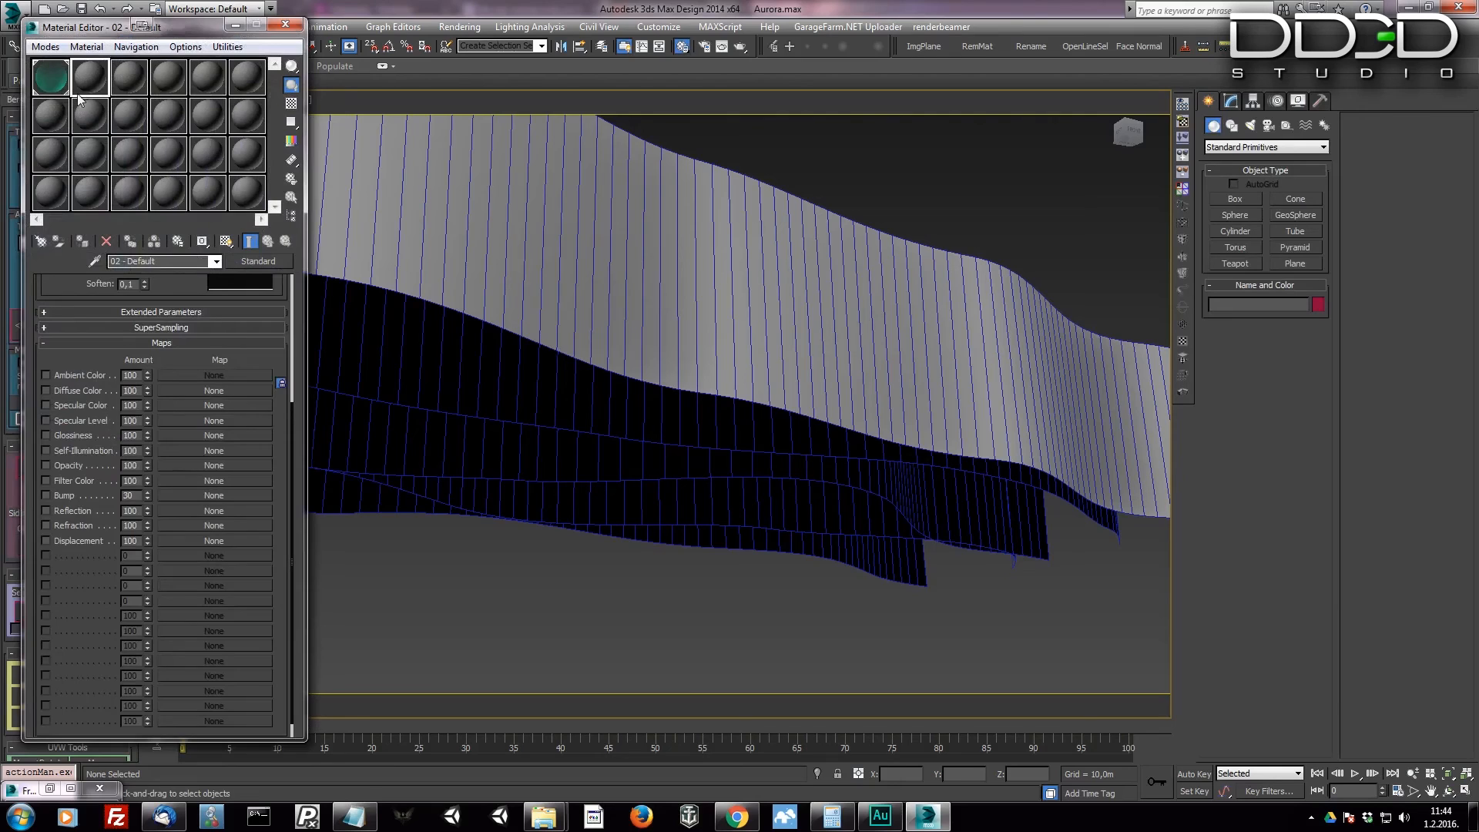
pyautogui.click(50, 77)
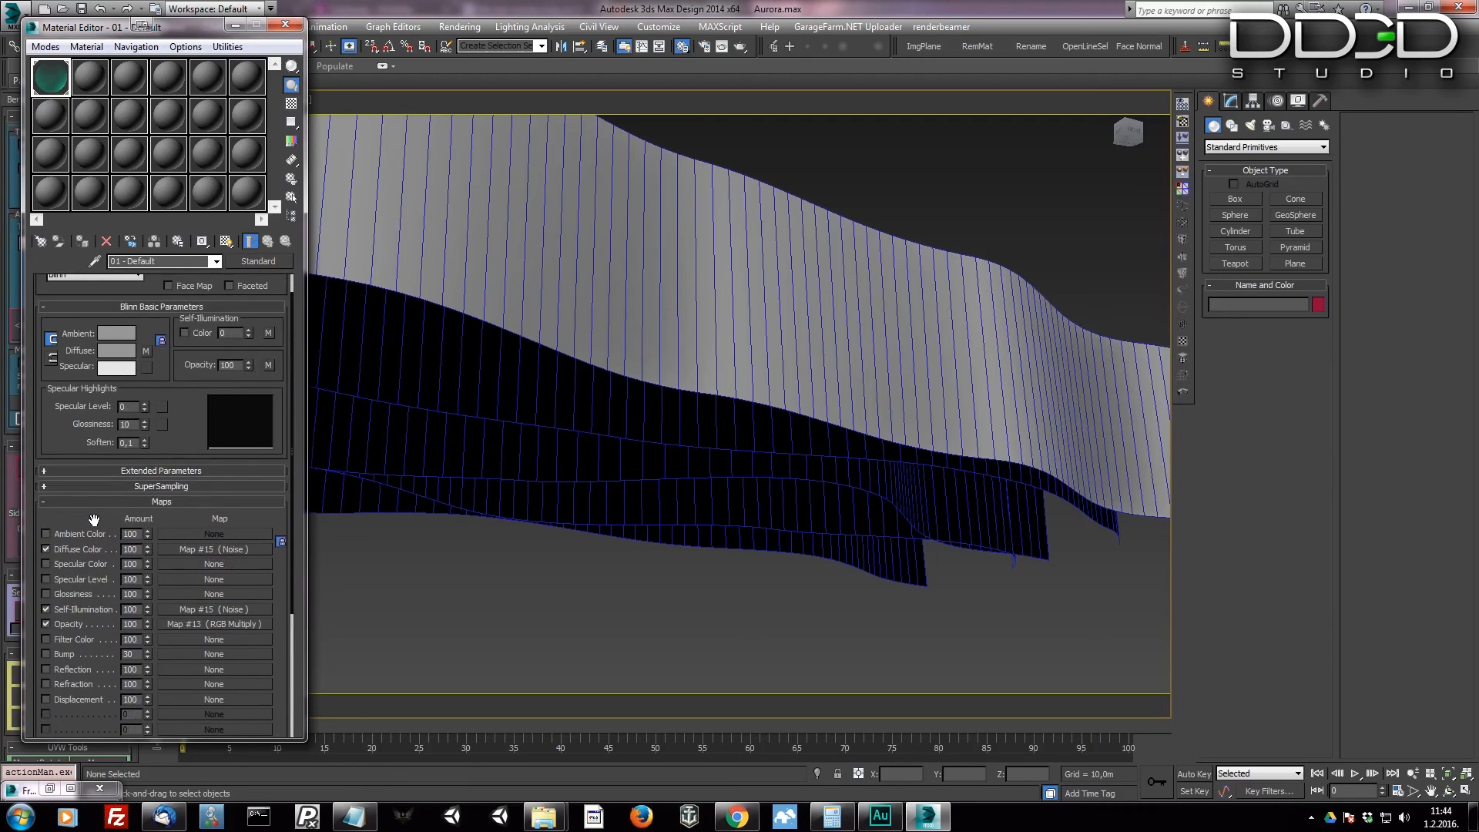
pyautogui.moveTo(102, 512)
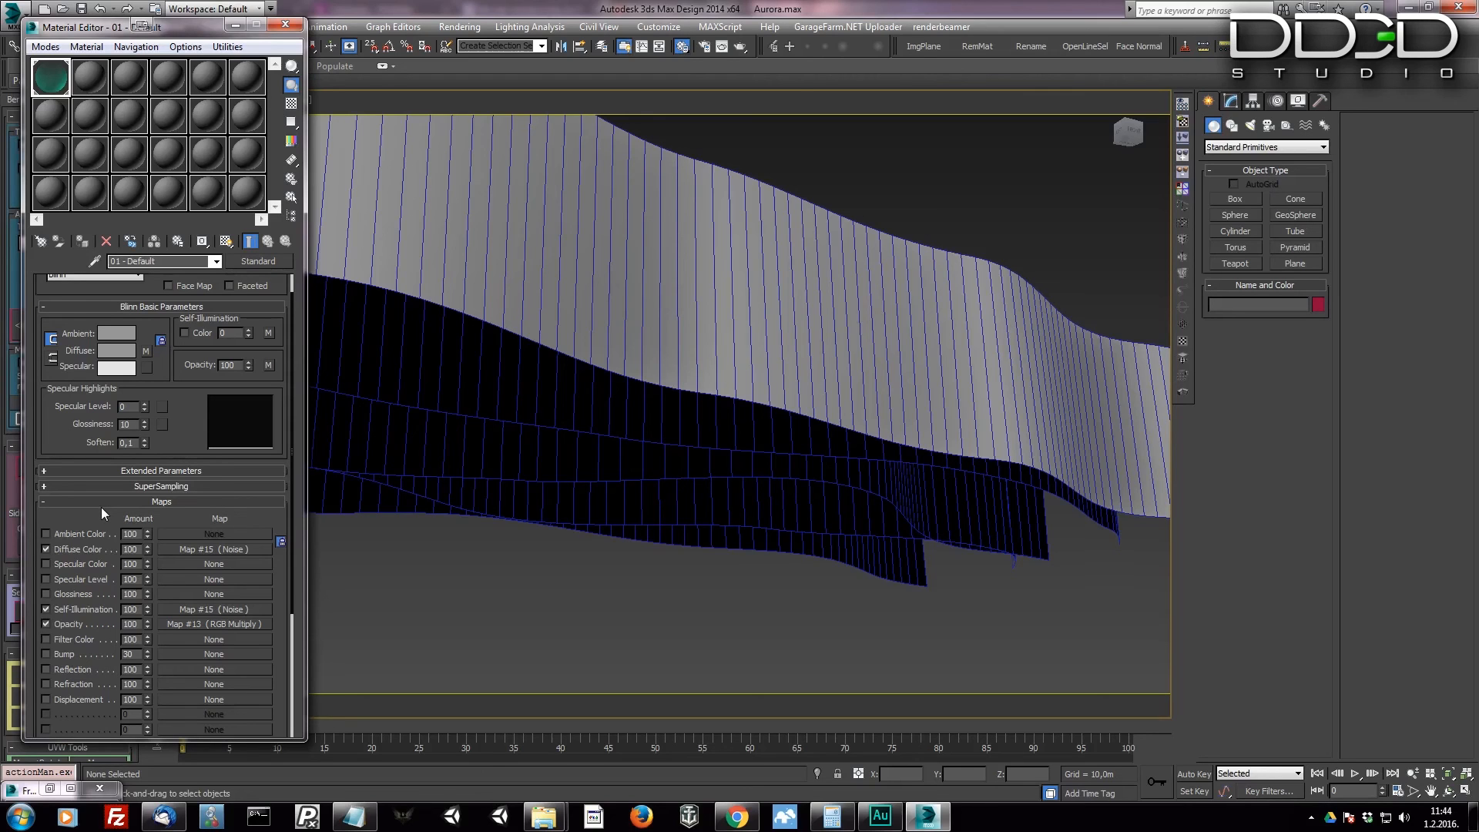
pyautogui.moveTo(722, 390)
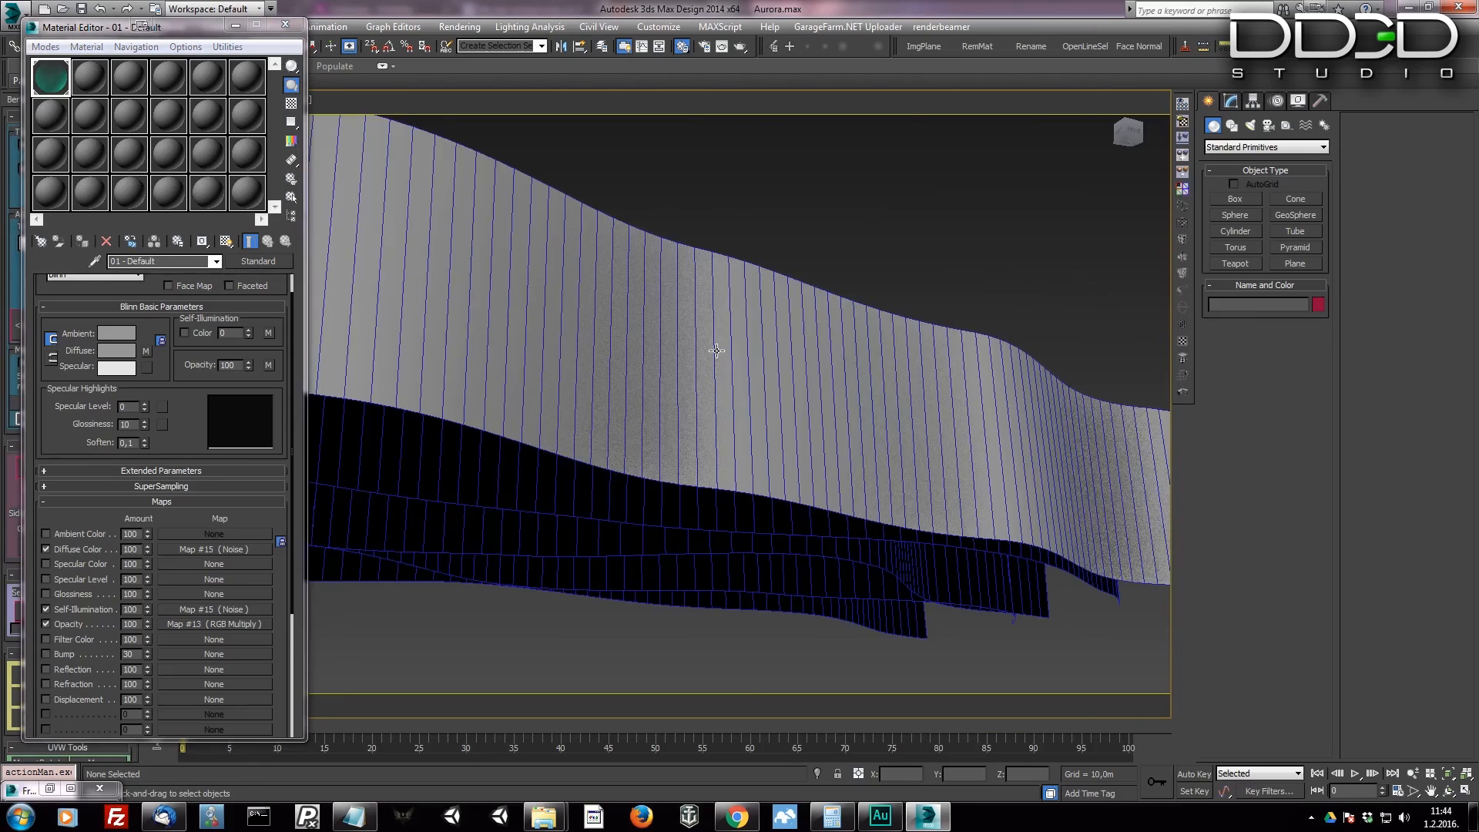
pyautogui.scroll(-3)
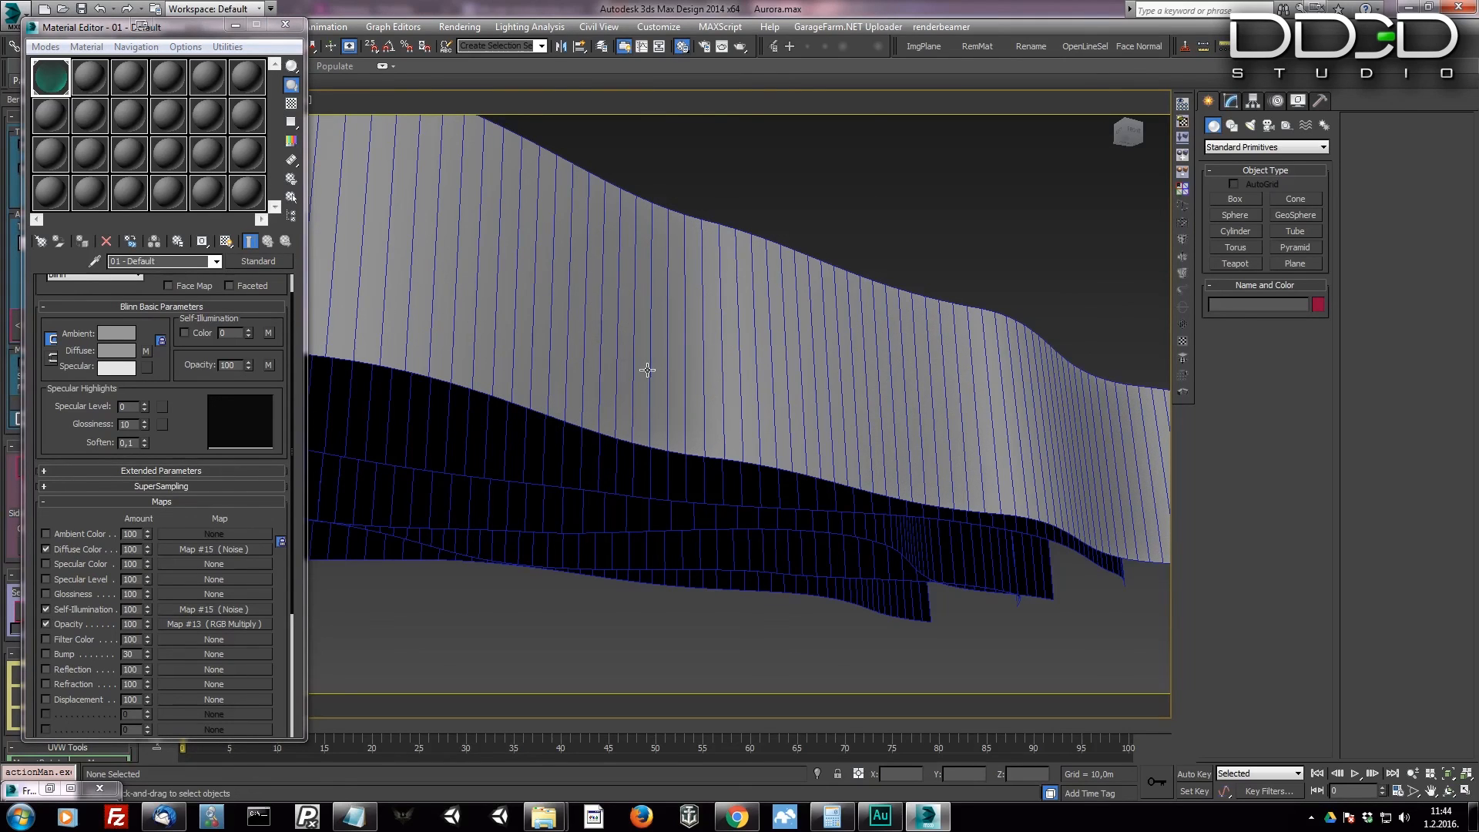
pyautogui.moveTo(342, 382)
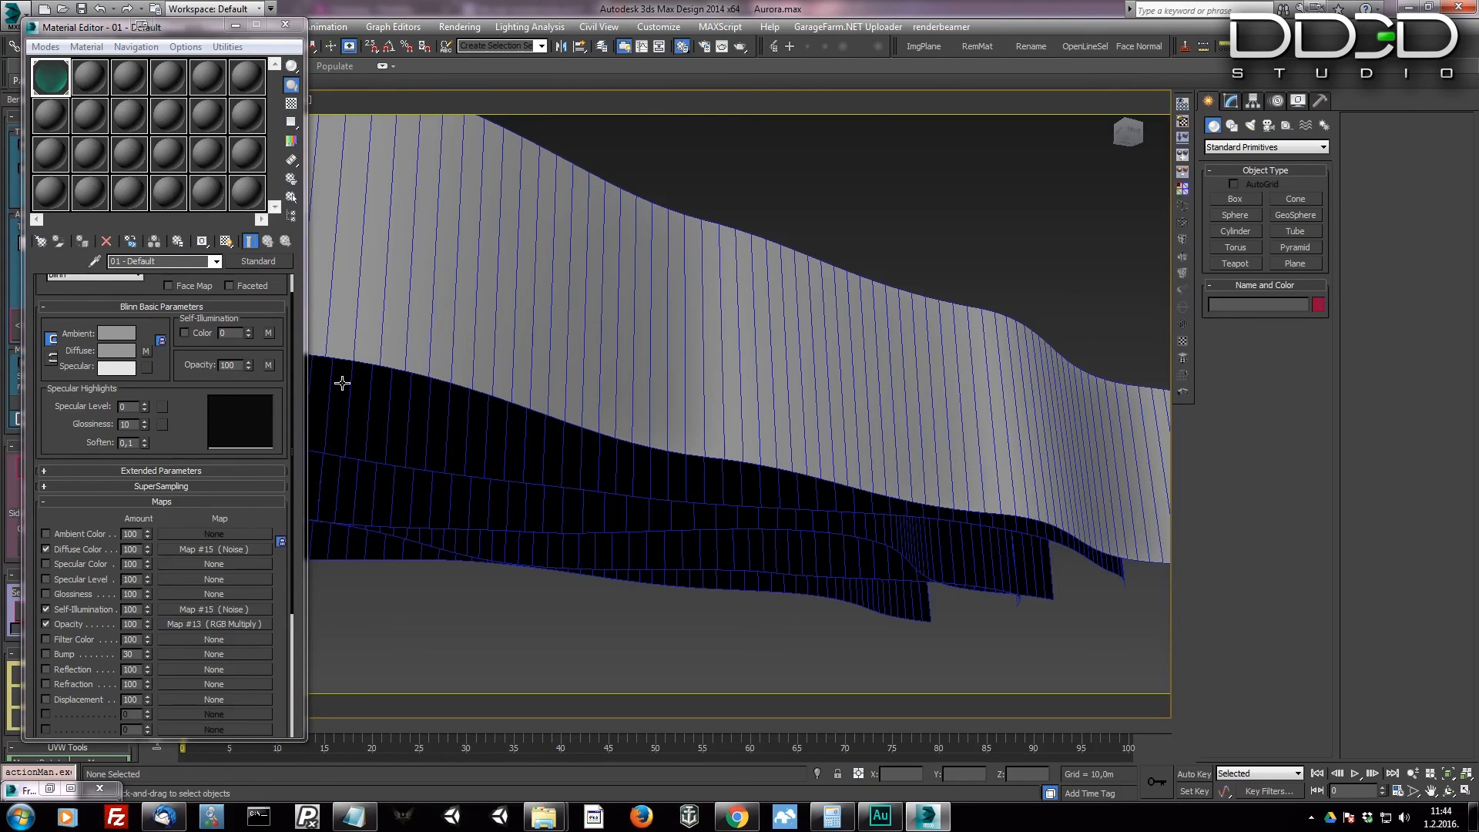
pyautogui.moveTo(527, 345)
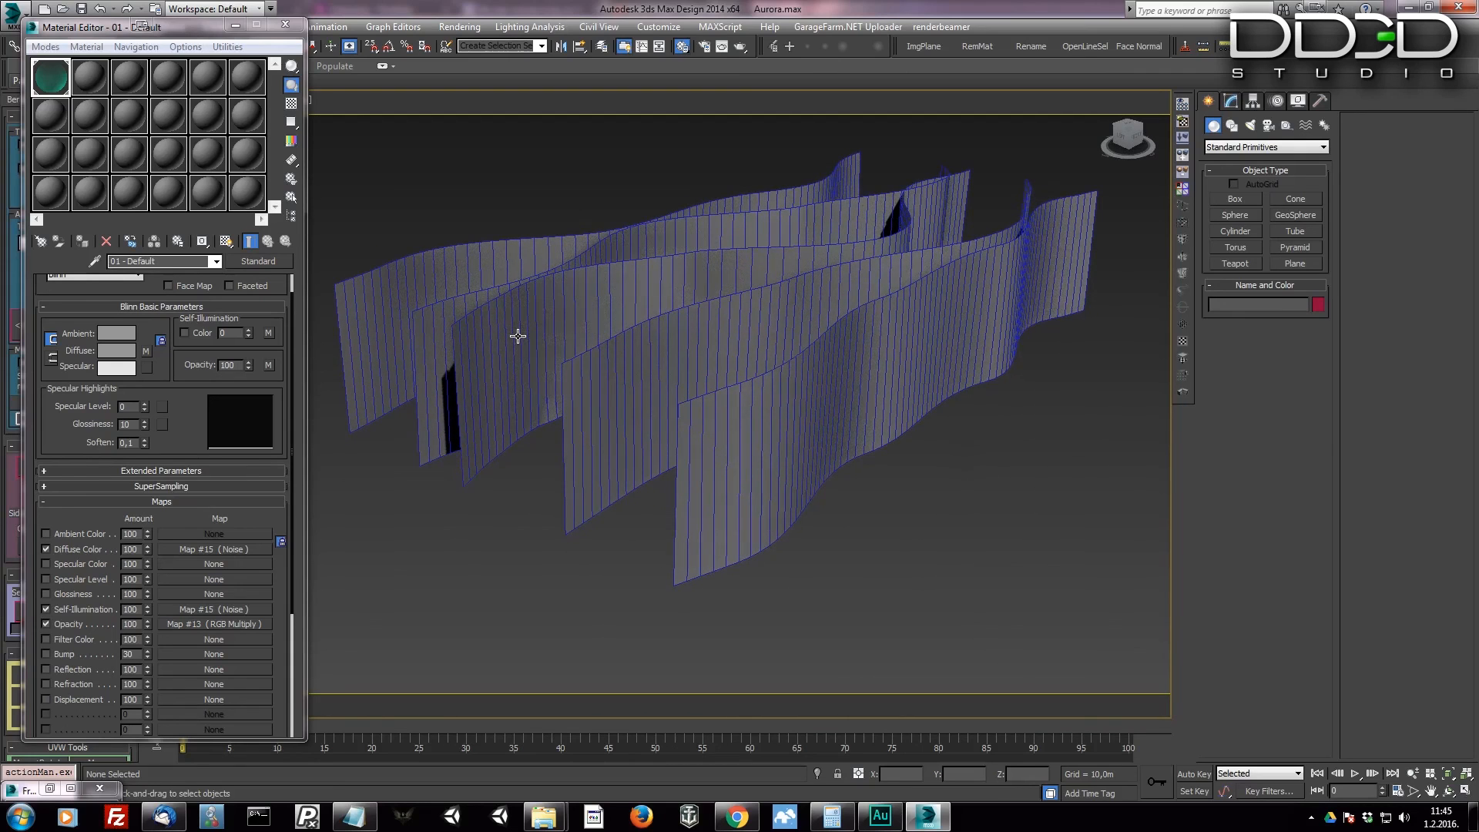
# Step: Orbit the Perspective view to see all five wavy aurora planes from an angled overhead view
pyautogui.moveTo(517, 337); pyautogui.dragTo(617, 415)
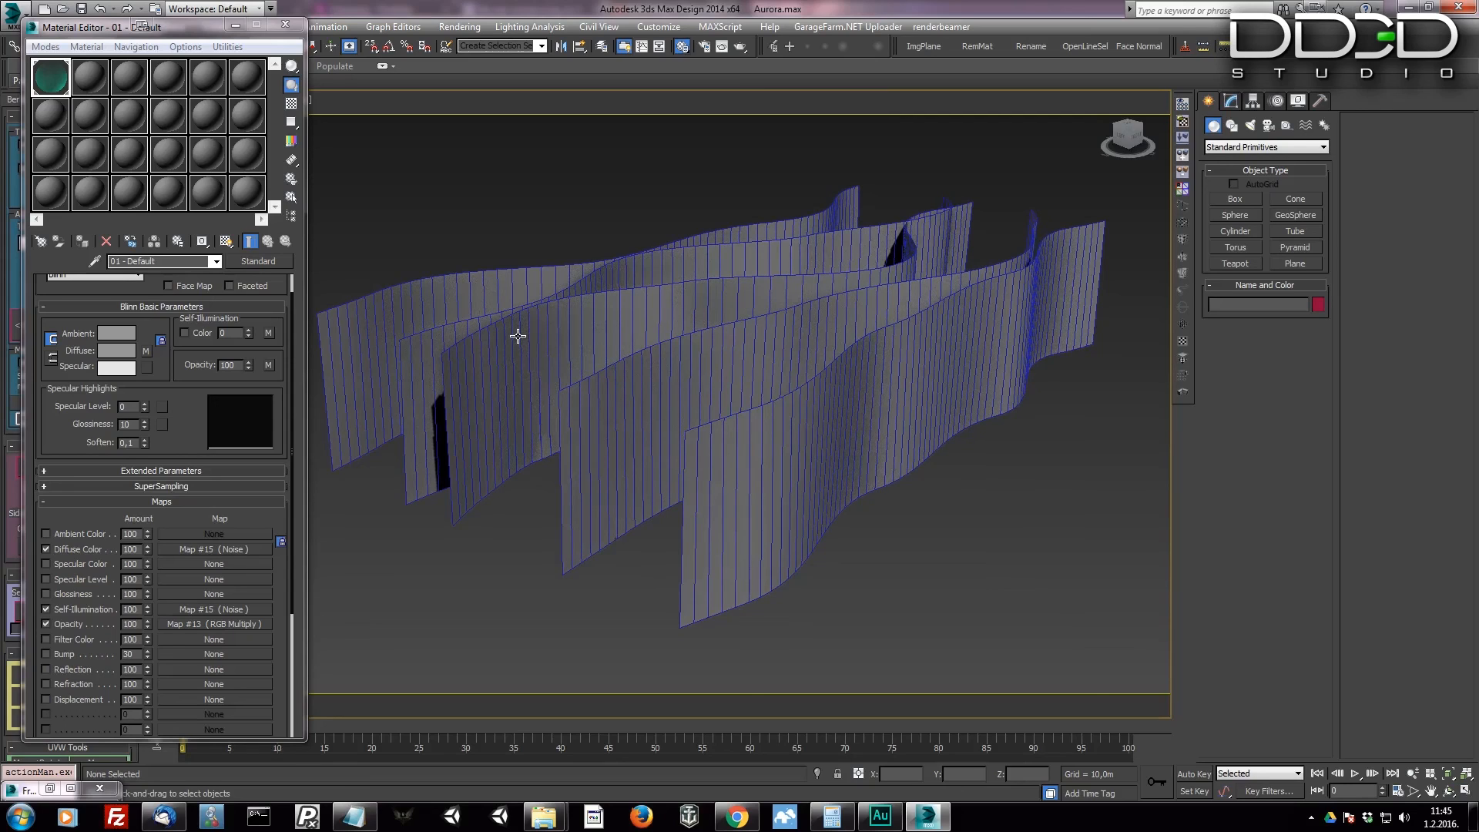
pyautogui.moveTo(517, 342)
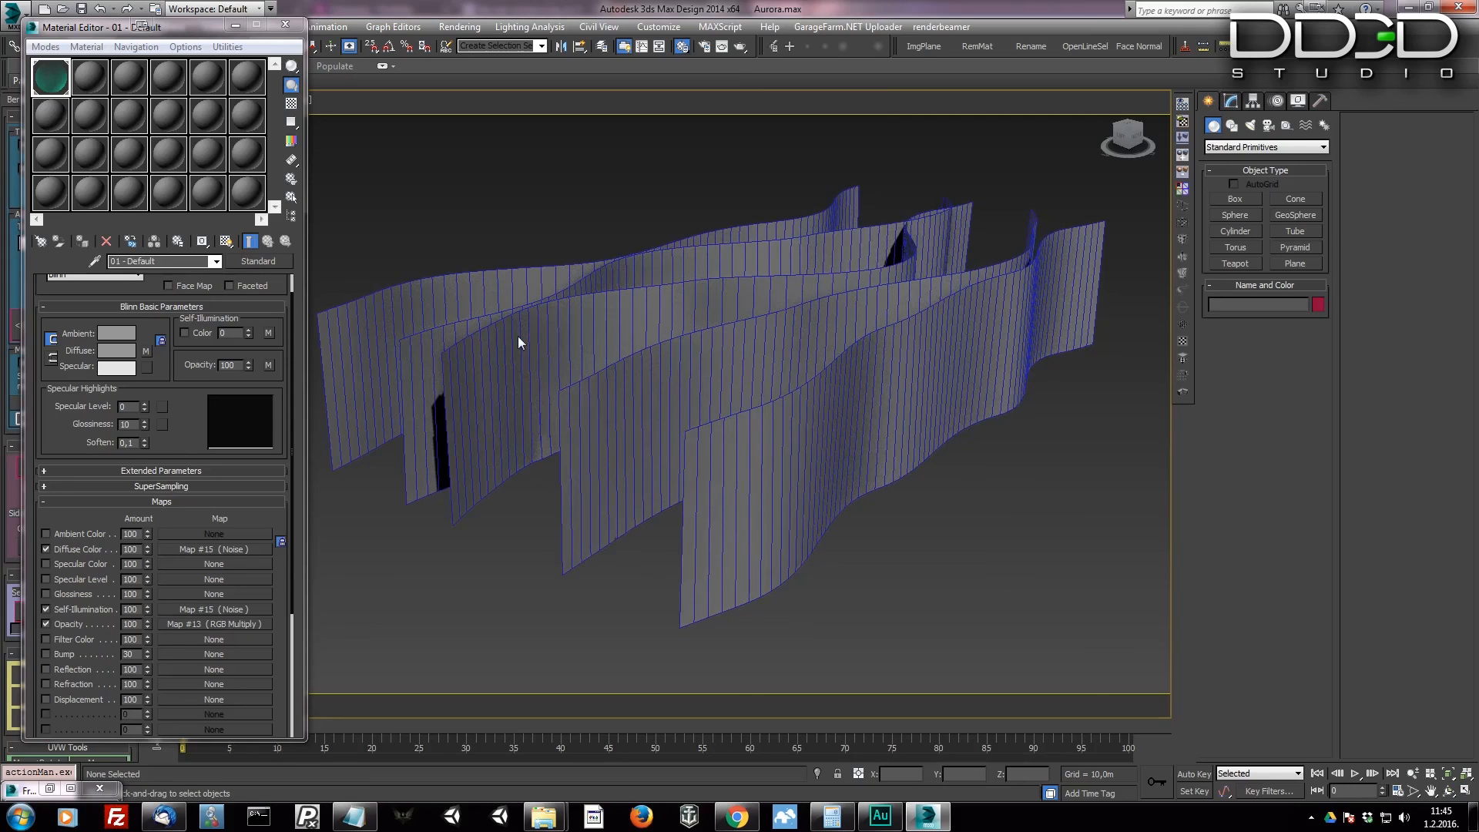